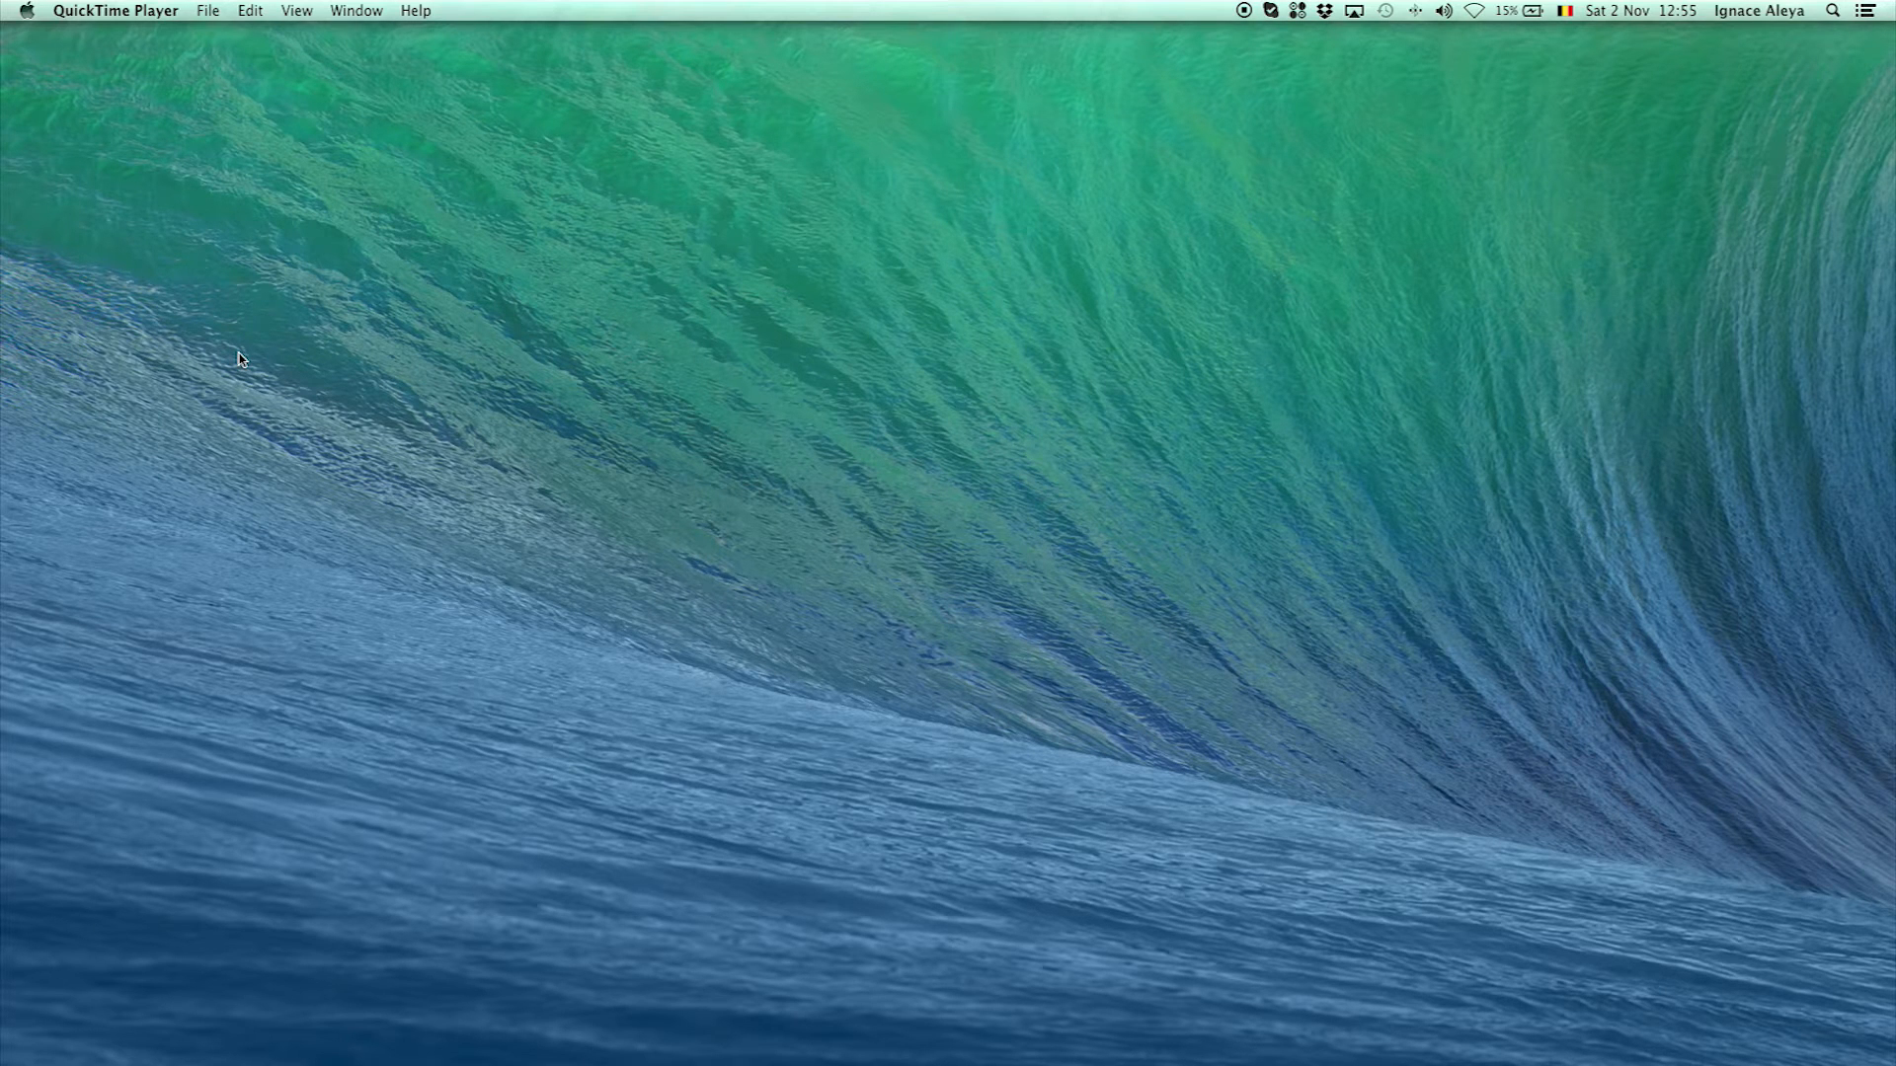
mouse_move(107, 401)
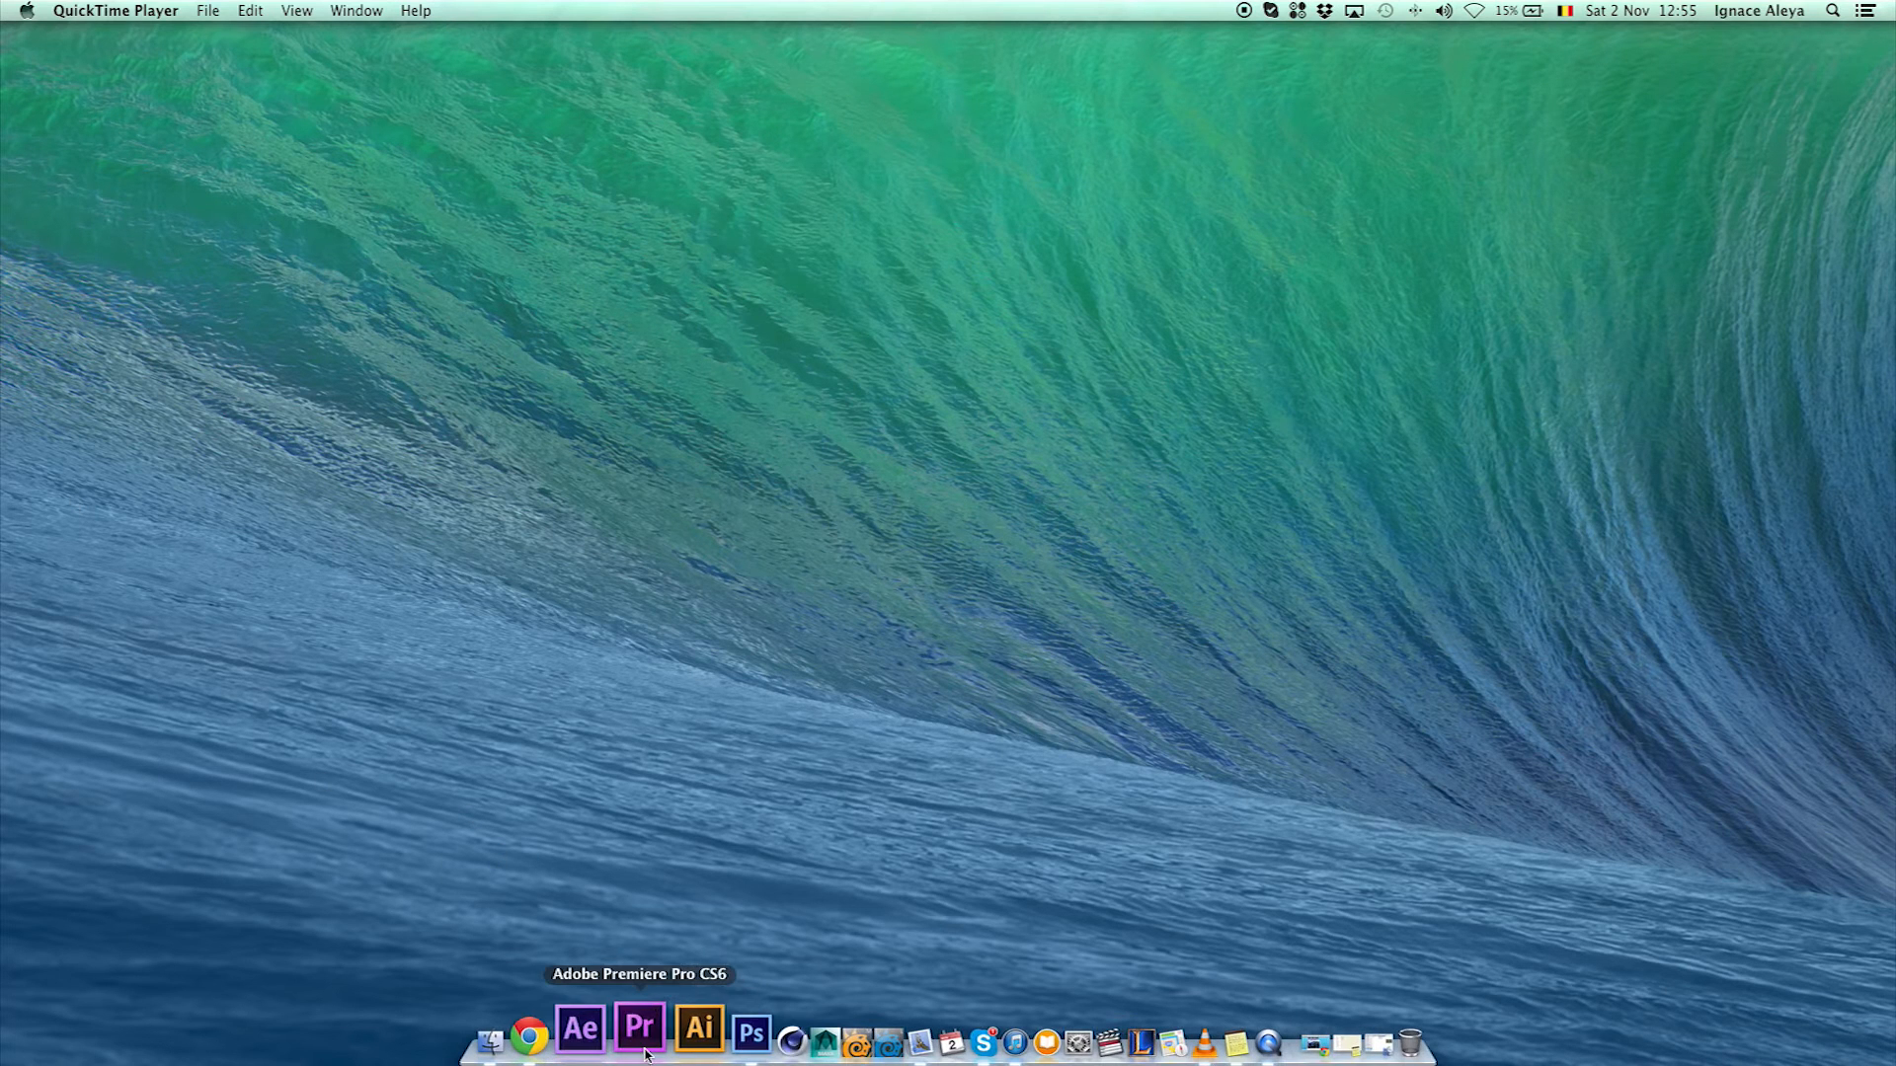
Launch Adobe Premiere Pro CS6 from the Dock
click(638, 1030)
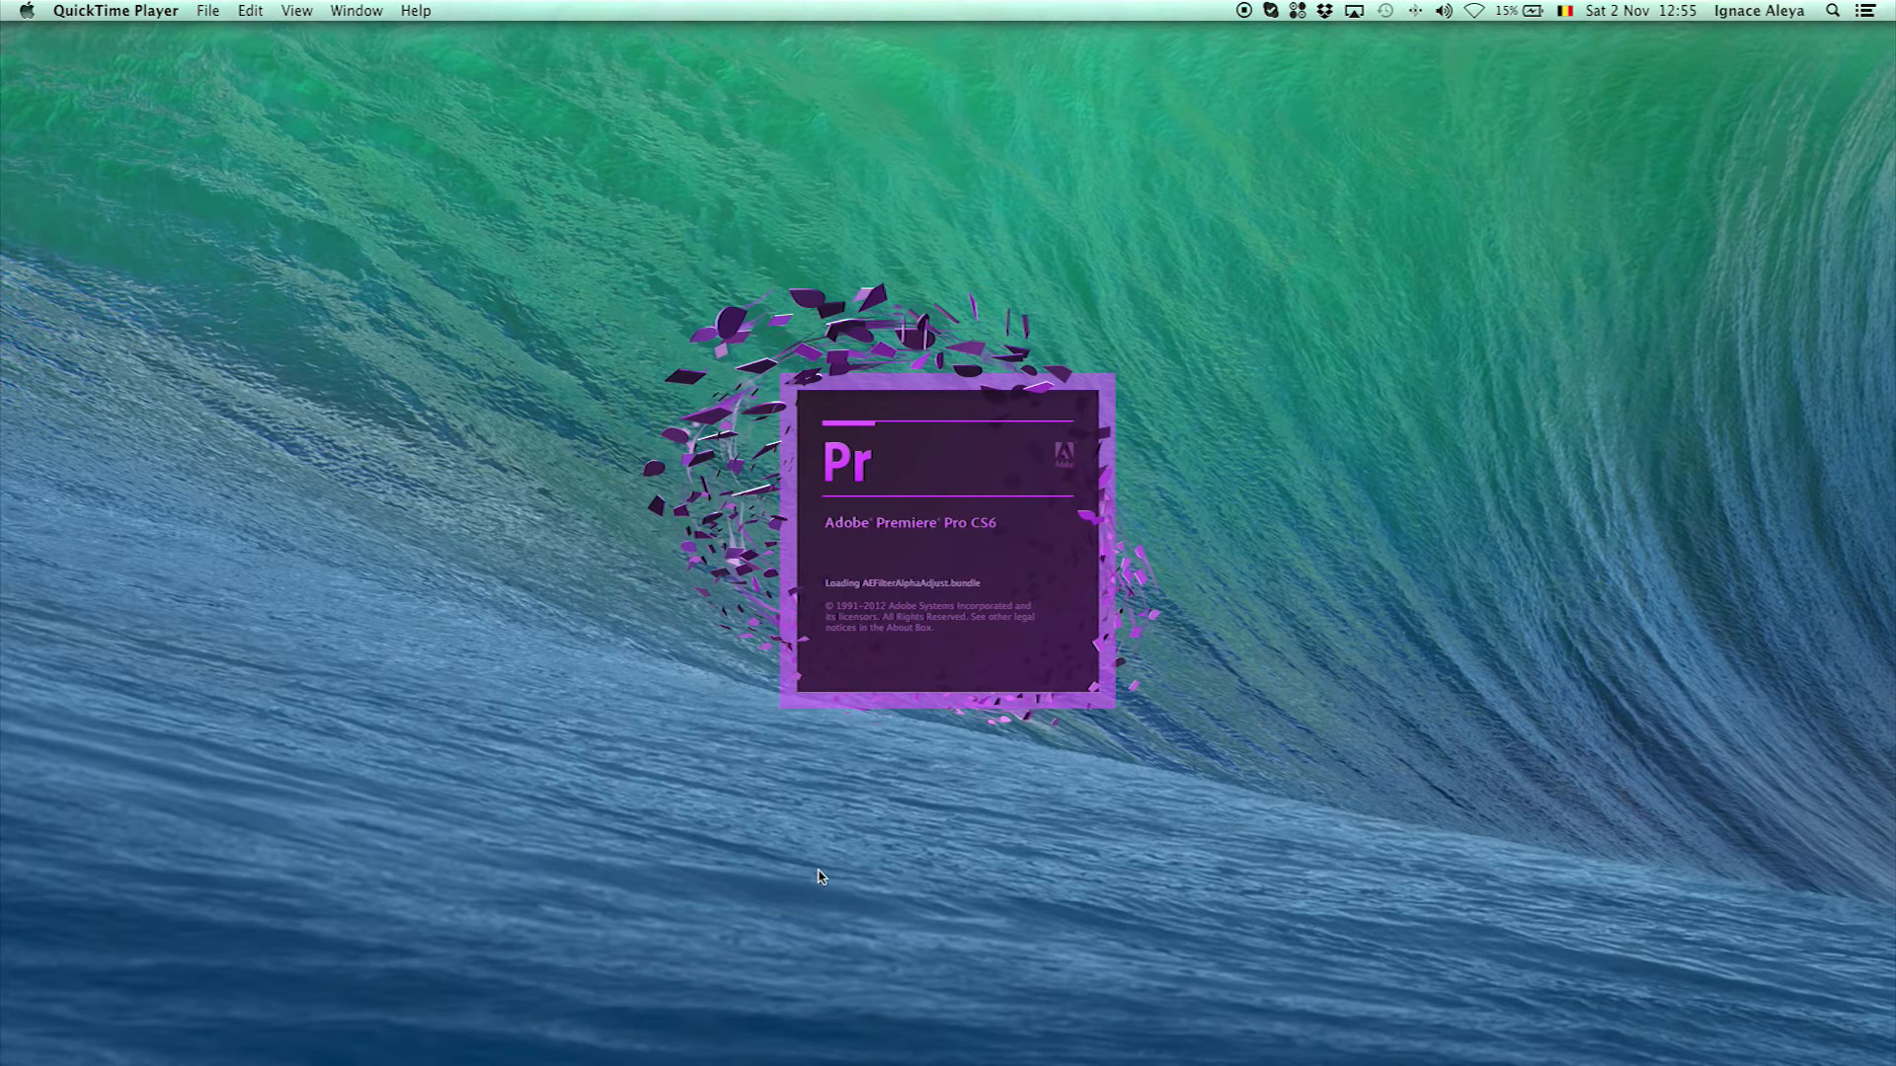
mouse_move(696, 906)
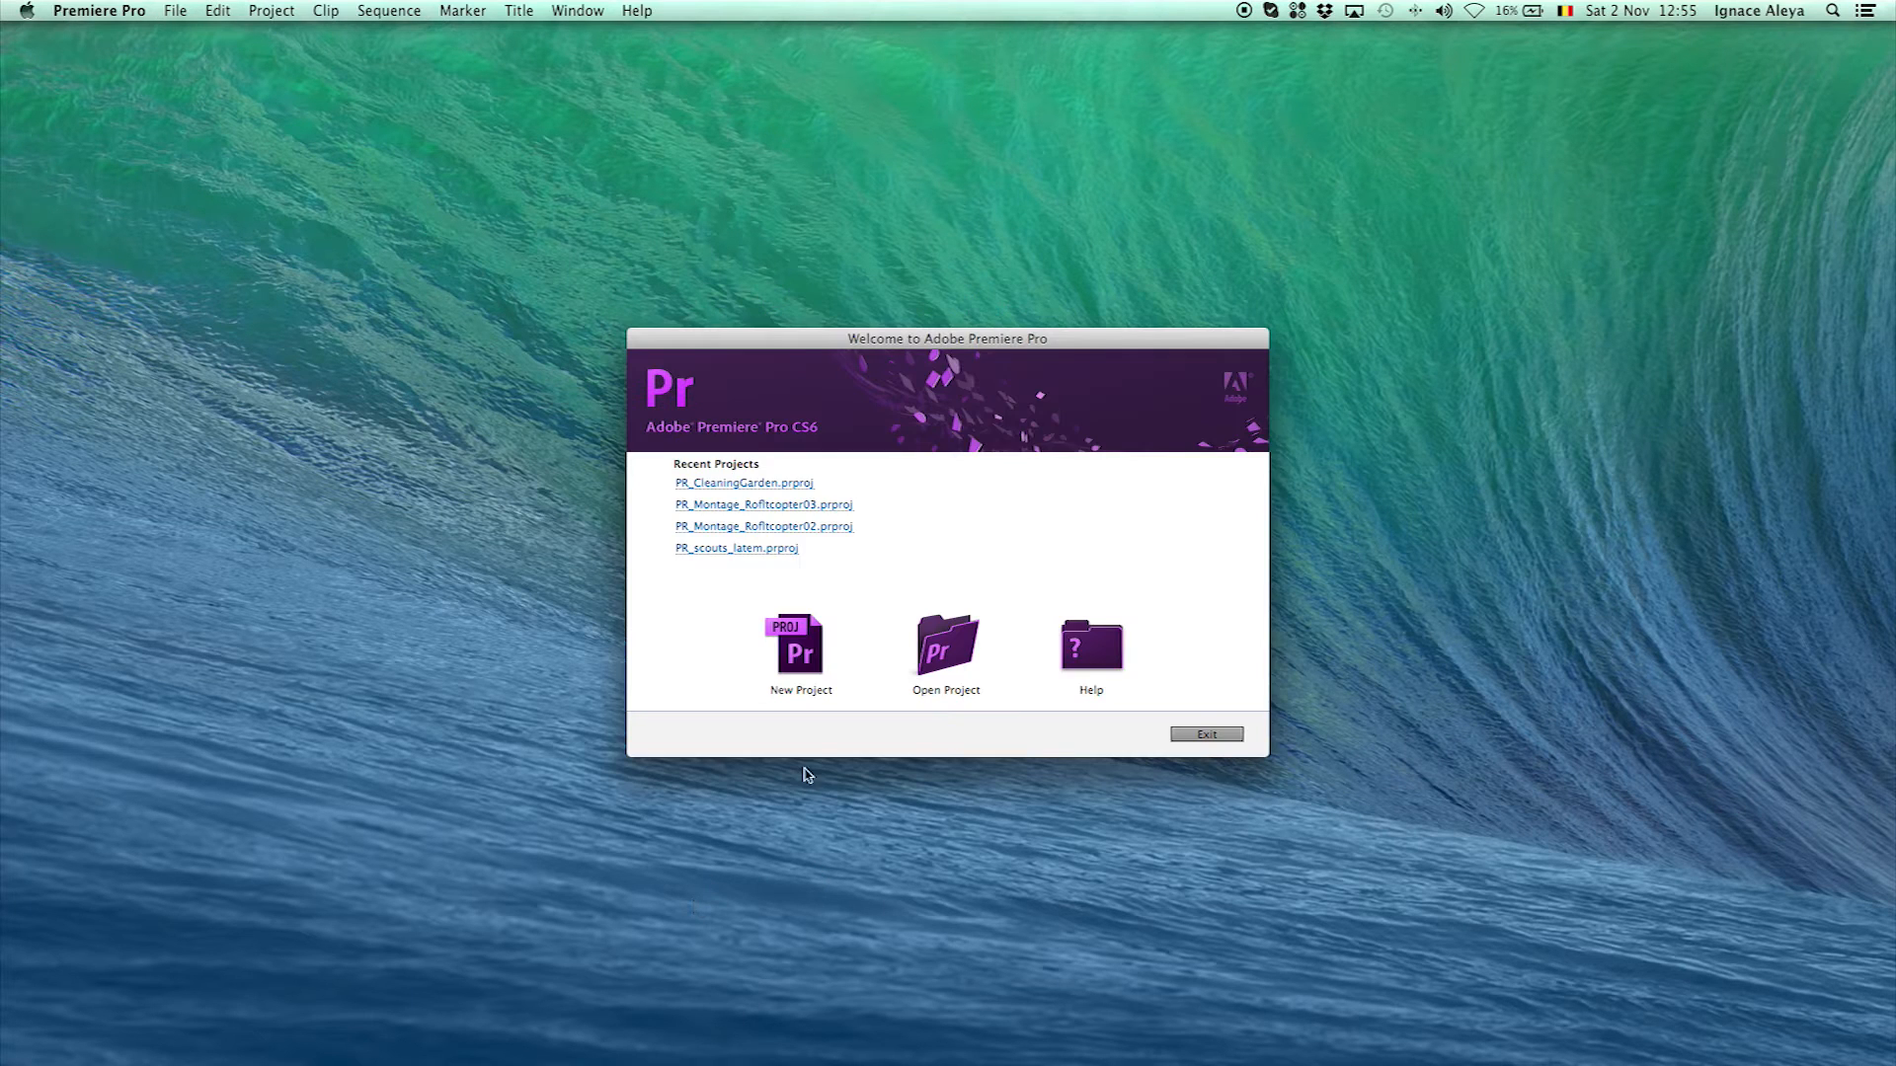
mouse_move(663, 601)
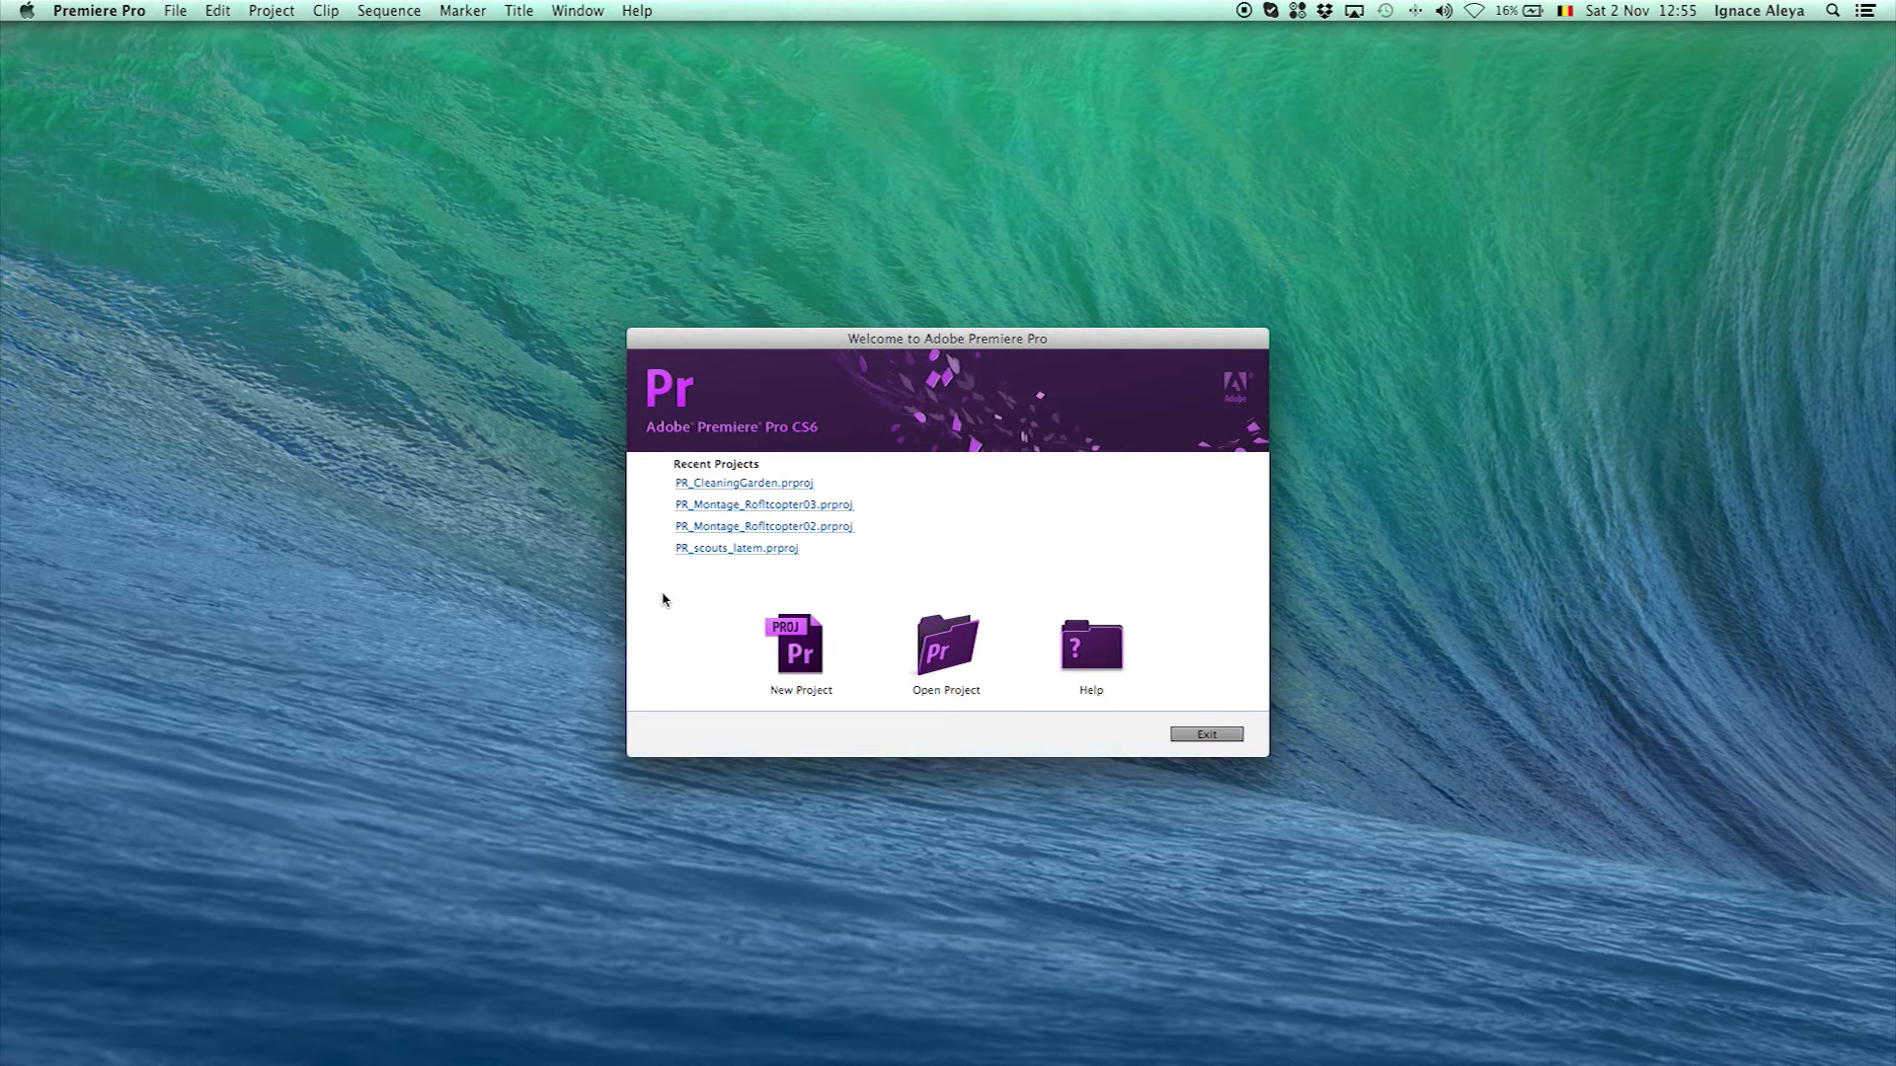
Begin a New Project, glance at Scratch Disks, return to General keeping Timecode display format
click(1205, 735)
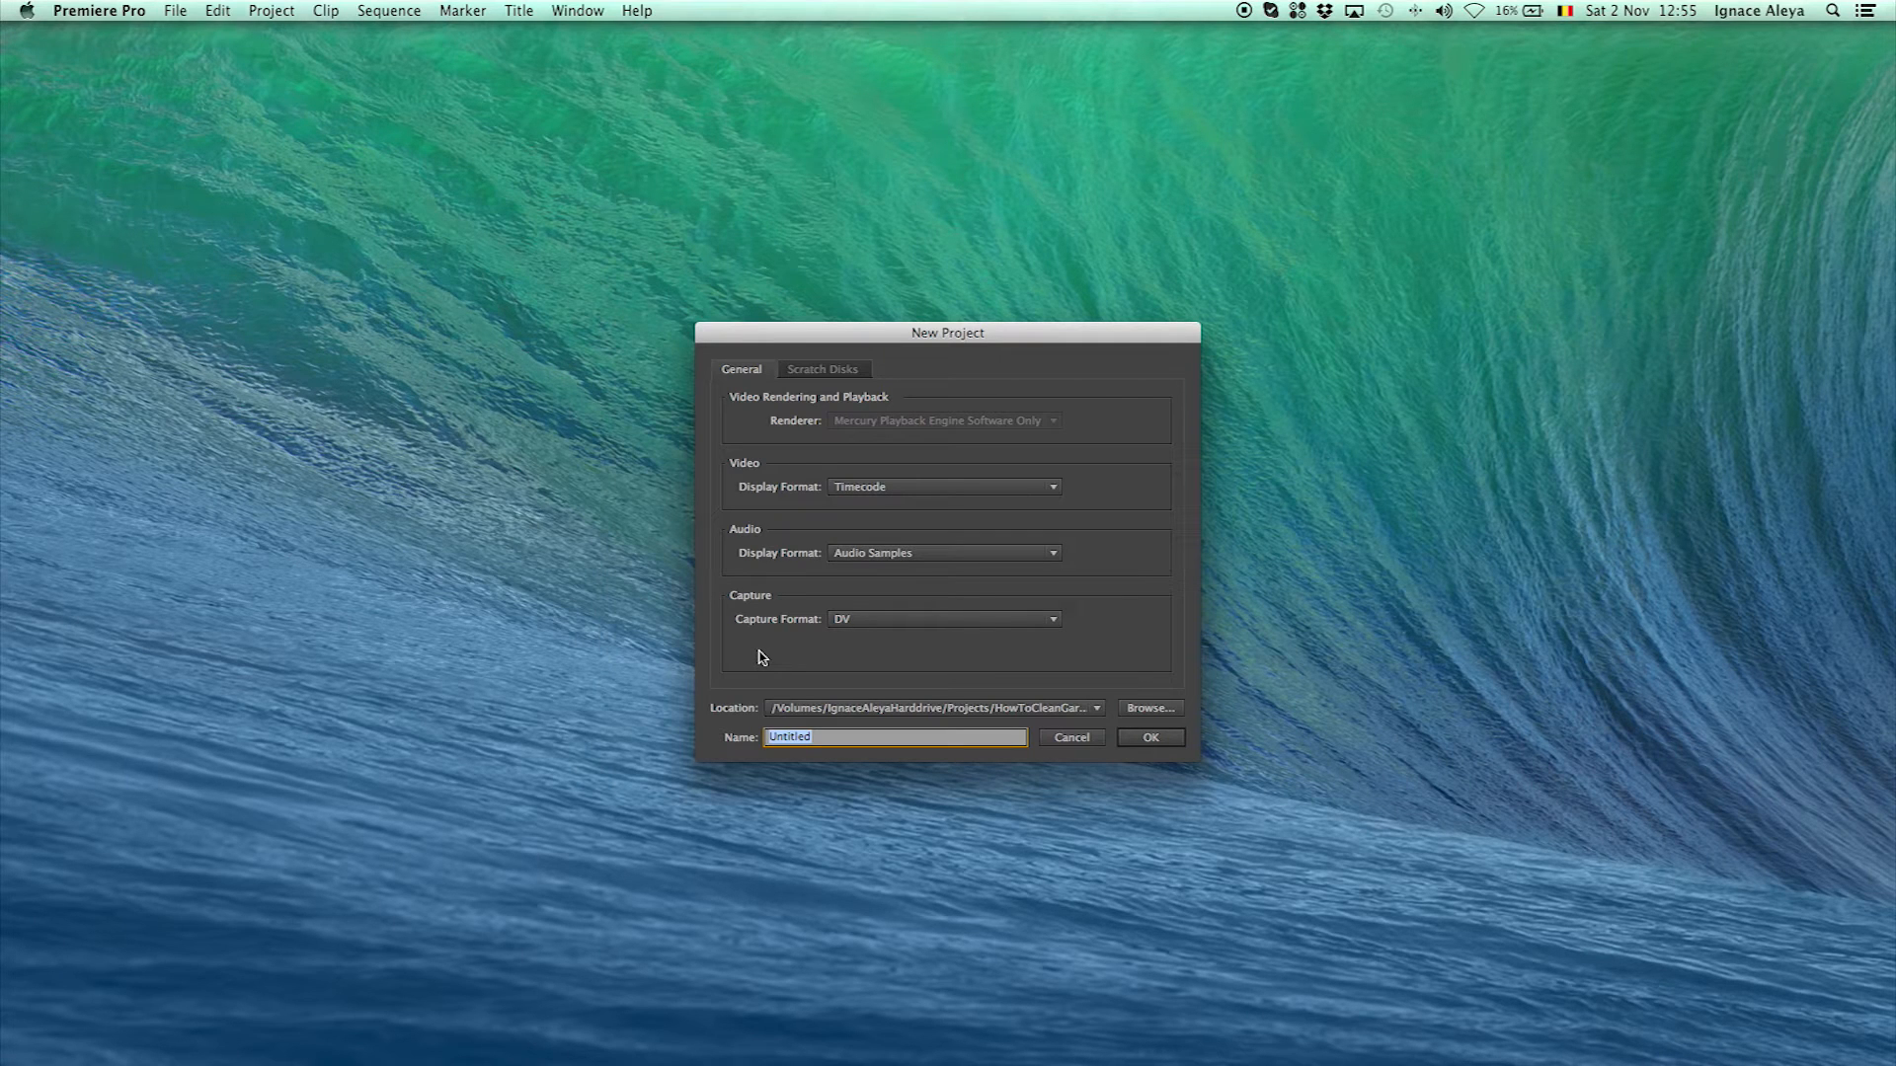
mouse_move(774, 650)
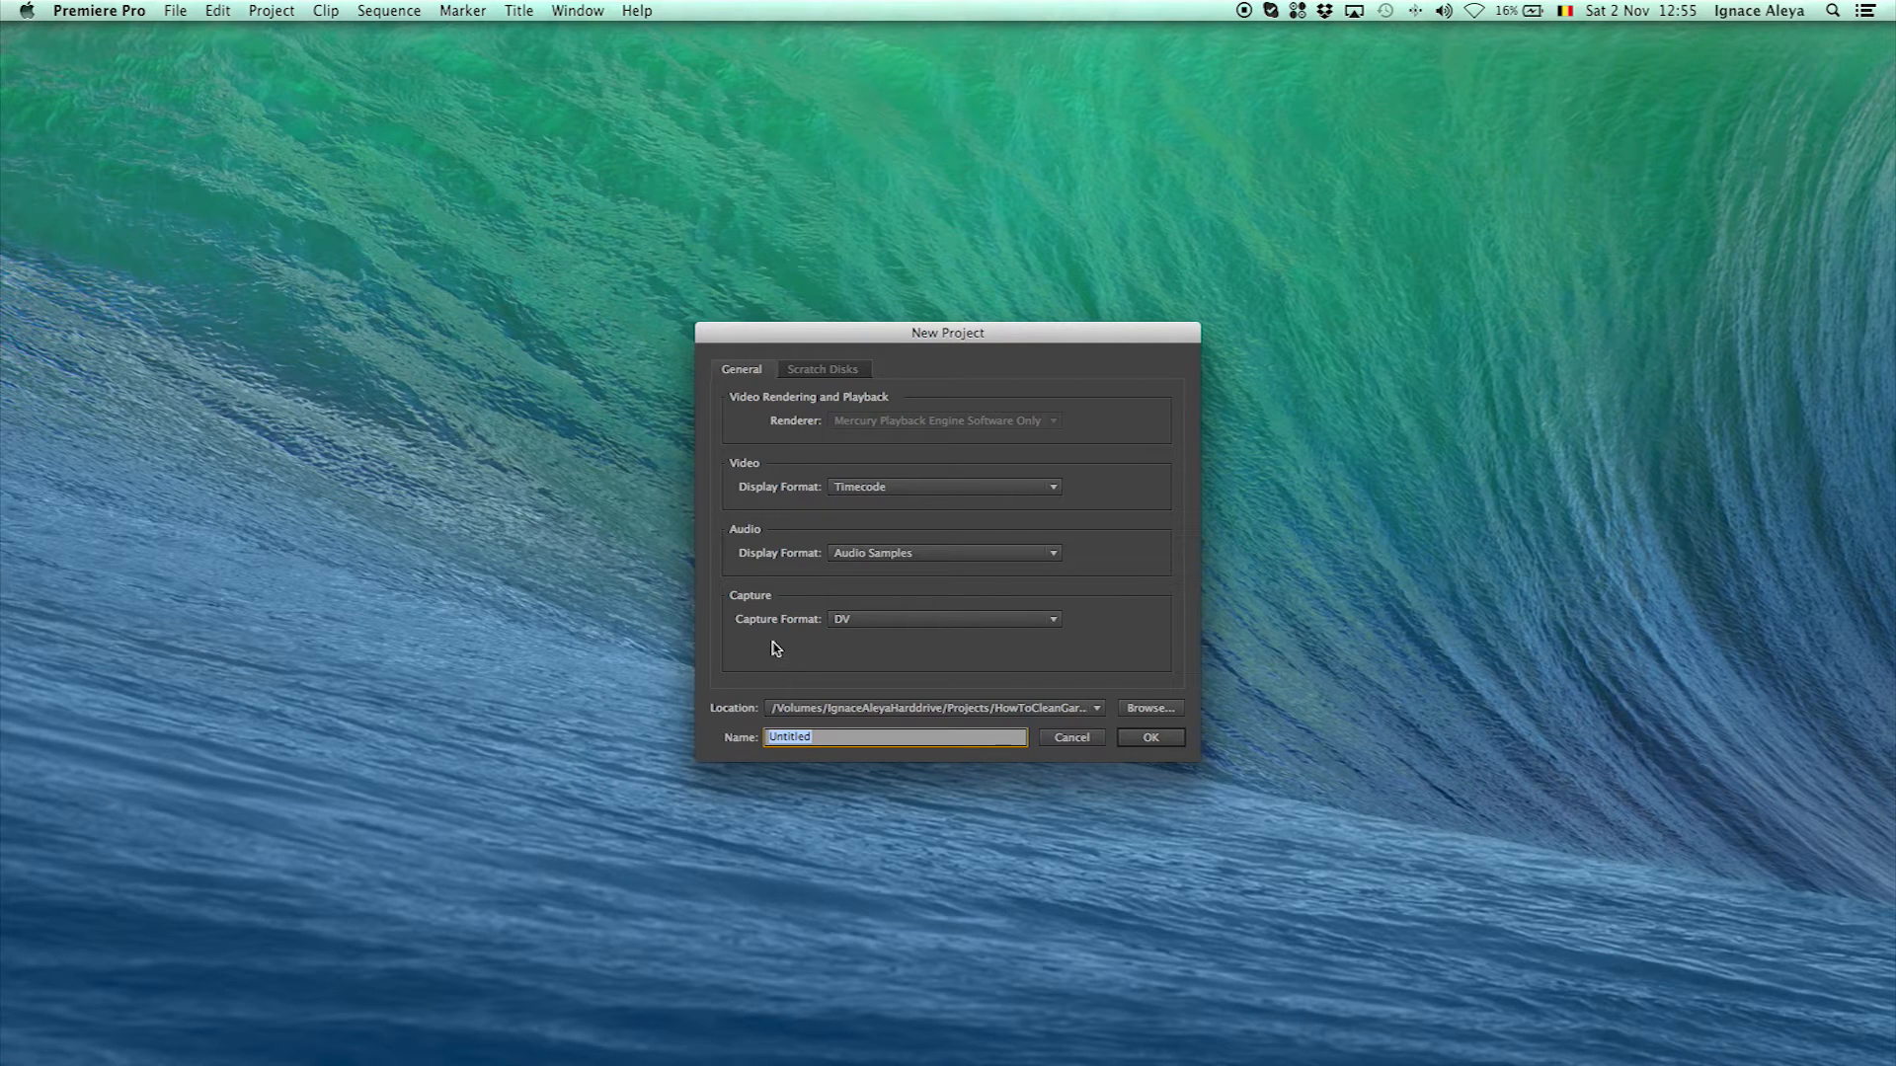
mouse_move(719, 516)
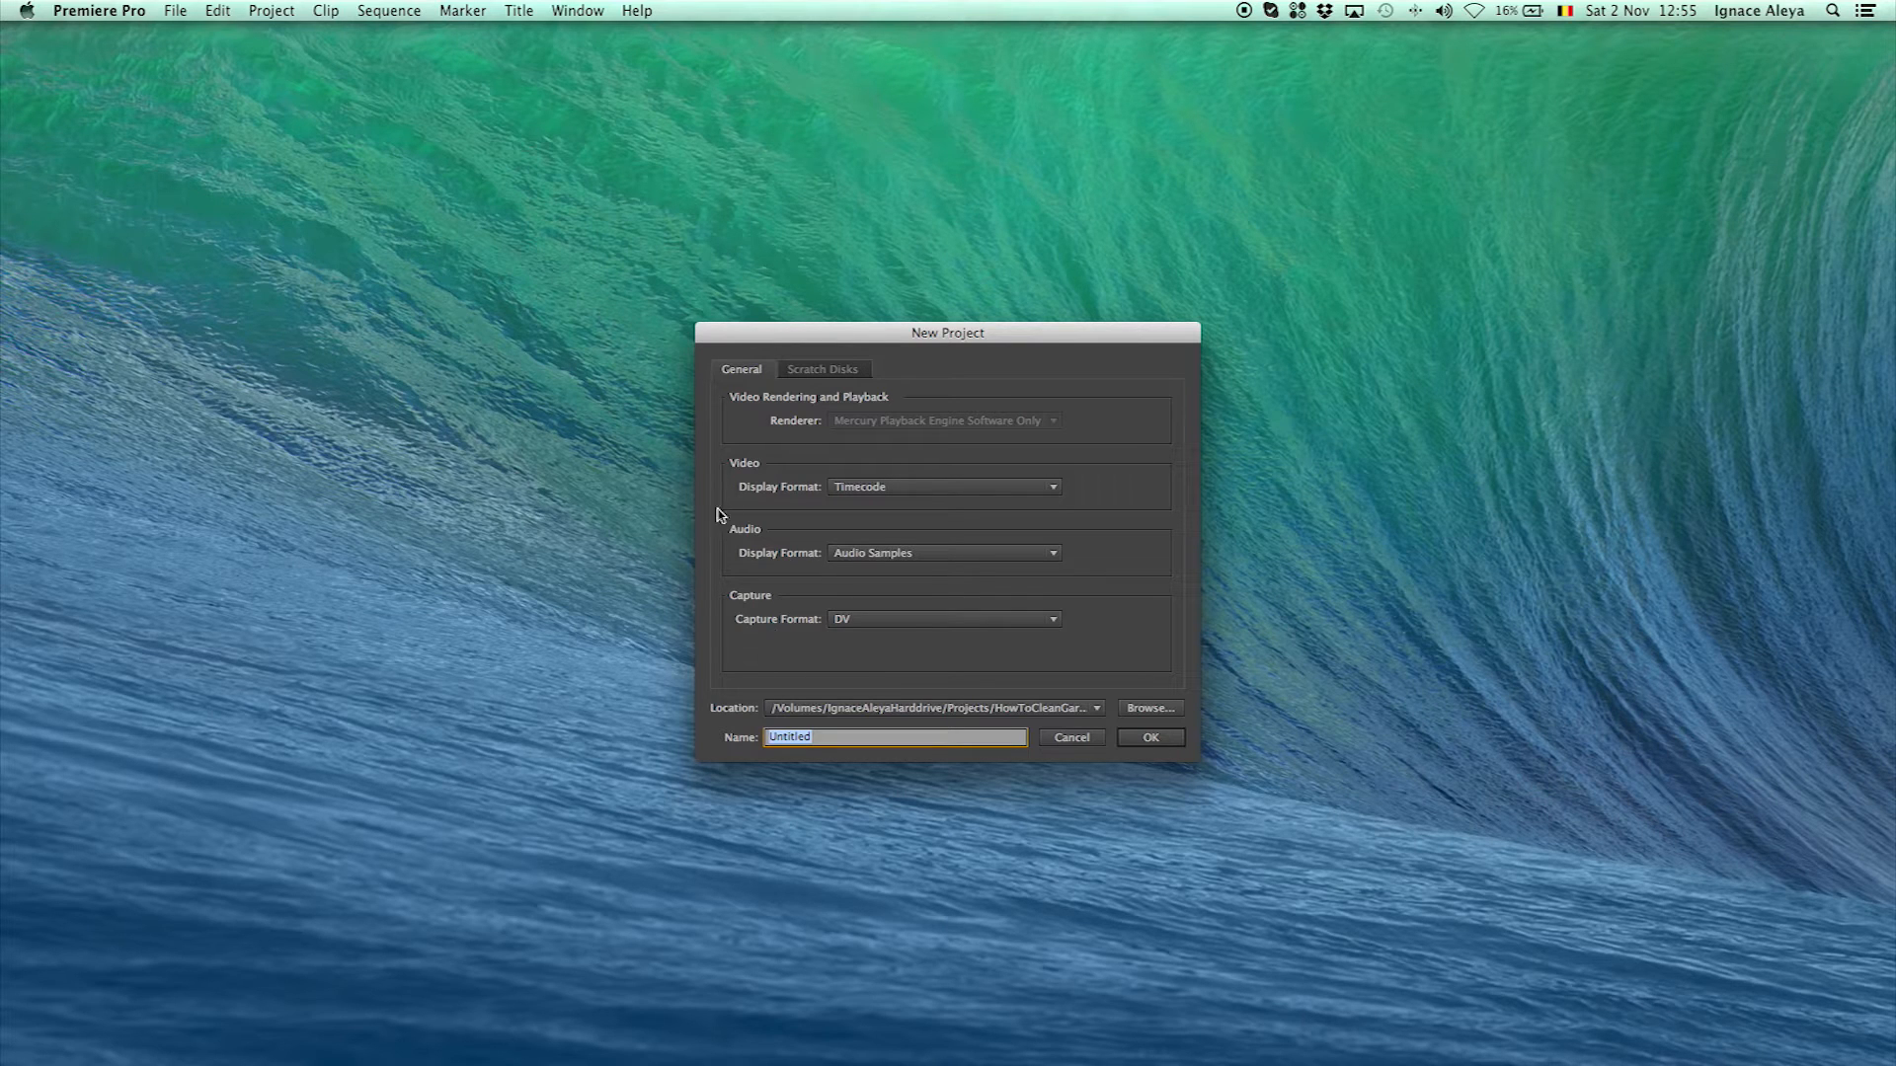
mouse_move(796, 521)
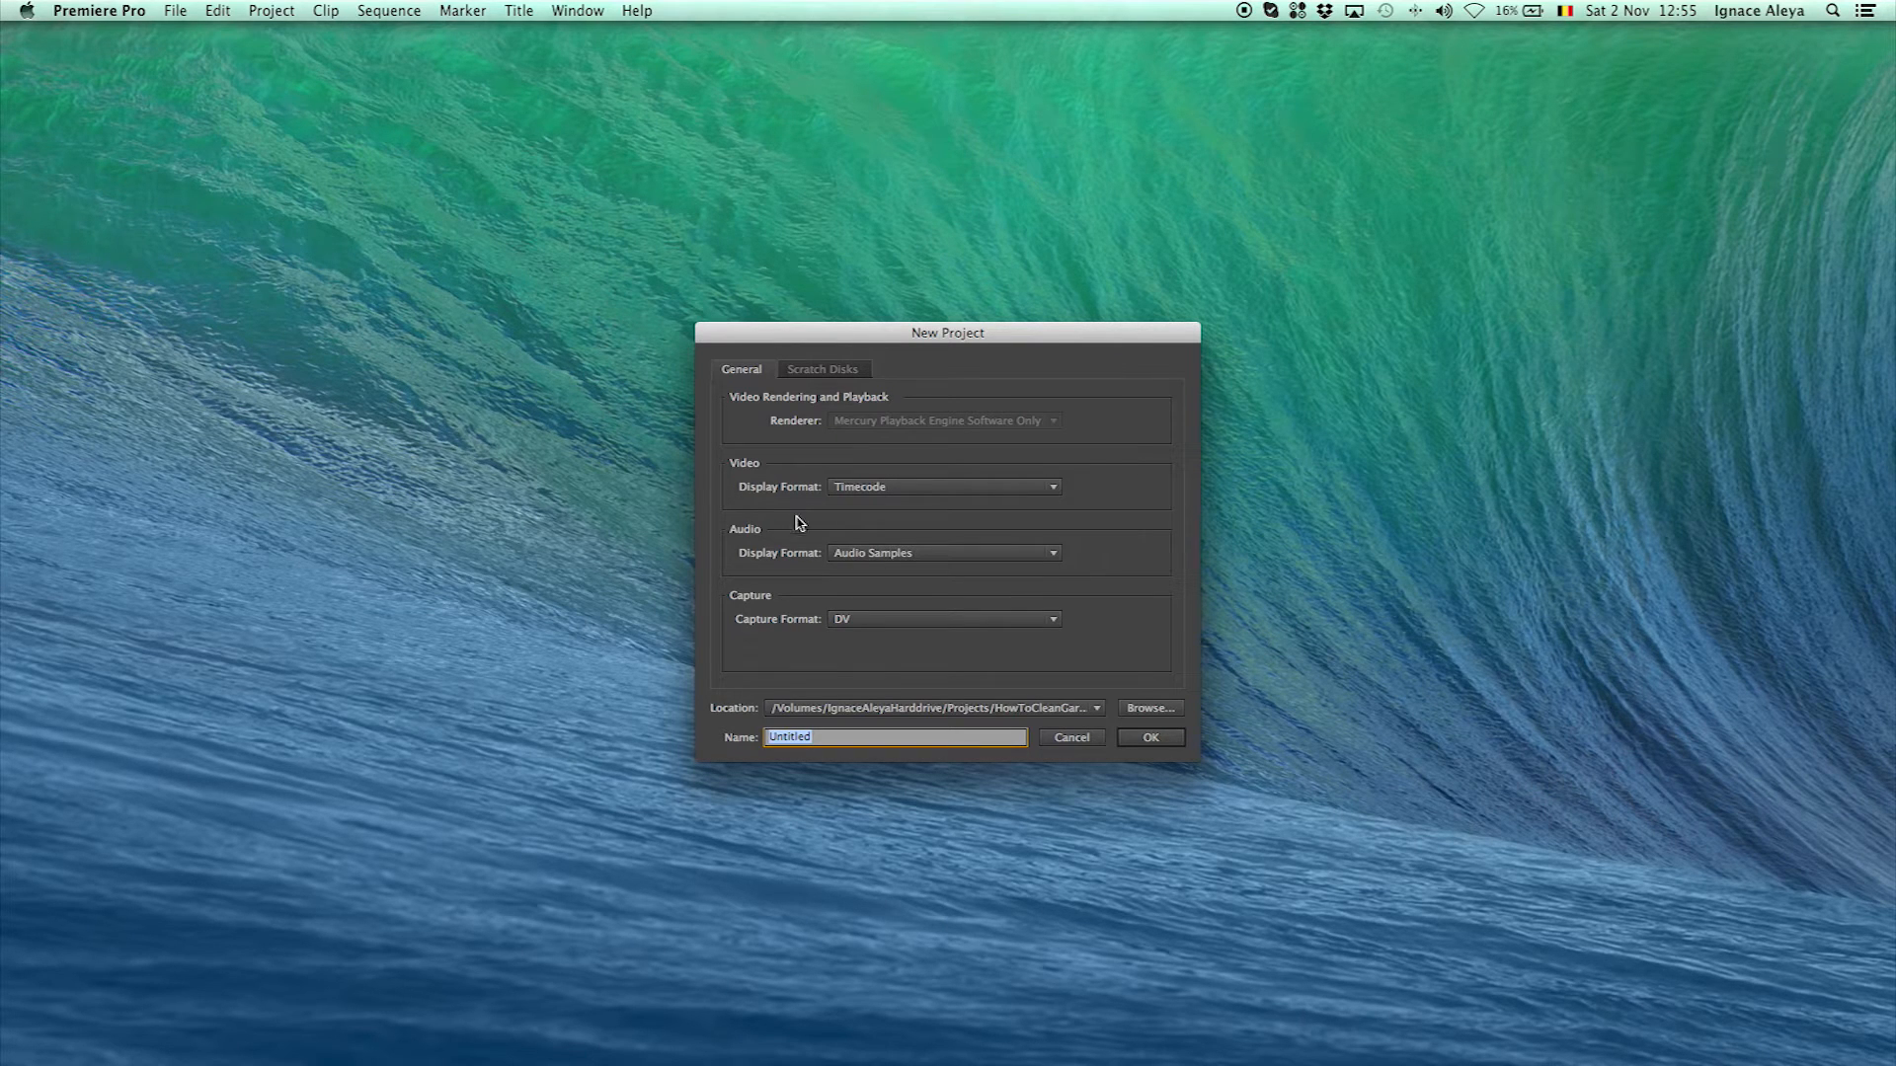
click(822, 369)
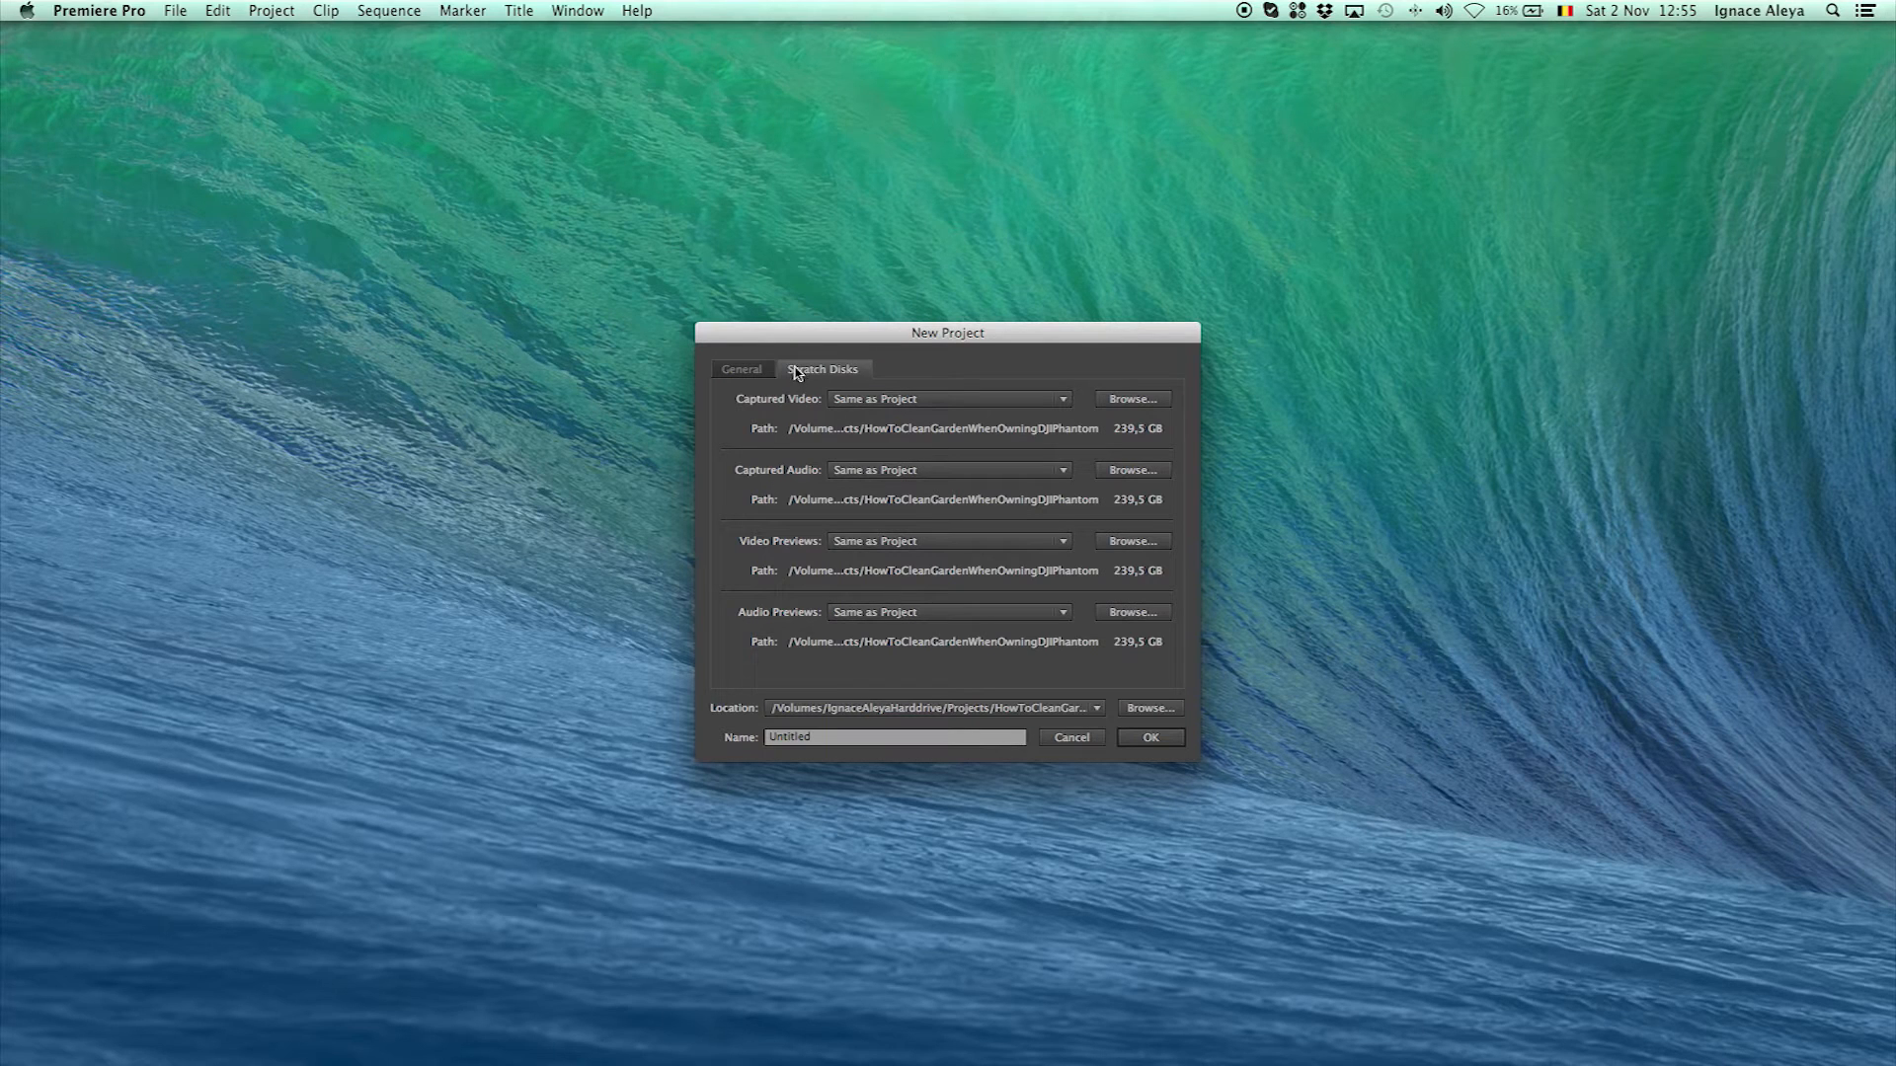
click(740, 369)
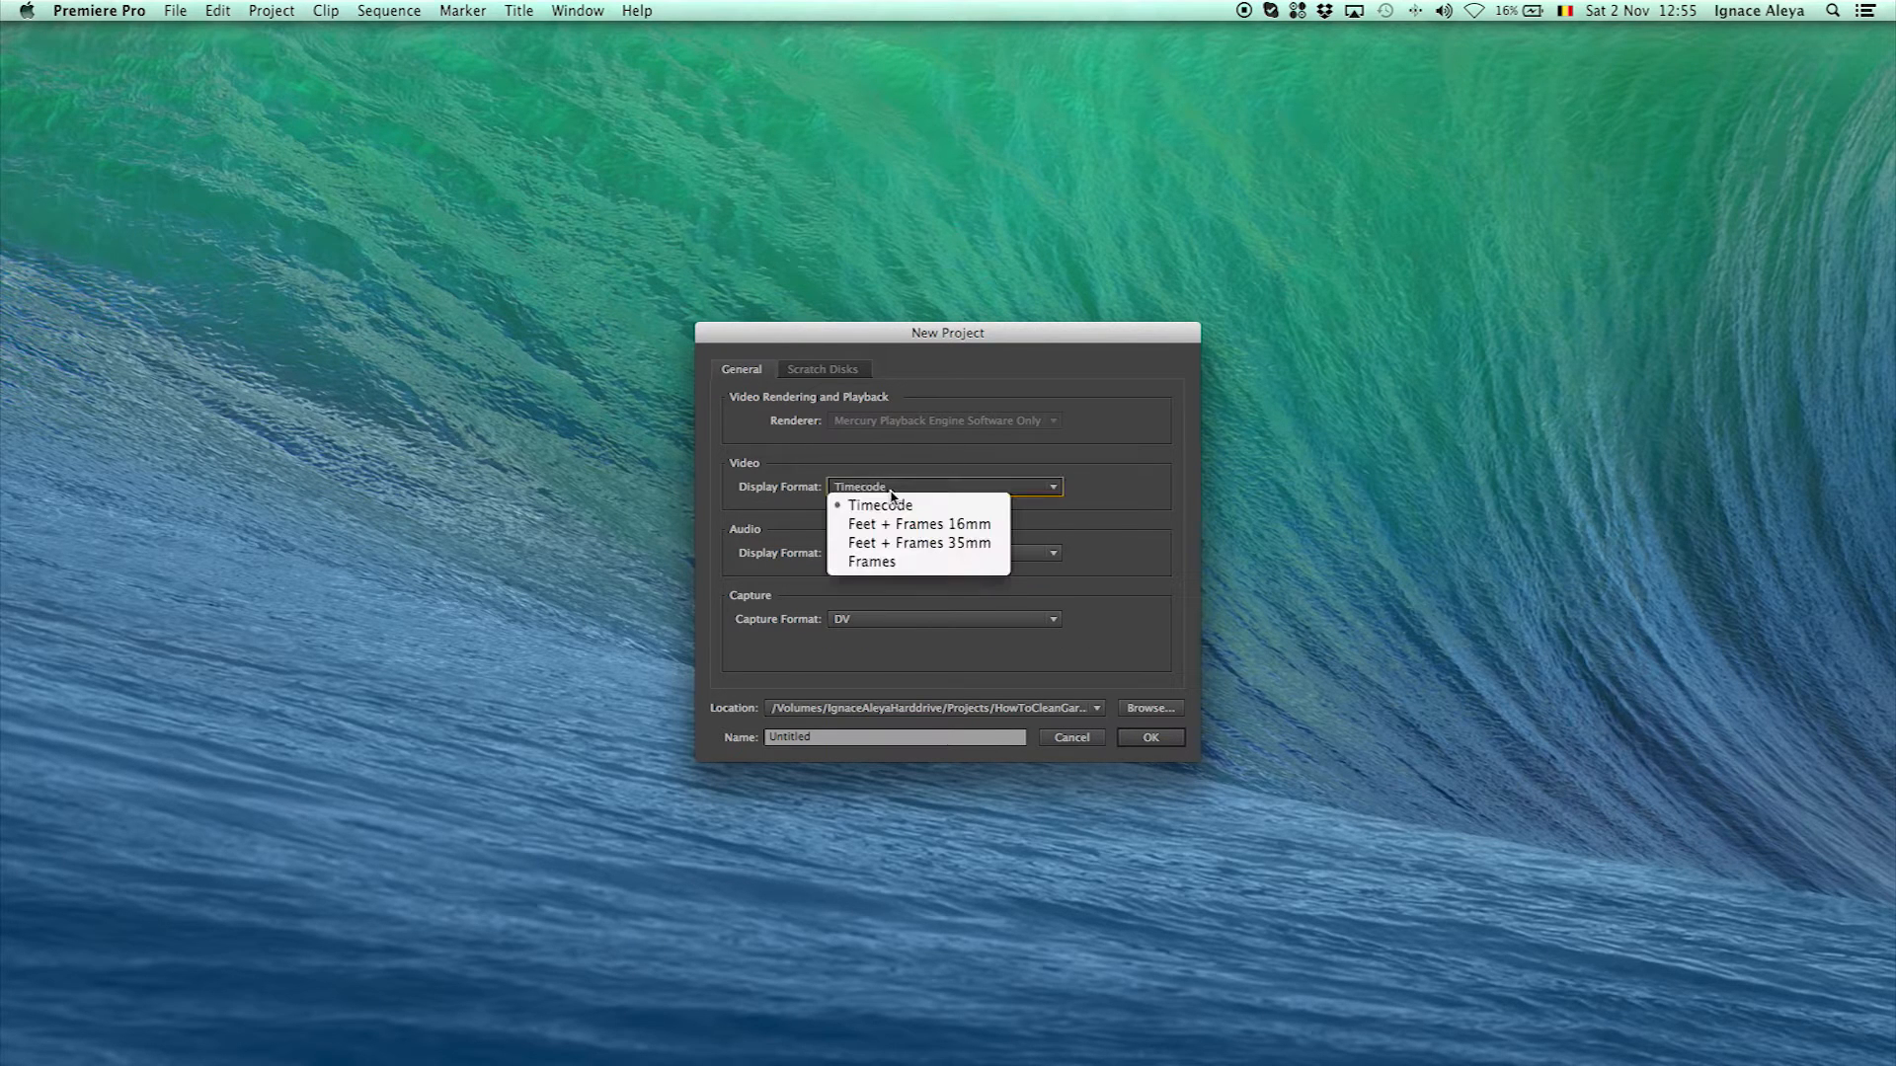
mouse_move(881, 506)
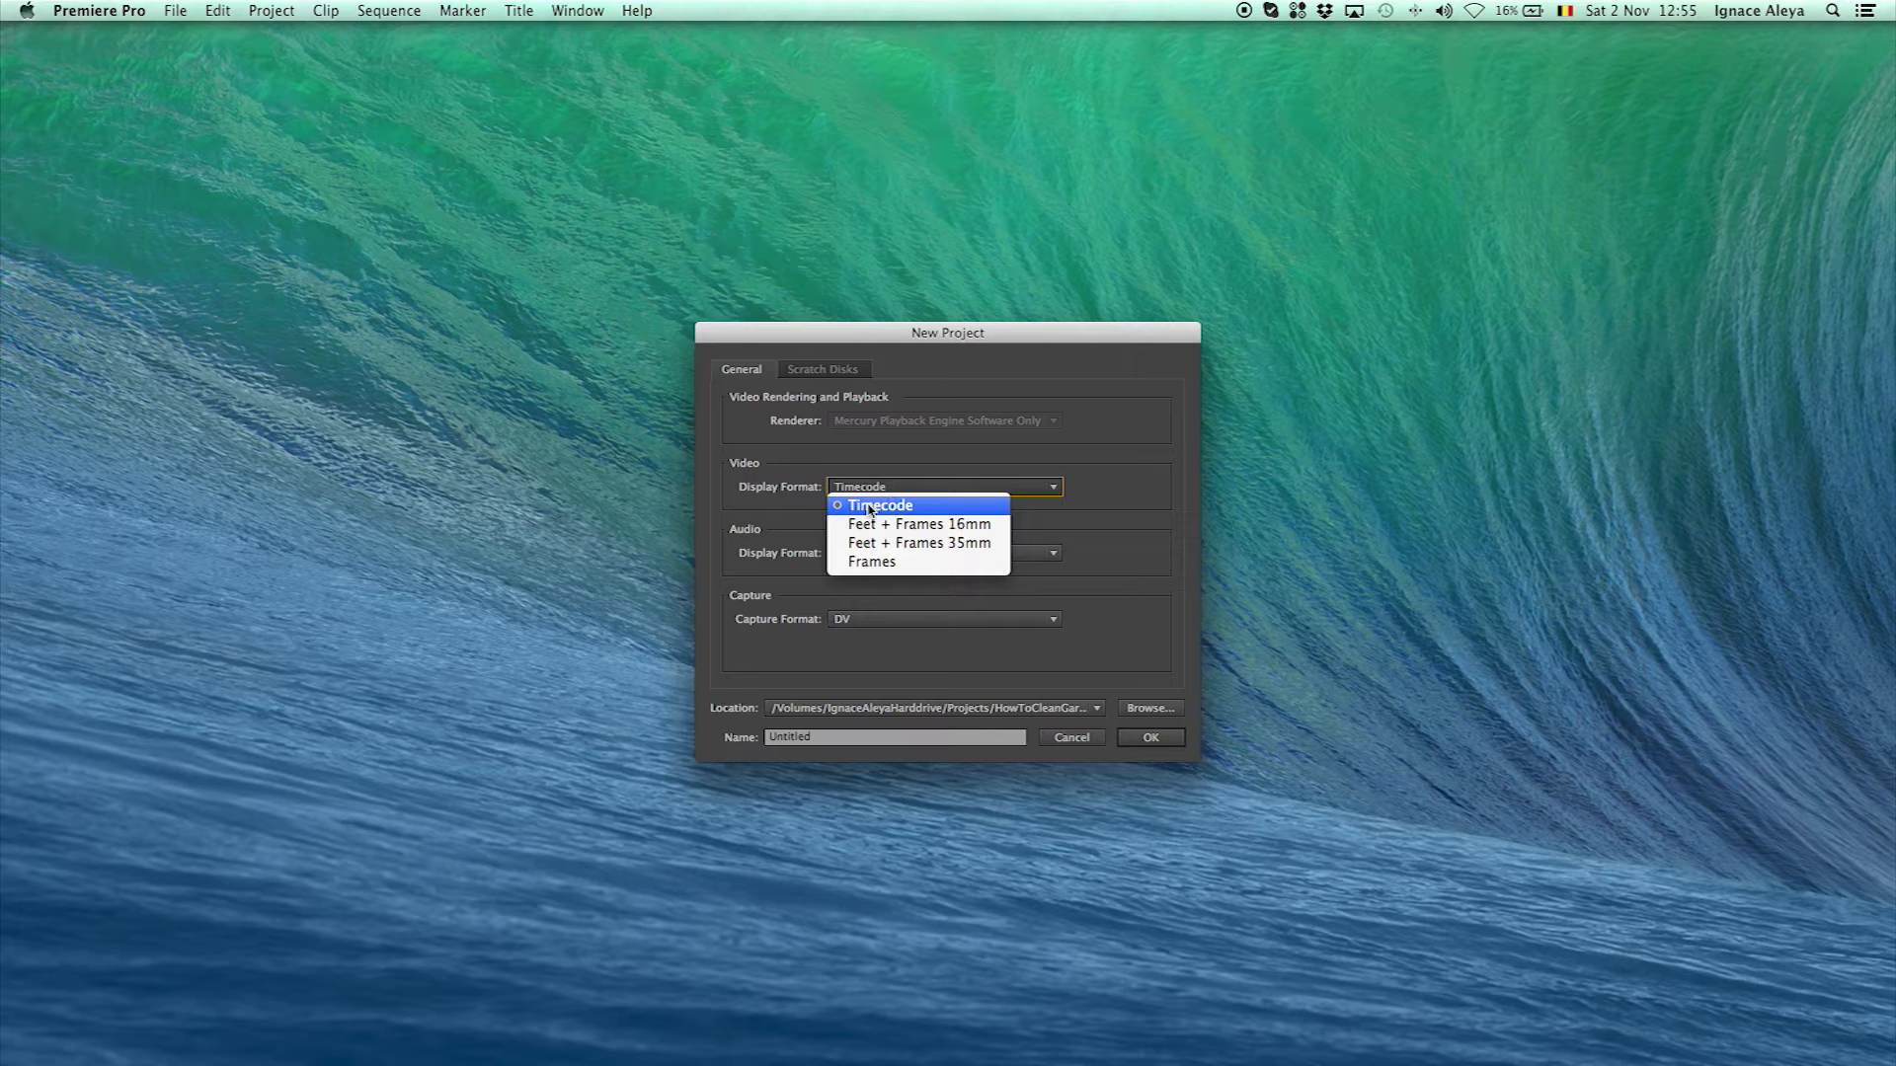
mouse_move(890, 519)
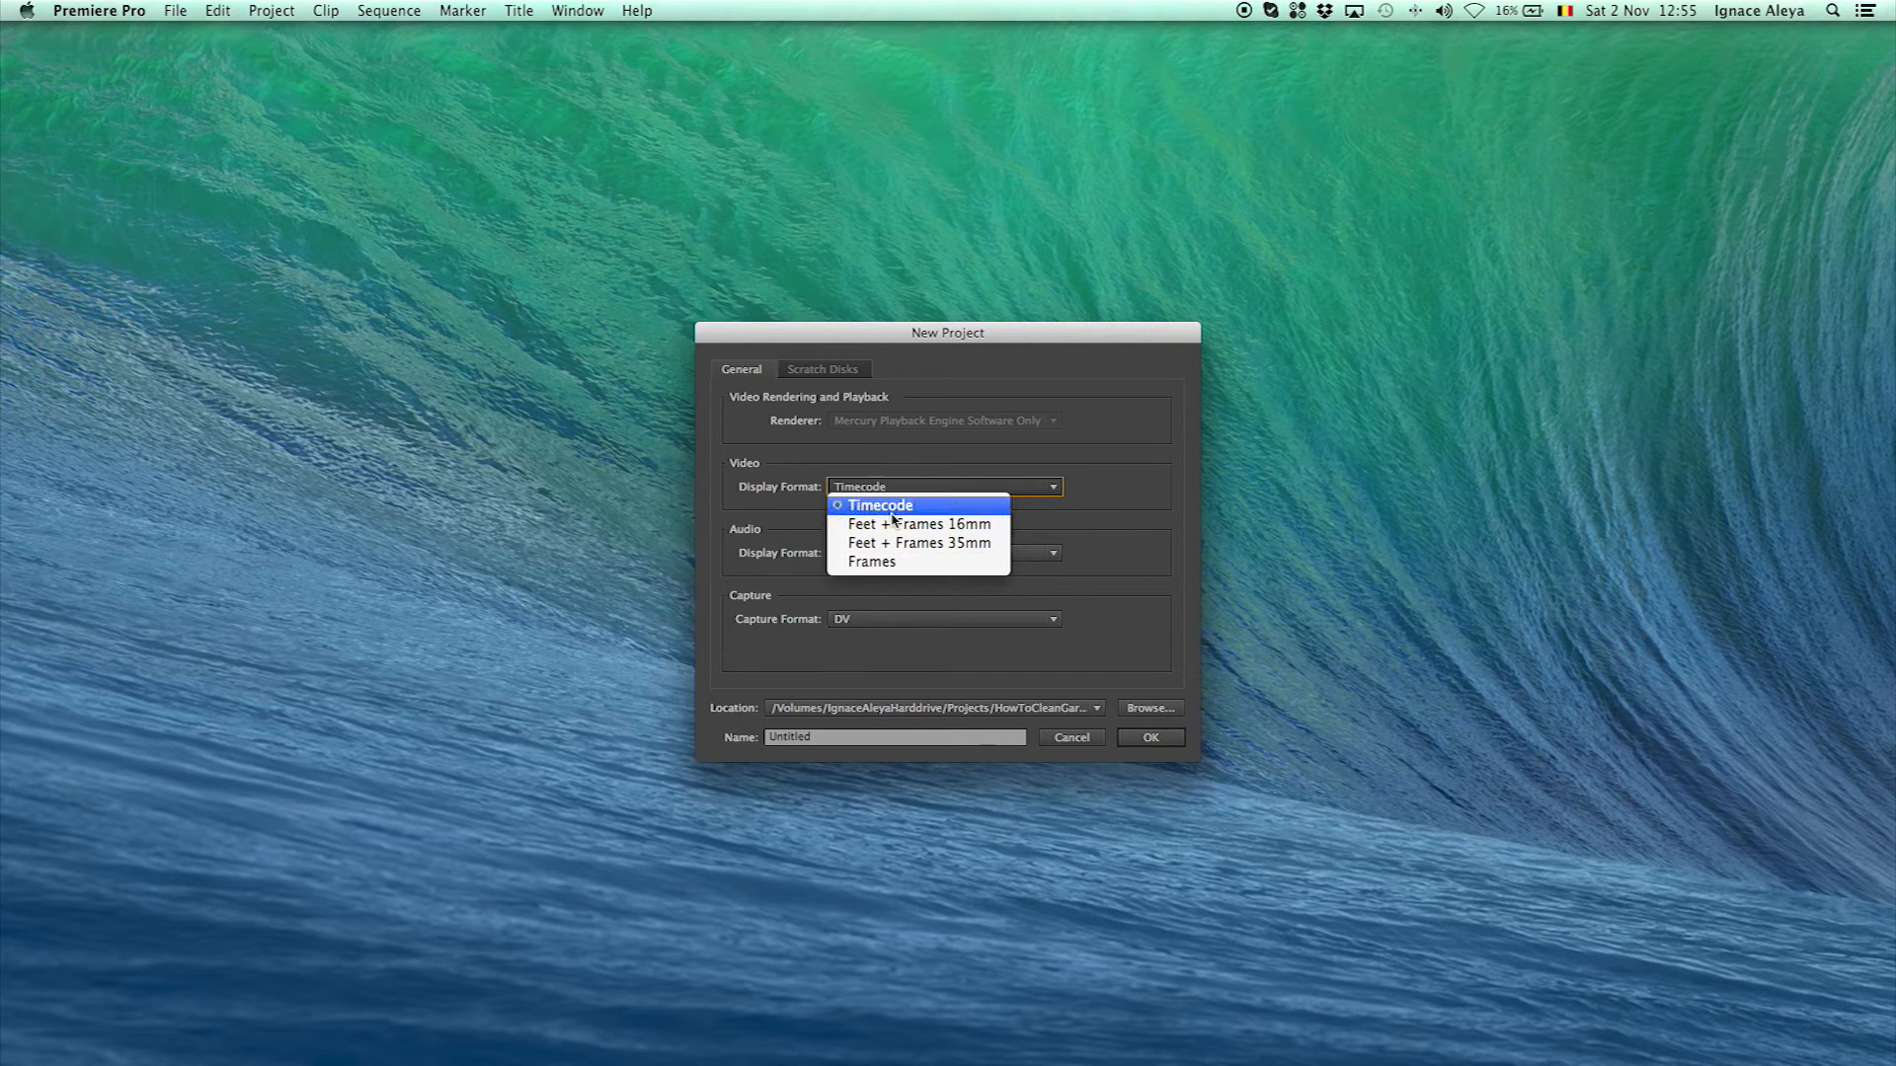
click(879, 503)
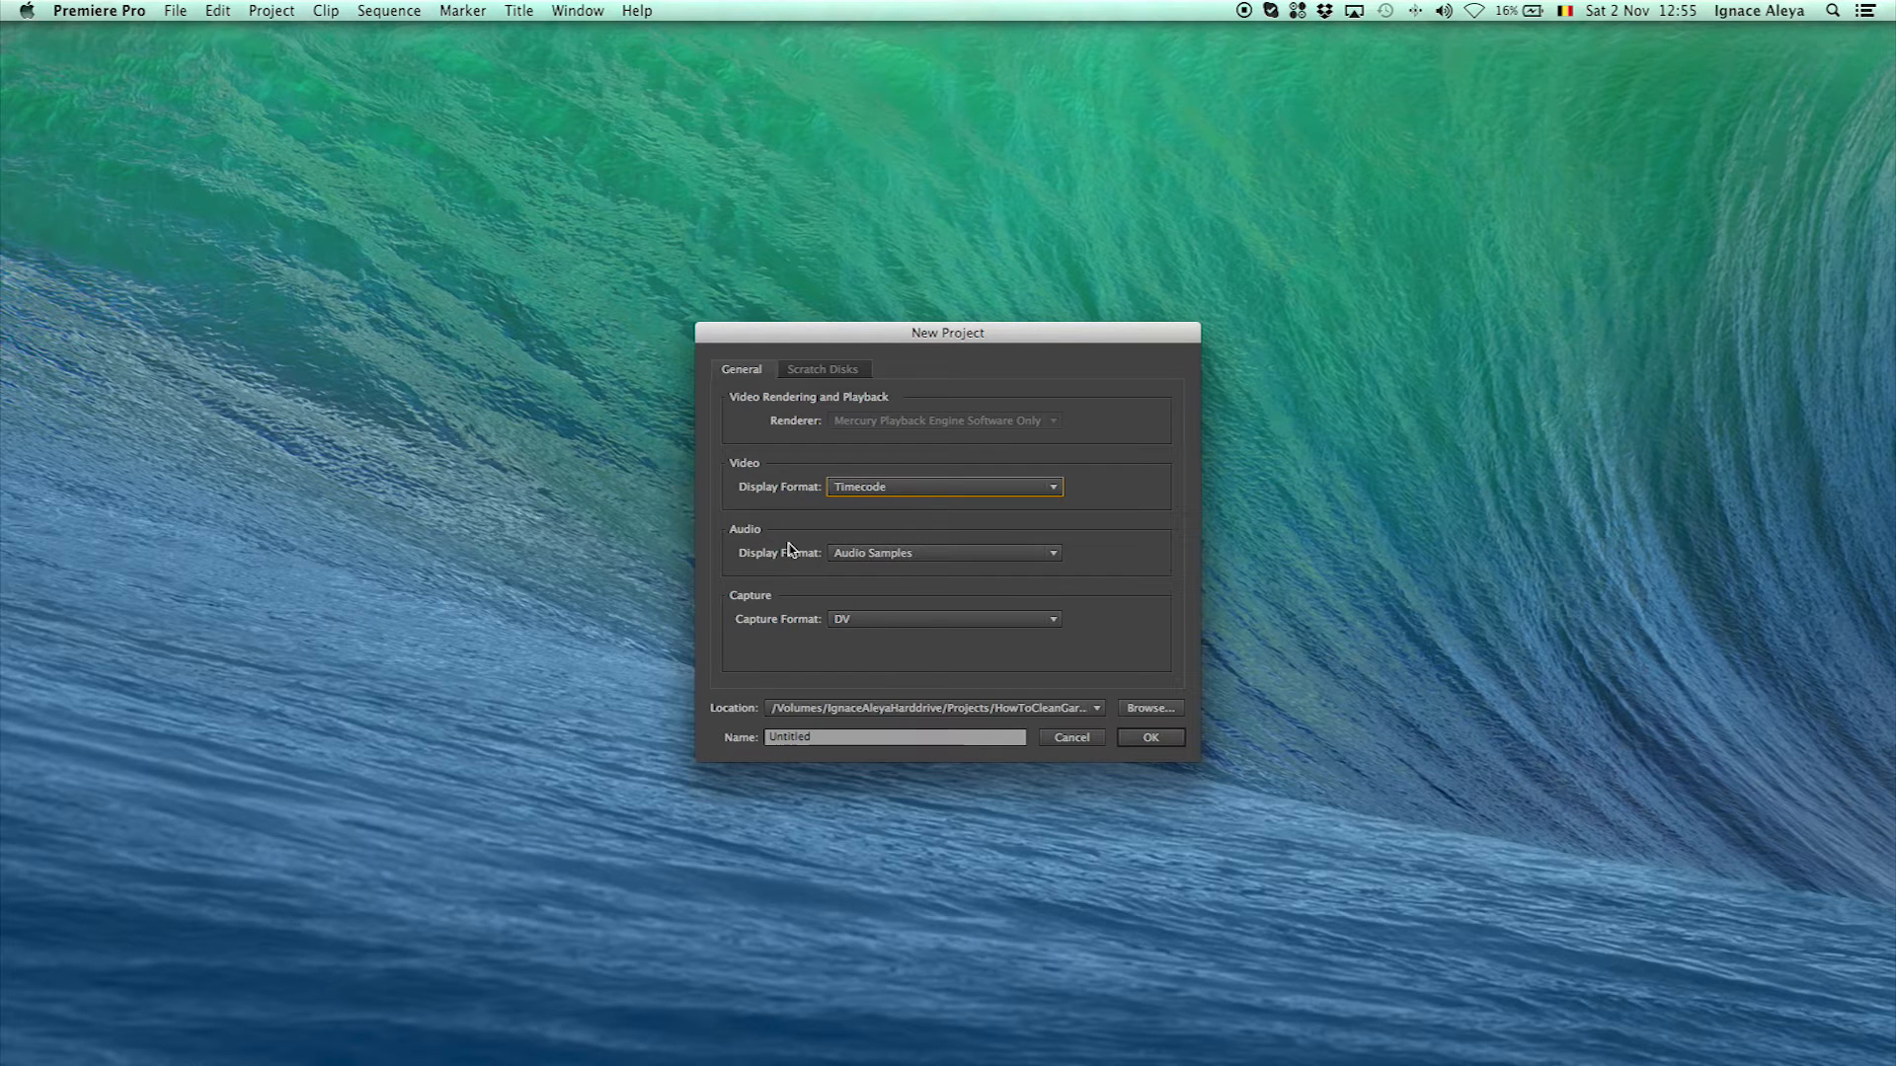
mouse_move(869, 565)
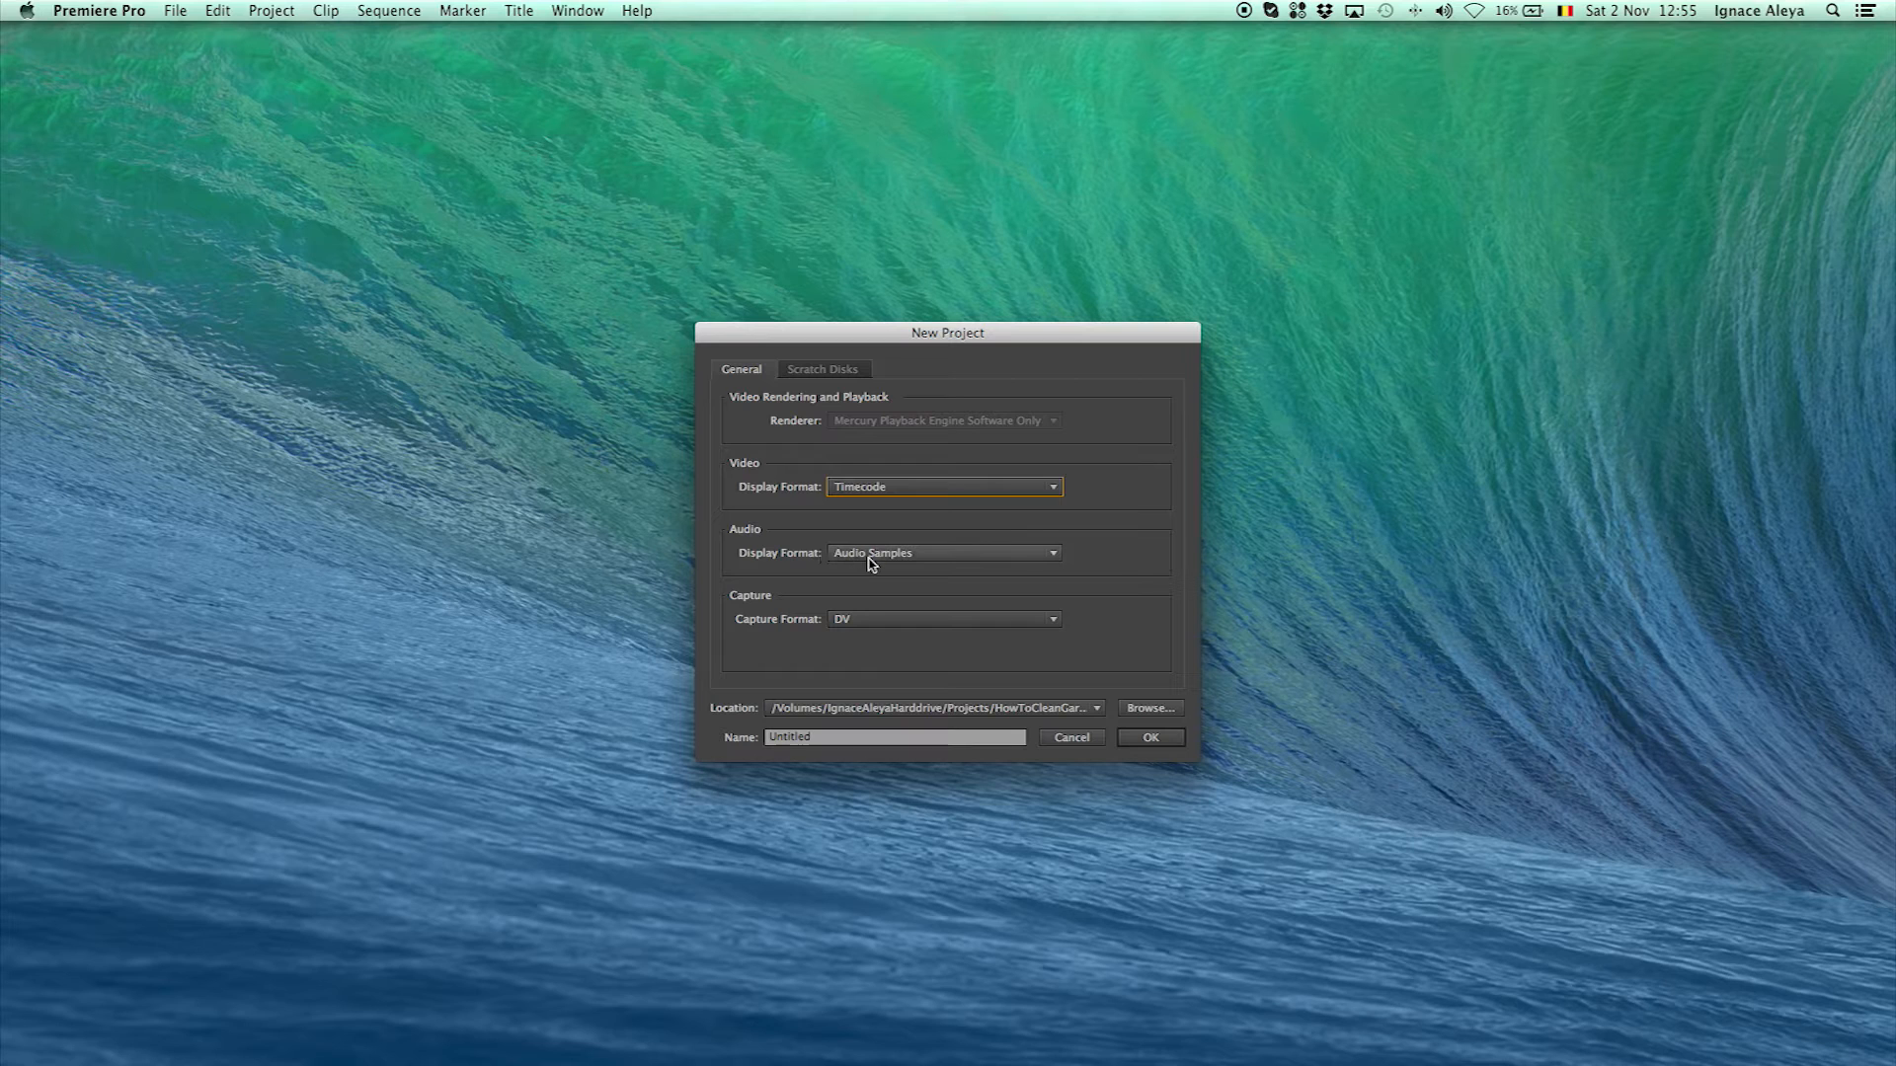
mouse_move(923, 579)
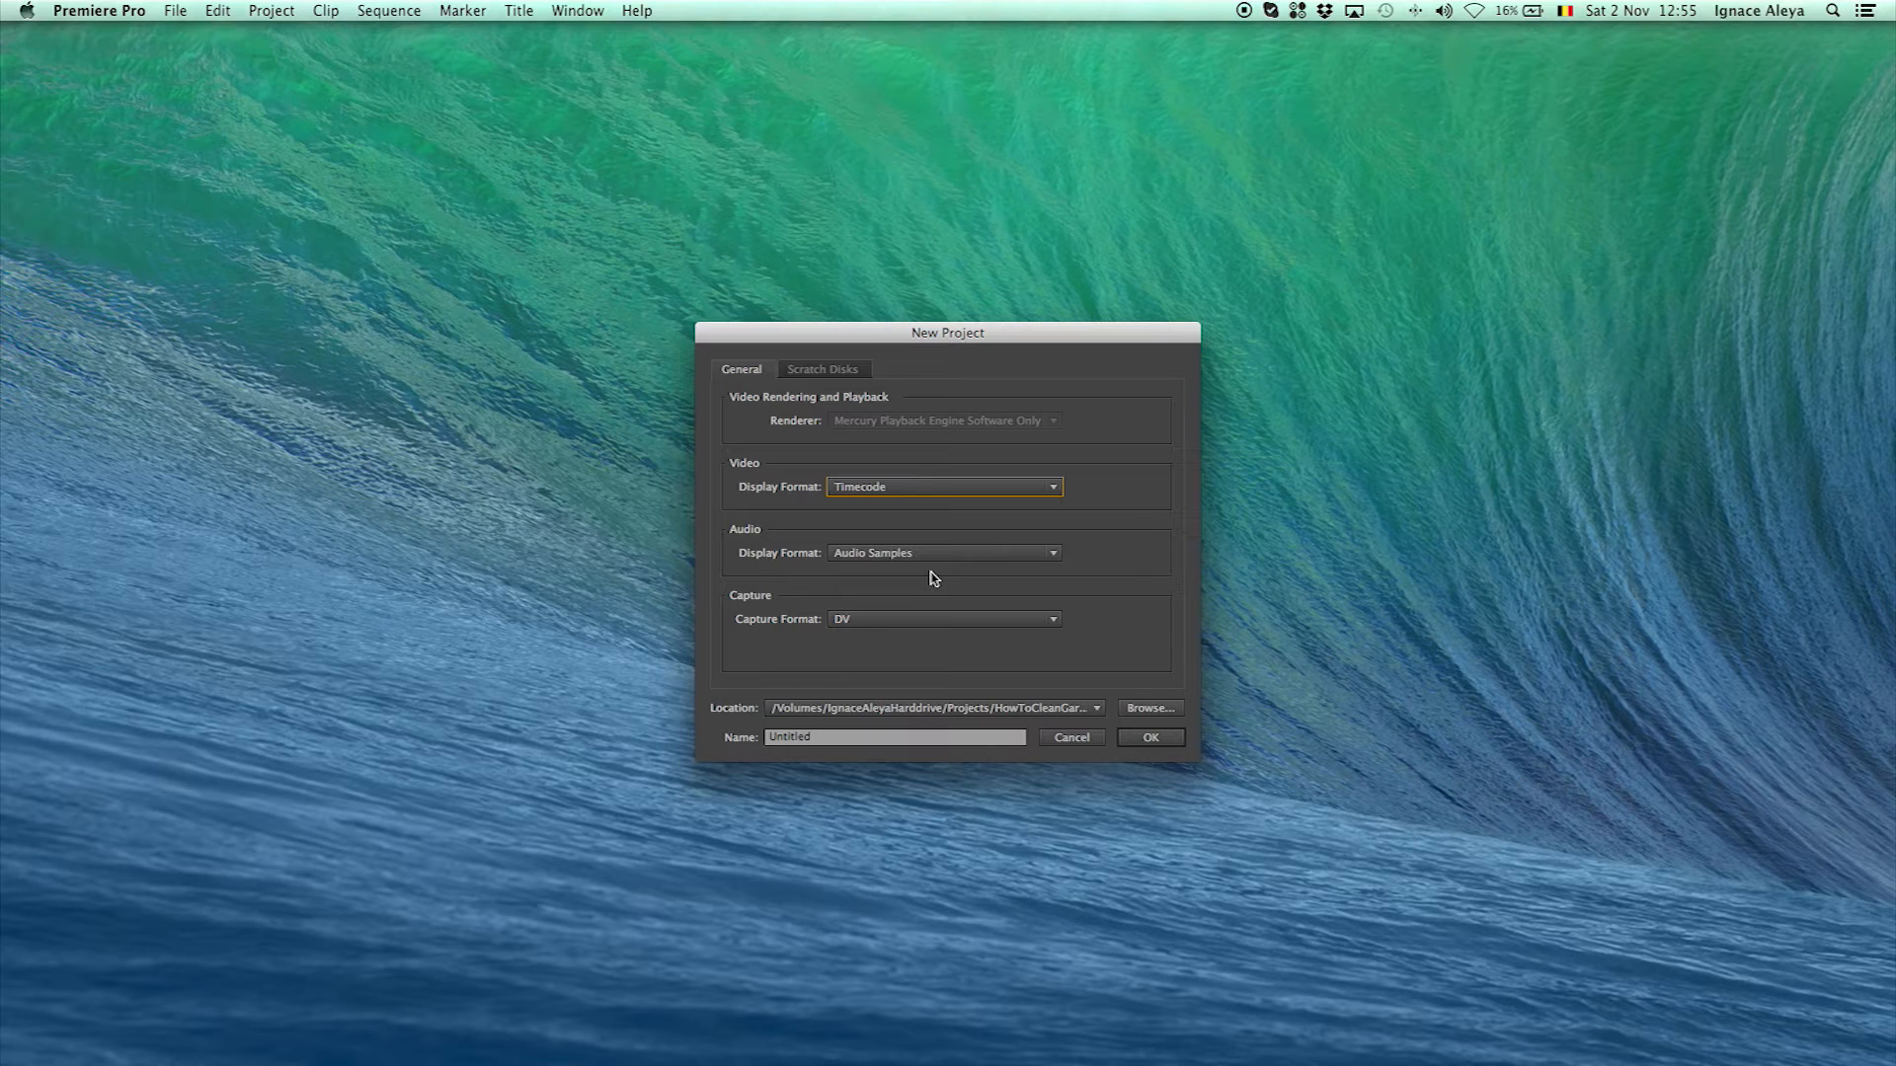
mouse_move(1127, 701)
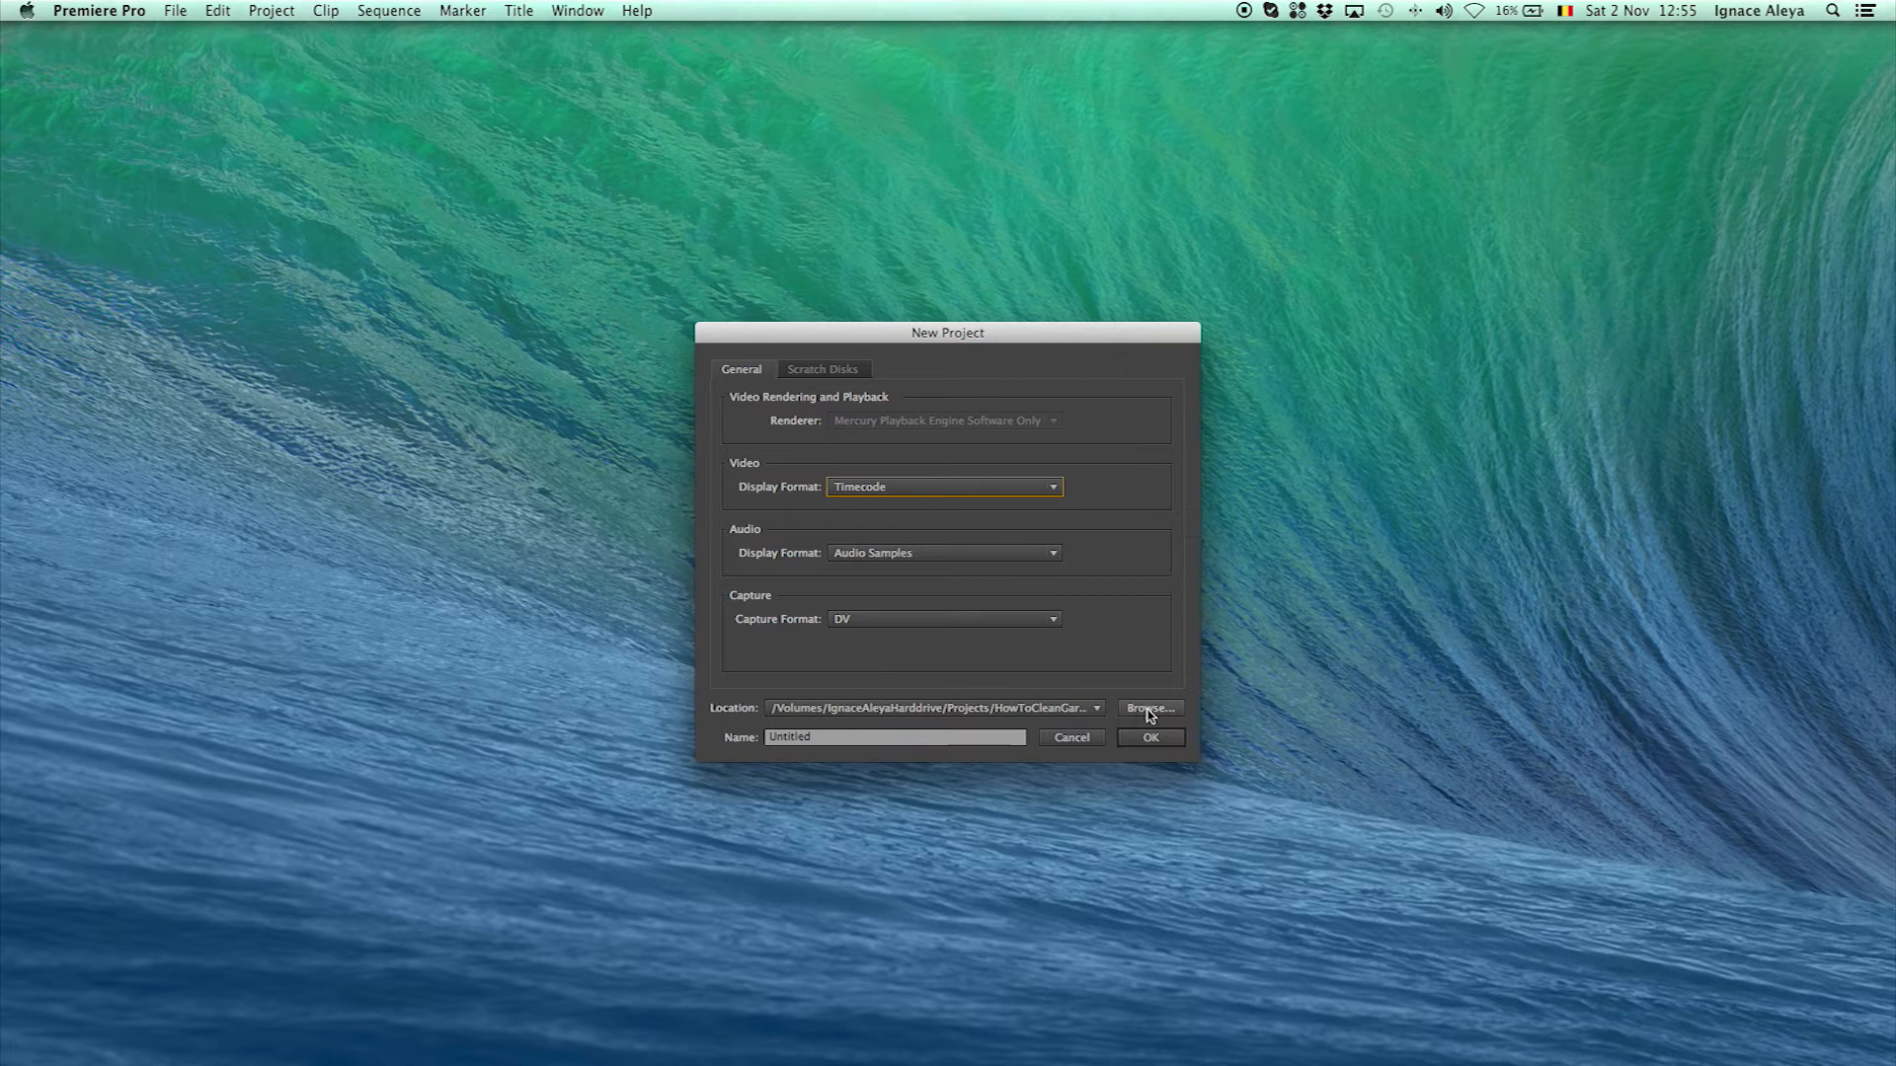
mouse_move(1236, 744)
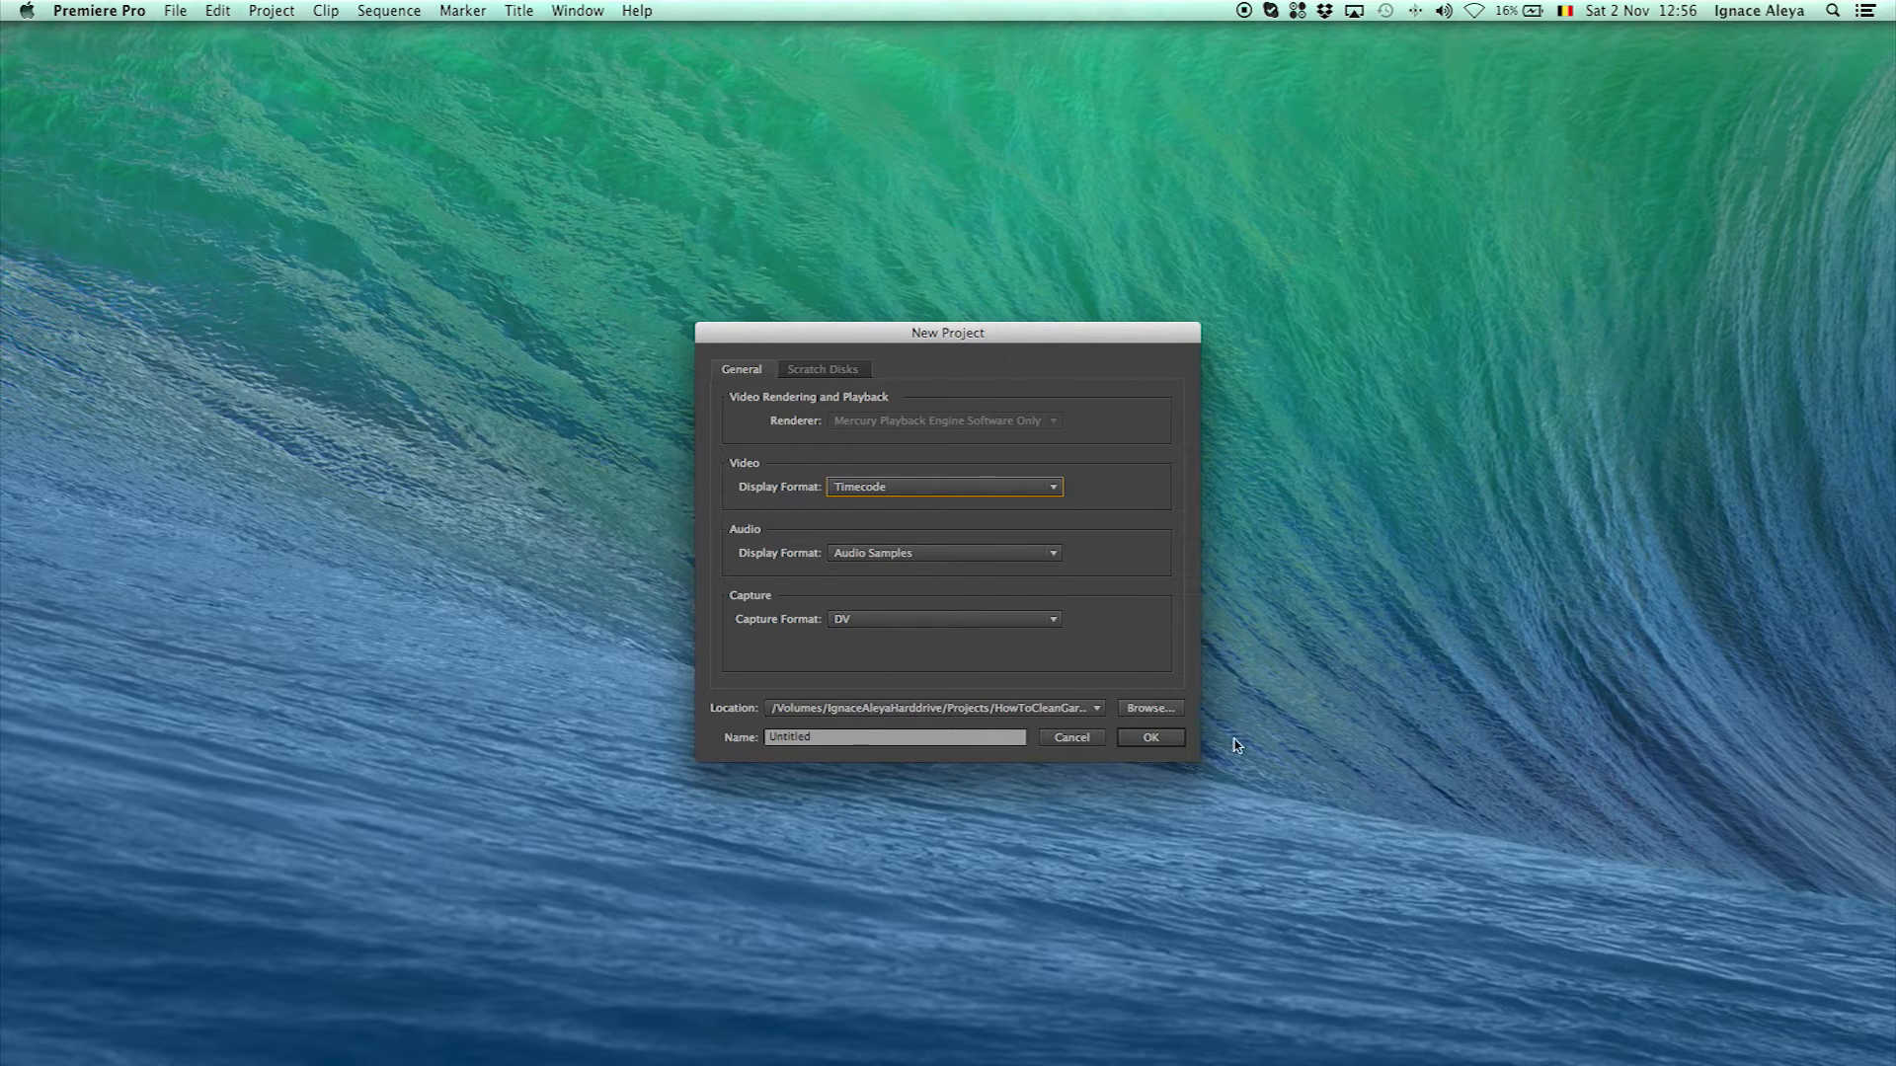
Browse and choose the Desktop as the project's save location
click(1146, 707)
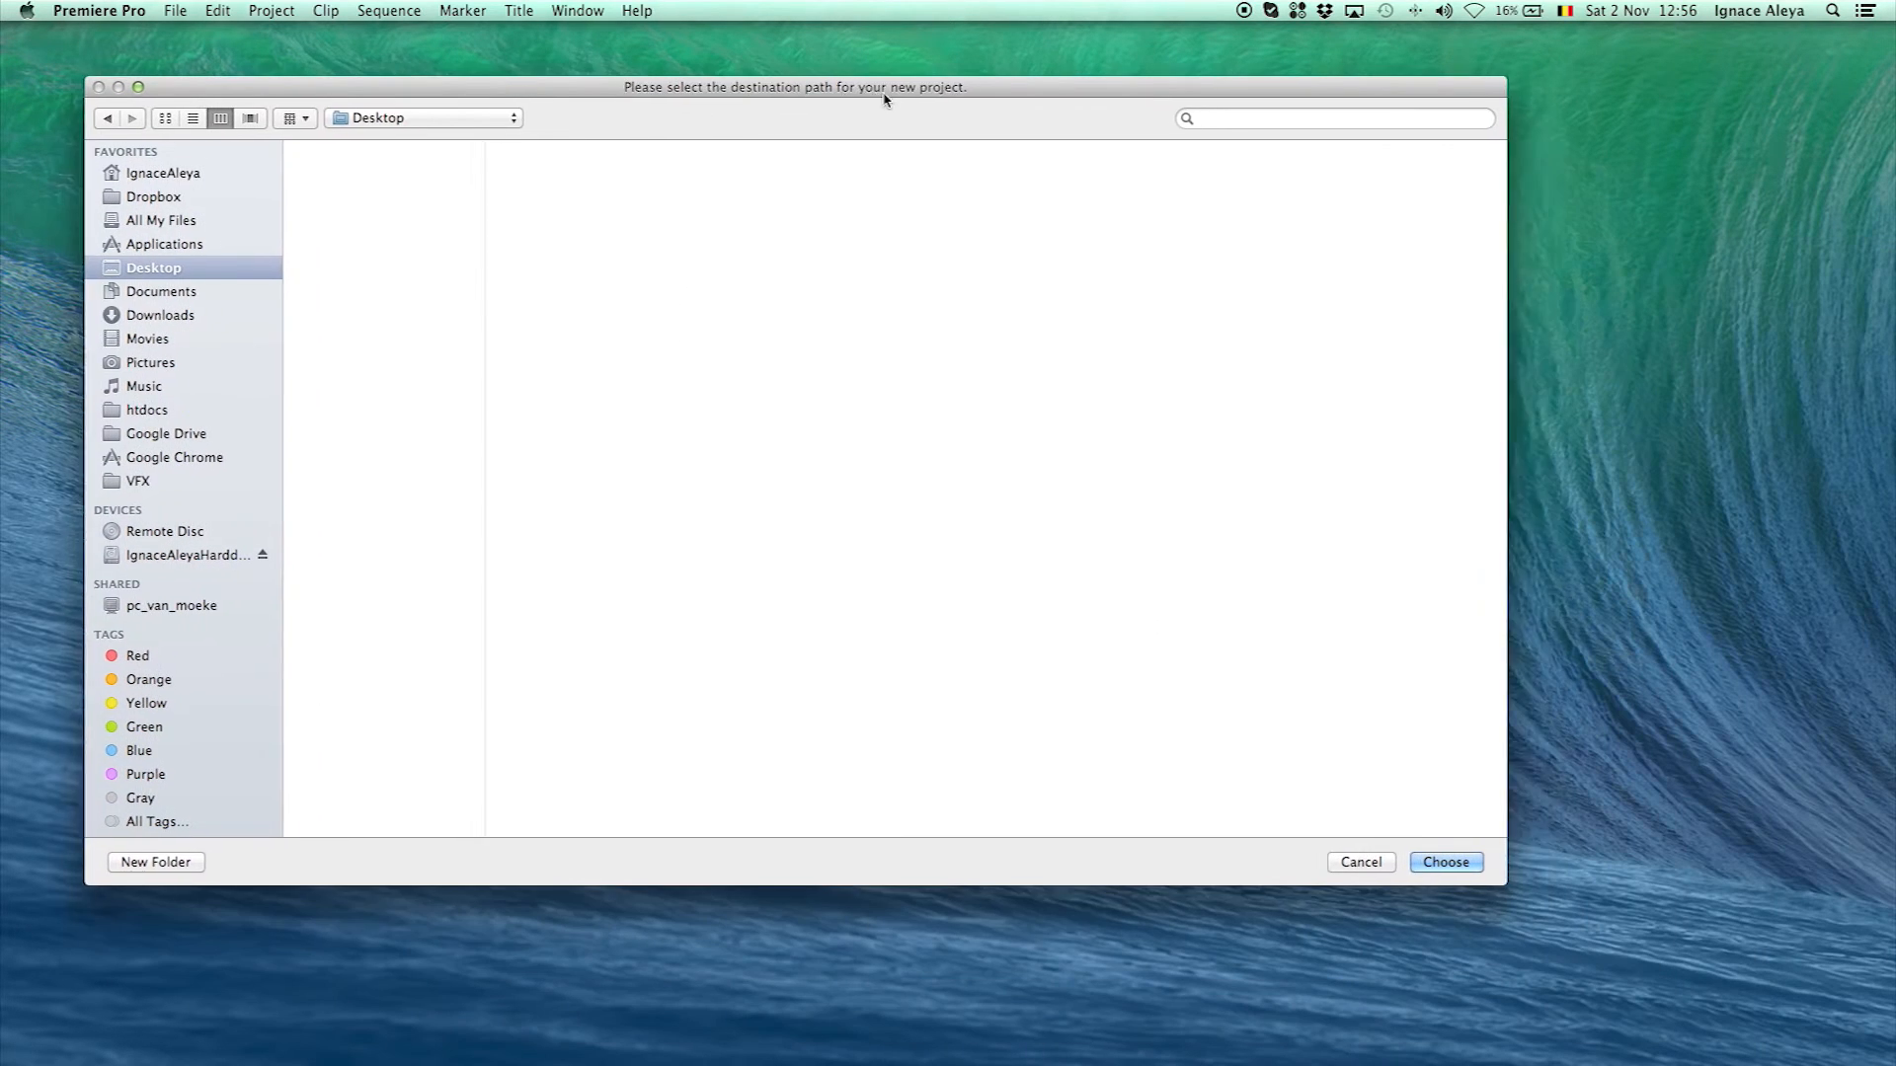
click(1446, 863)
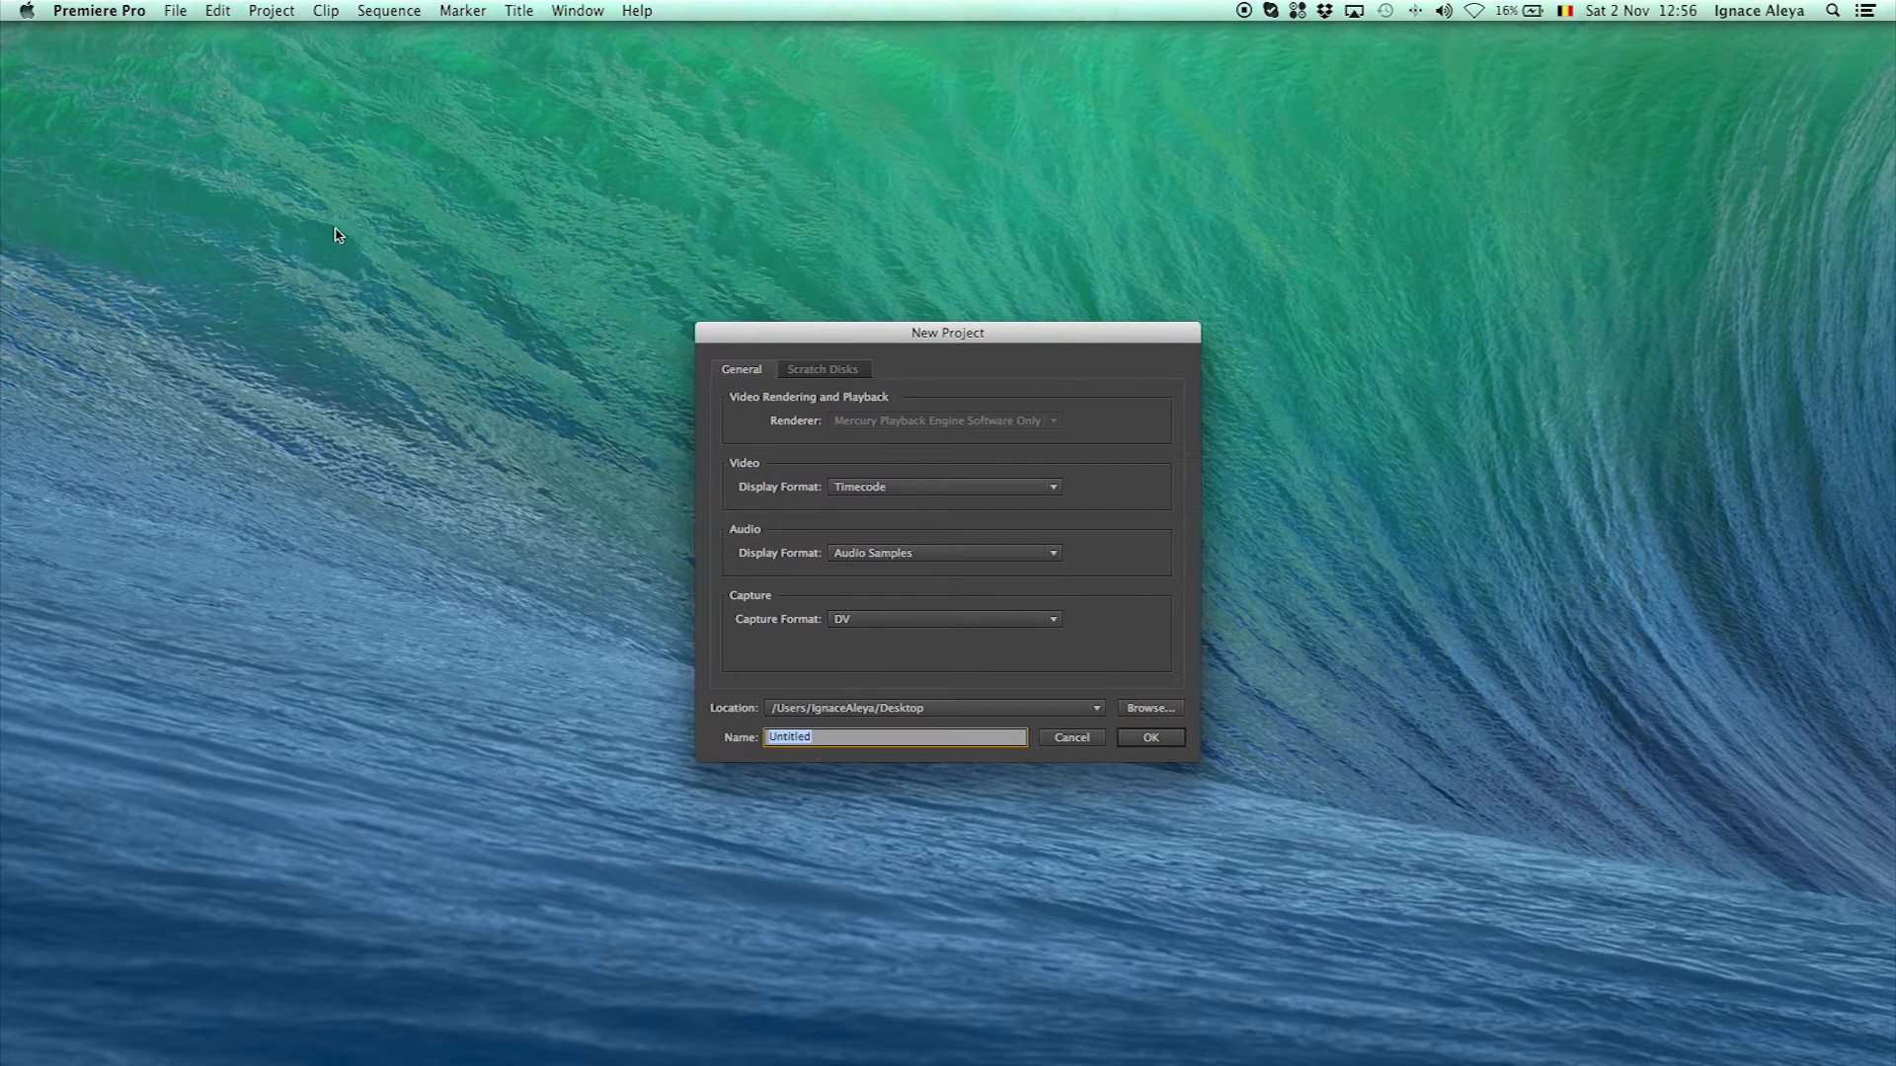
mouse_move(1583, 415)
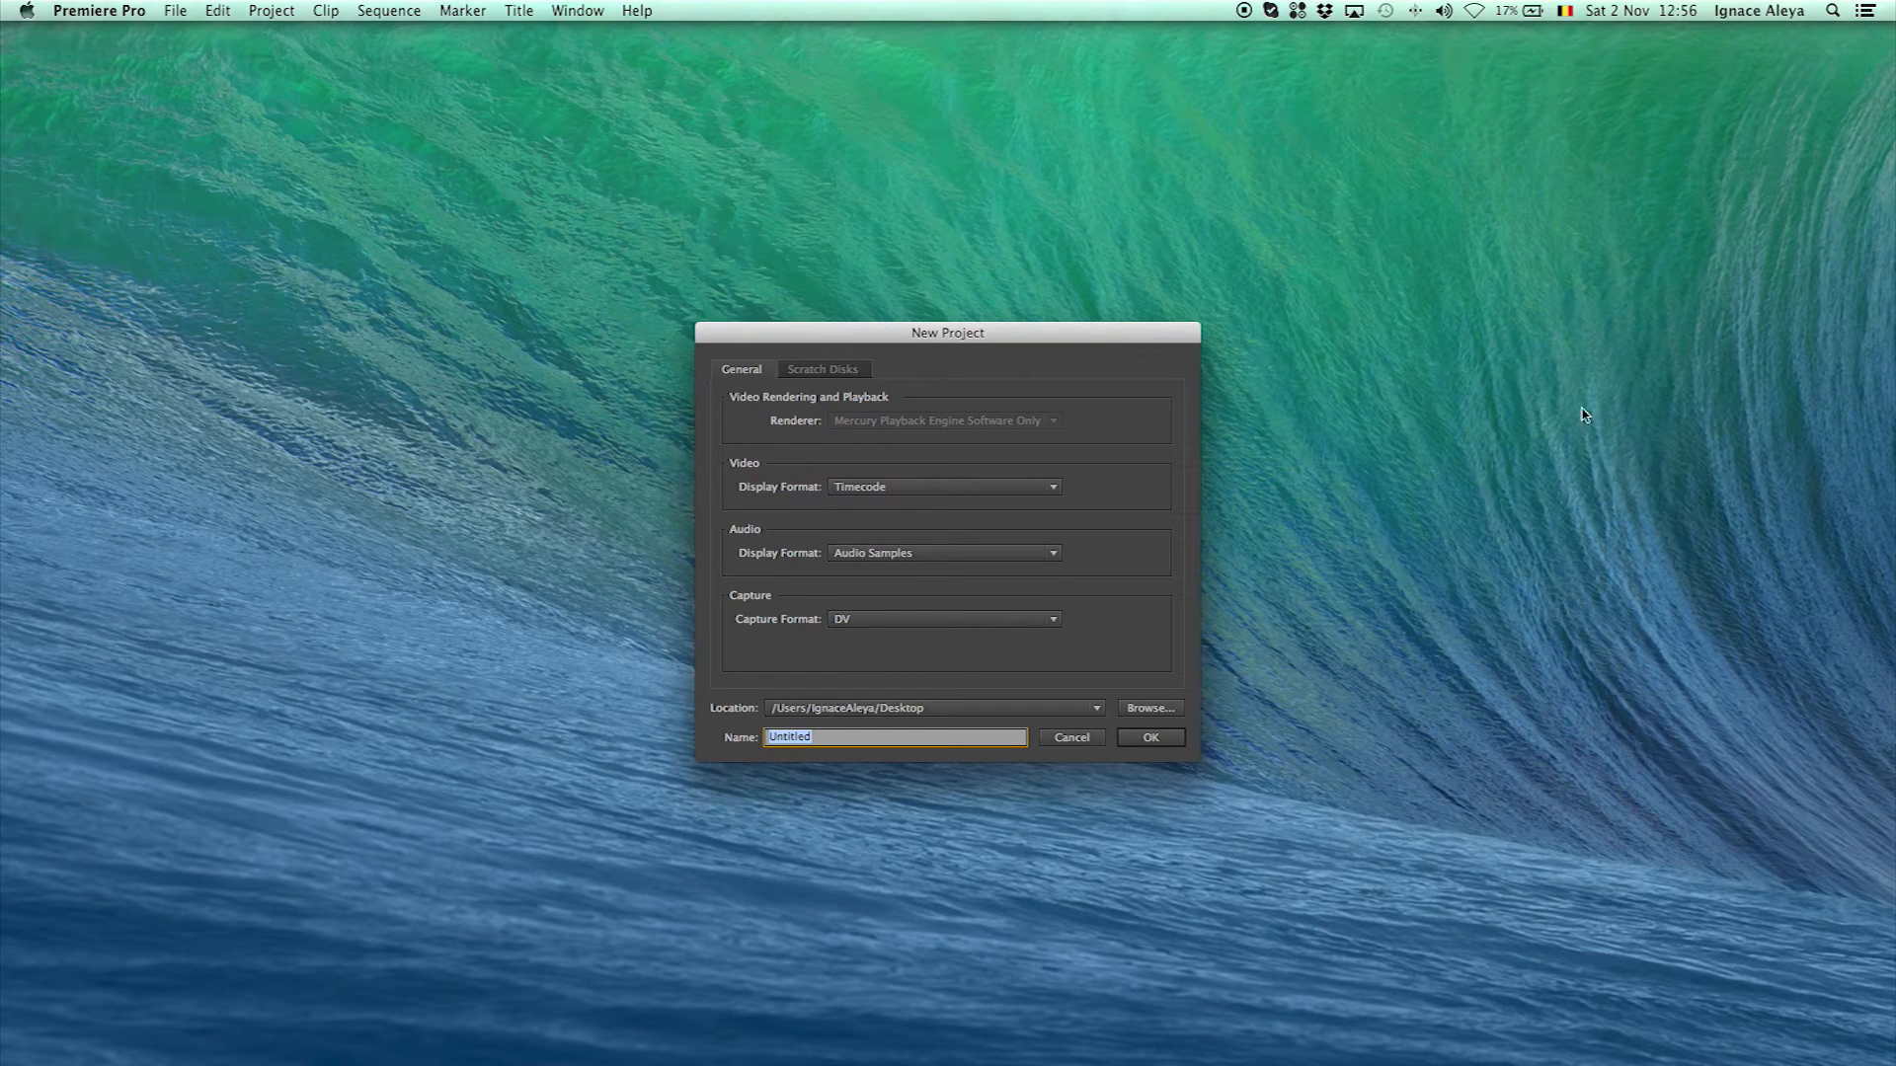
mouse_move(1590, 383)
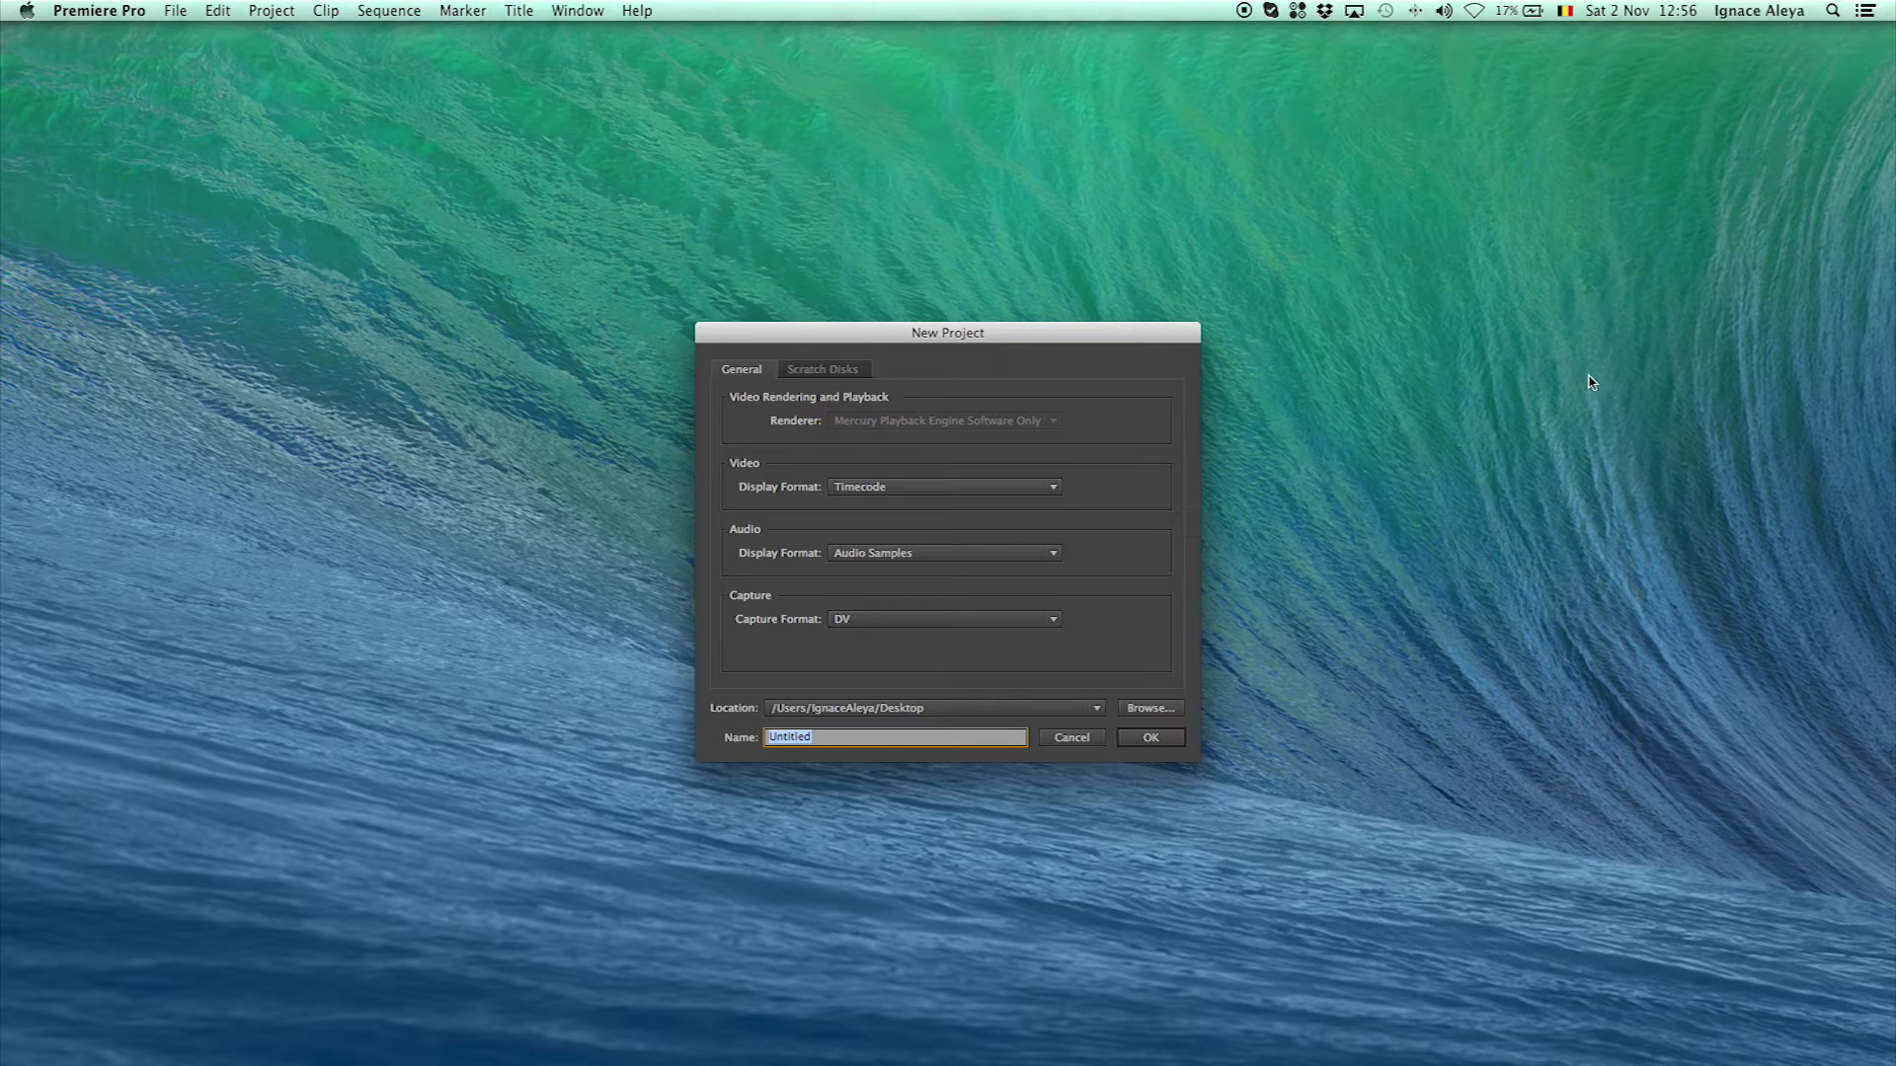
Enter PR_Tutorial as the project name
text(PR_)
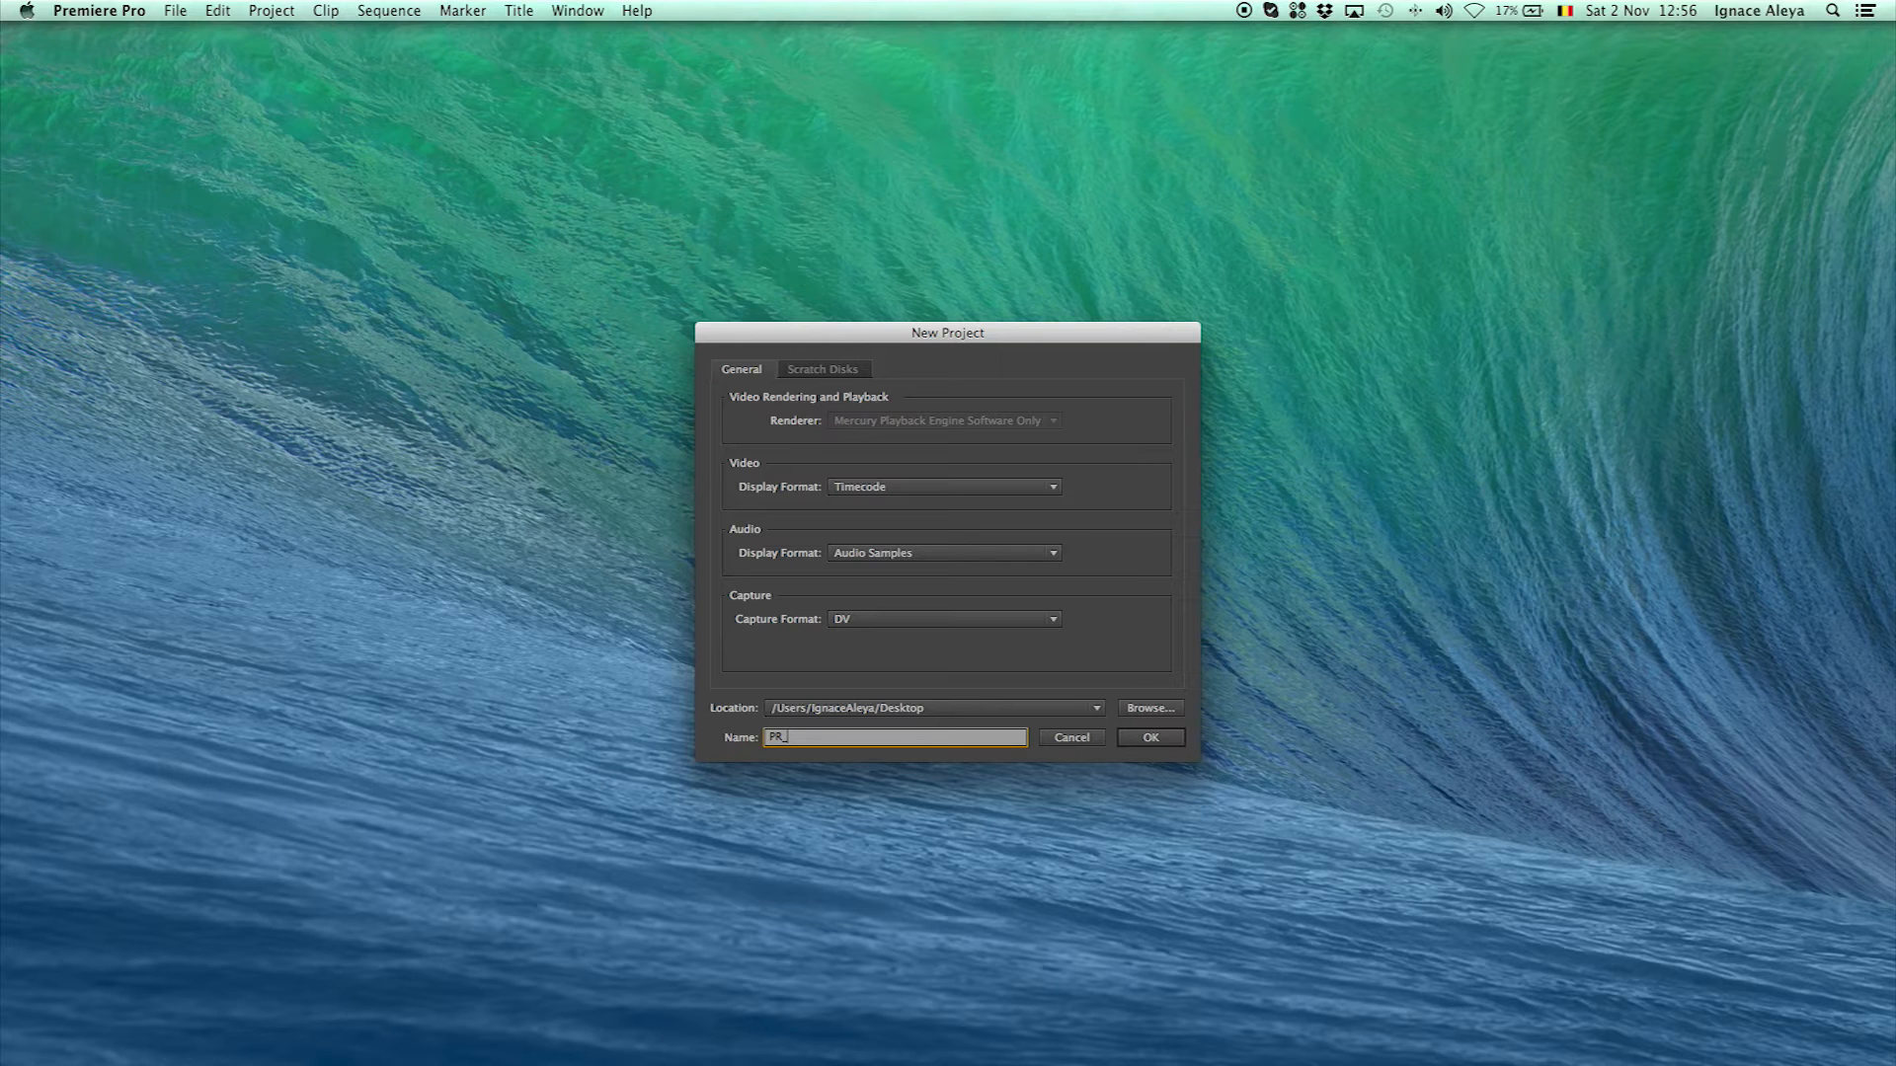
mouse_move(1870, 88)
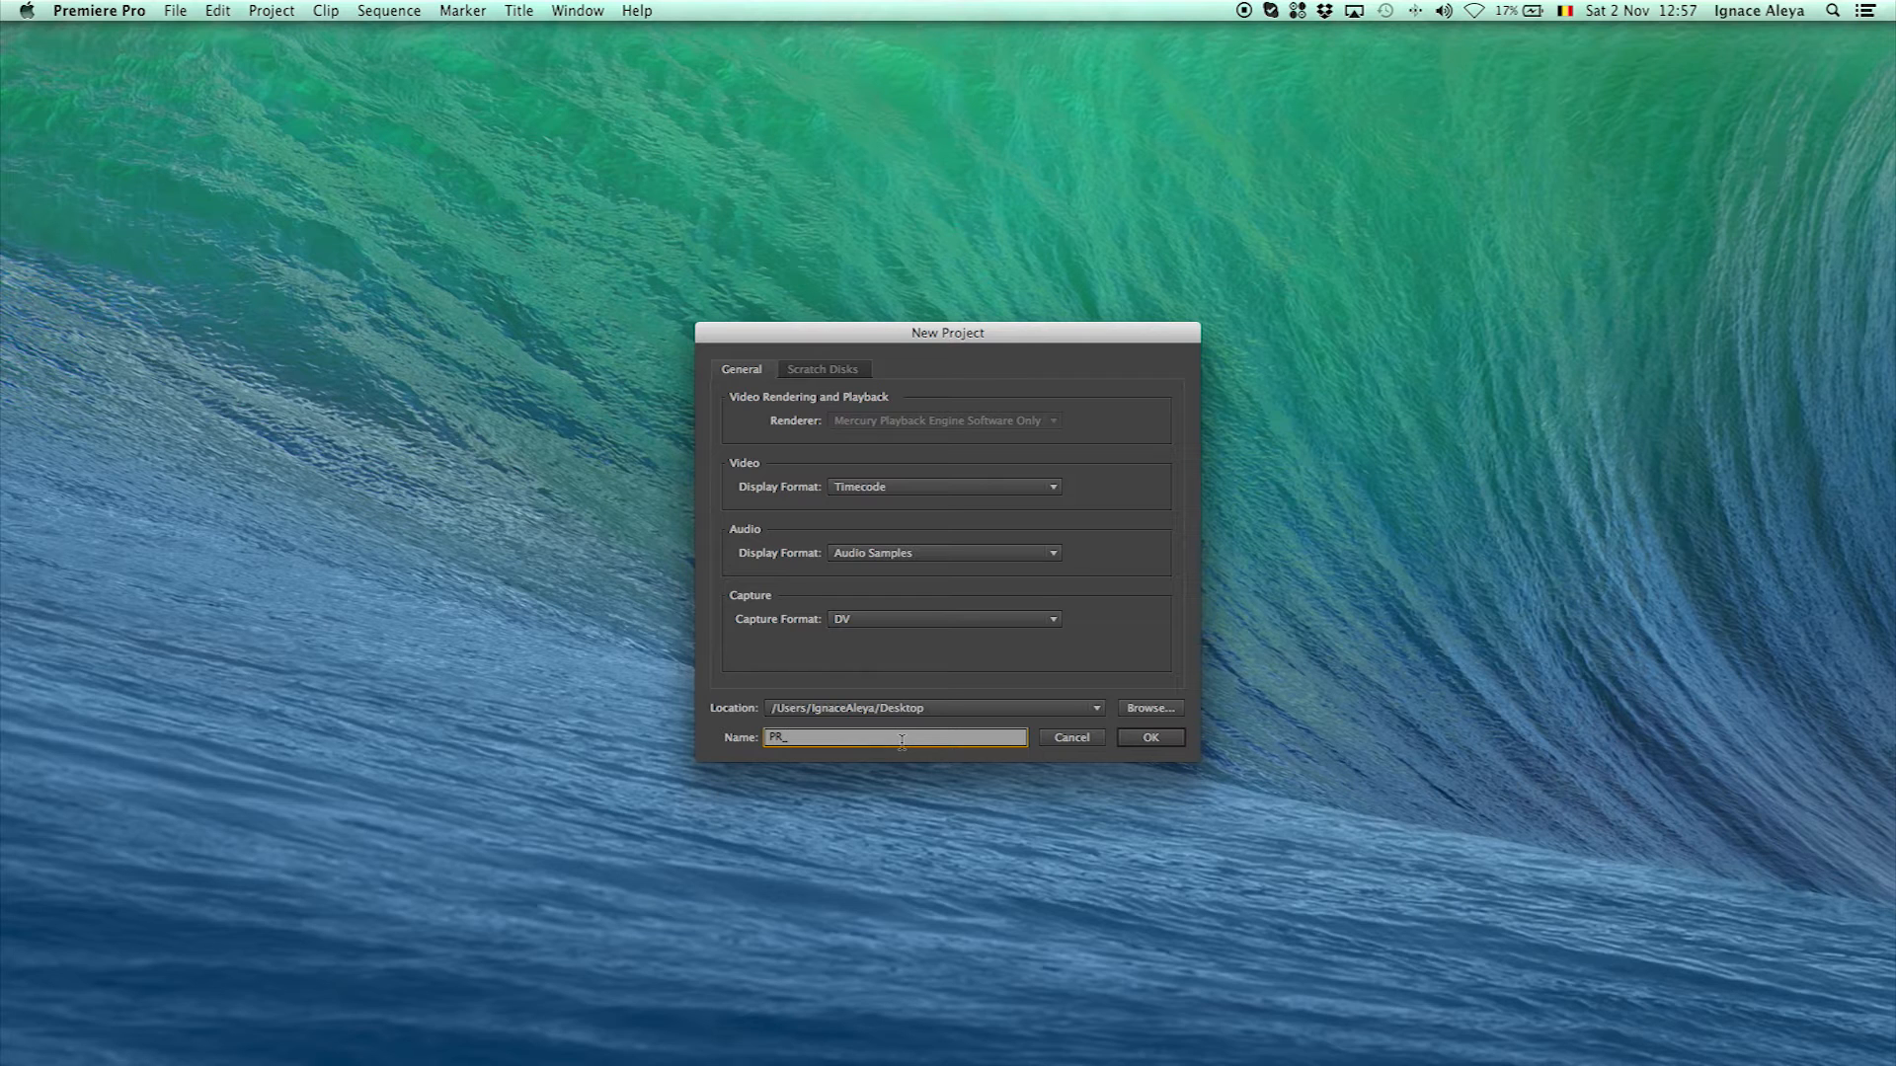
text(T)
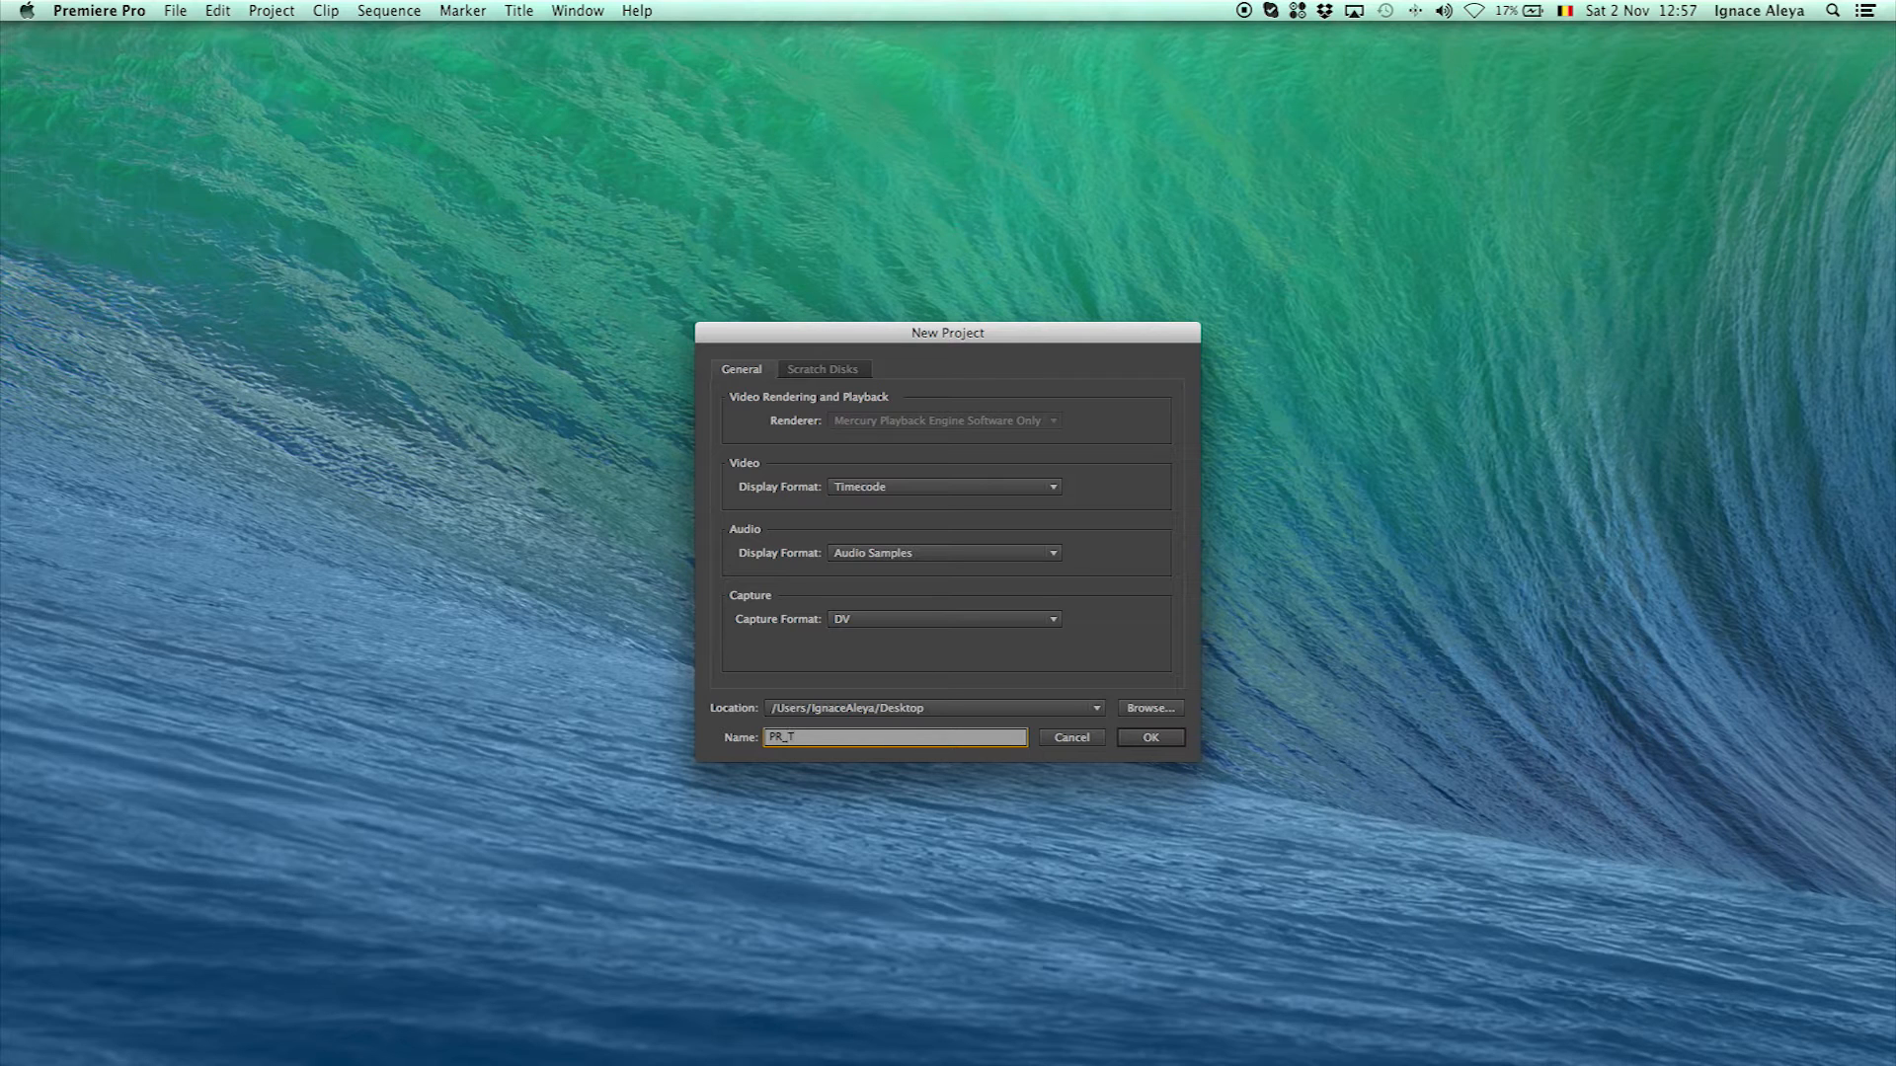
text(utorial)
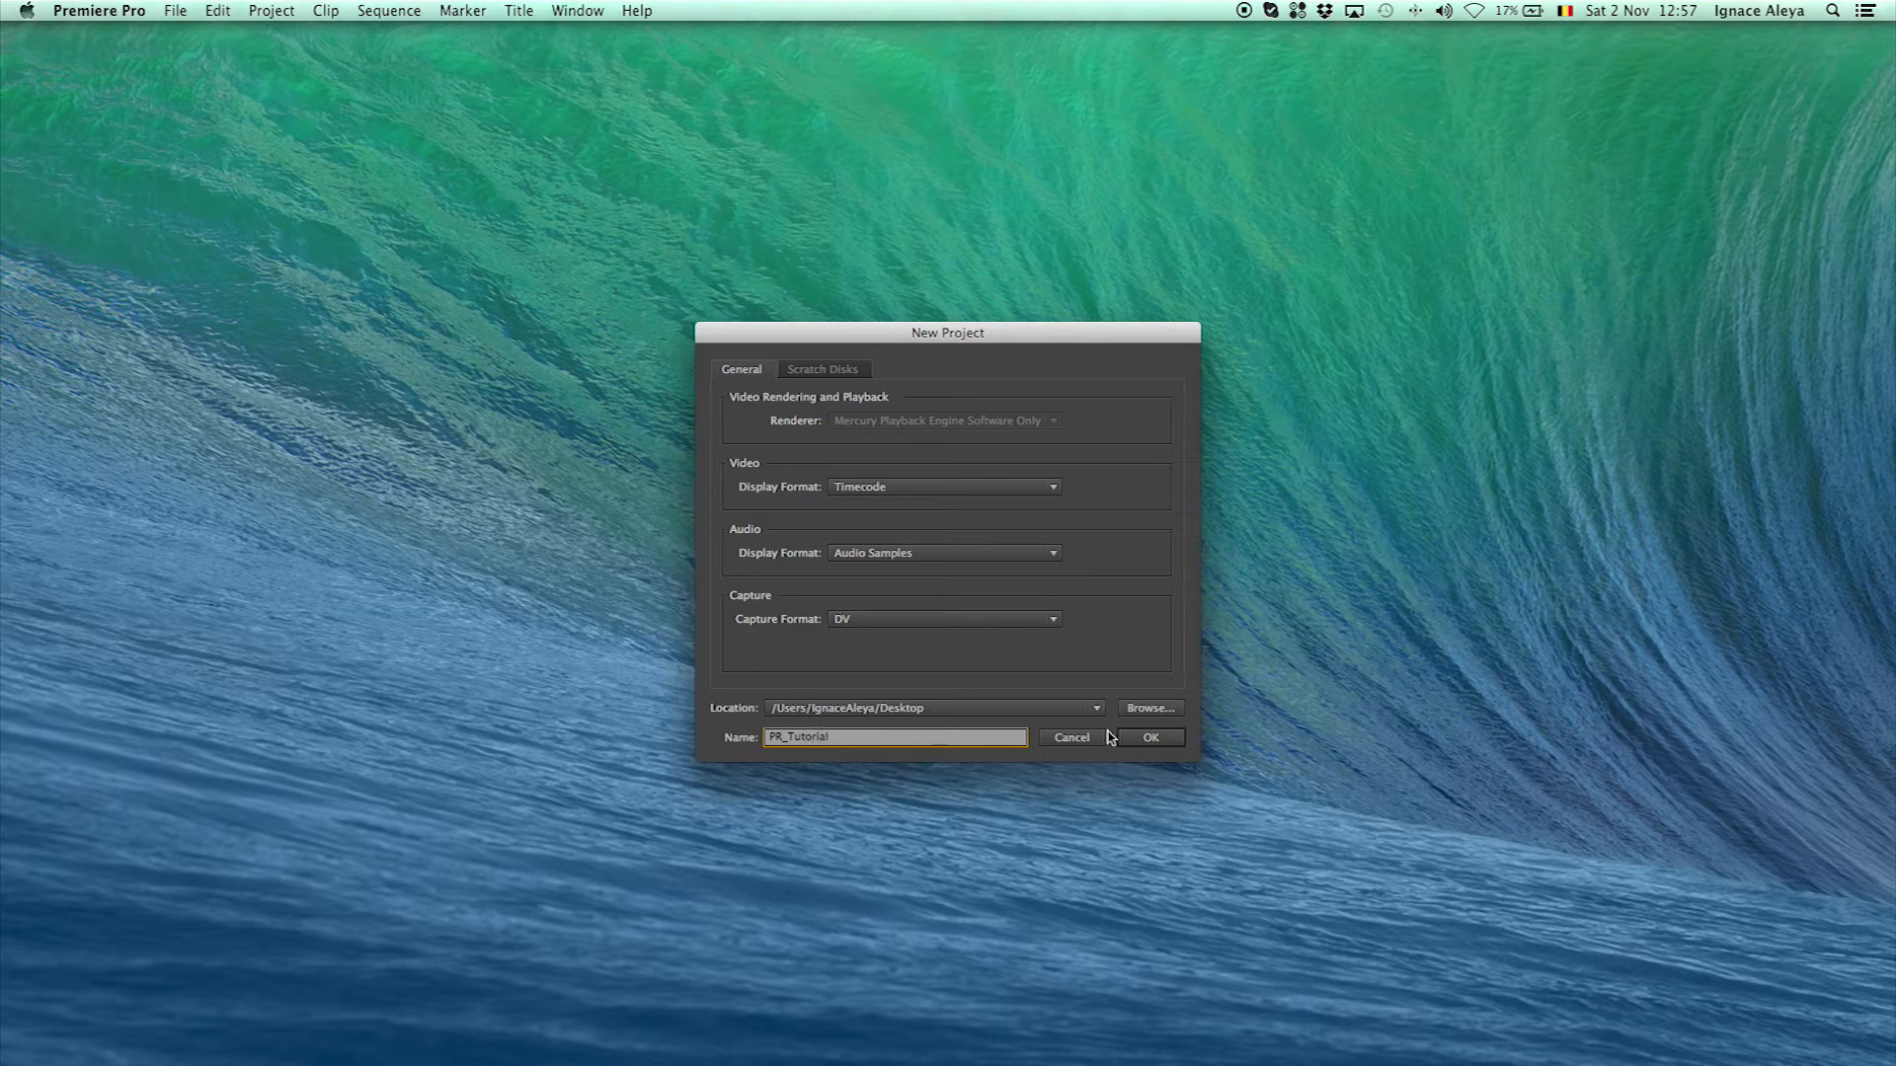
Deselect the 1080p_24fps preset, then expand and collapse the DV – NTSC group
click(1150, 736)
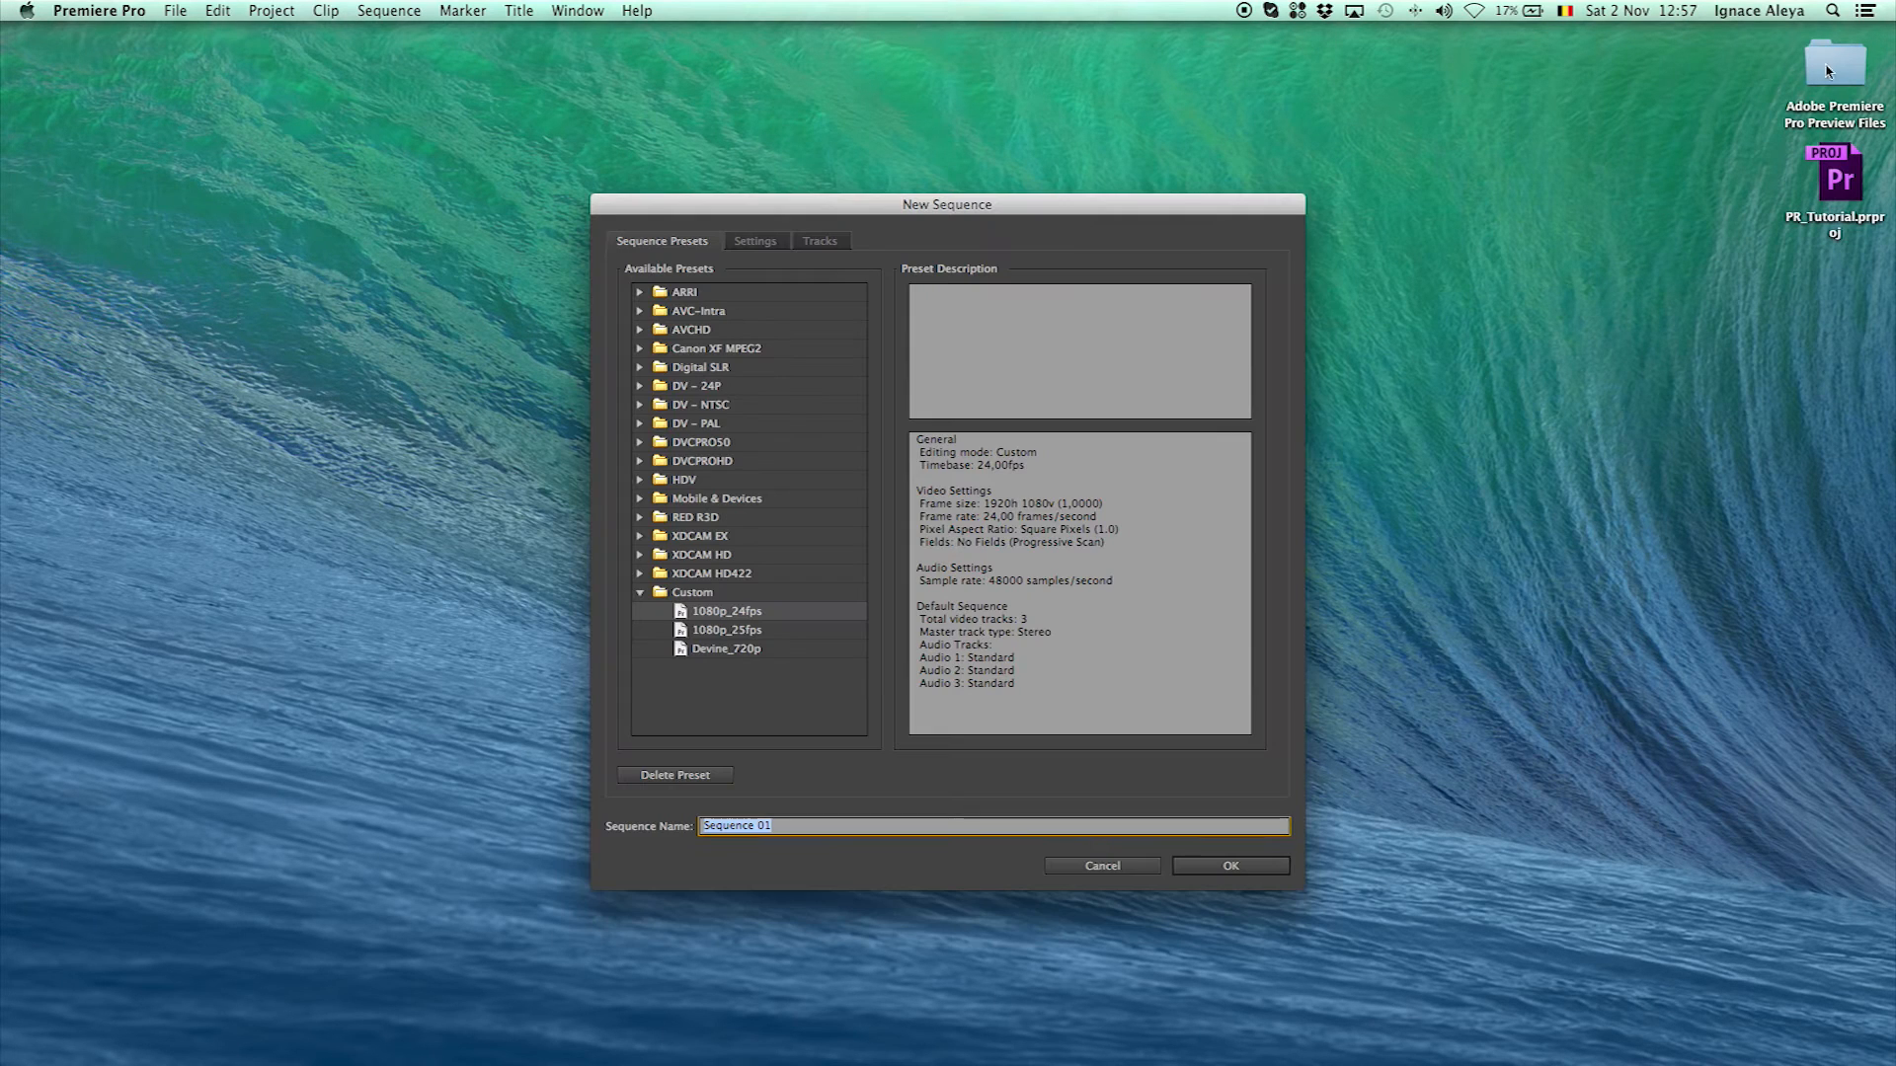
mouse_move(1856, 233)
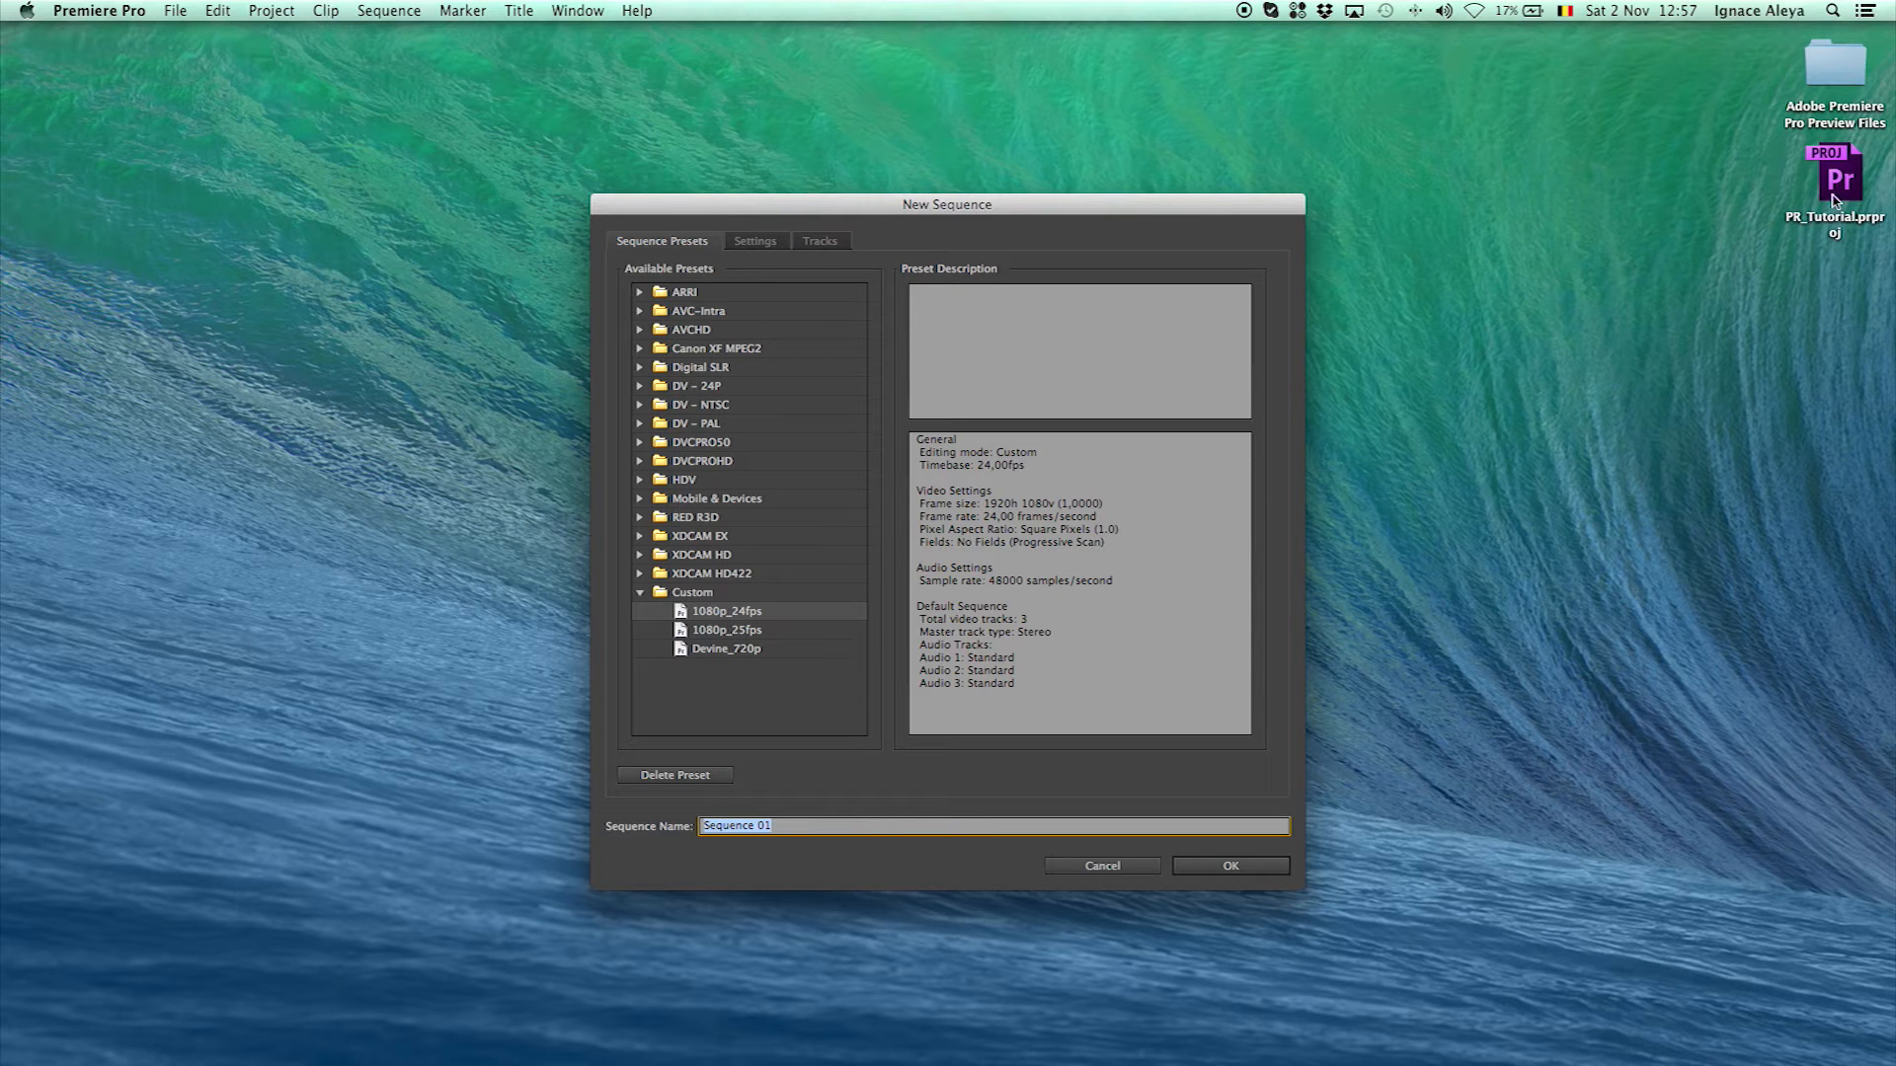
mouse_move(1828, 174)
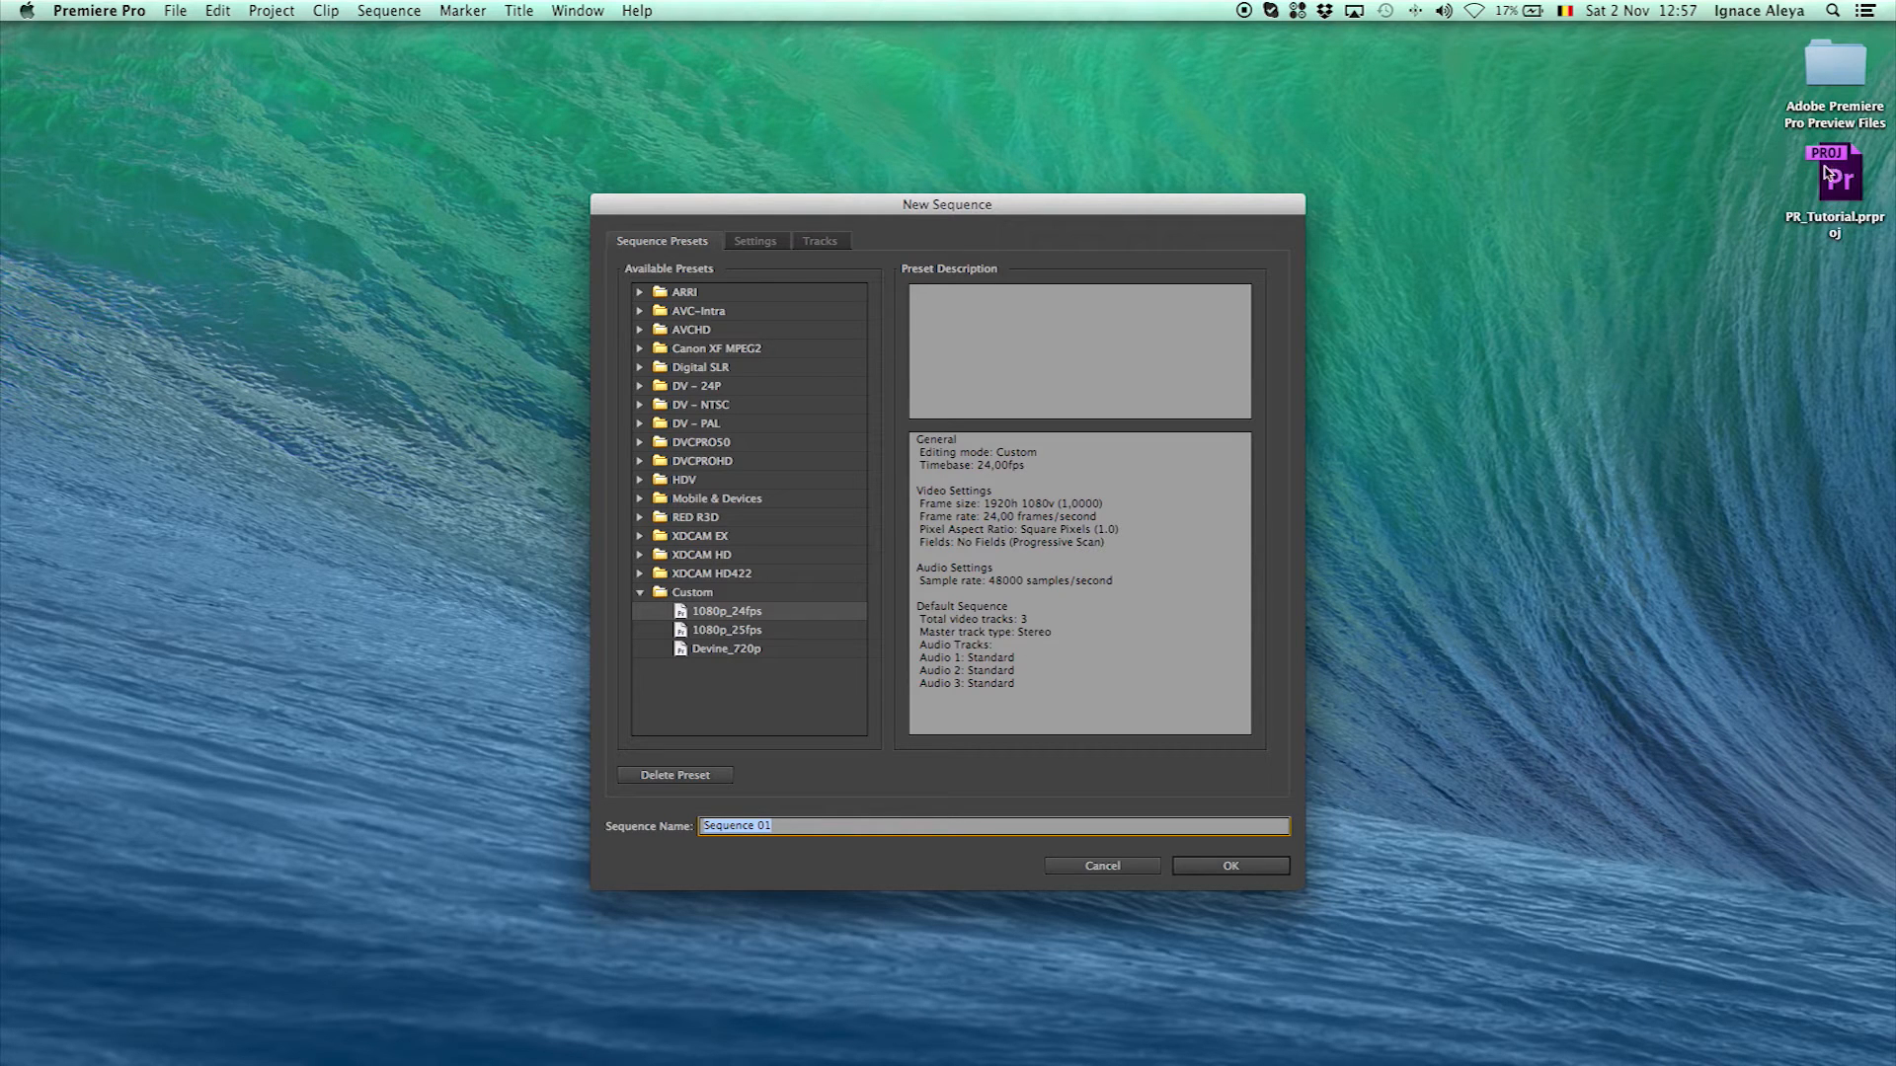
mouse_move(863, 413)
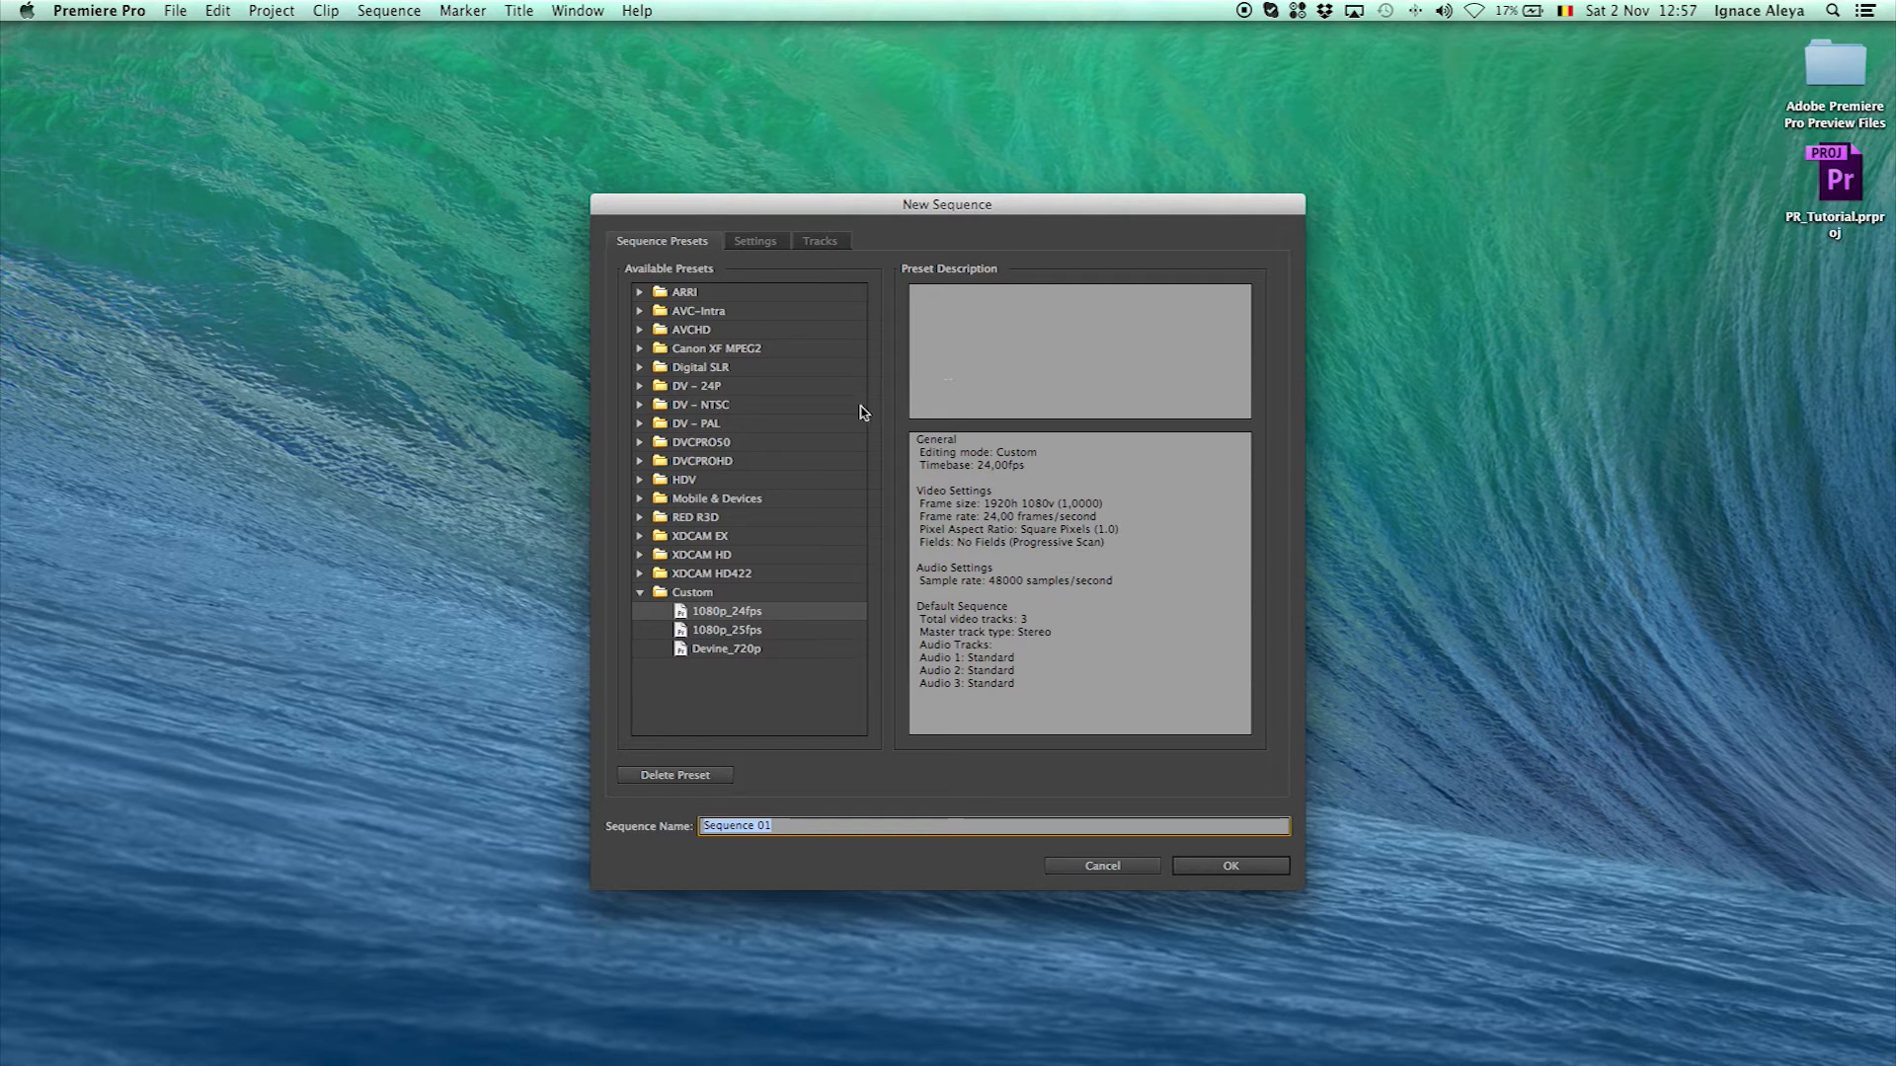
mouse_move(1858, 184)
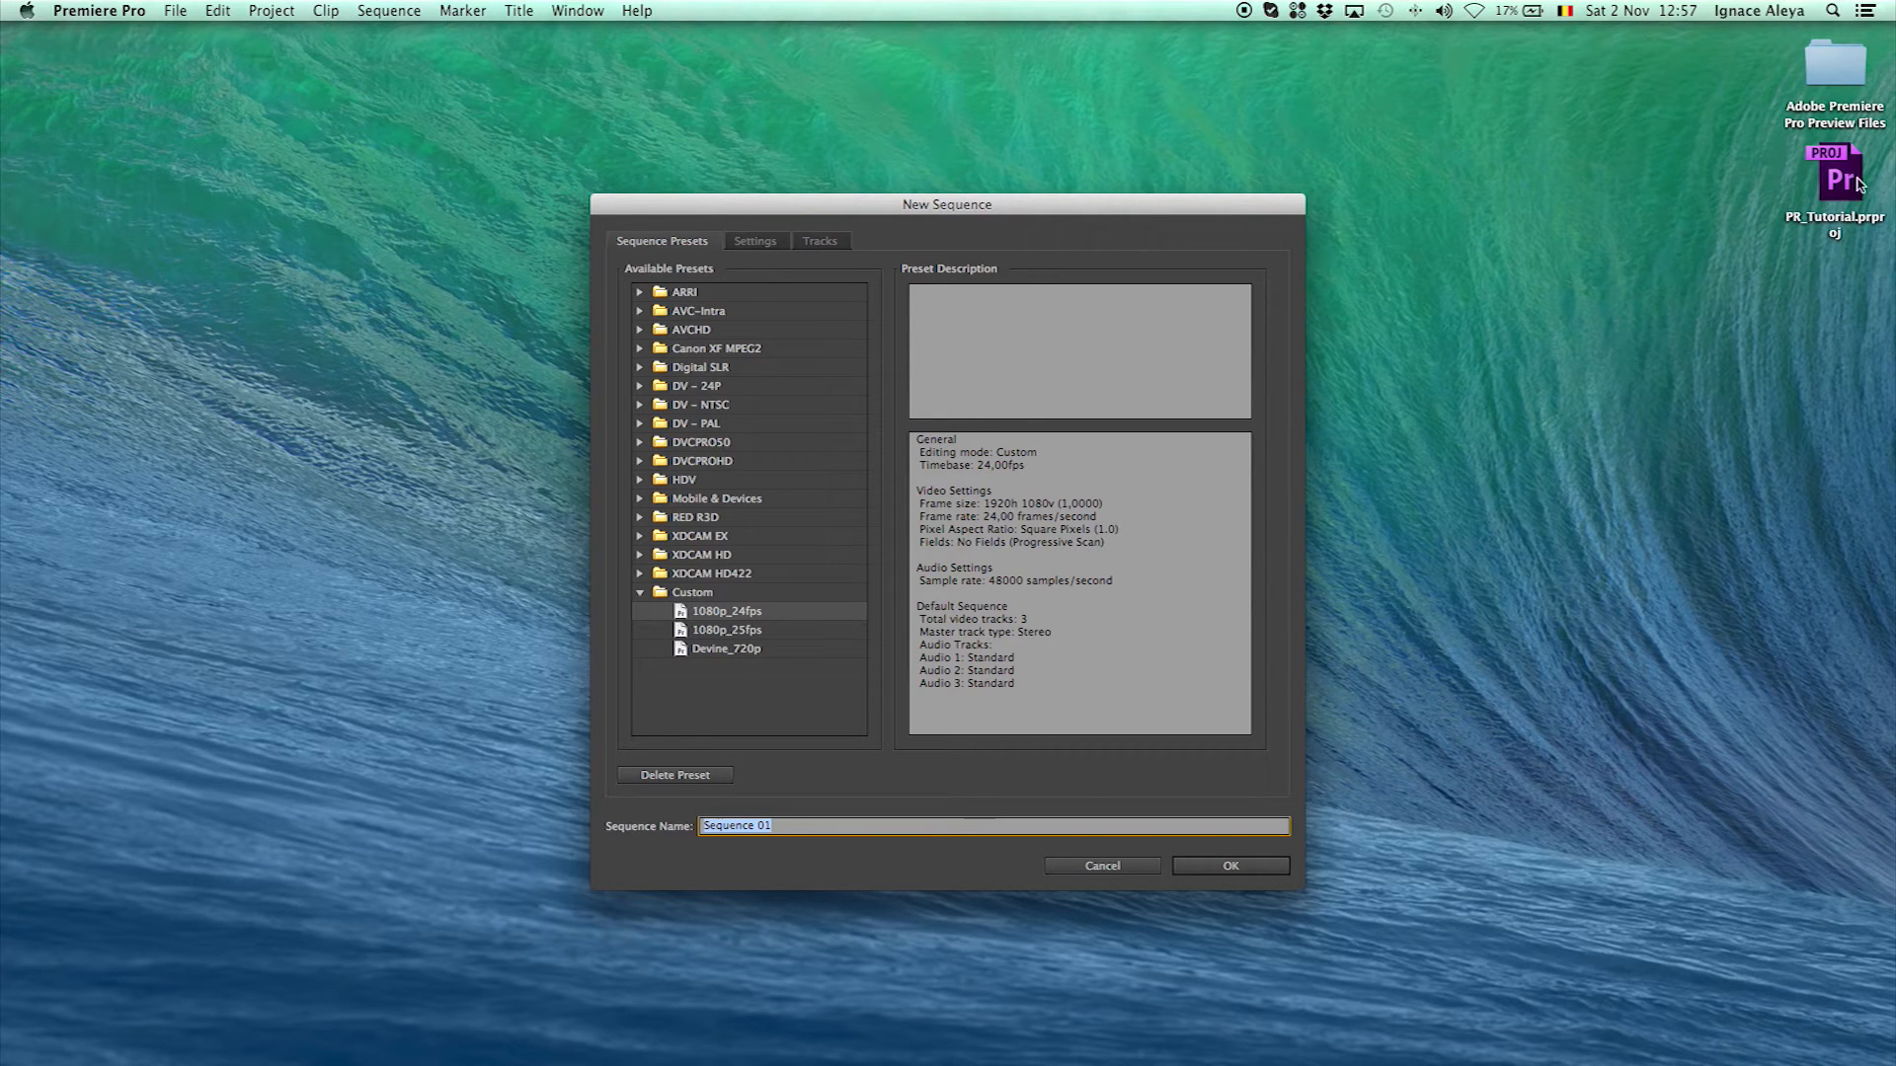
mouse_move(891, 356)
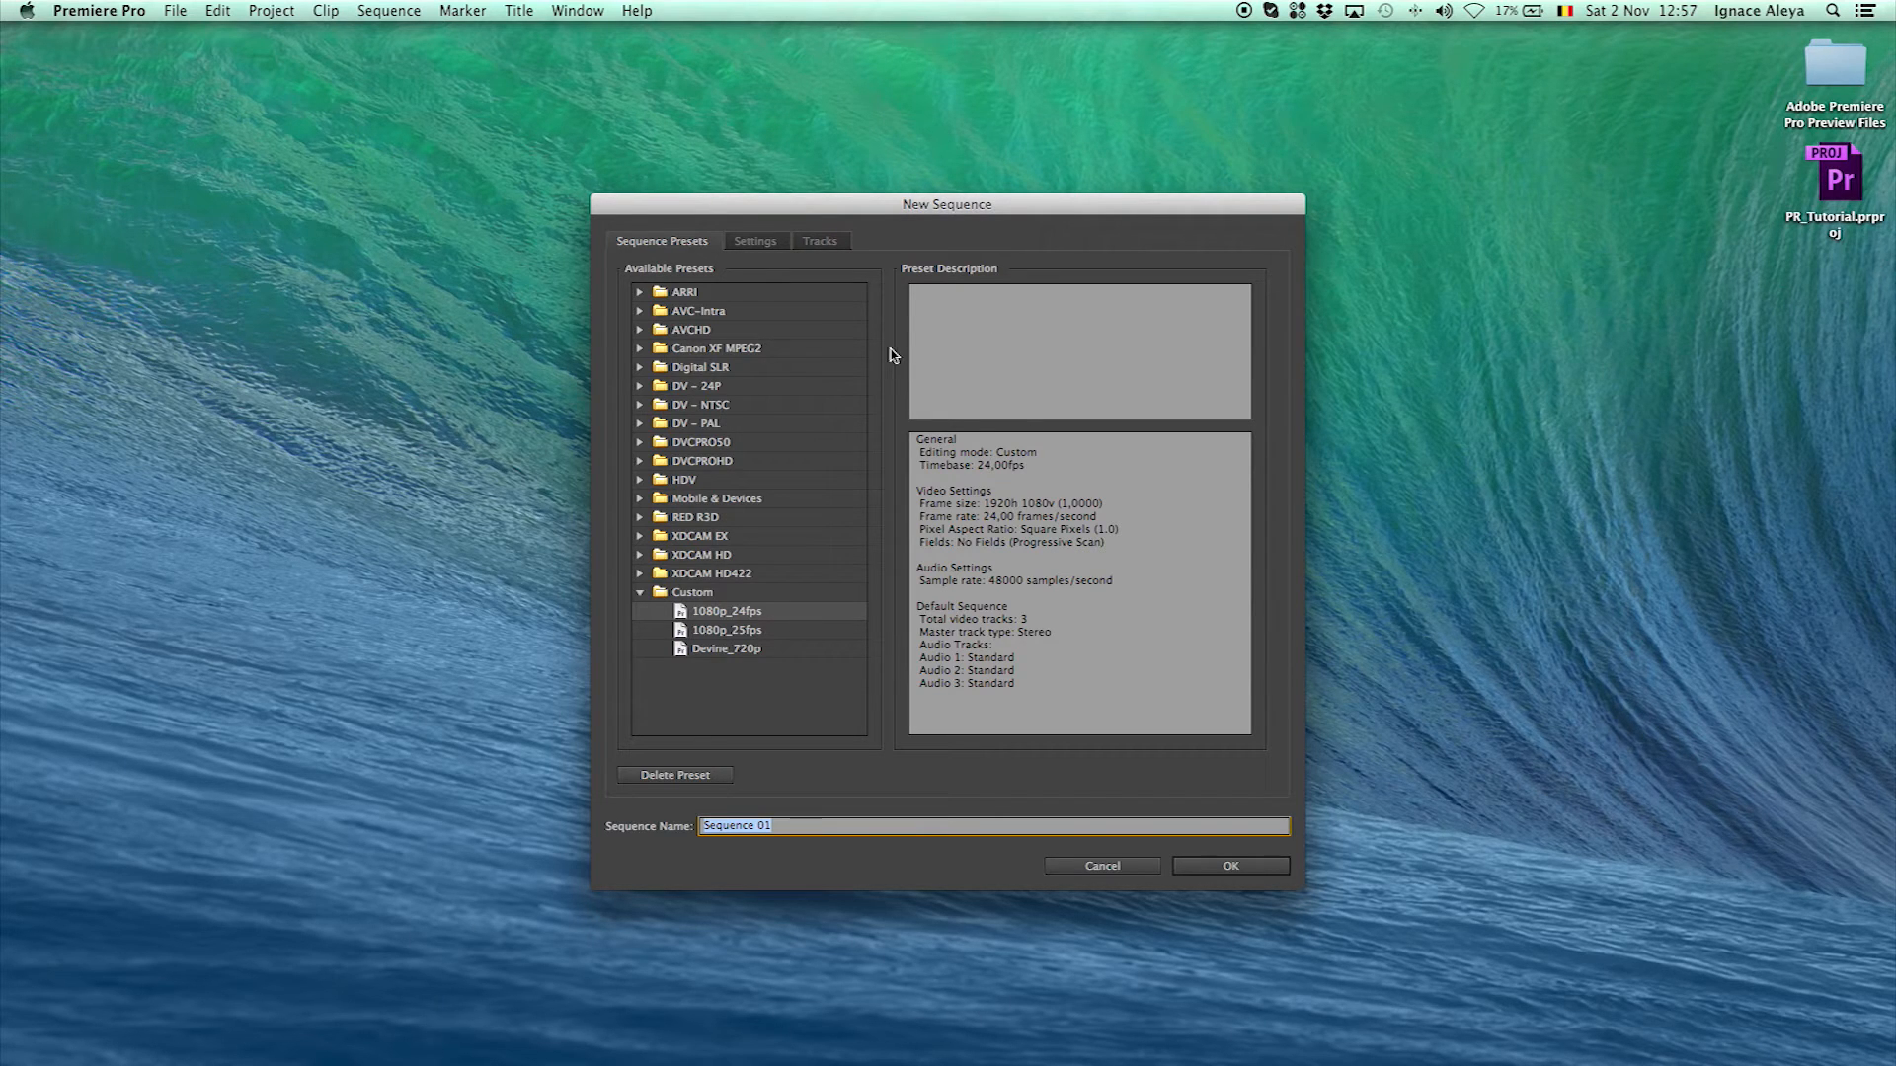
mouse_move(912, 205)
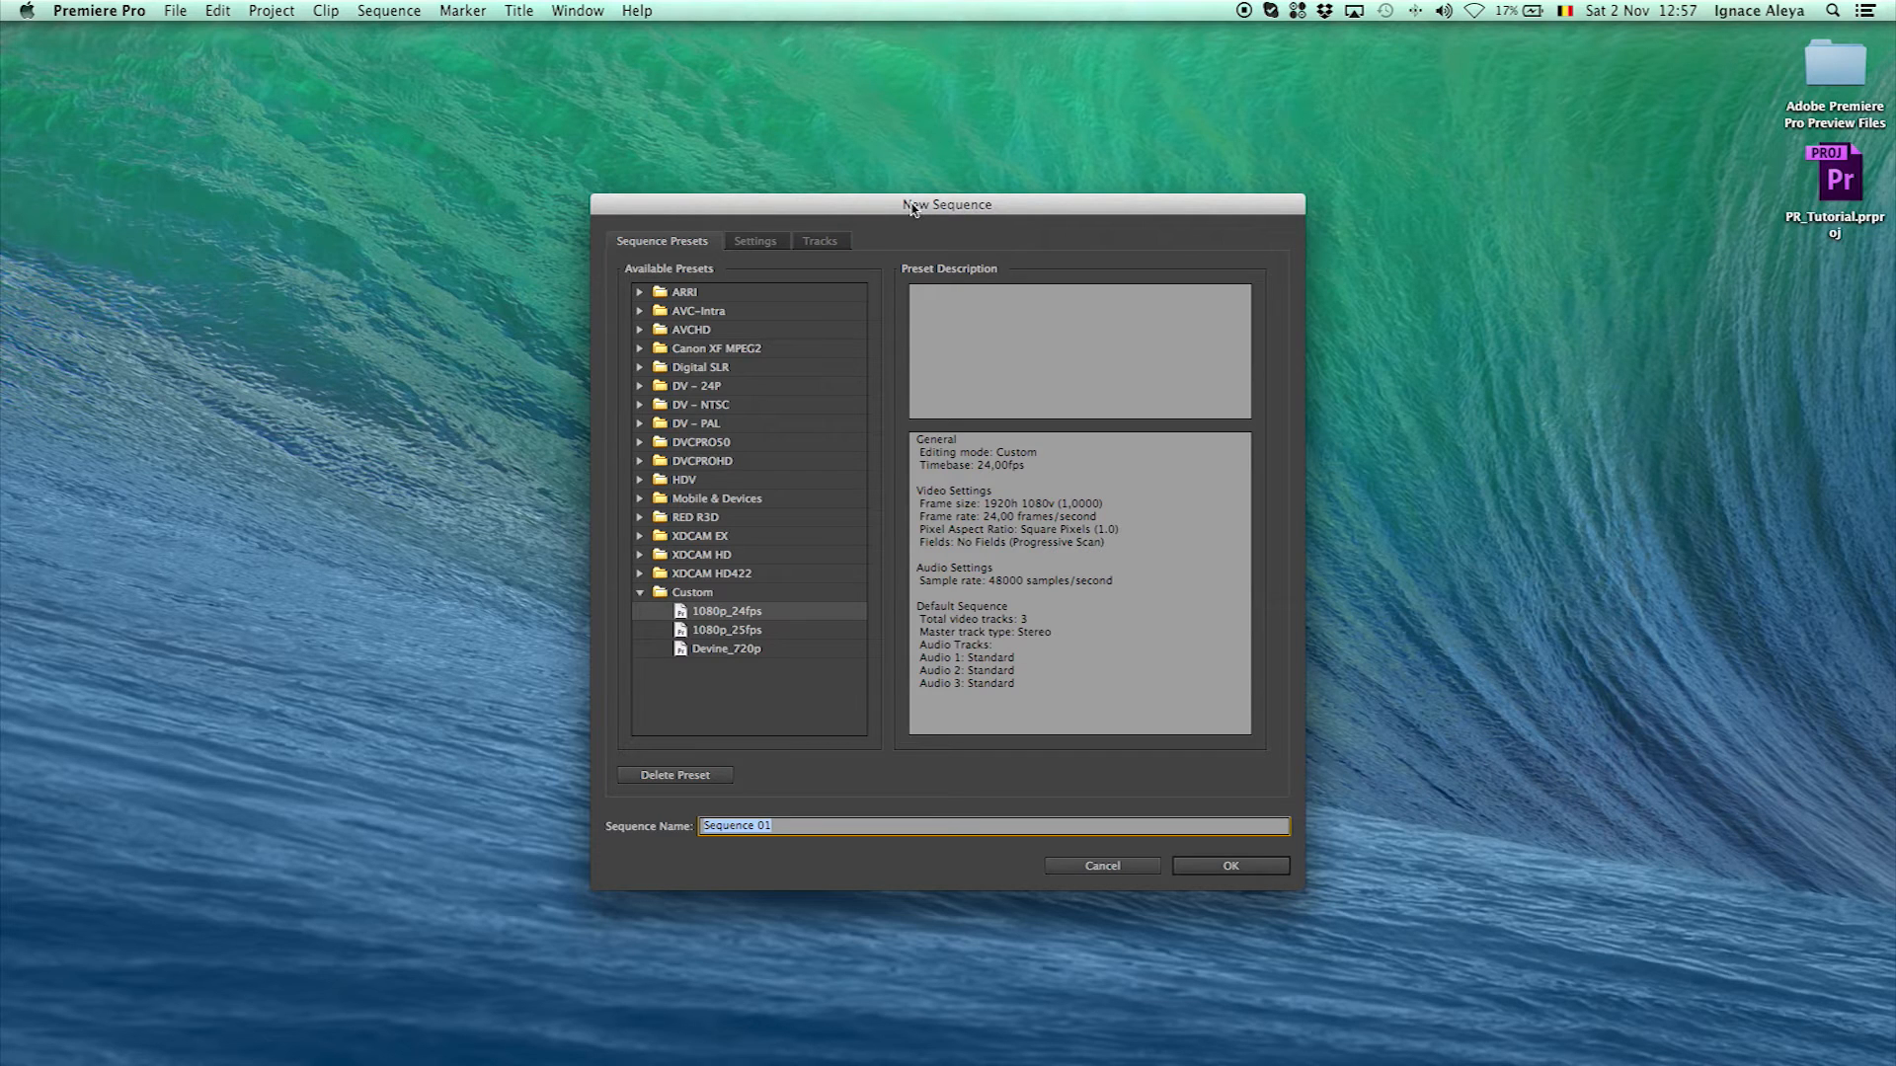
mouse_move(729, 239)
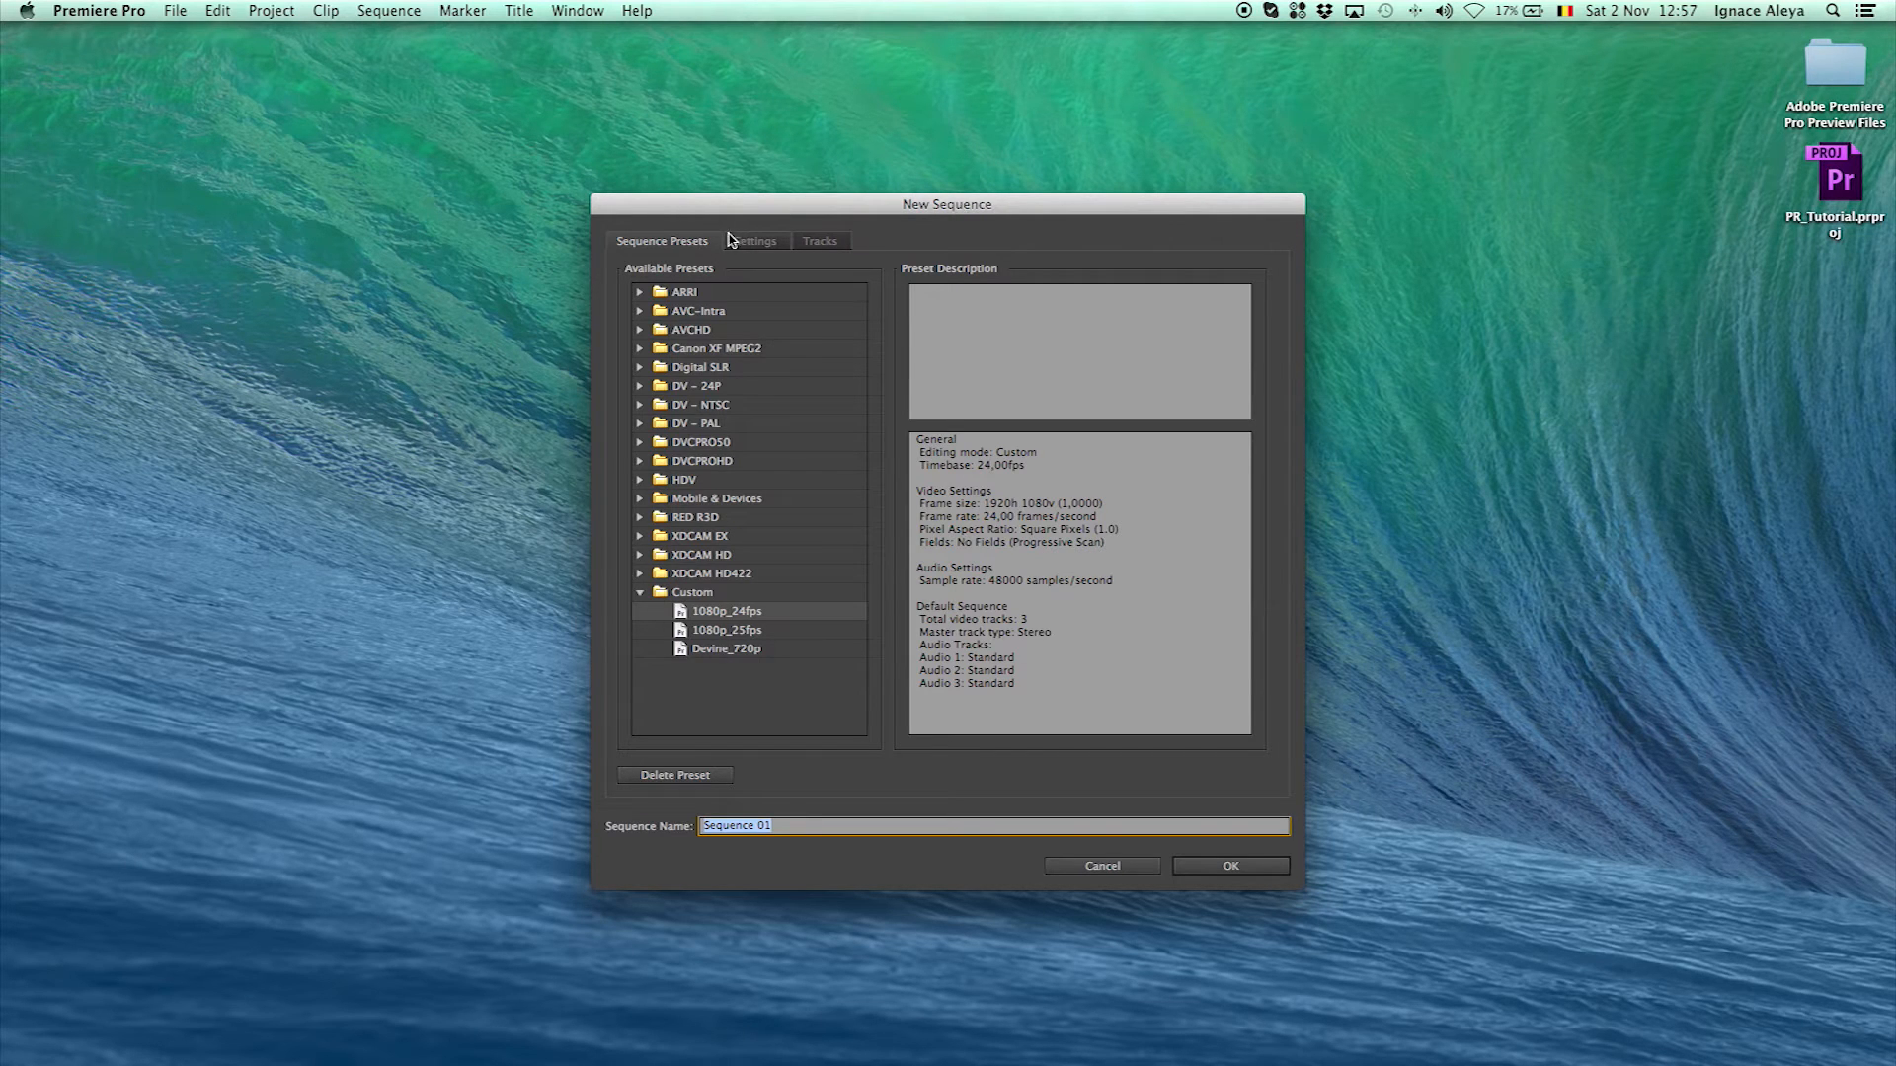
mouse_move(640, 575)
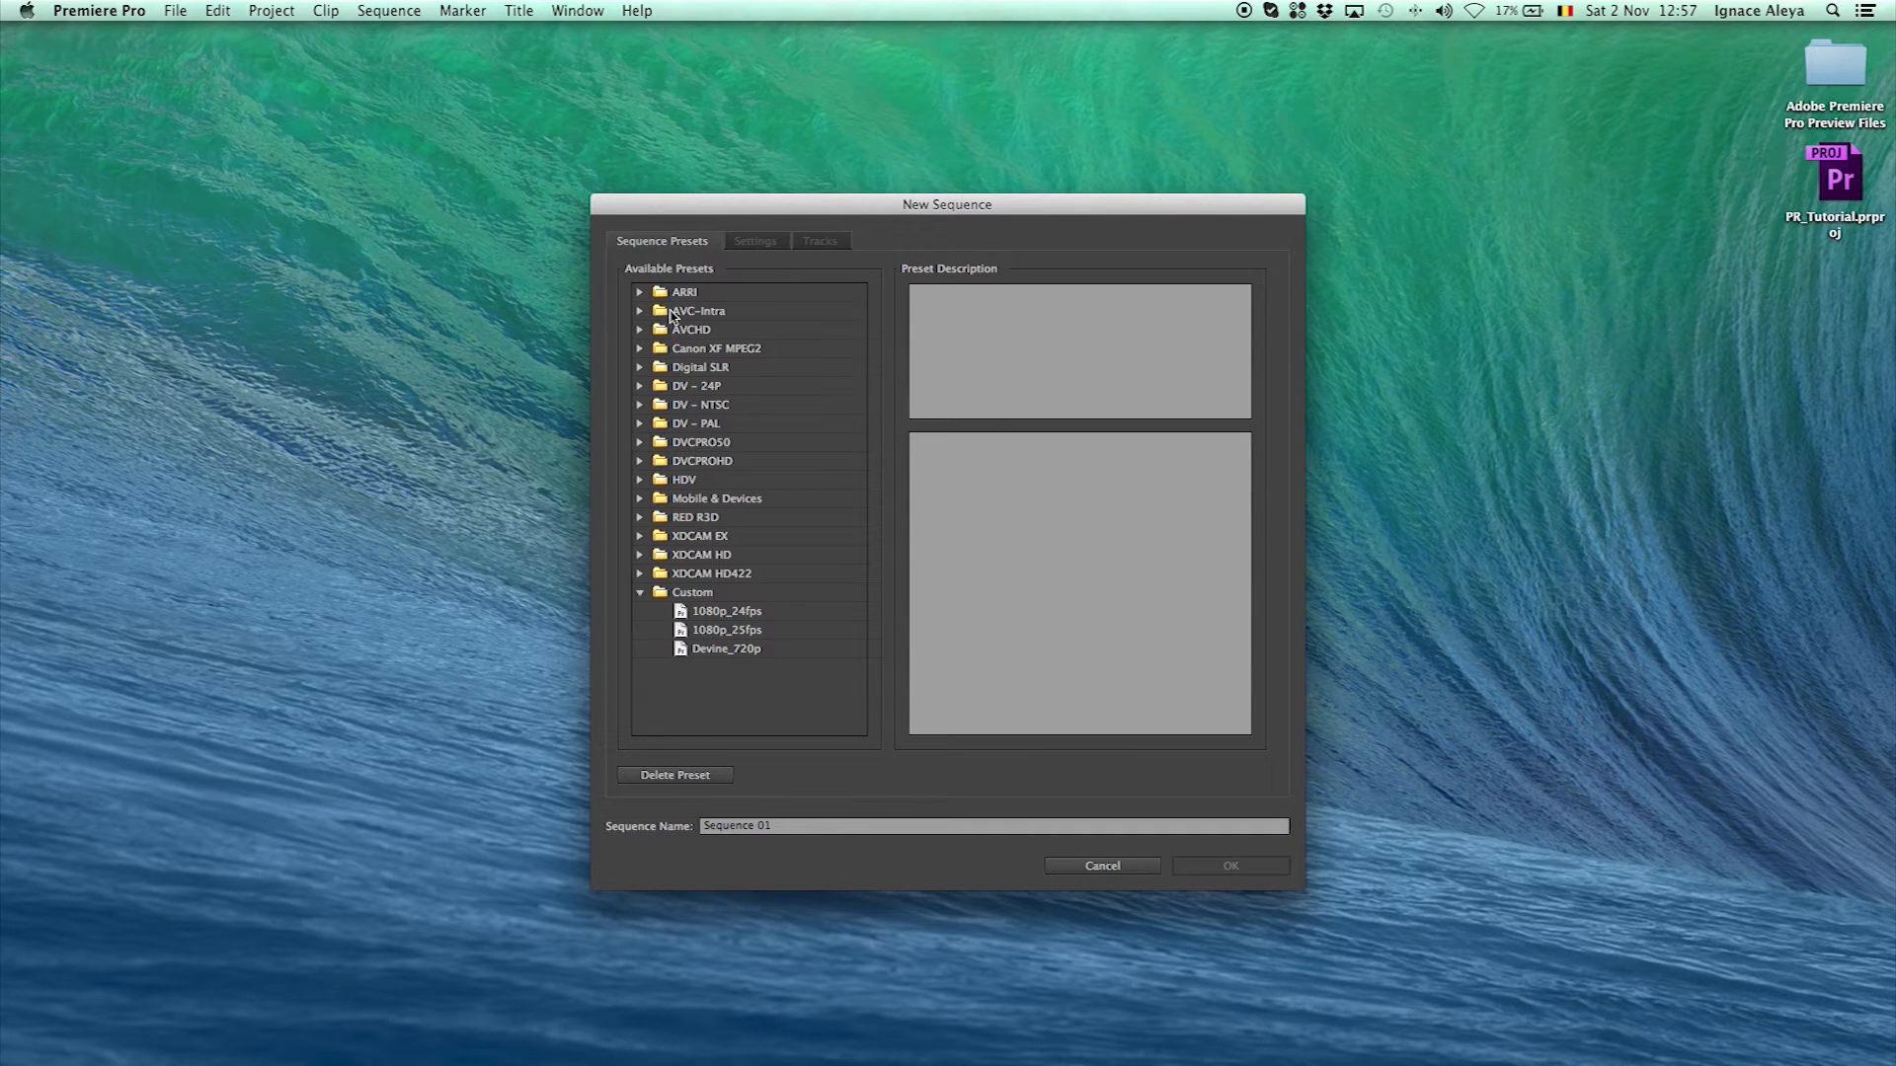
mouse_move(671, 584)
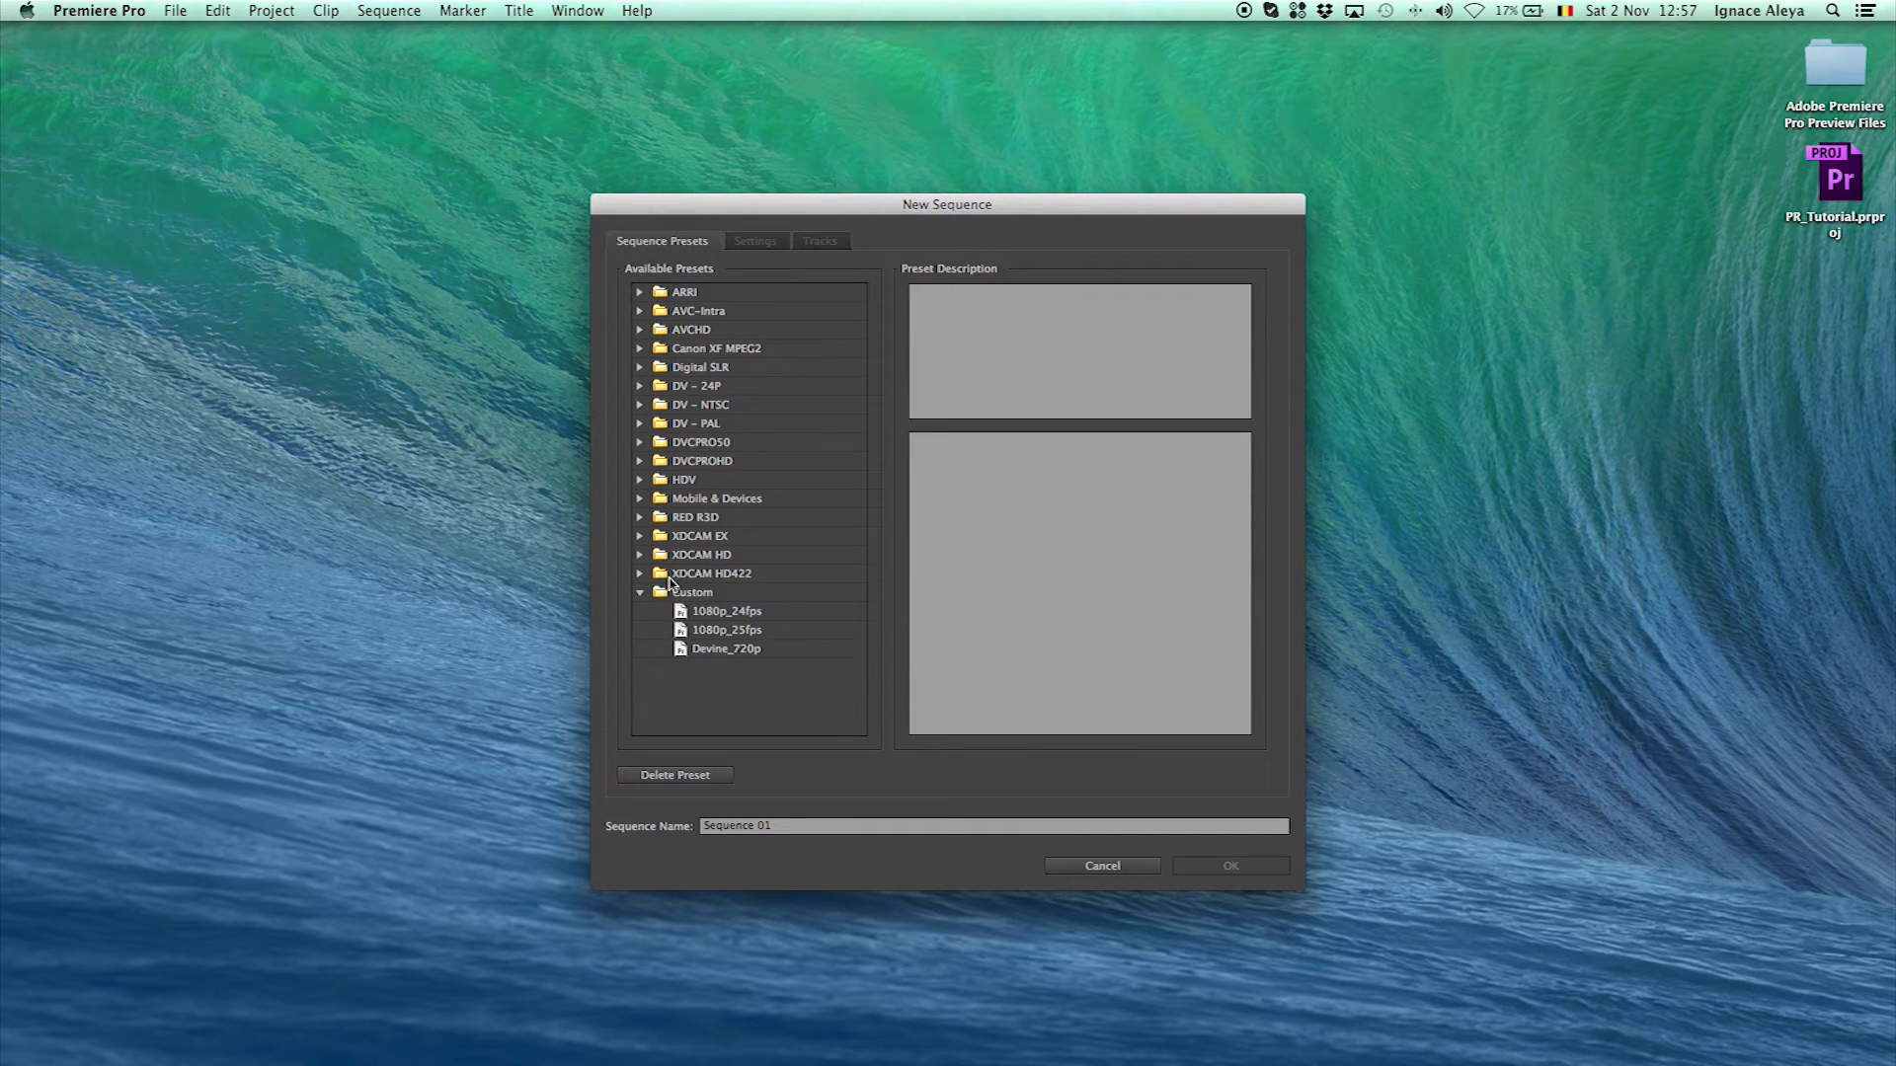
mouse_move(678, 571)
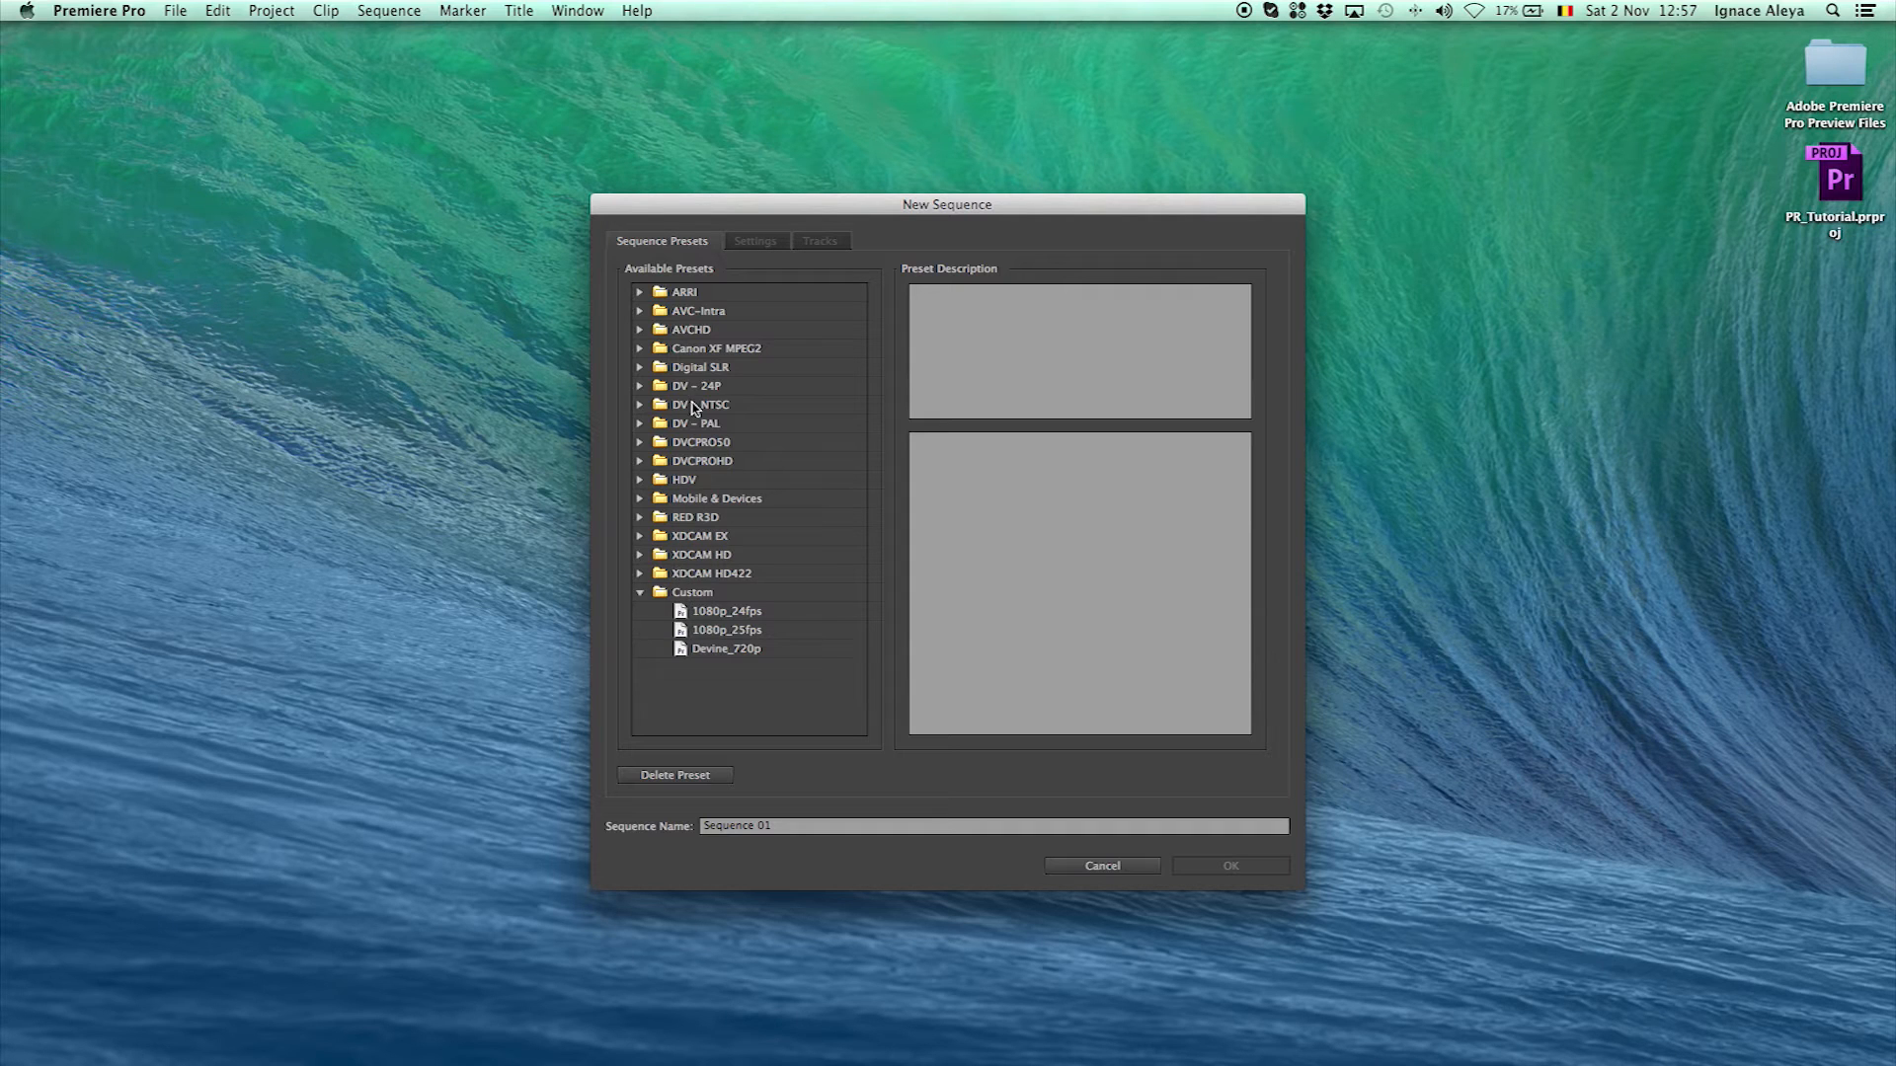
click(642, 403)
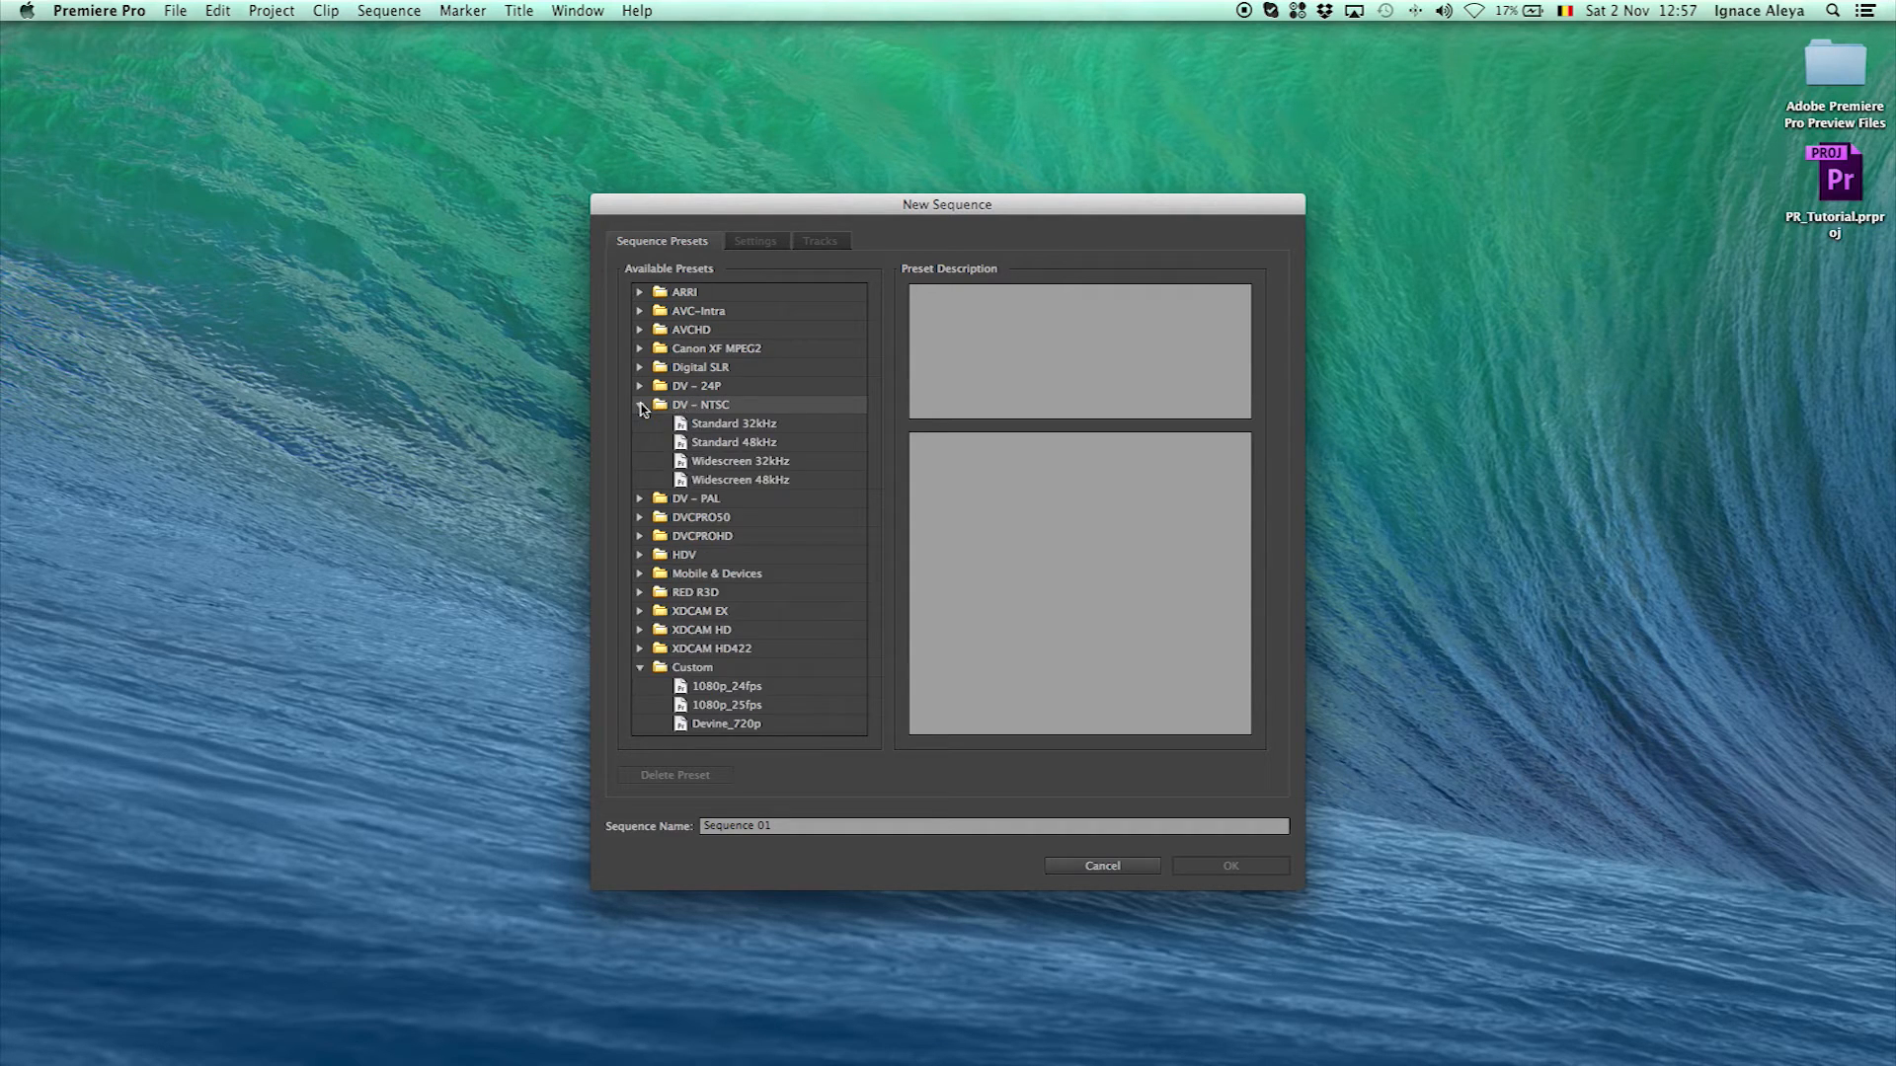
mouse_move(691, 445)
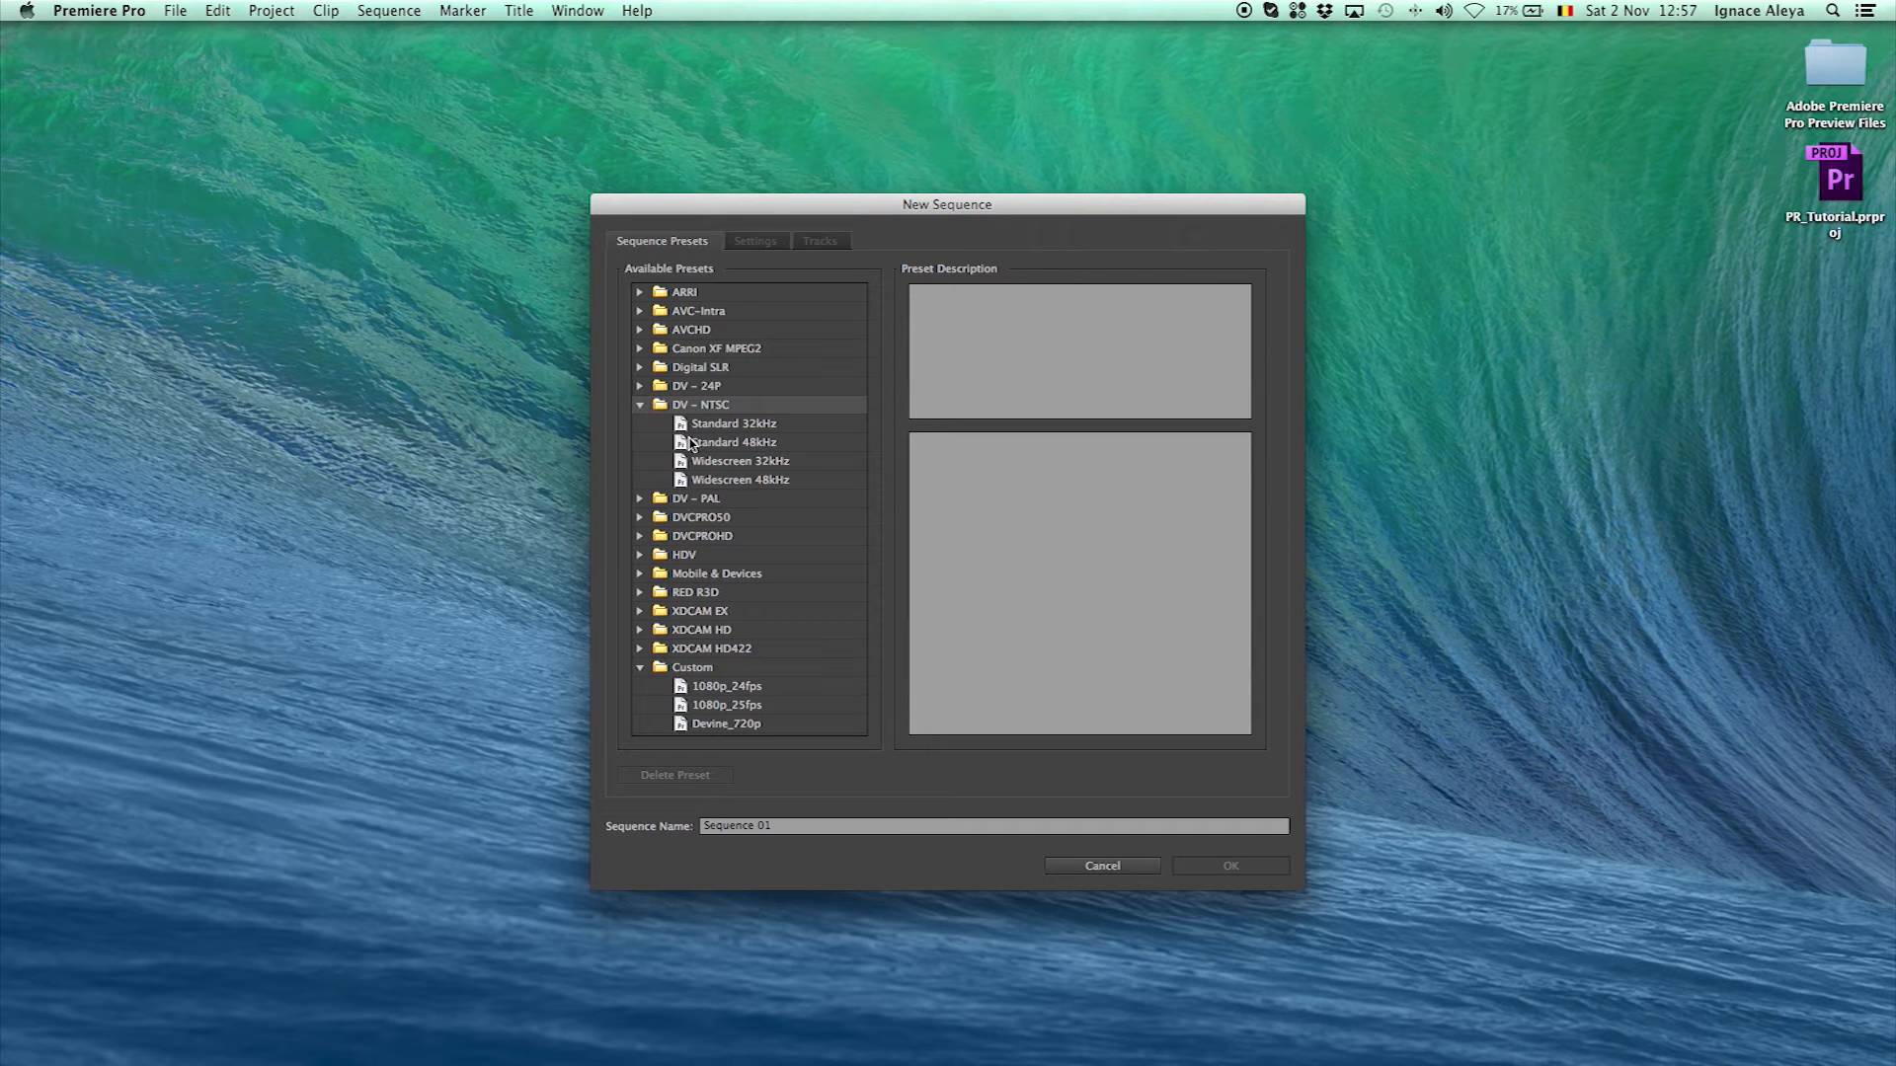
click(640, 403)
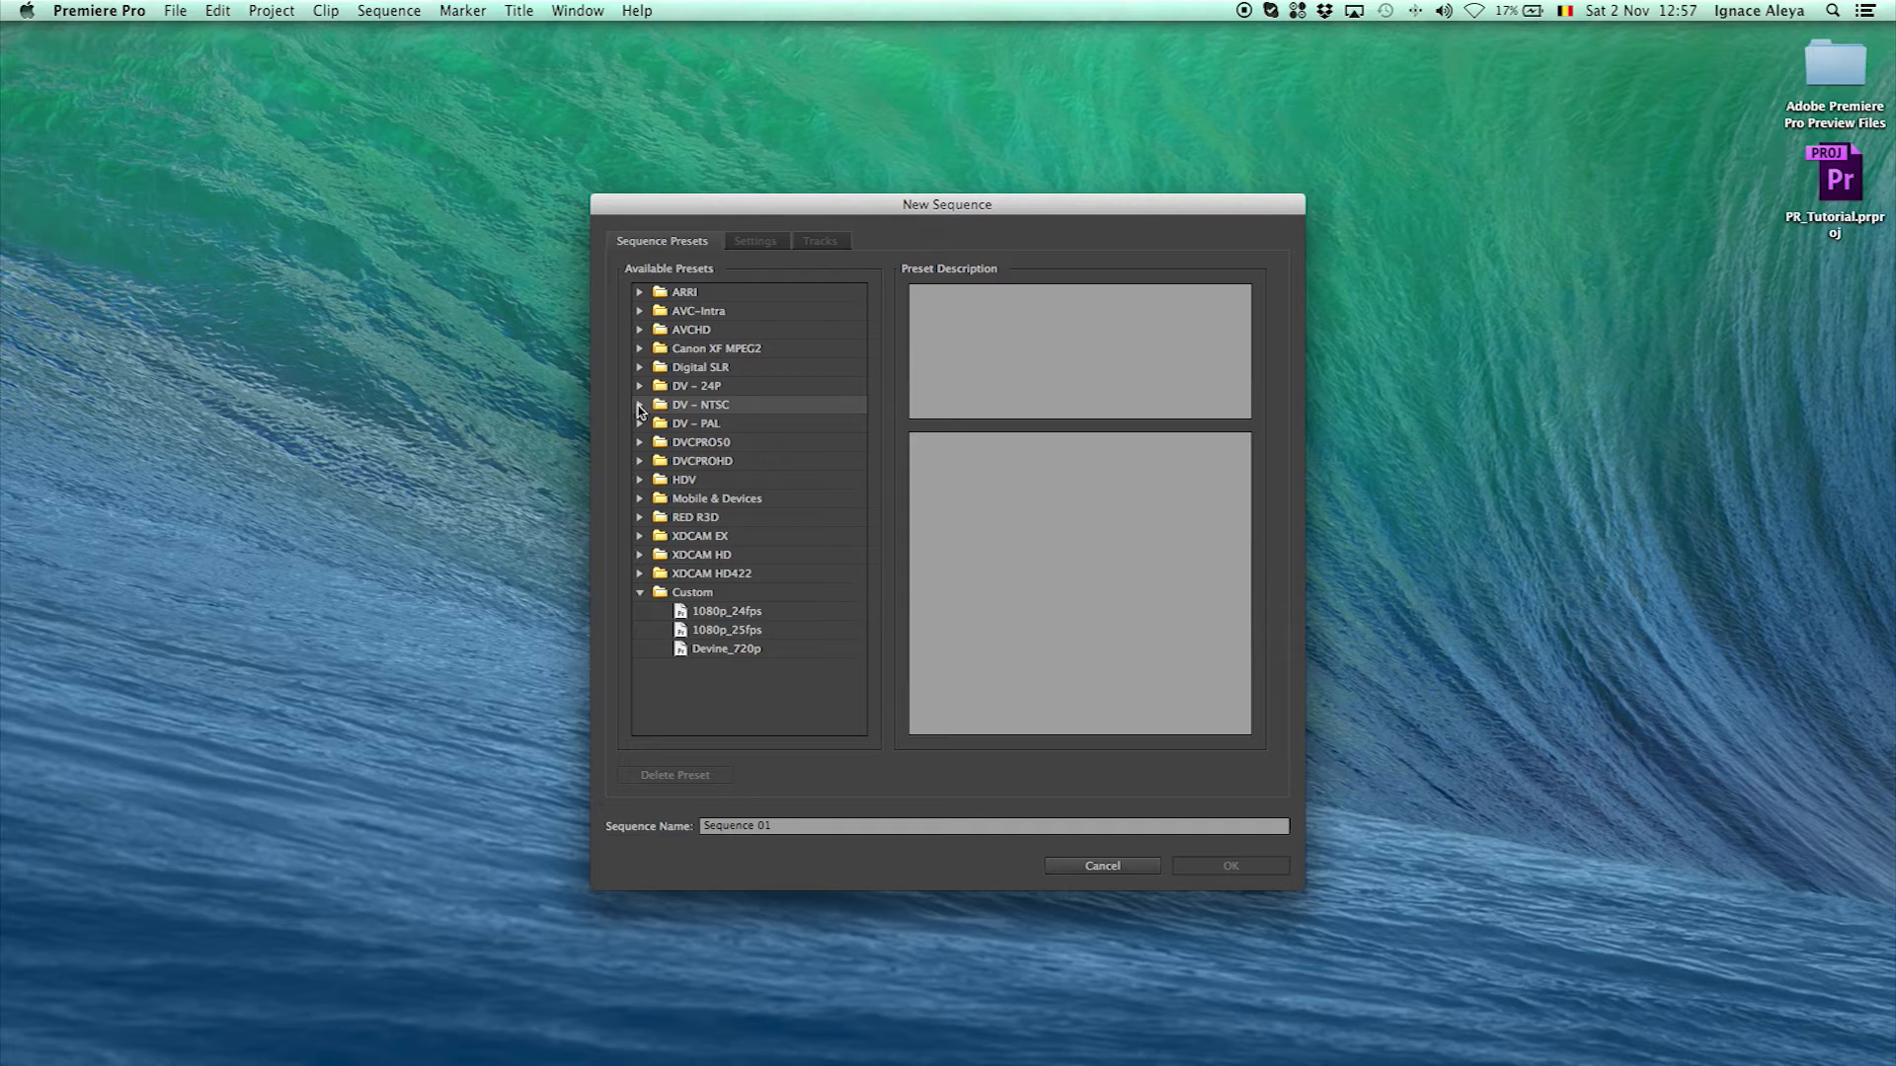
mouse_move(774, 249)
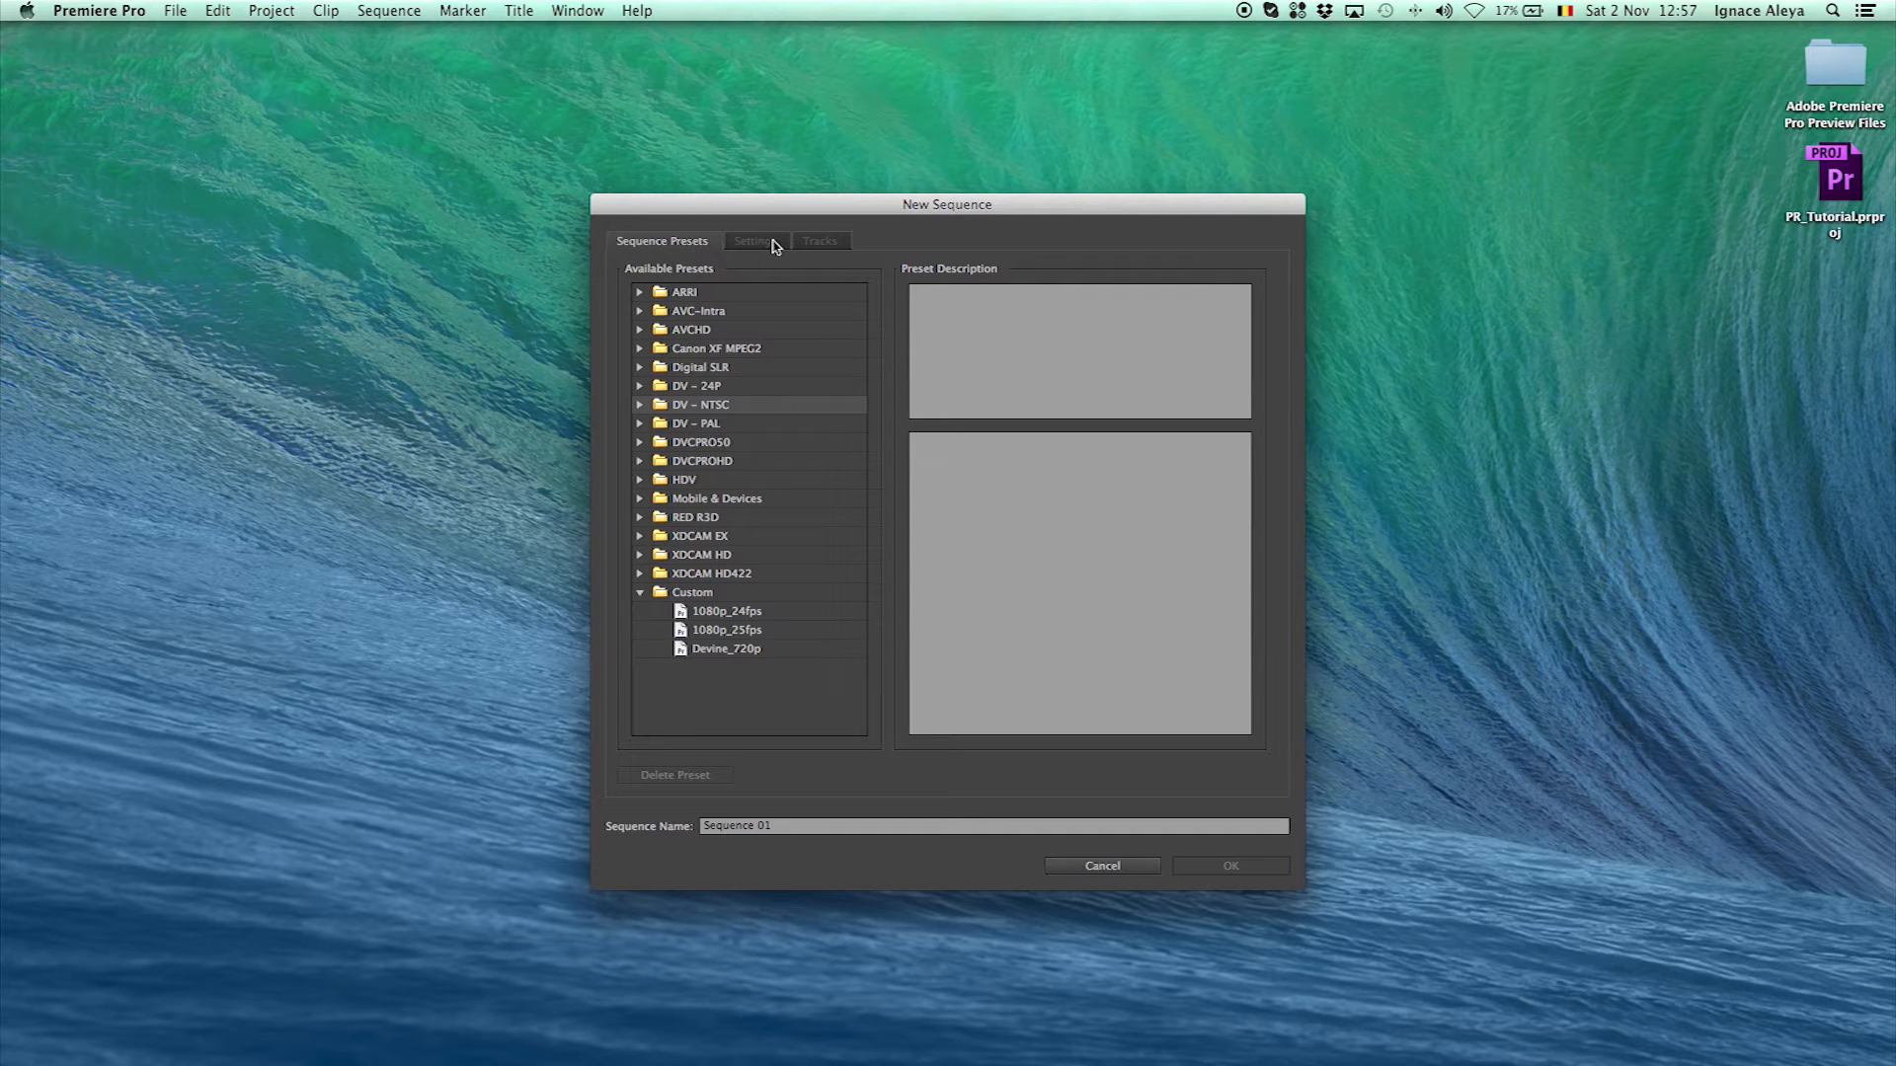
mouse_move(983, 1026)
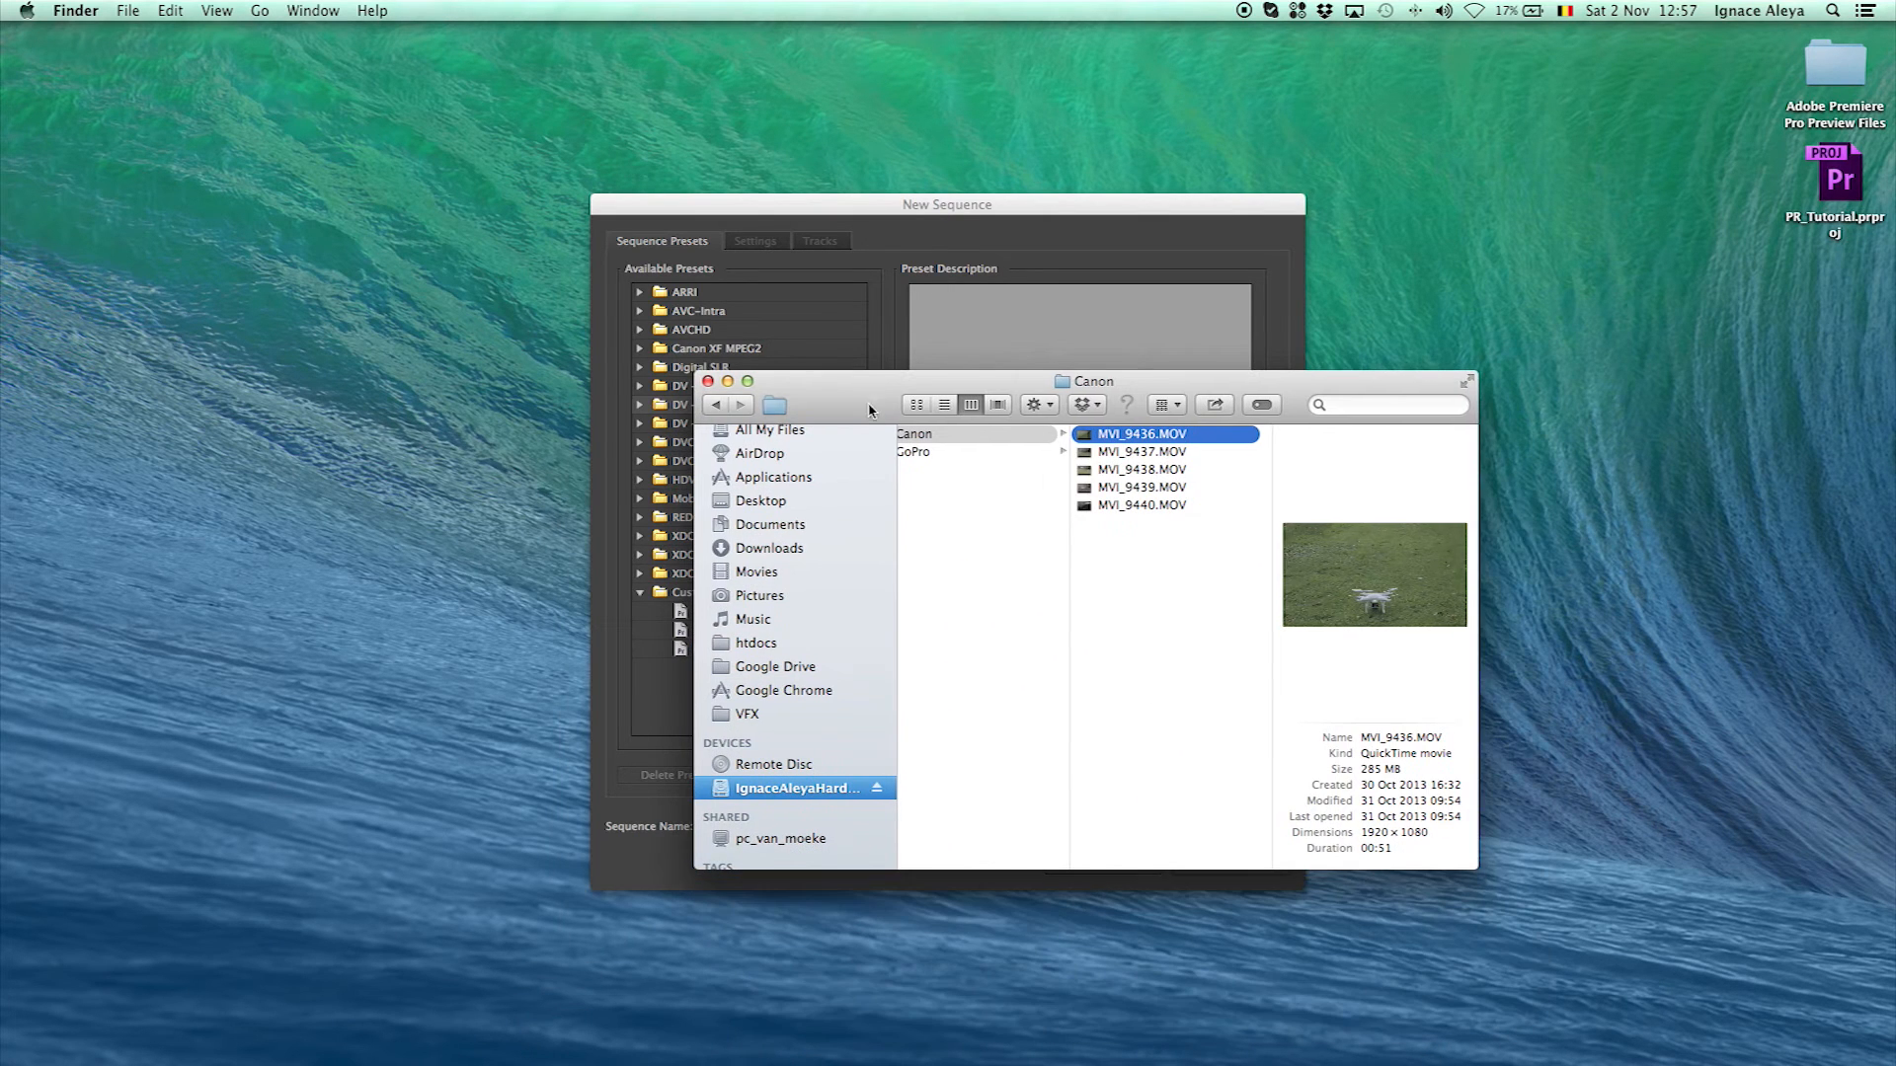
mouse_move(1013, 440)
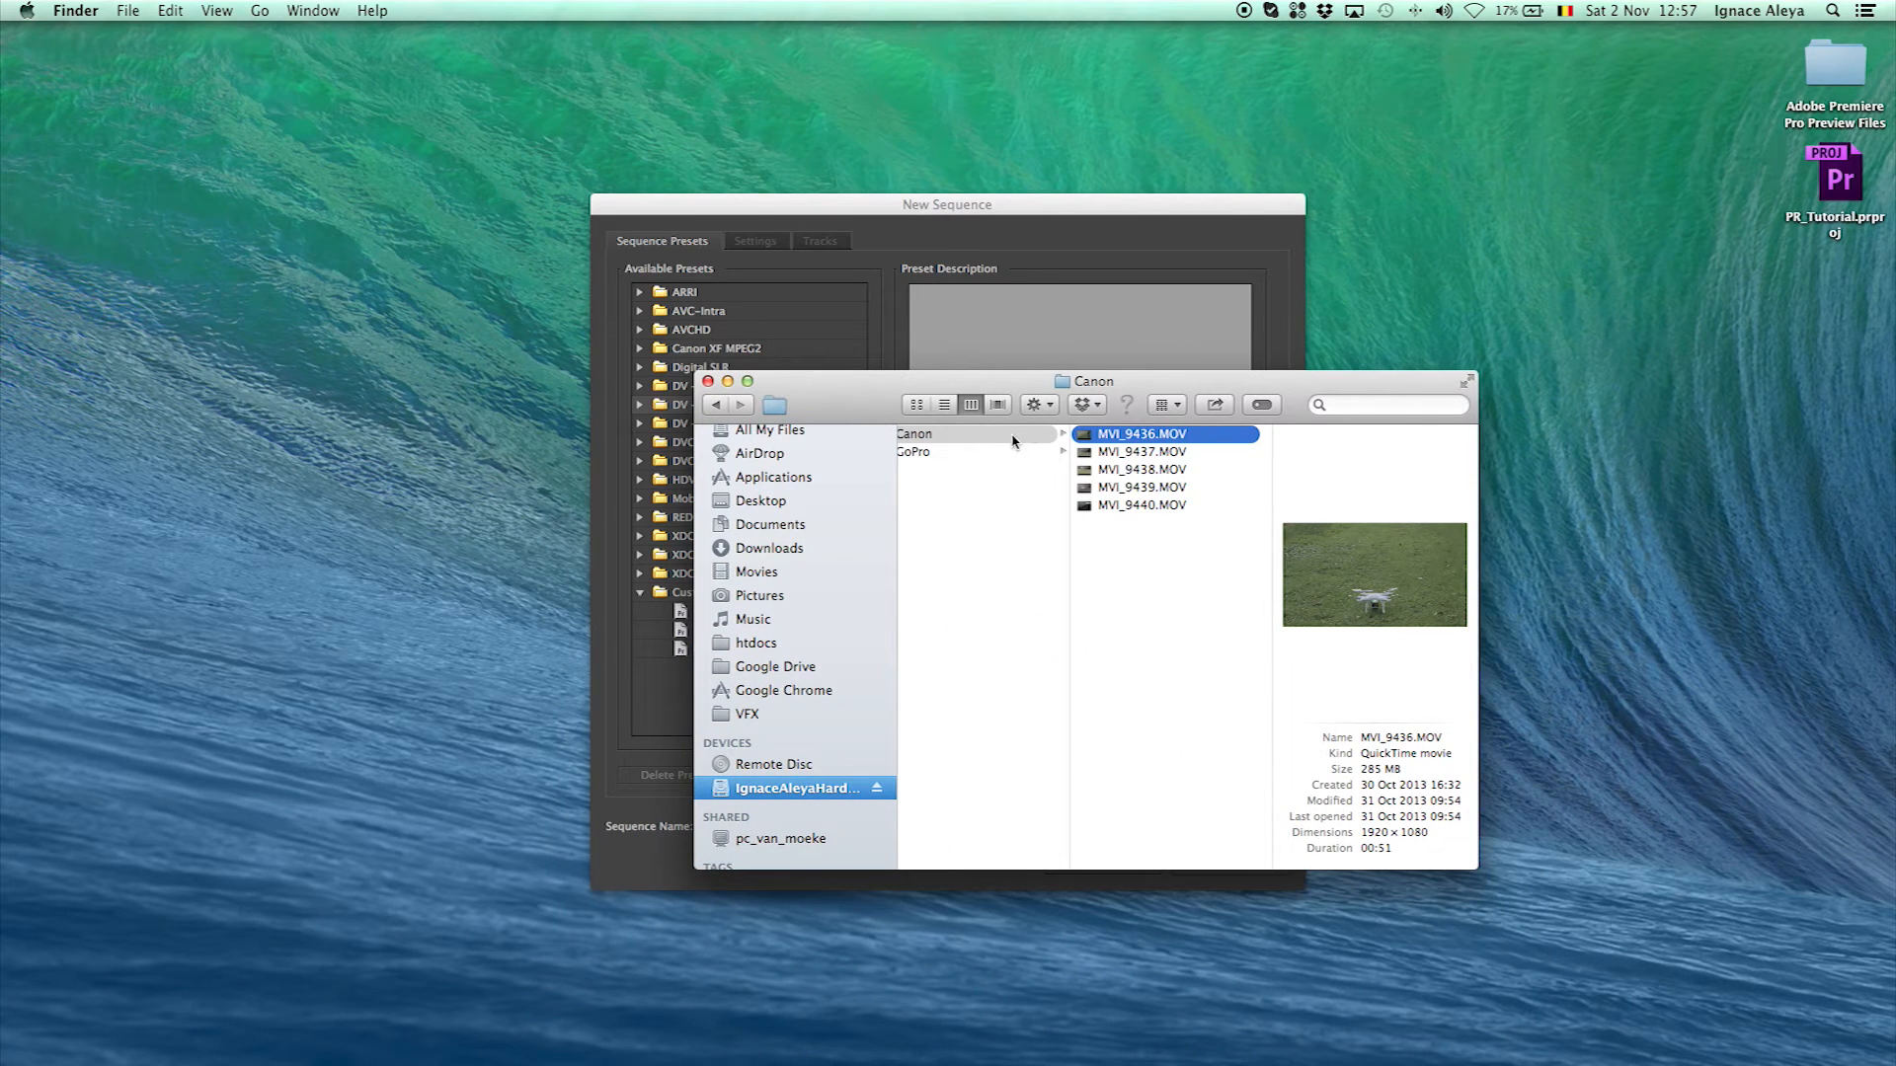
Inspect MVI_9438.MOV's 1920×1080 details in Finder, then return to the sequence settings
click(1139, 470)
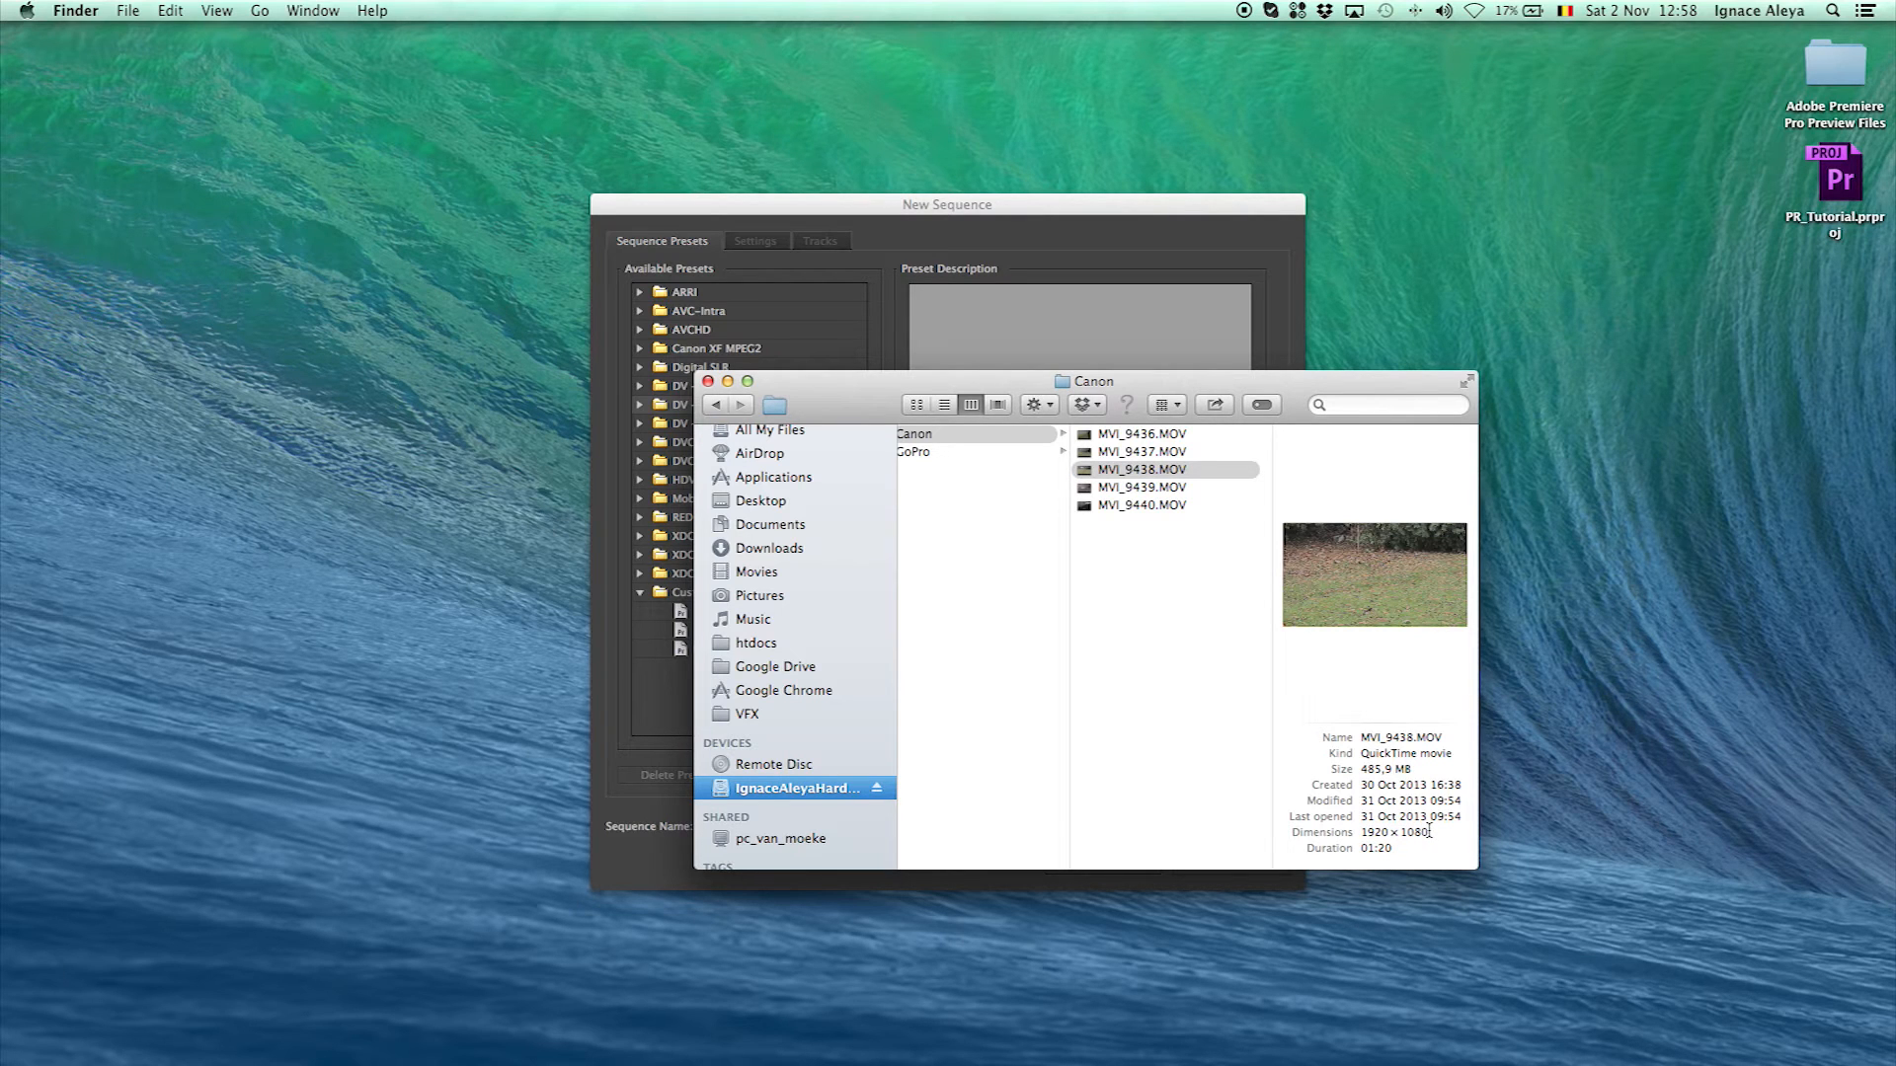
mouse_move(1027, 310)
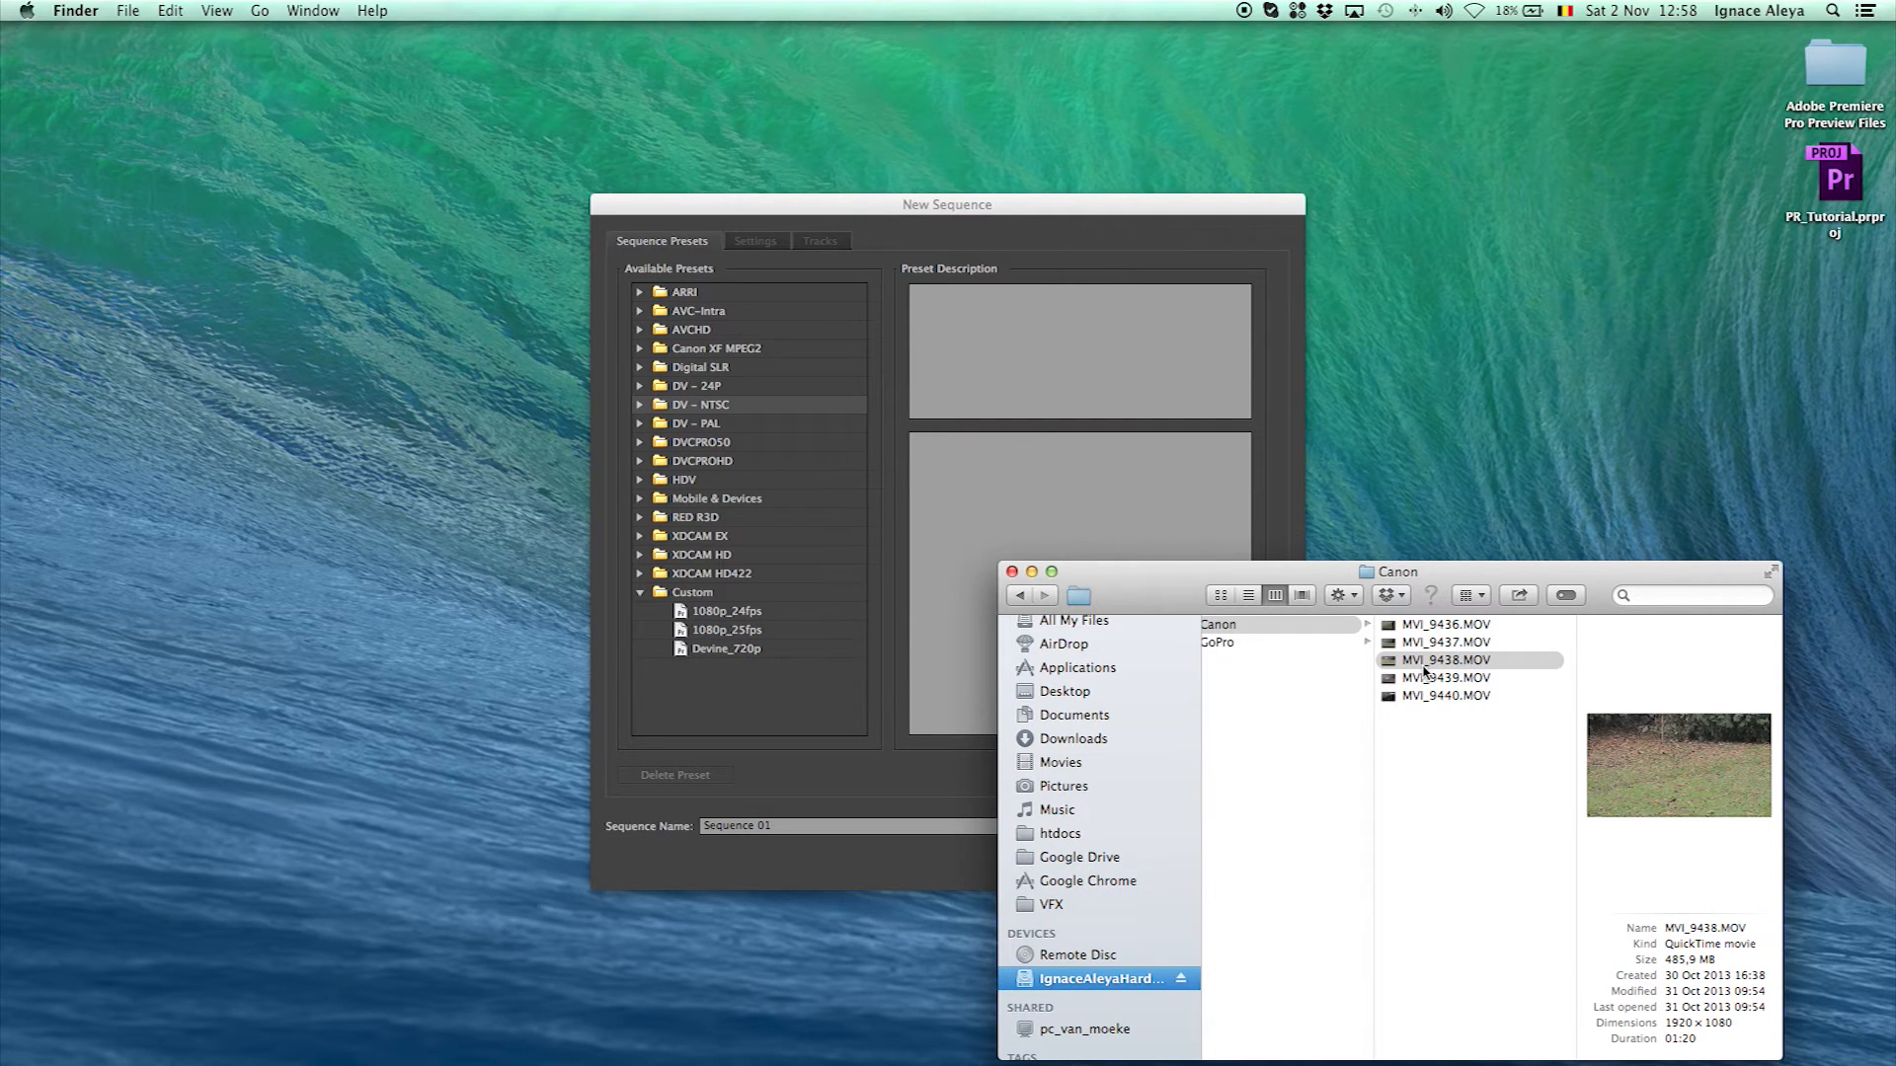
mouse_move(804, 407)
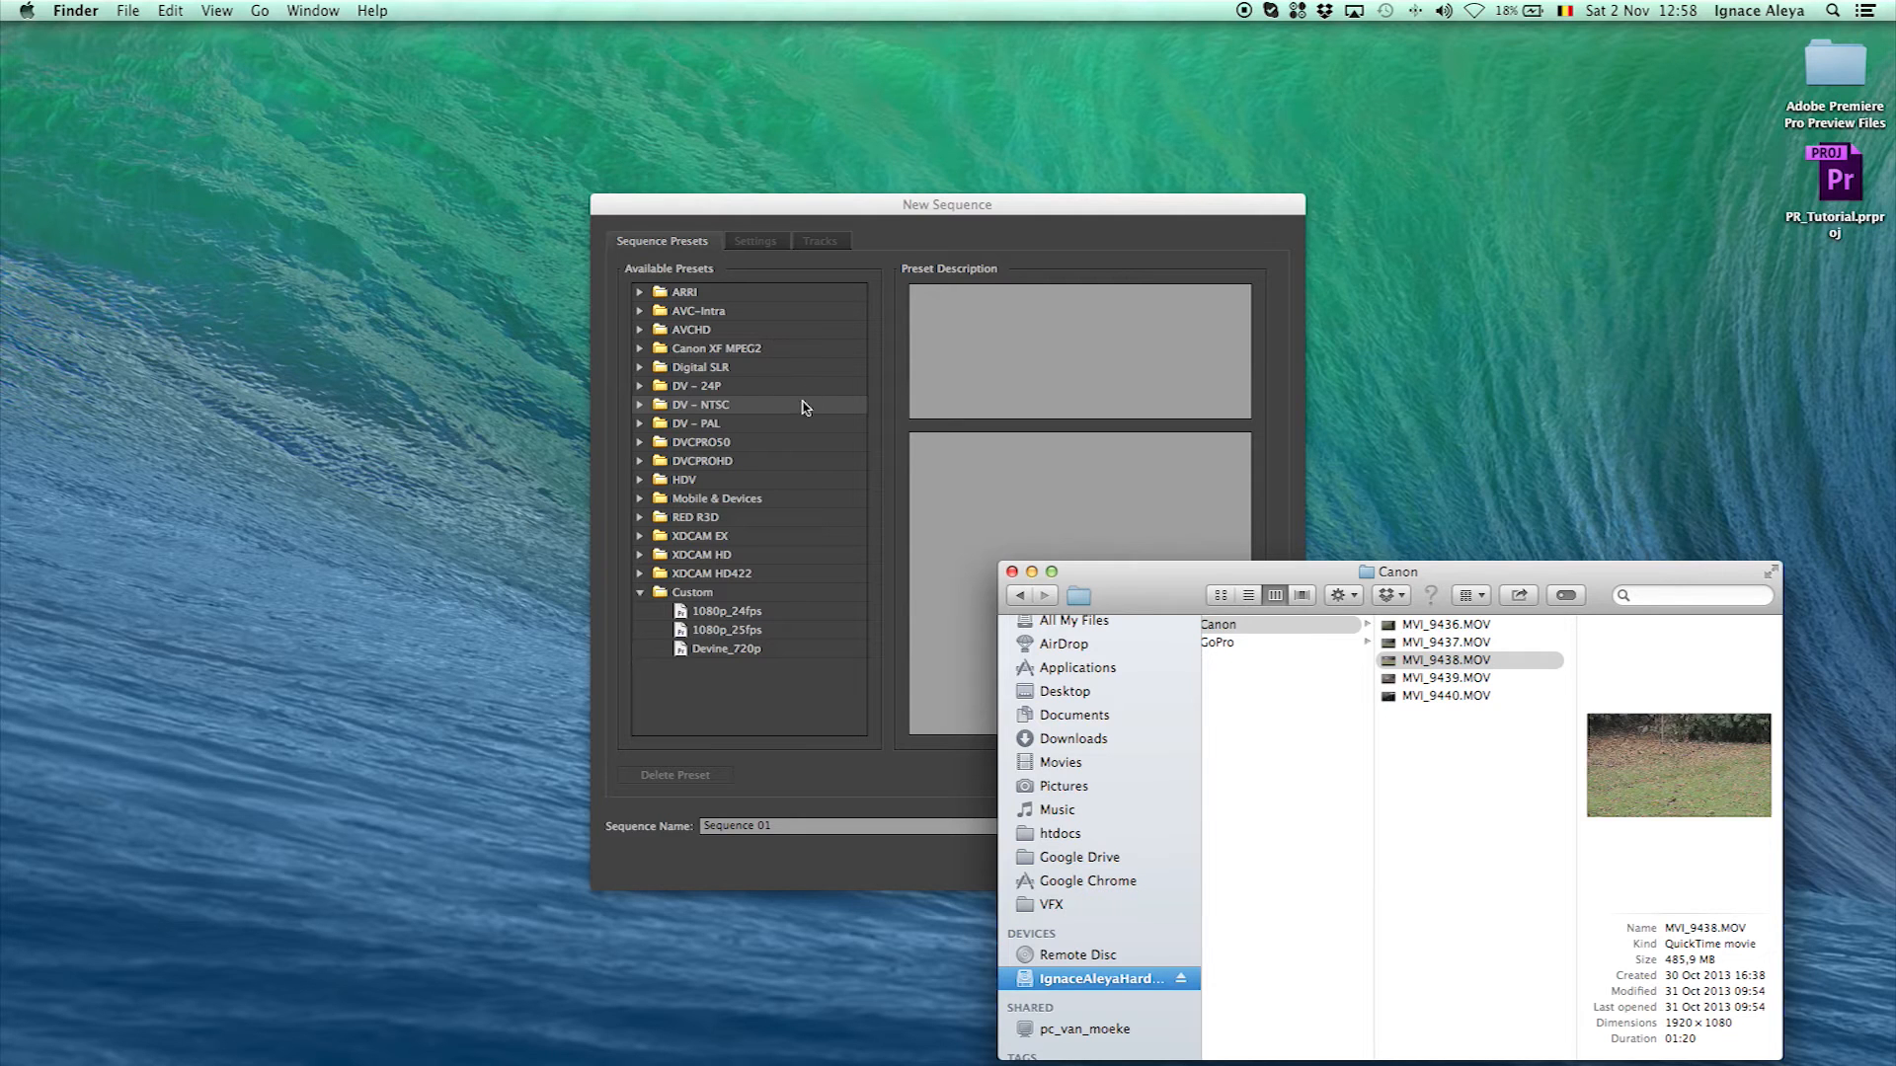
click(762, 247)
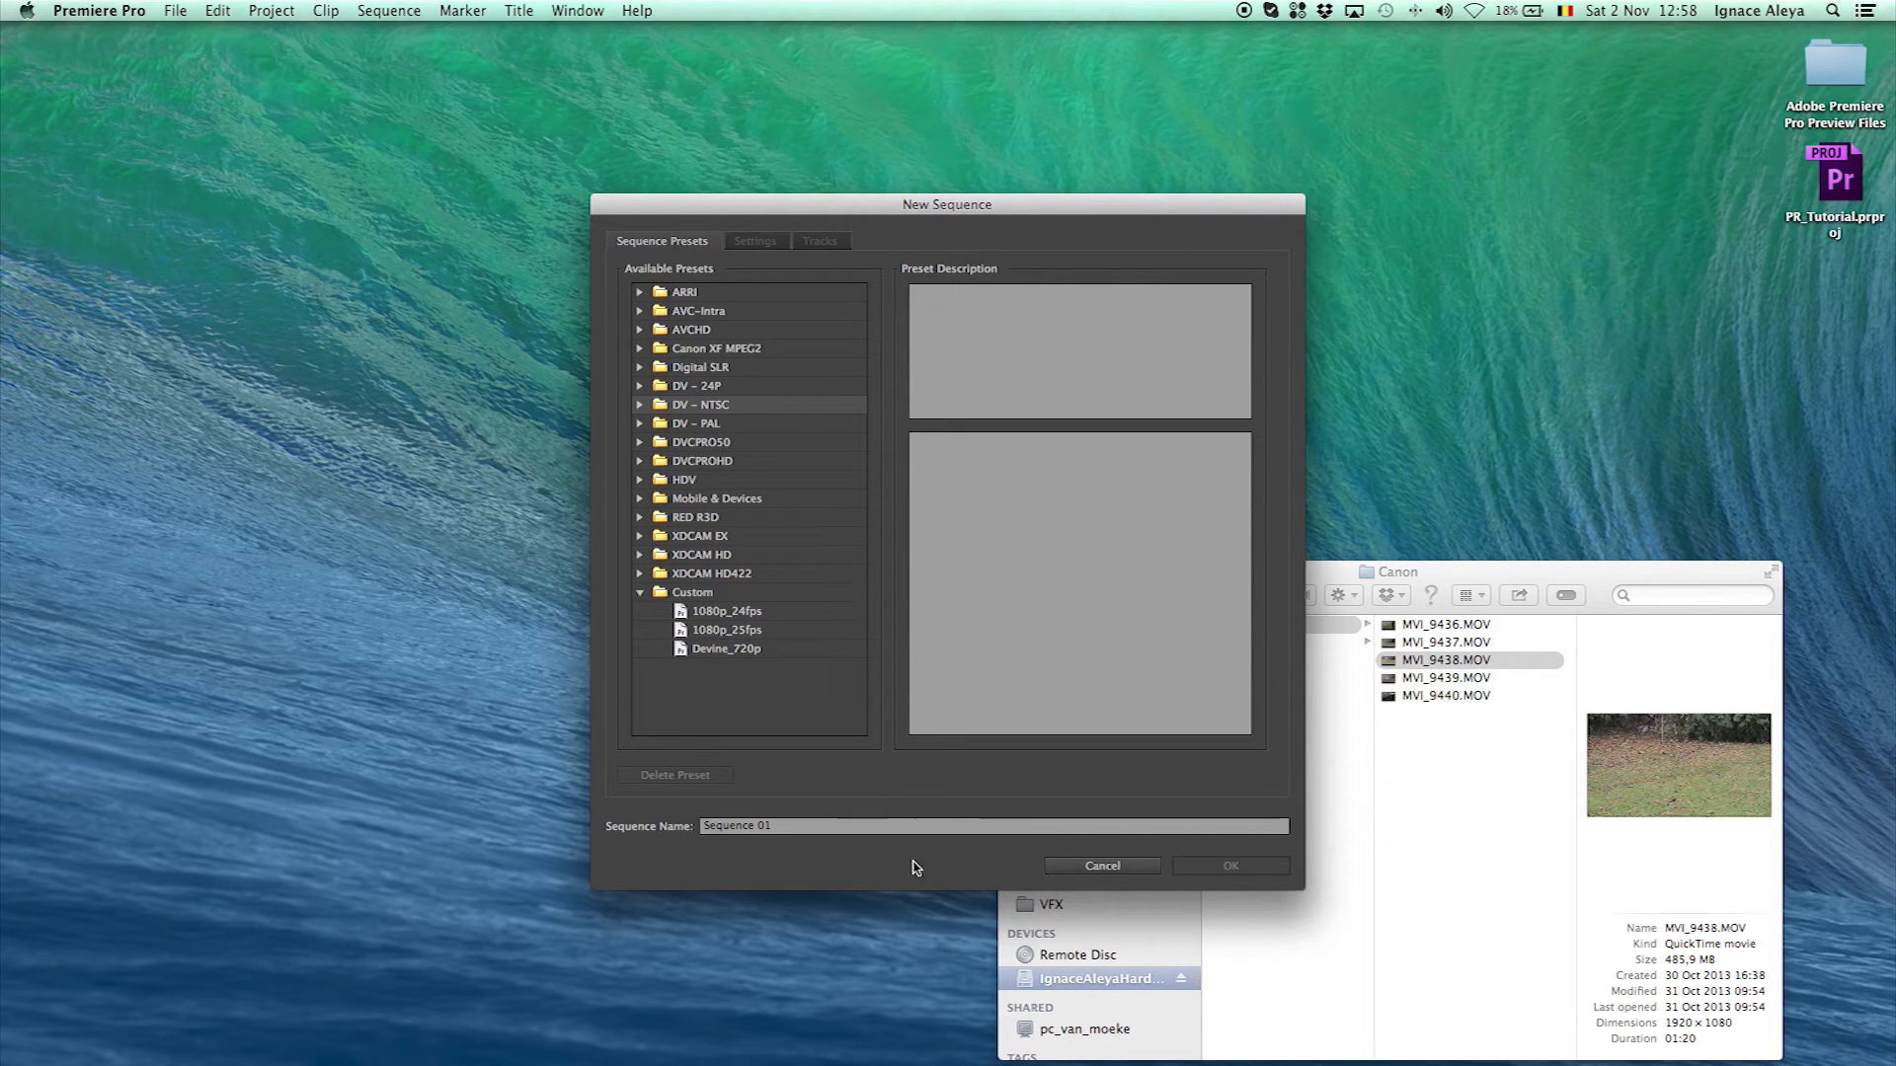
Browse the 1080p_24fps and XDCAM HD422 presets, then choose the HDV 1080p24 preset
click(725, 611)
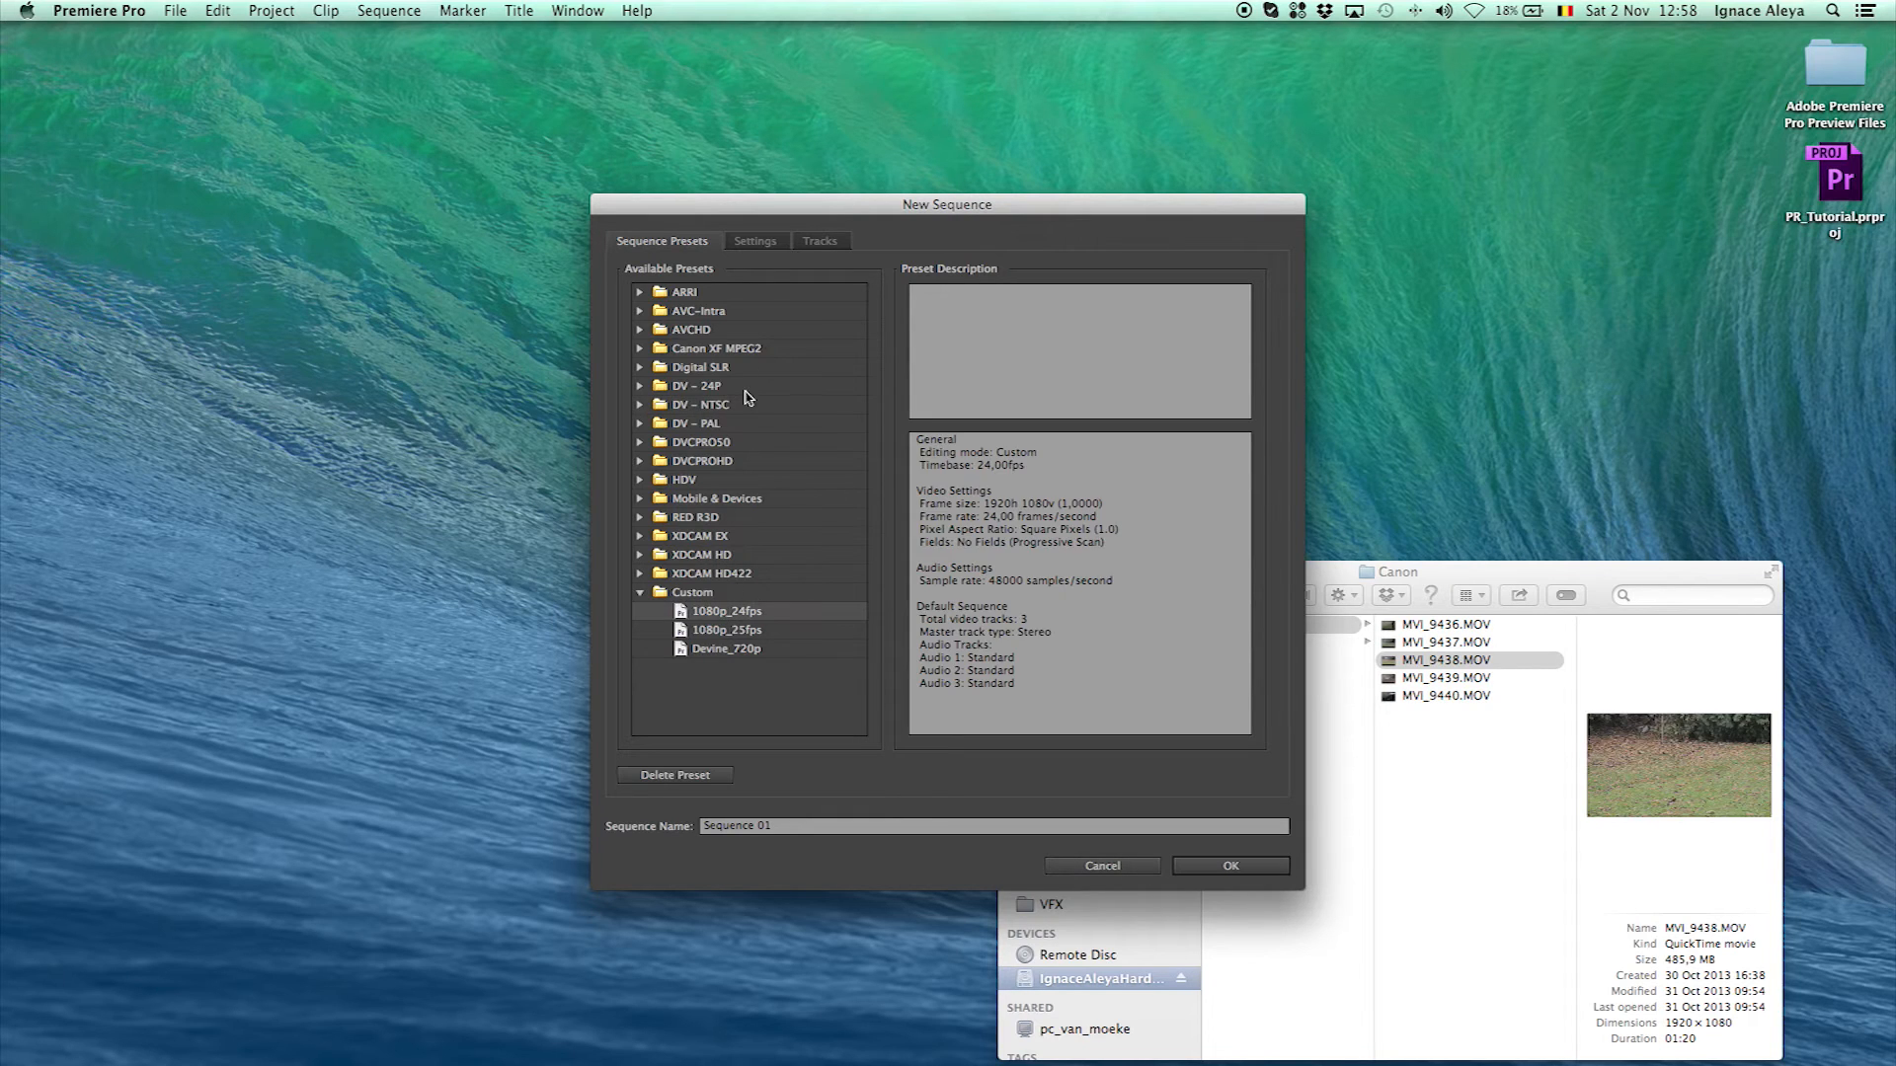
click(754, 241)
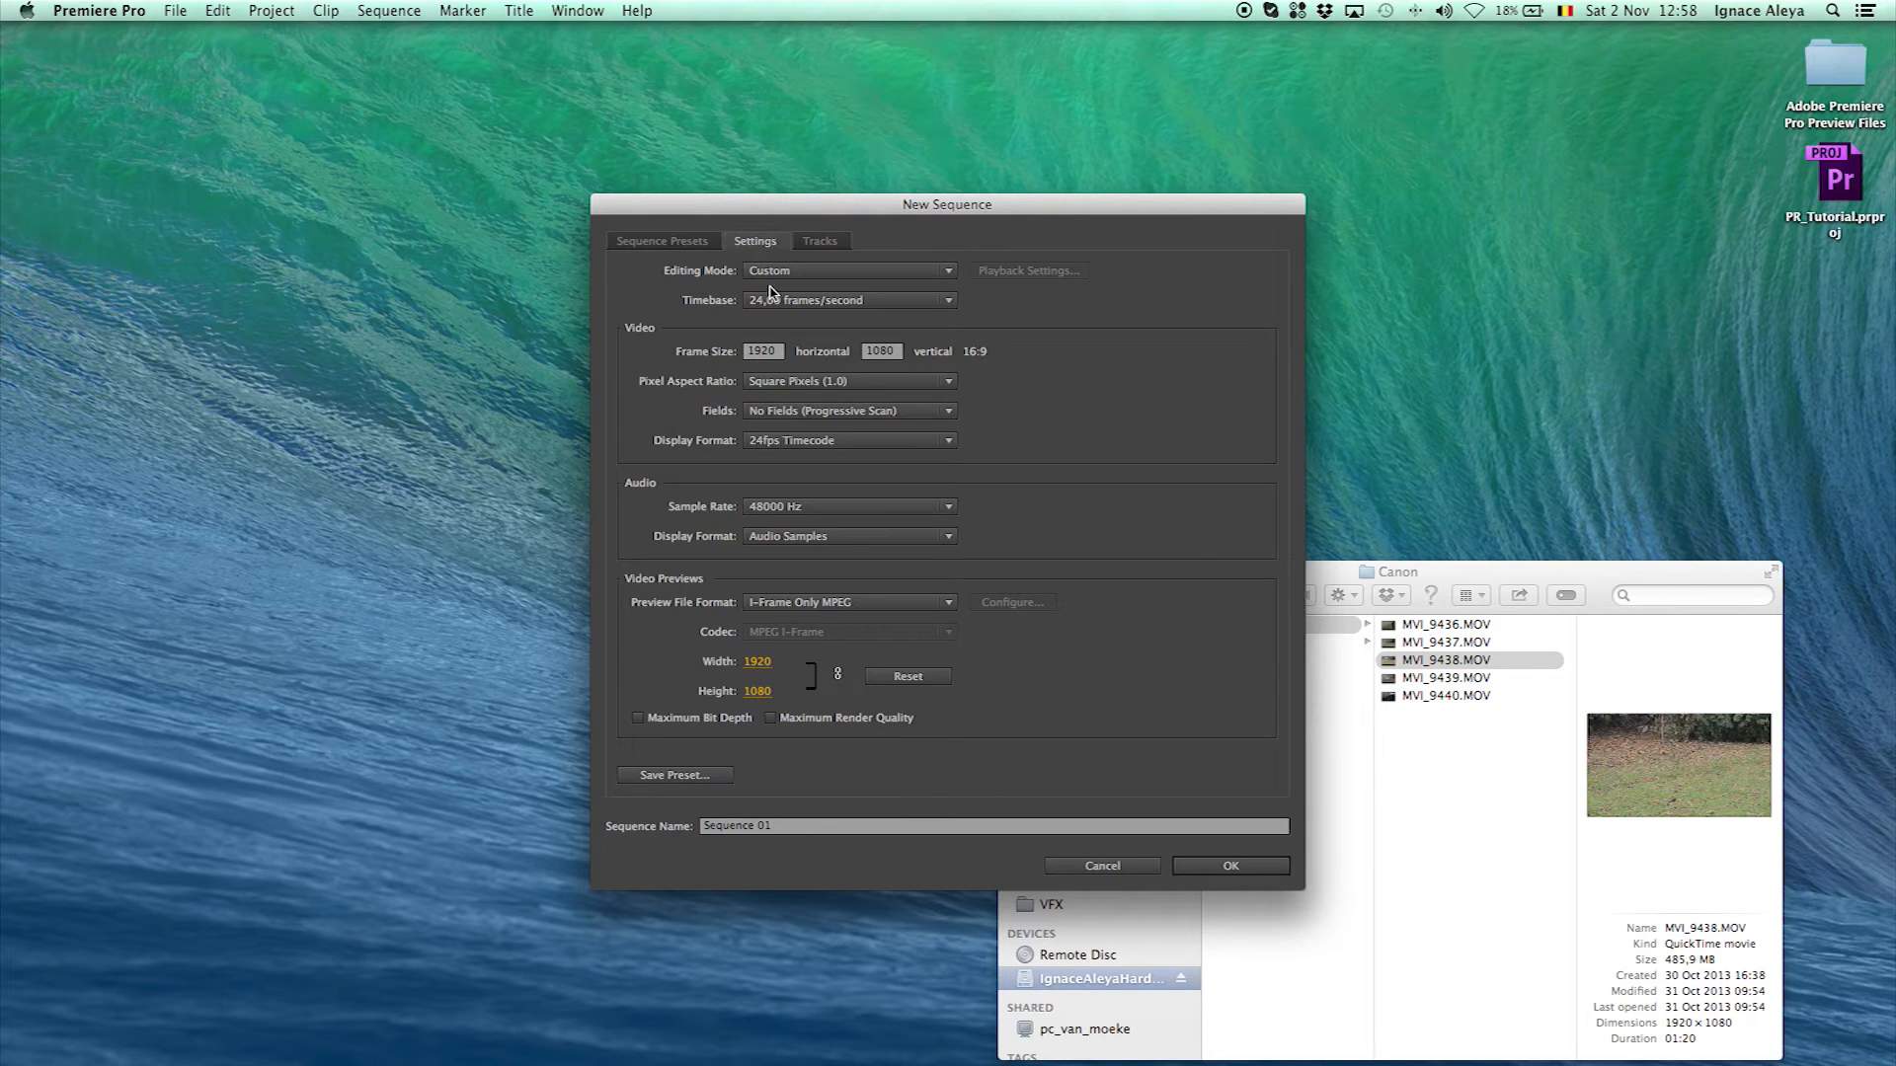
click(662, 239)
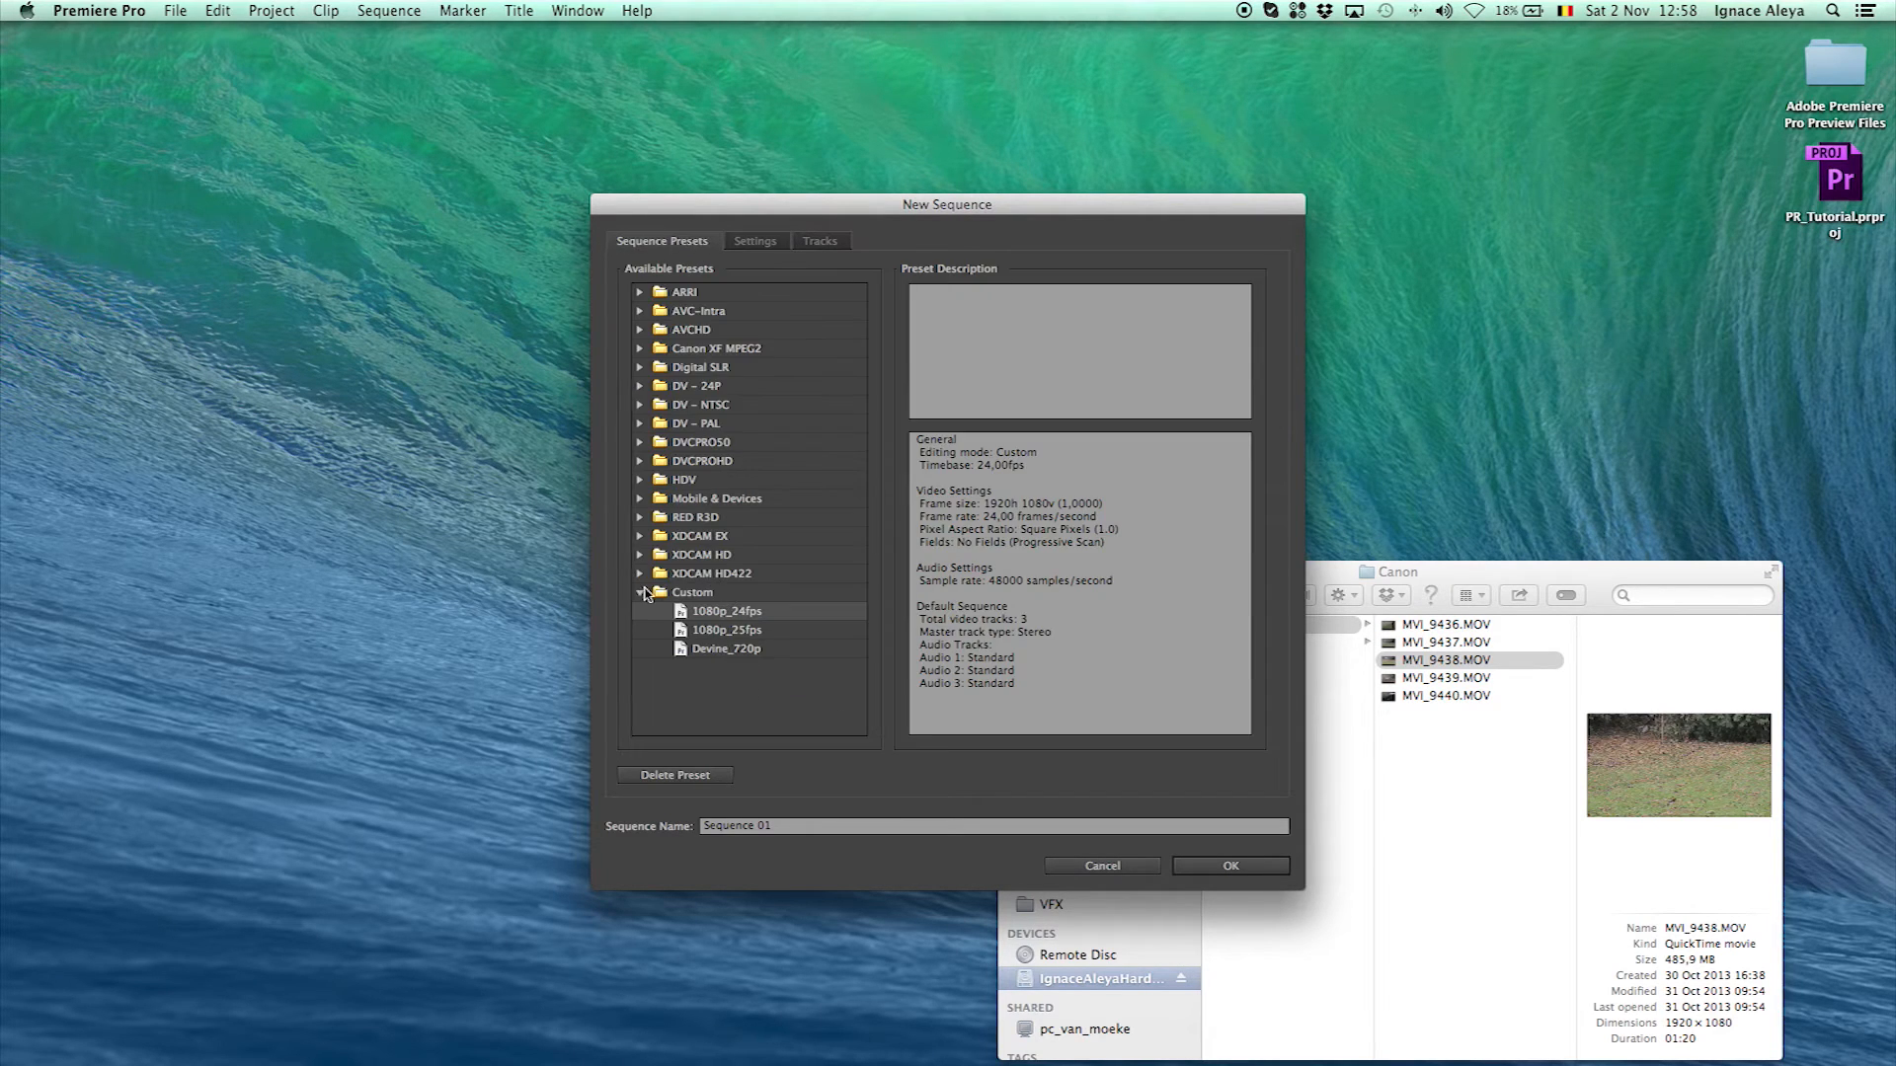
click(642, 573)
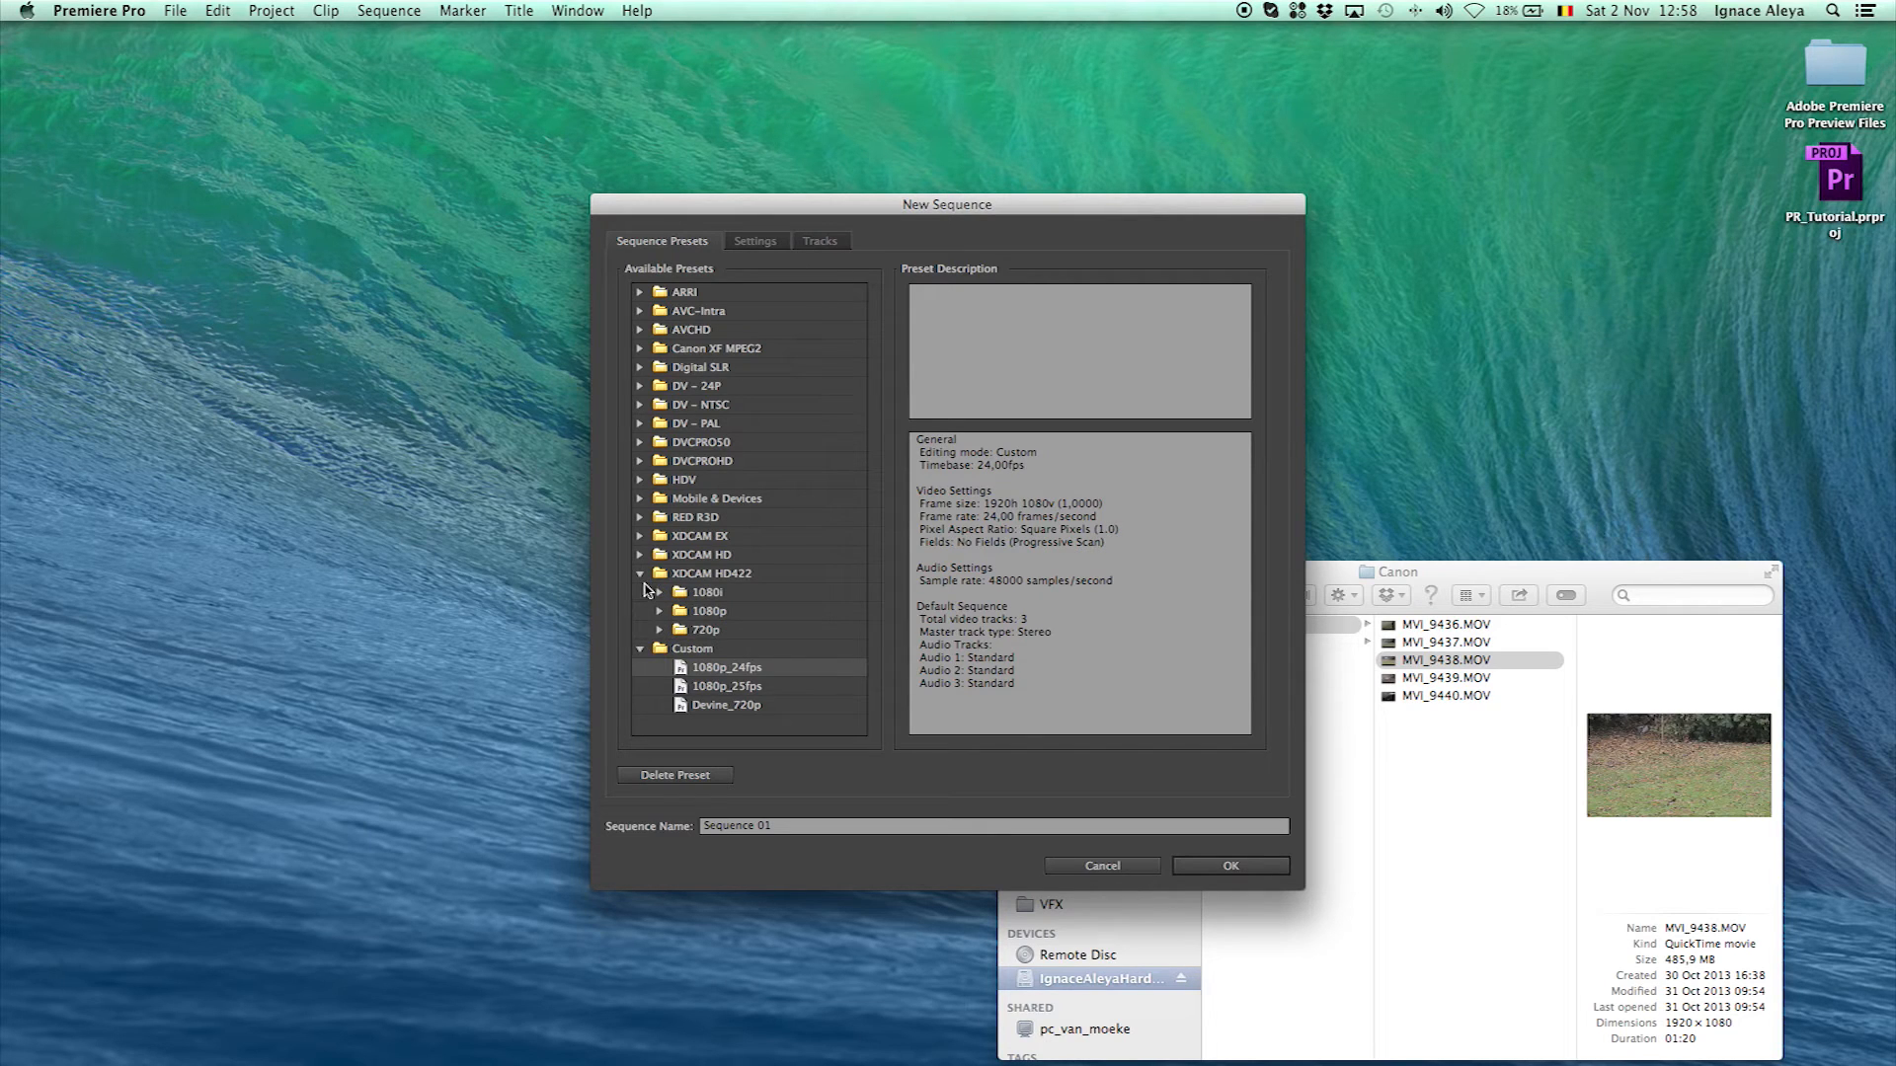
click(660, 628)
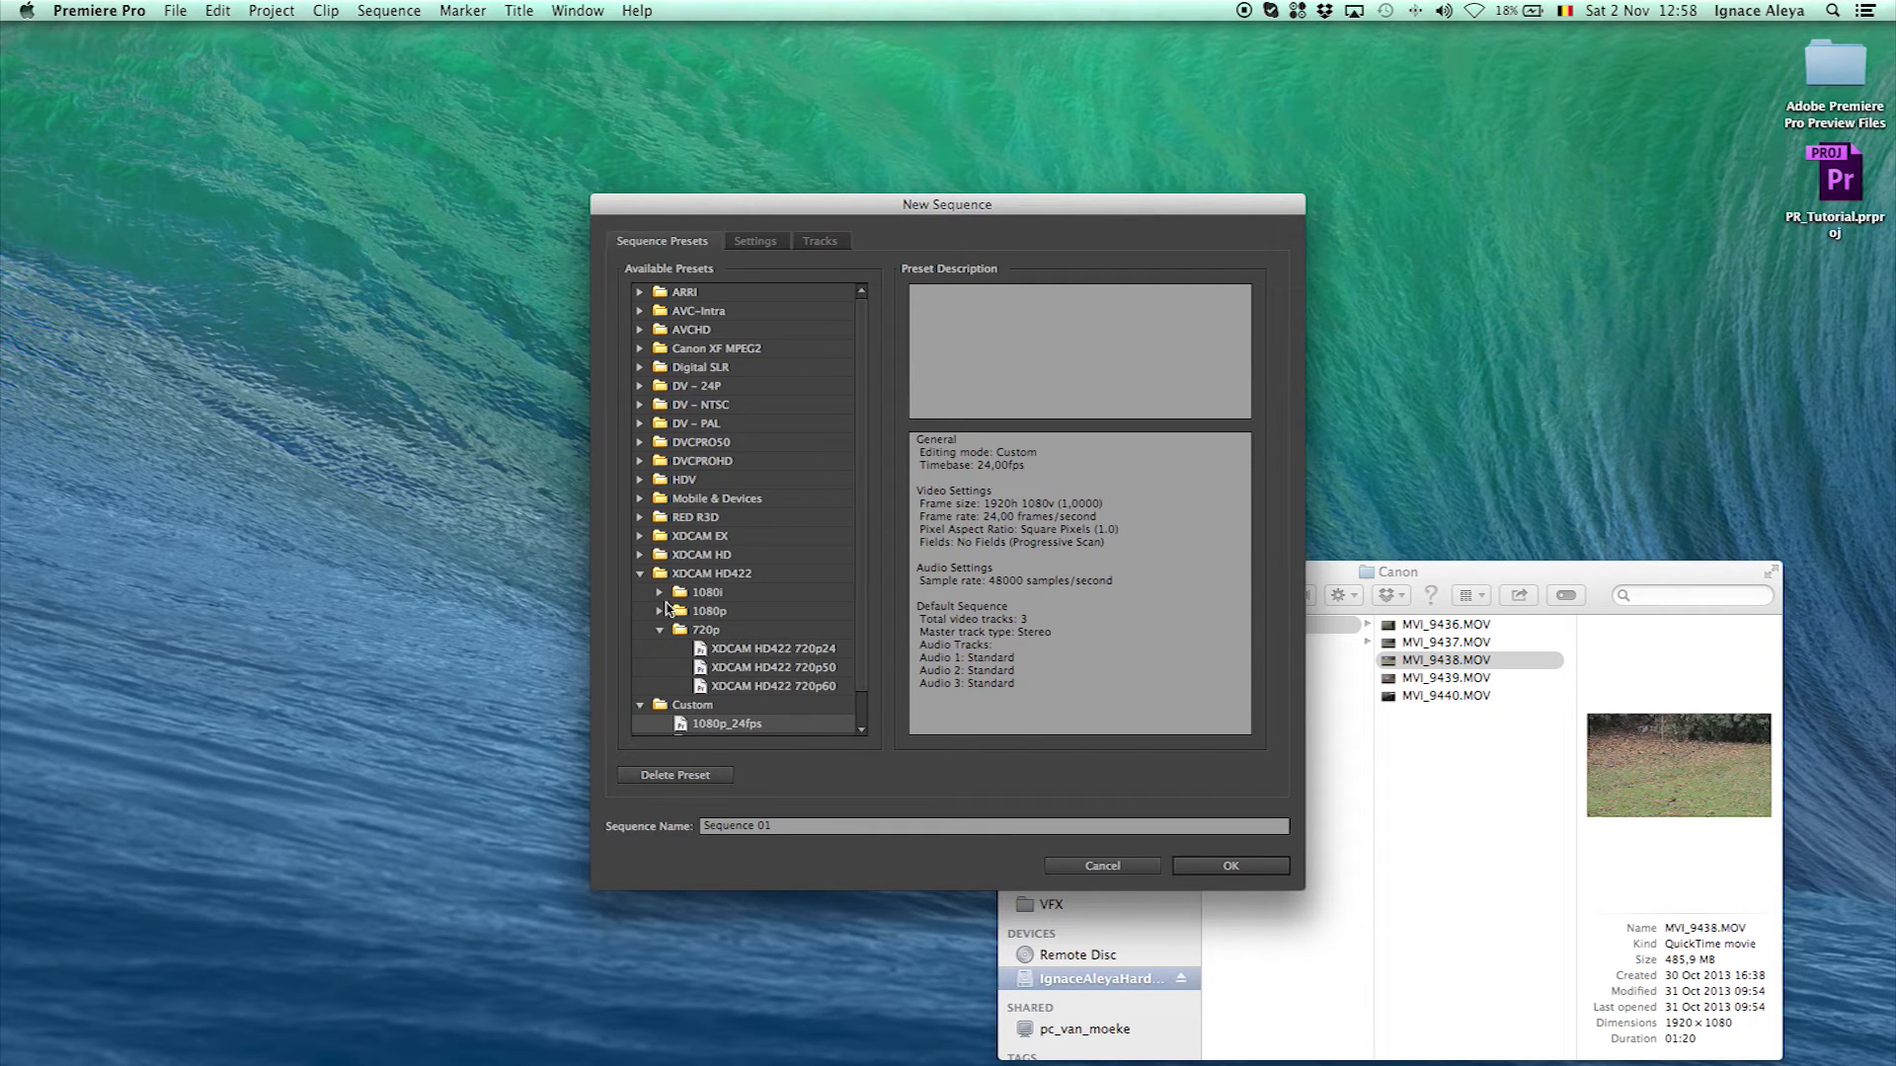
click(659, 572)
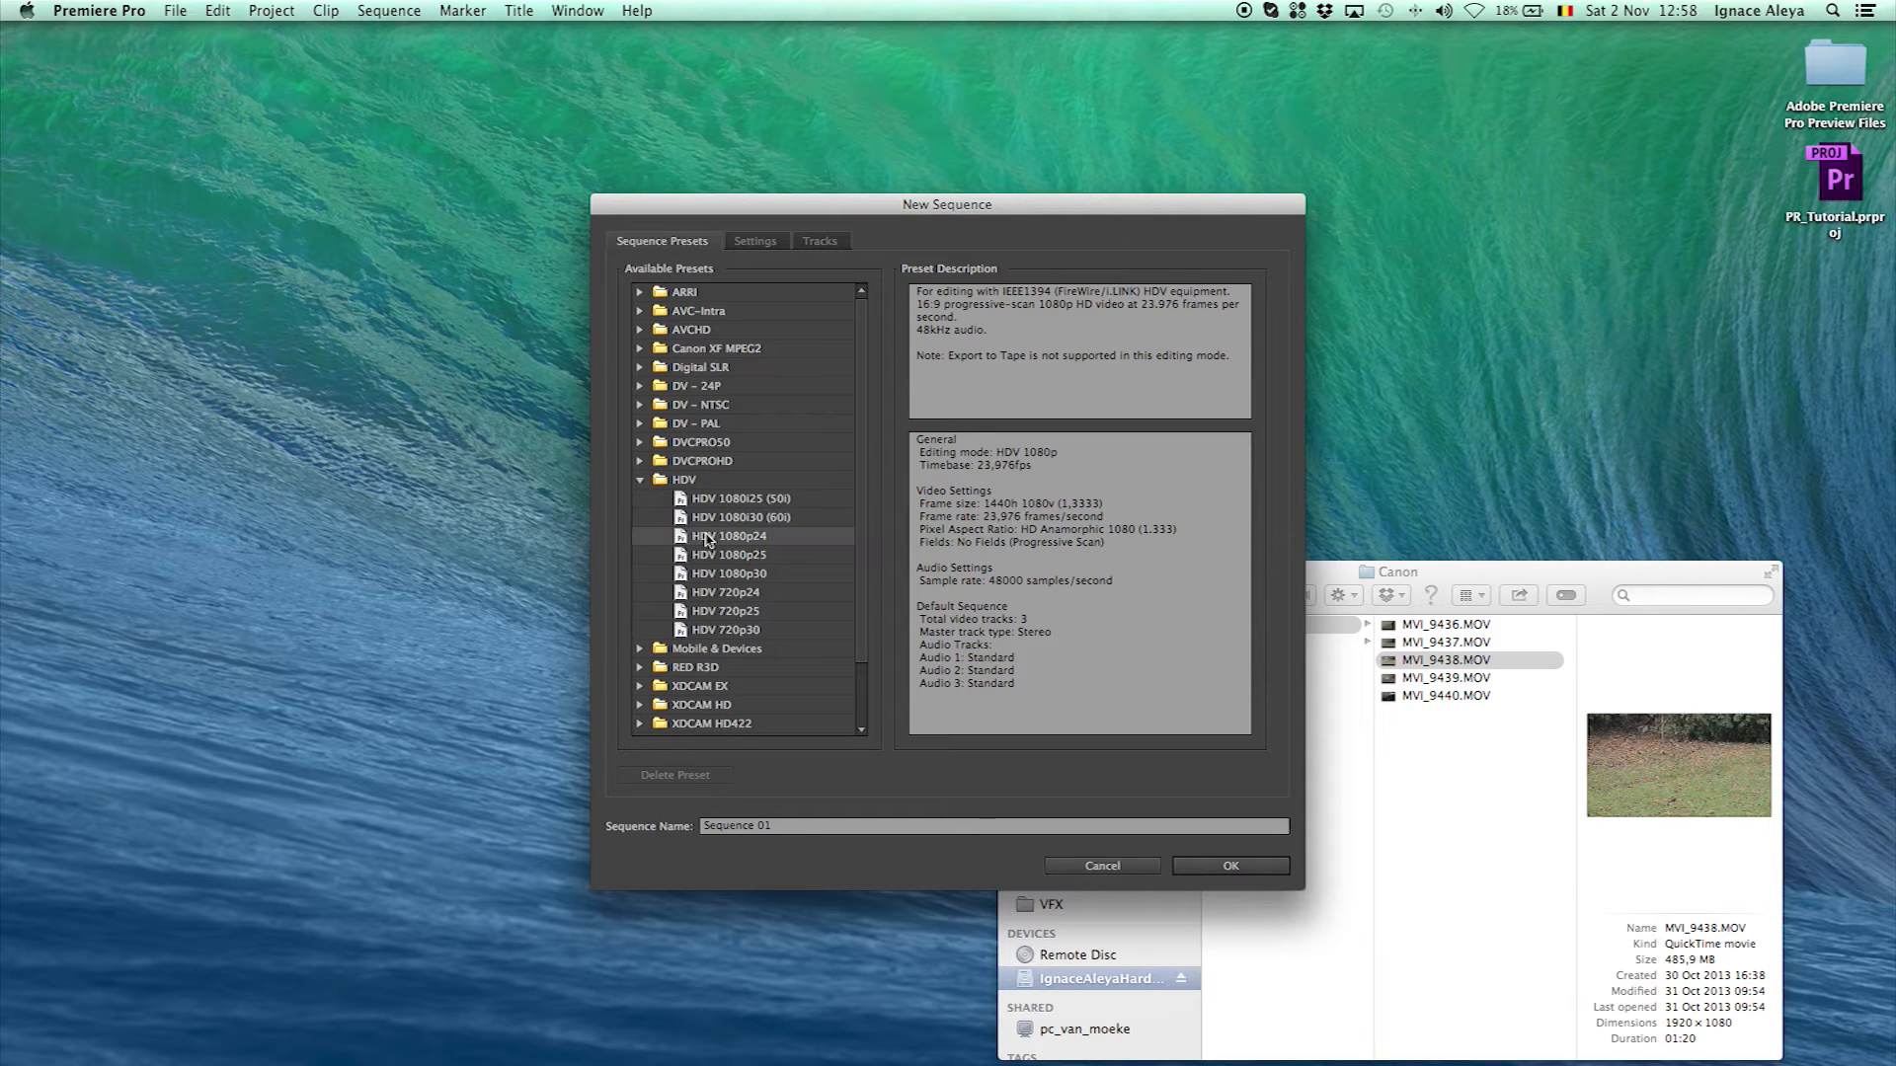
click(754, 241)
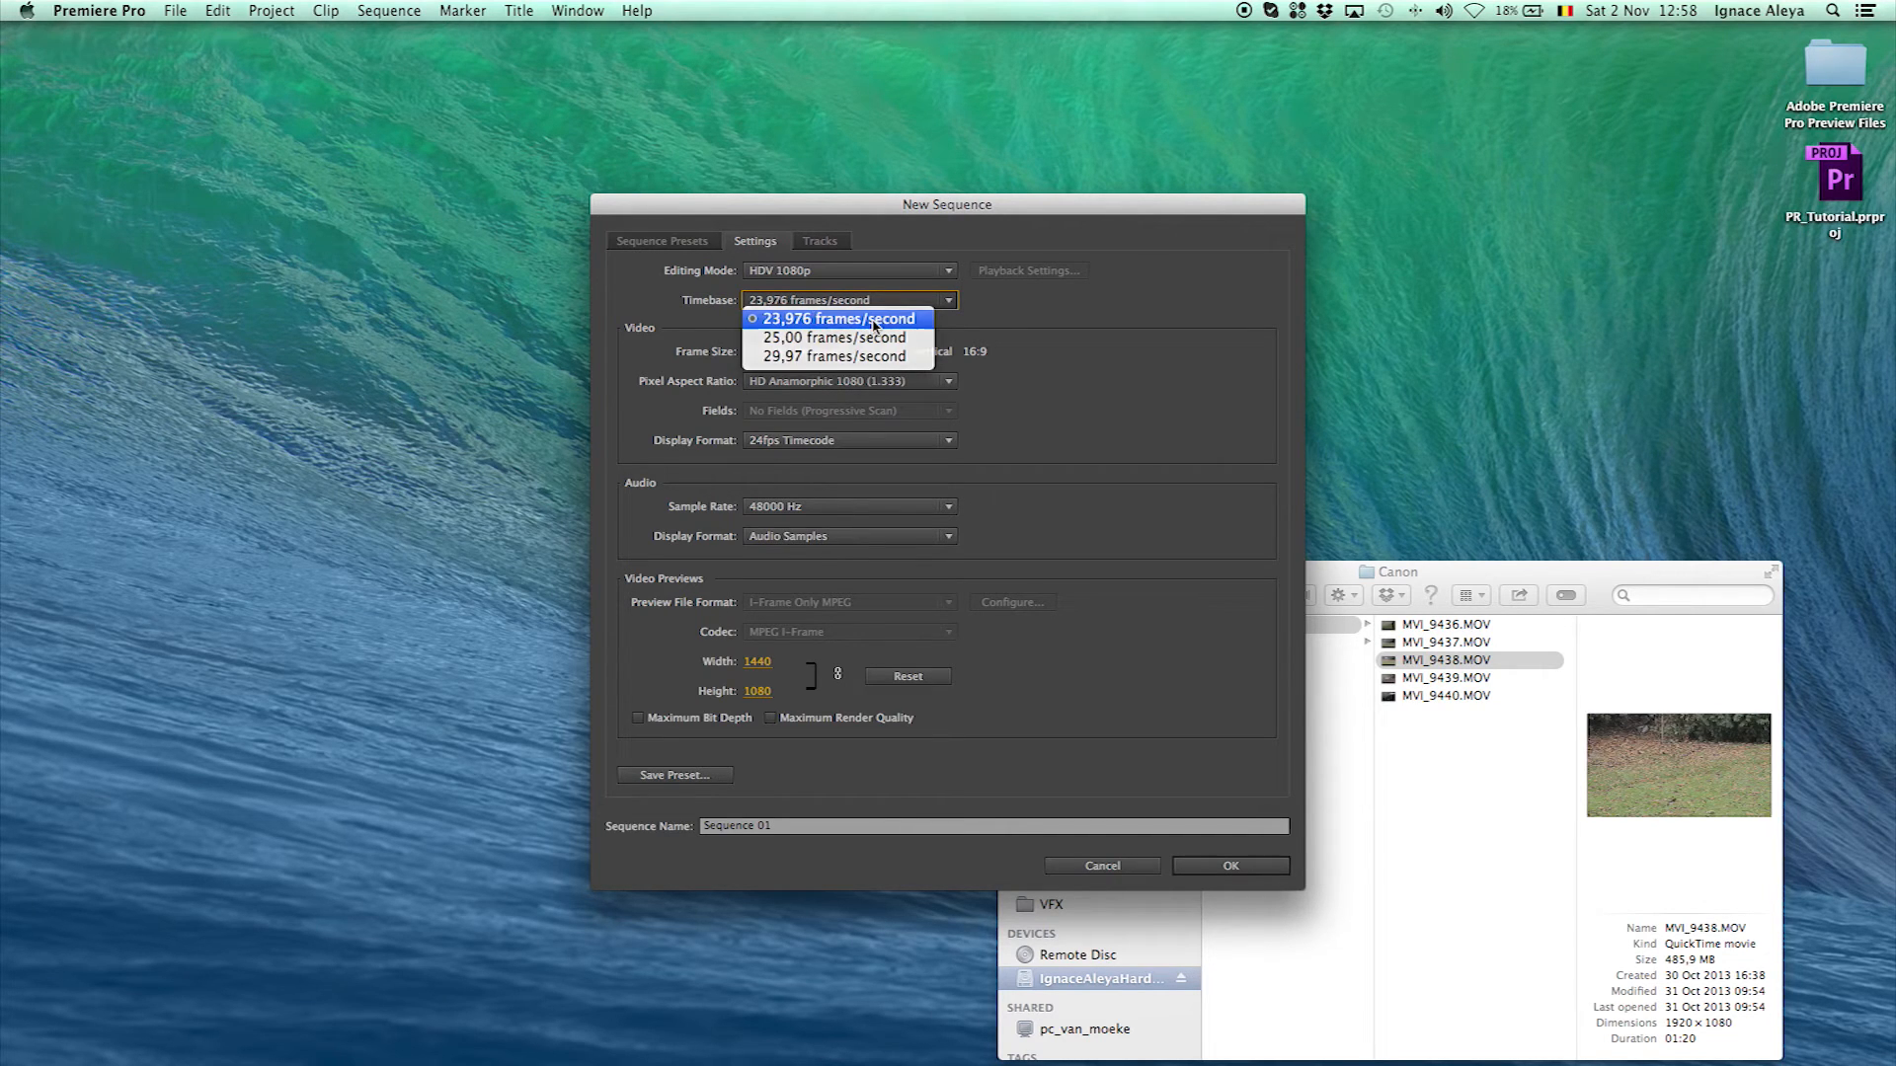
Keep 23.976 fps timebase, HD Anamorphic 1080 pixels and 48000 Hz sample rate
click(833, 318)
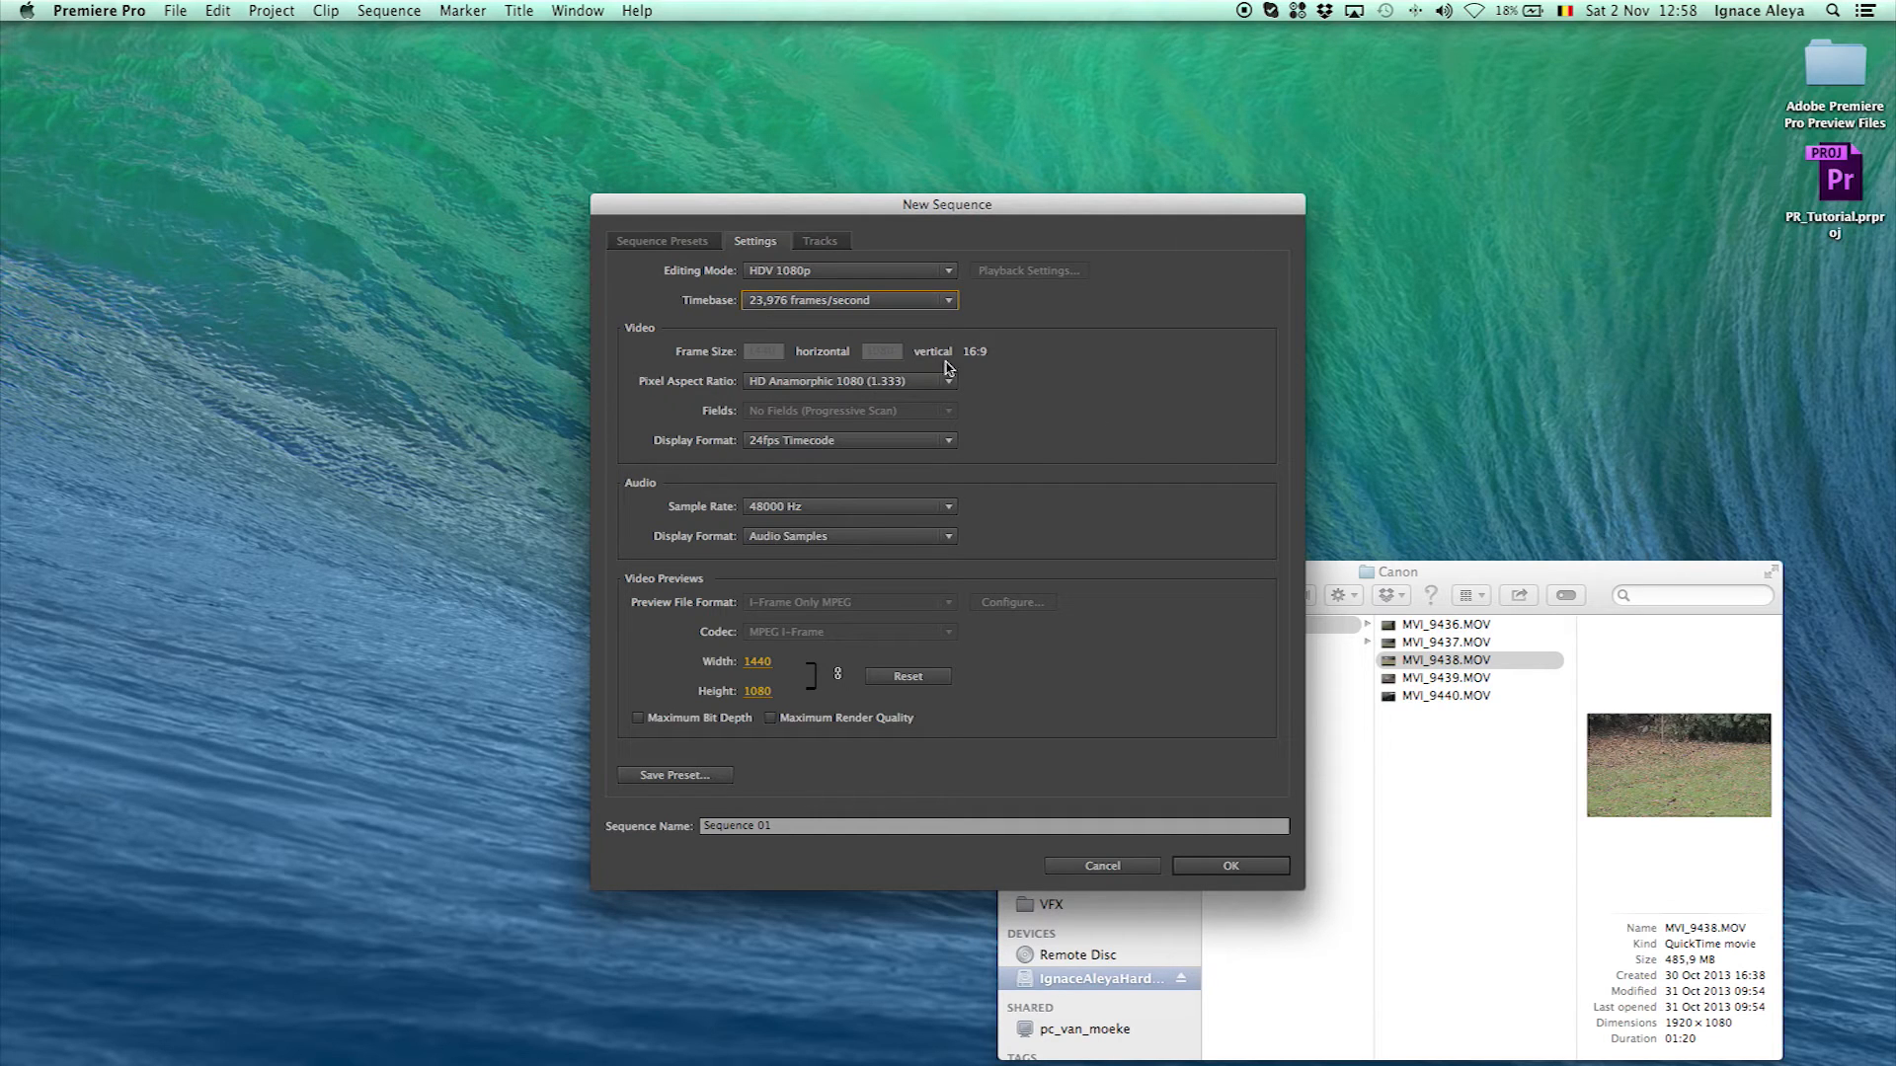
mouse_move(955, 567)
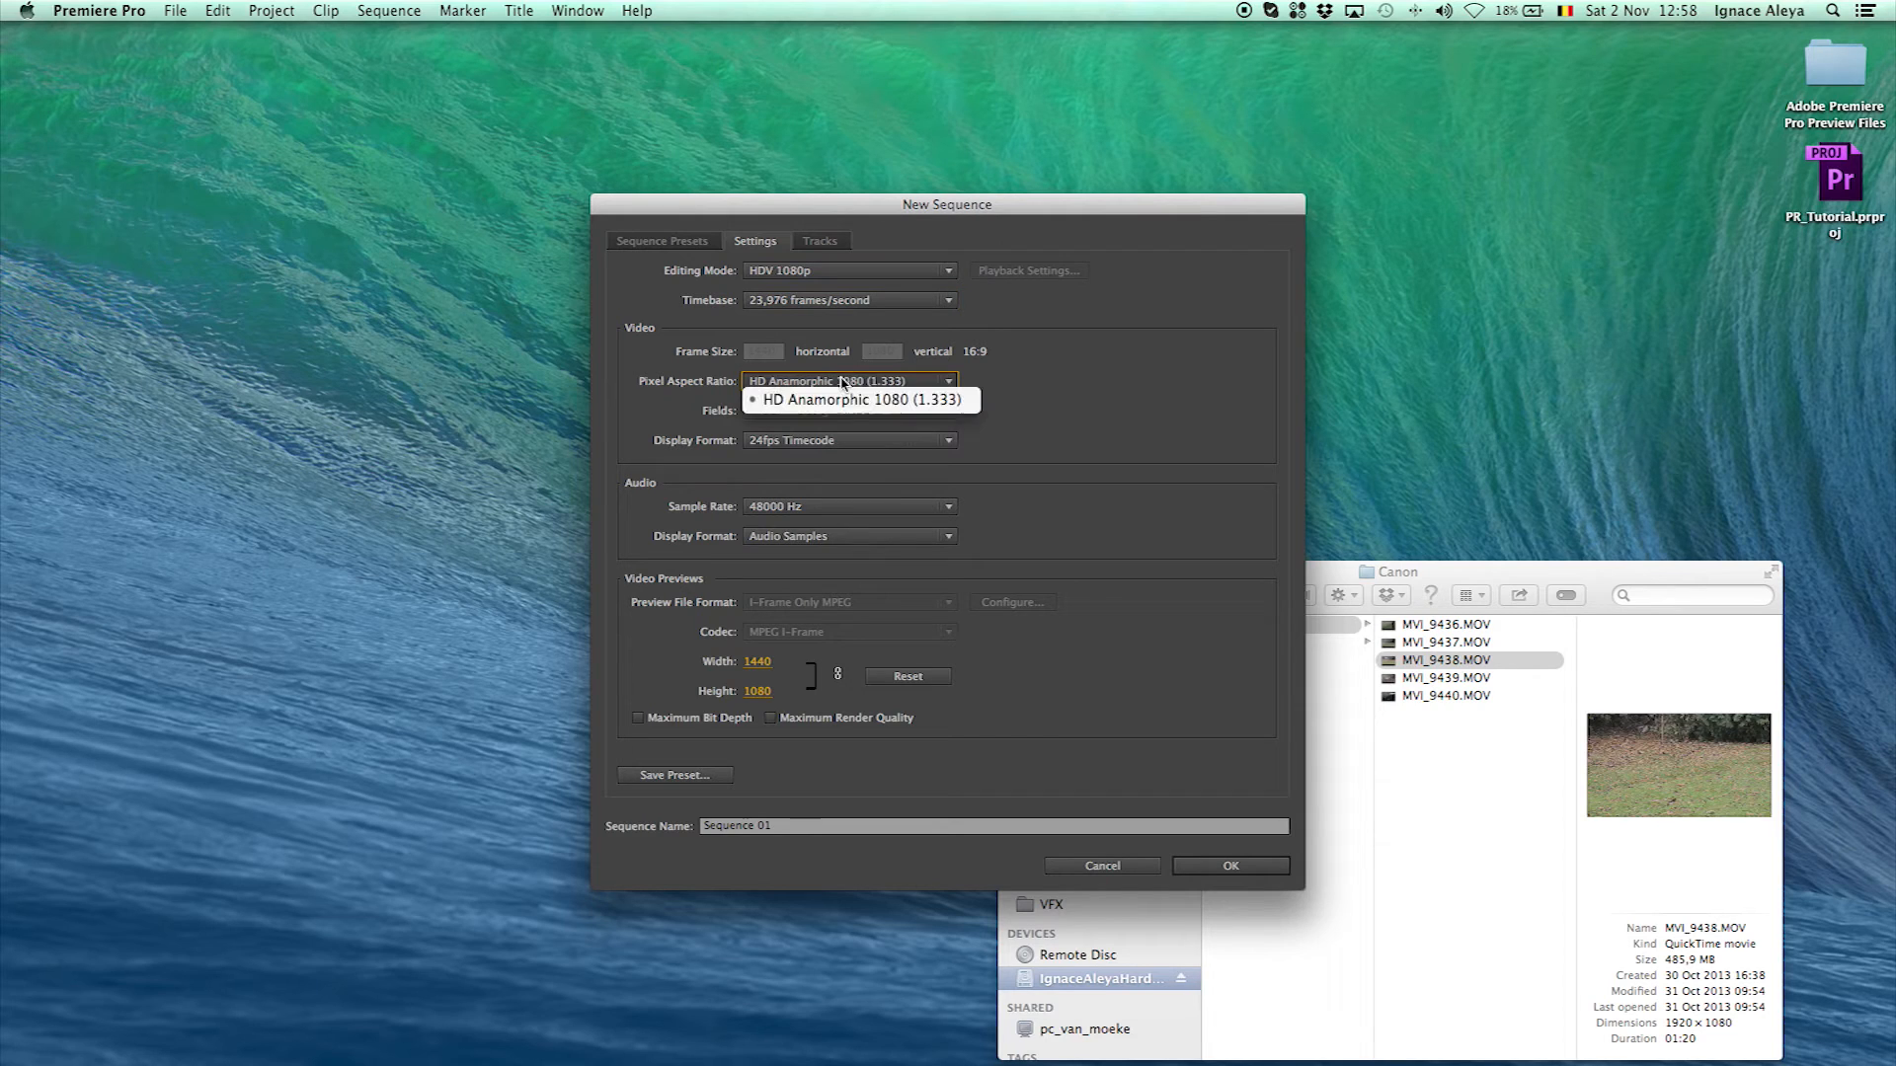
click(863, 399)
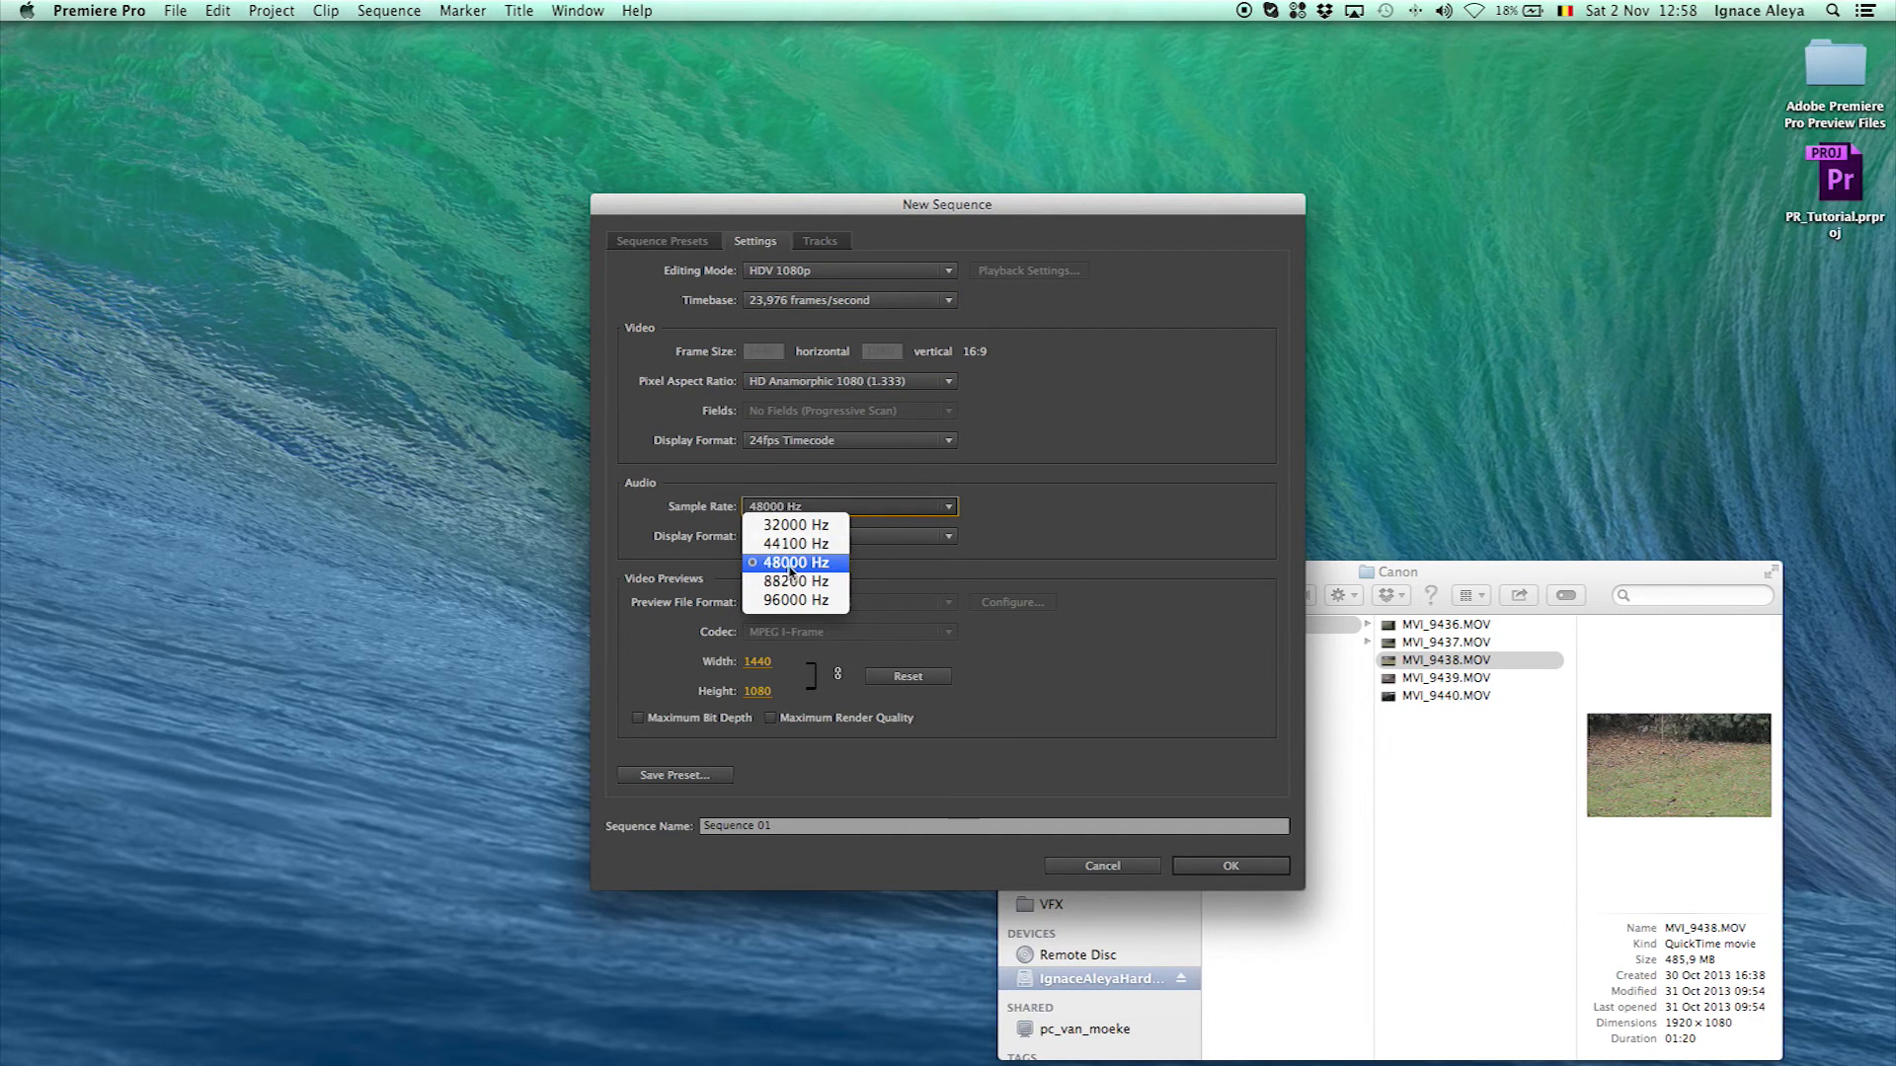
click(794, 563)
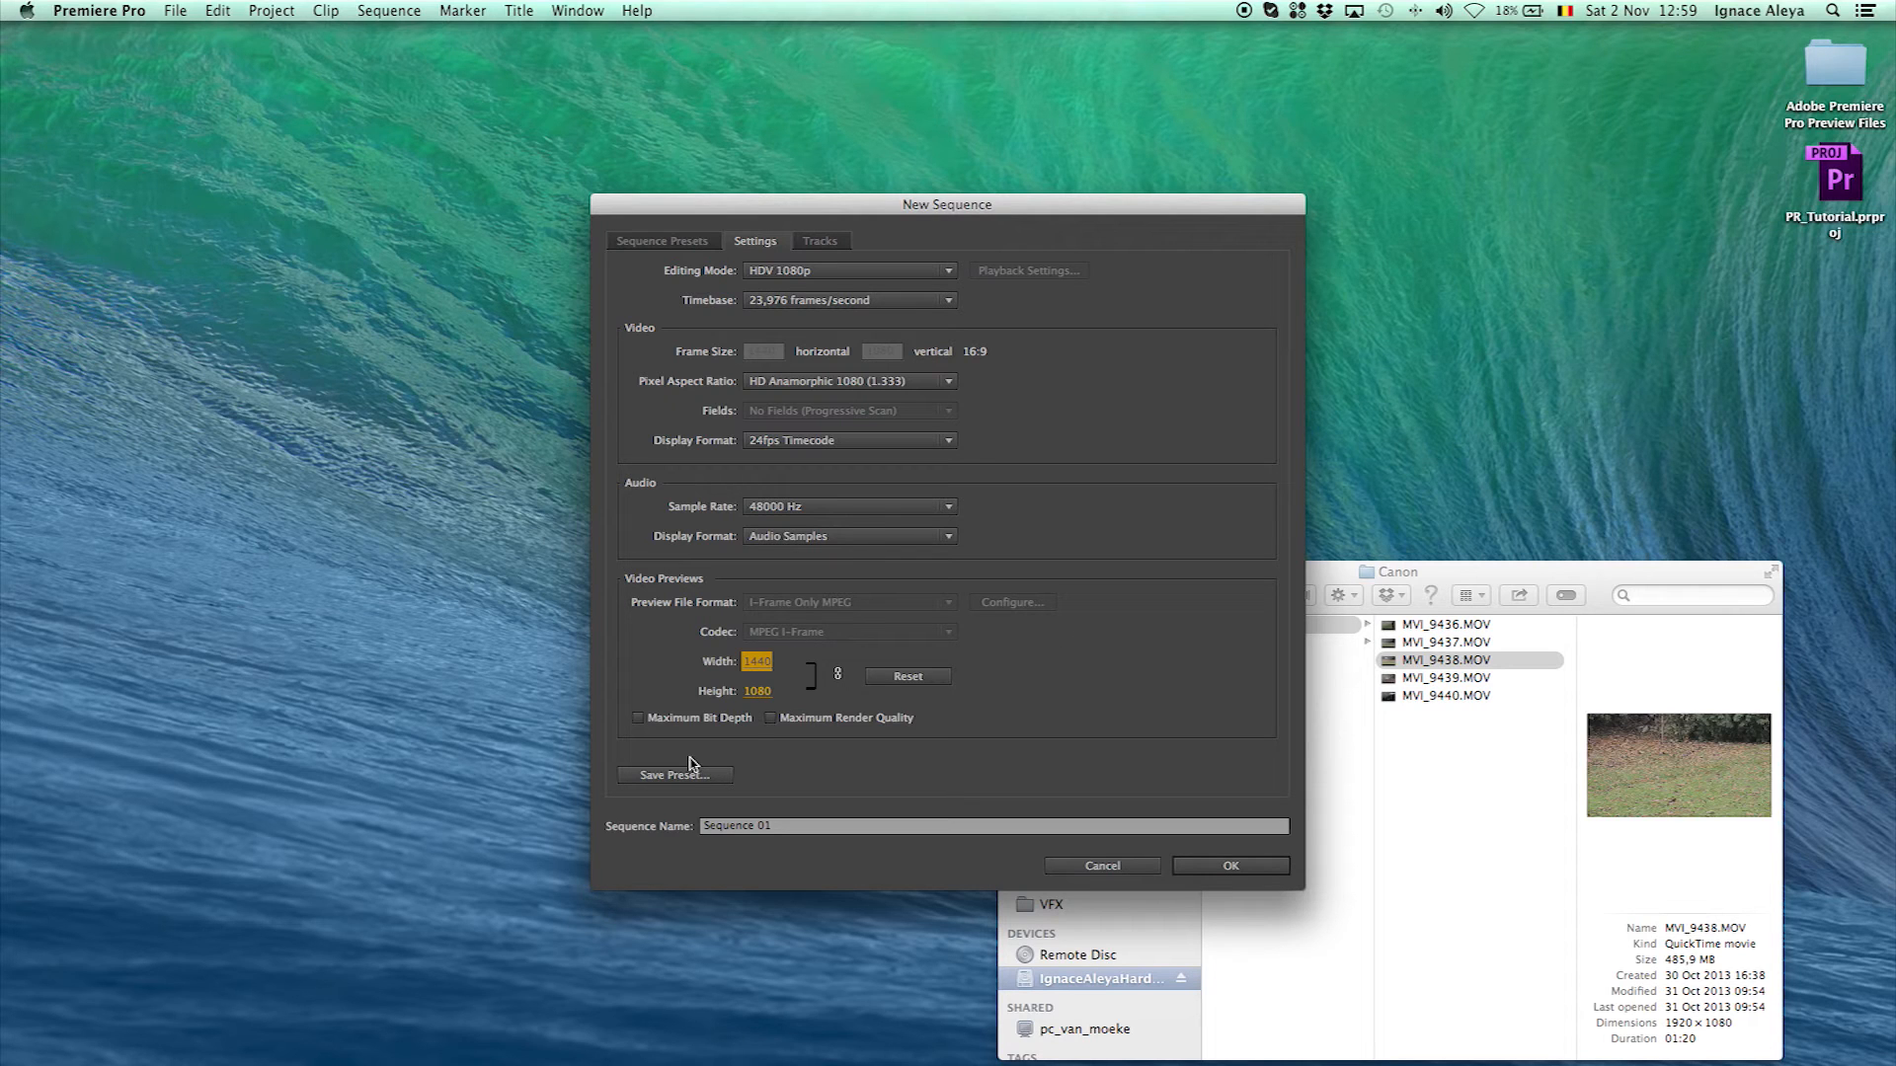
mouse_move(638, 312)
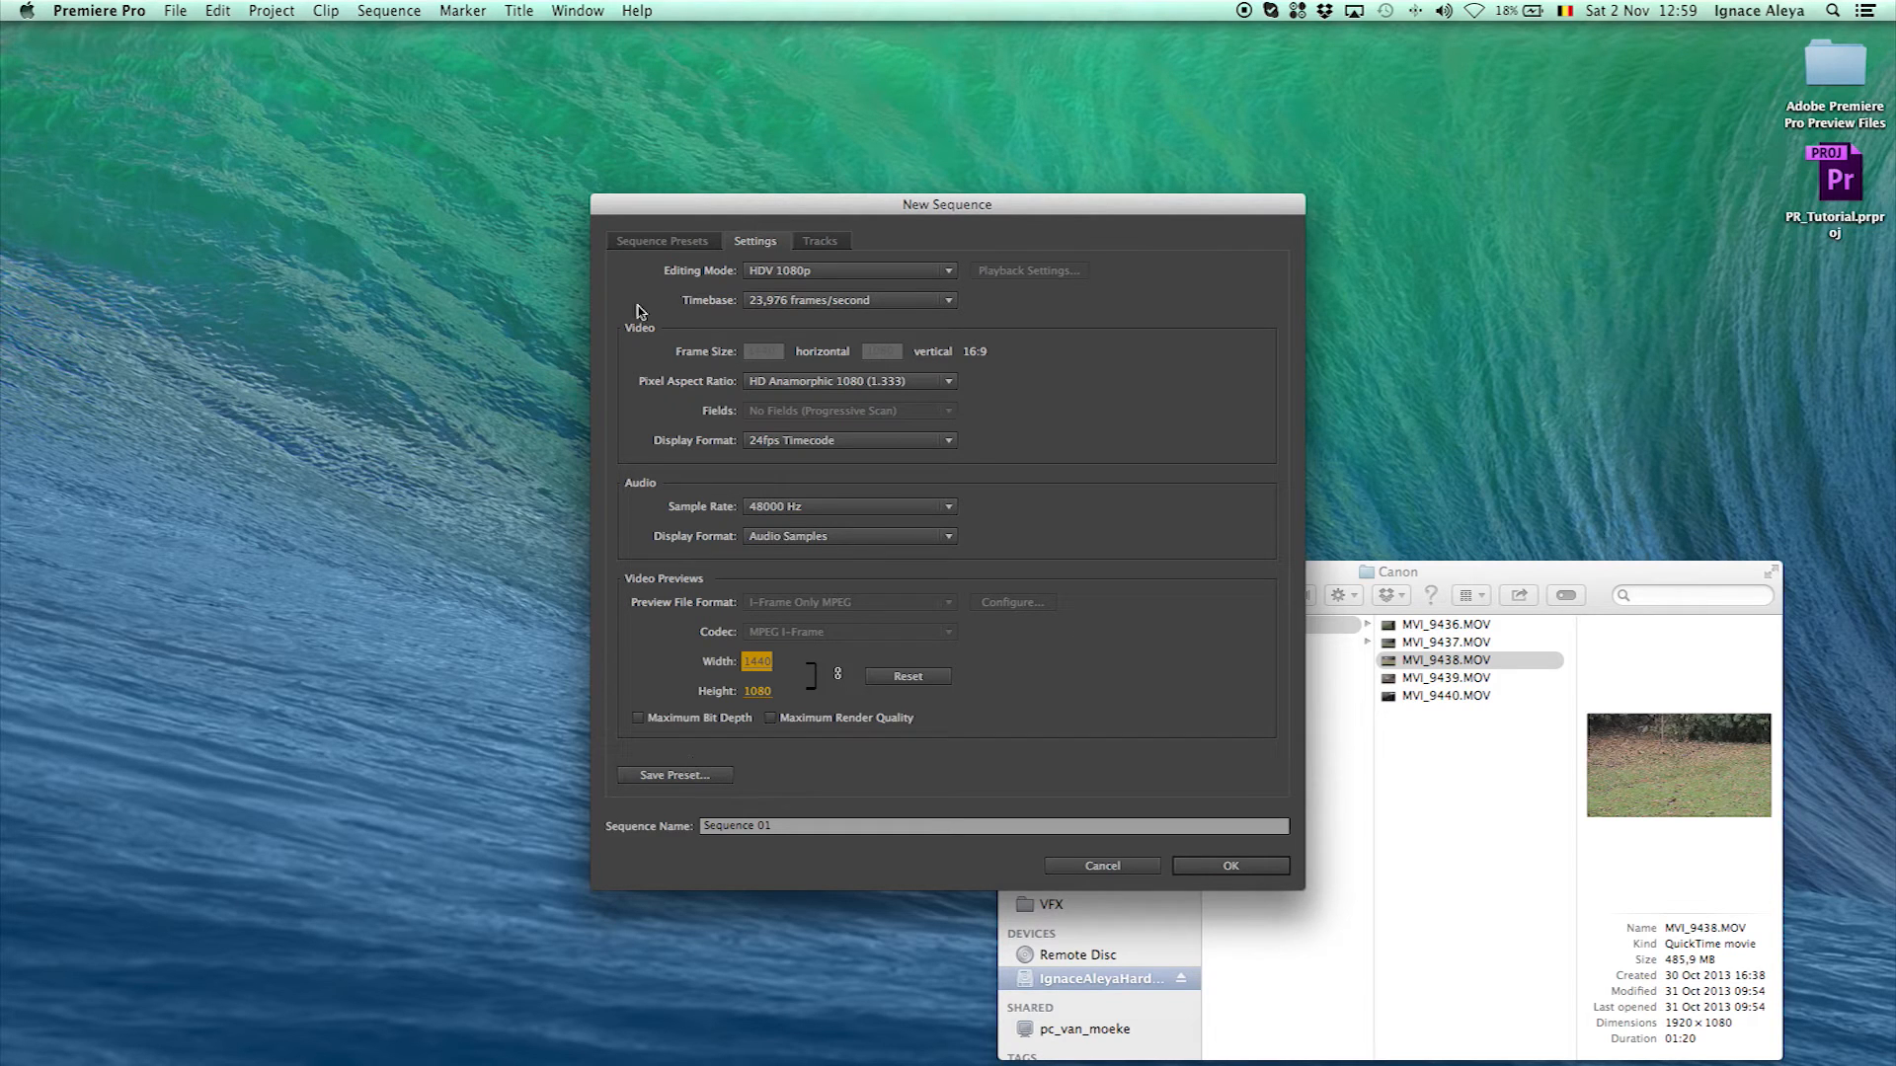
Cancel preset saving, name the sequence _Main and create it
click(674, 774)
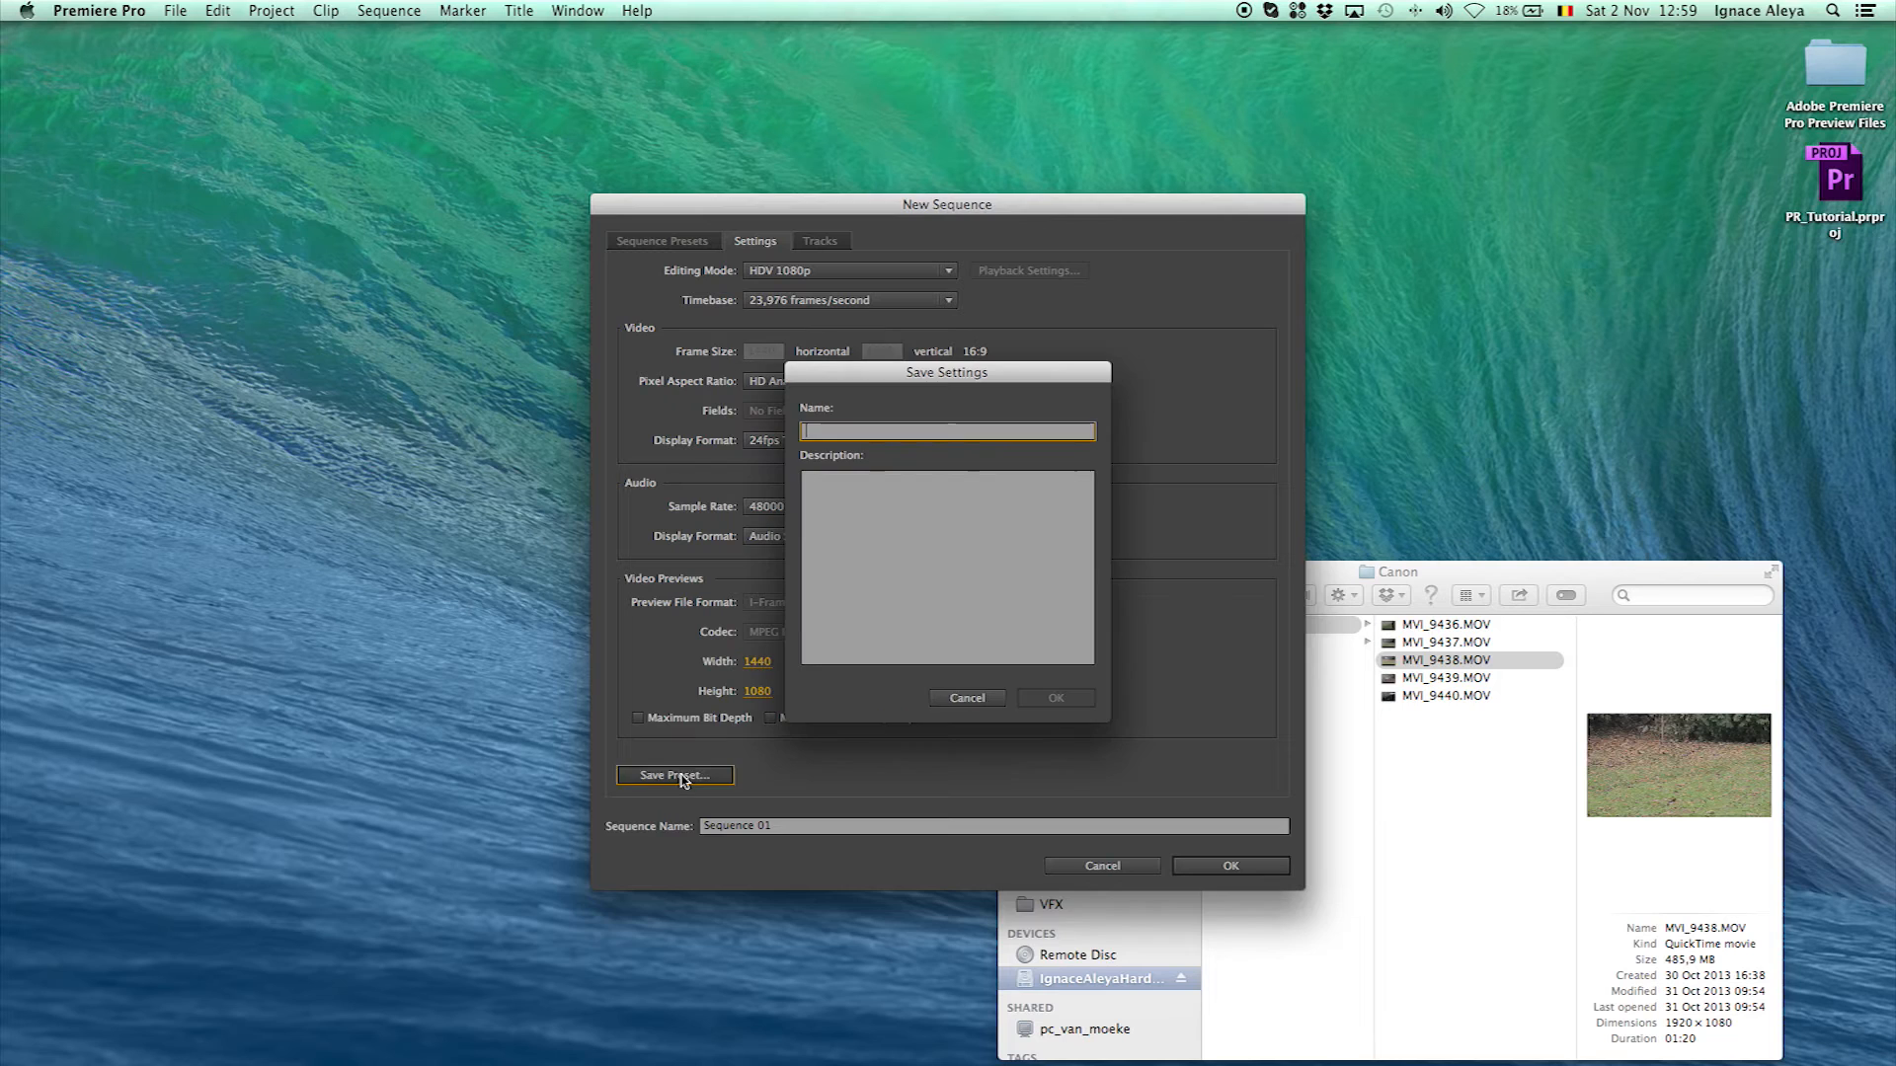
mouse_move(966, 697)
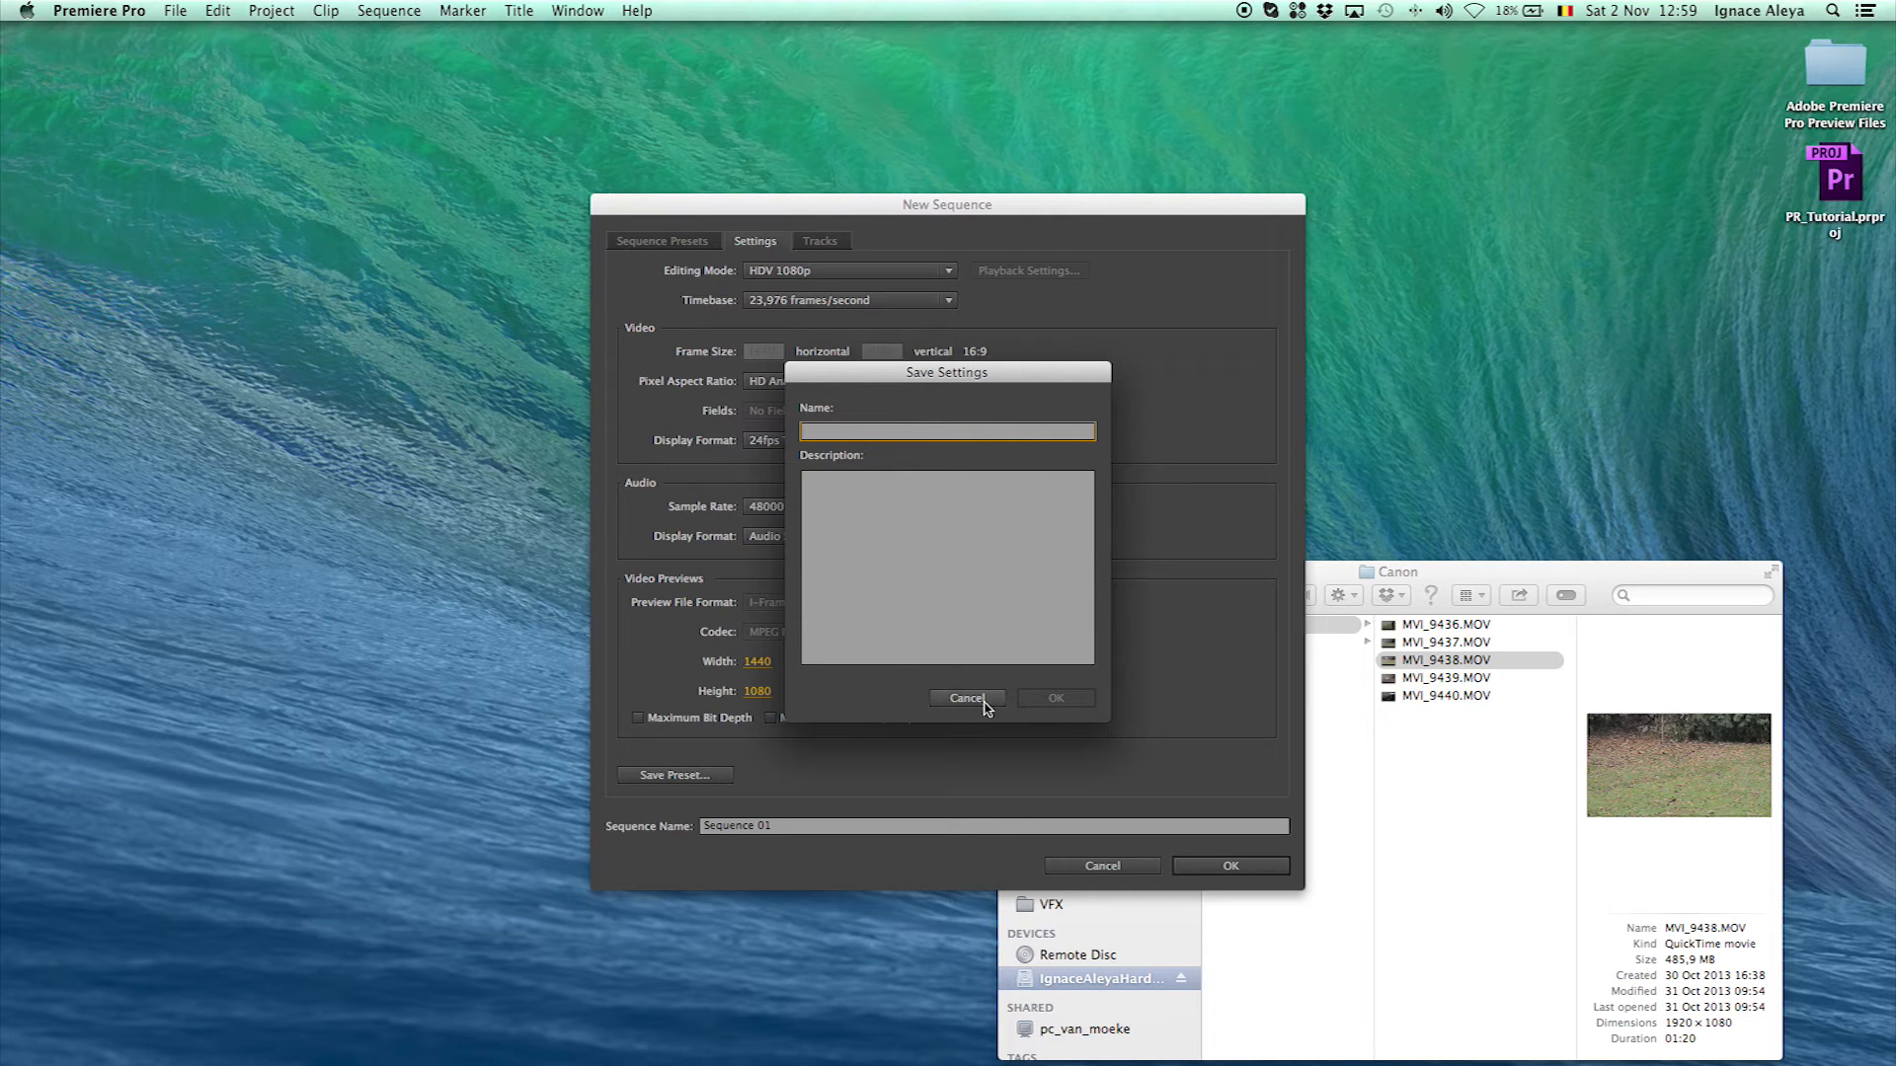
click(966, 698)
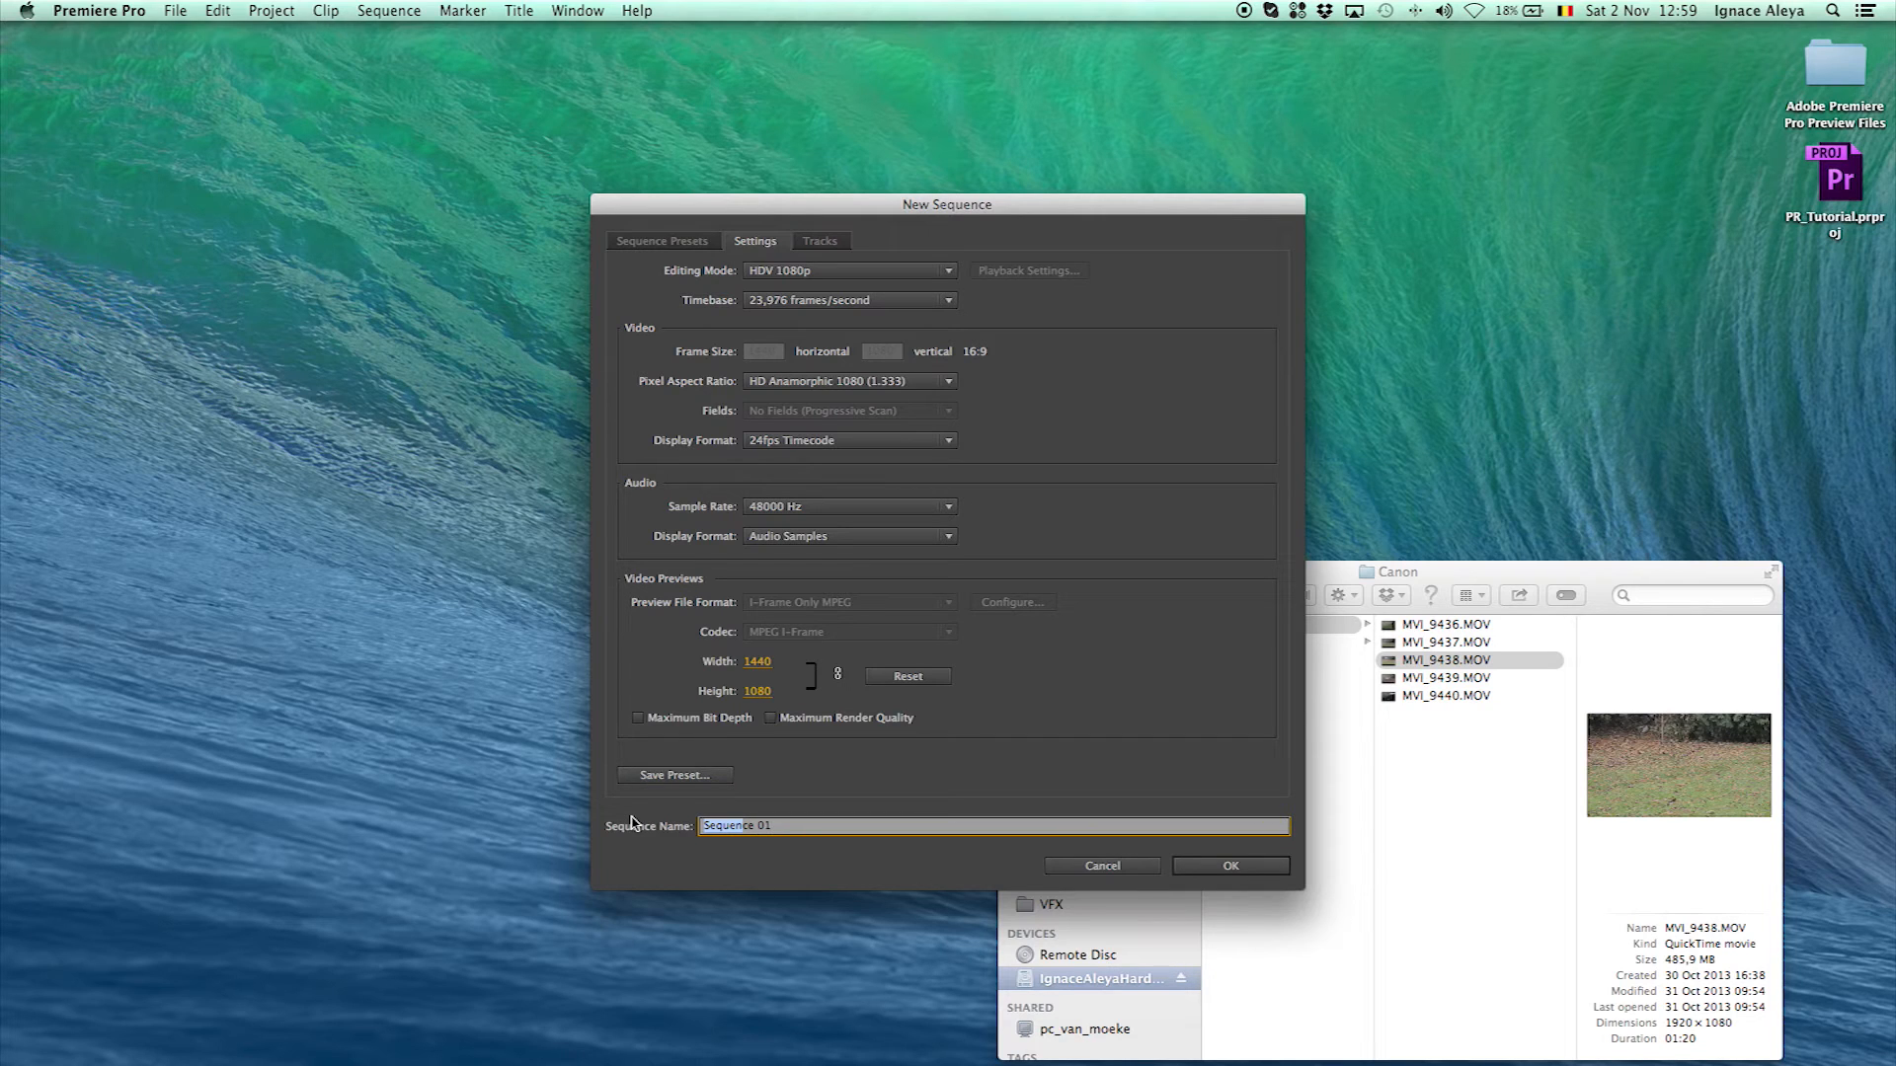
click(861, 825)
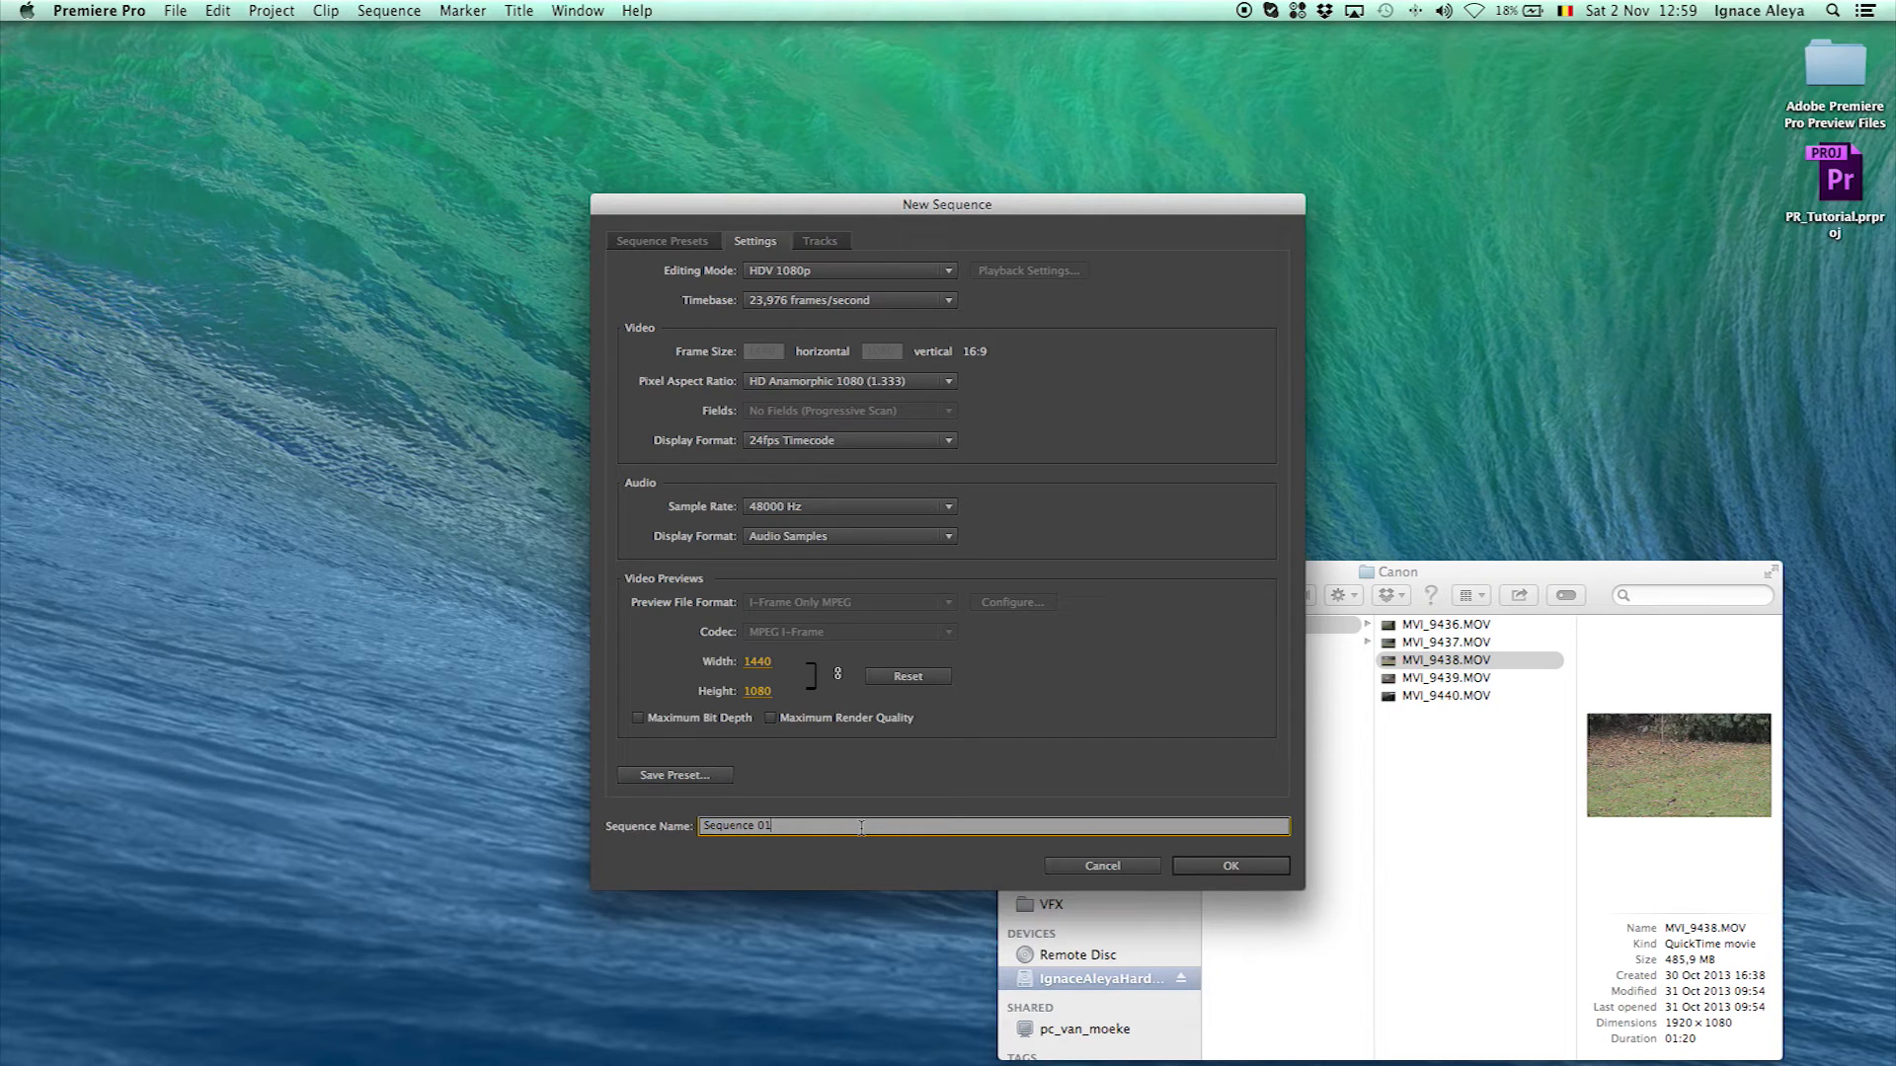
mouse_move(1056, 855)
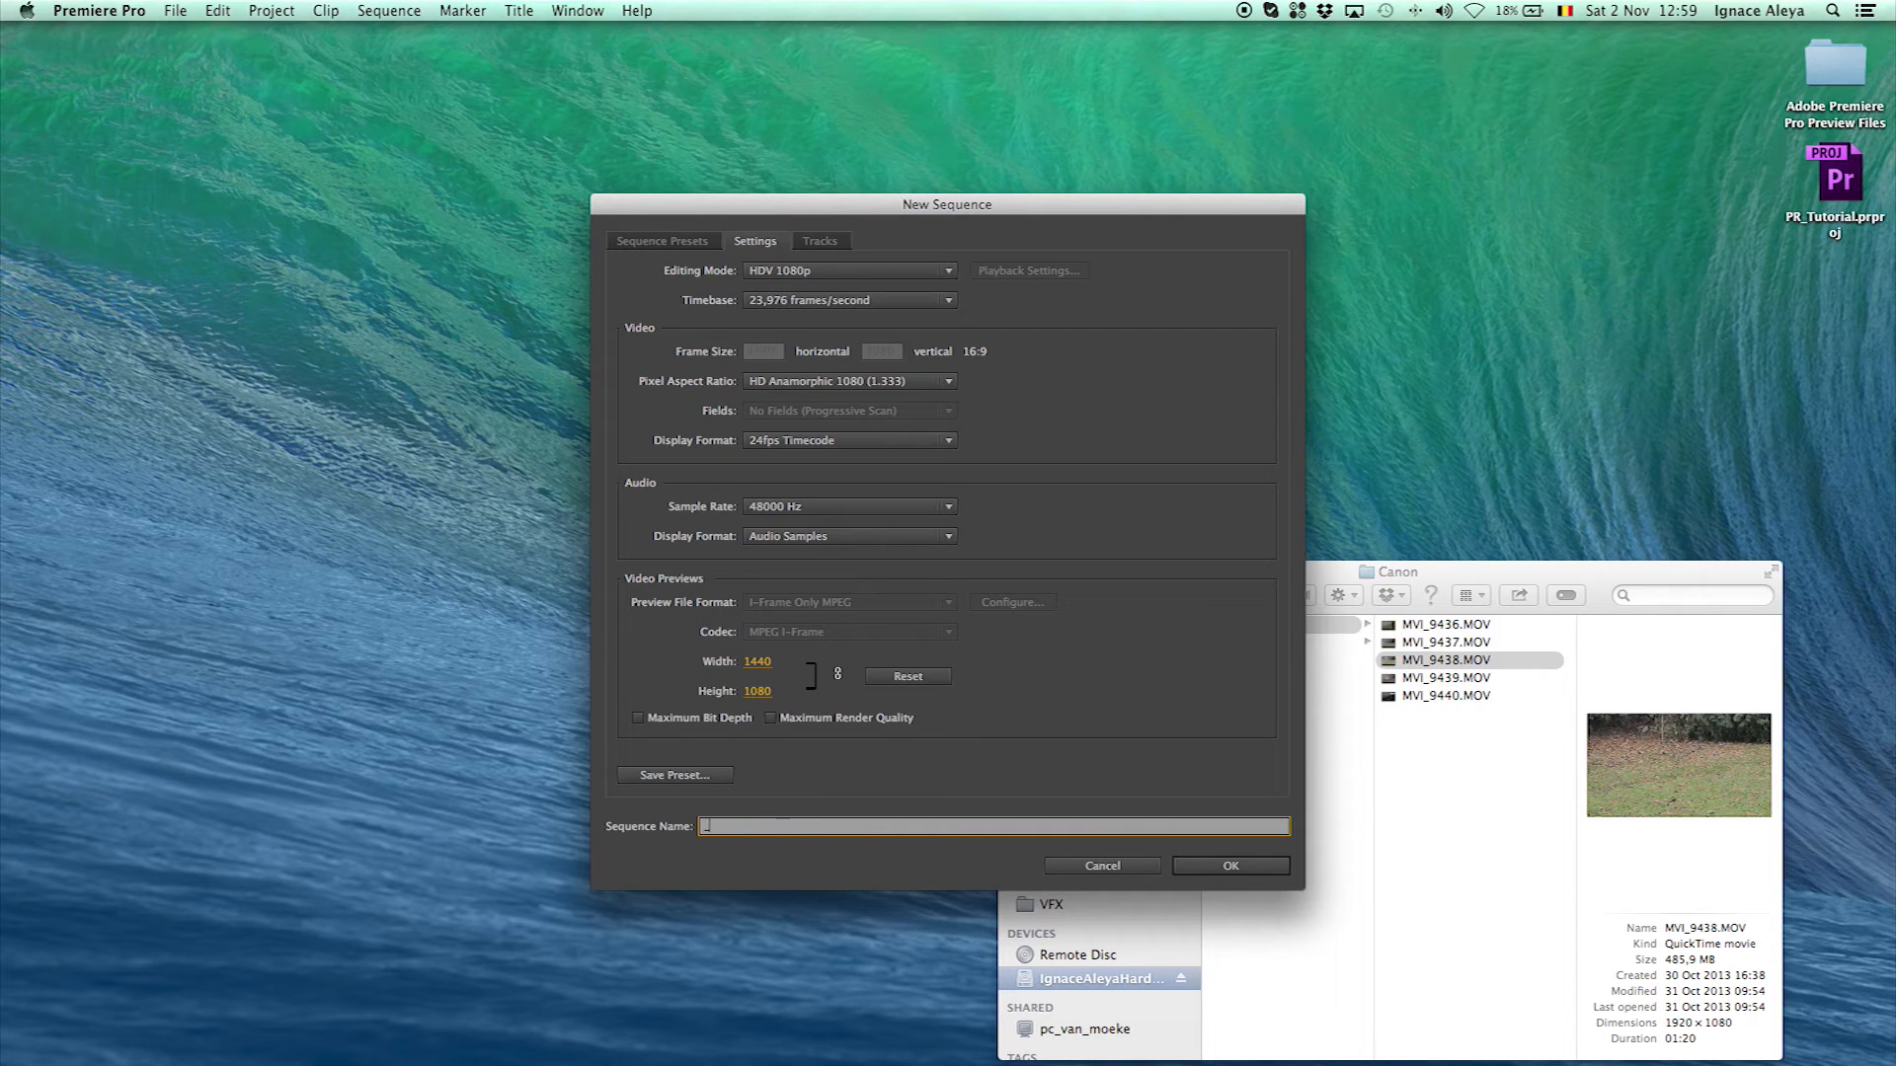
text(_Main)
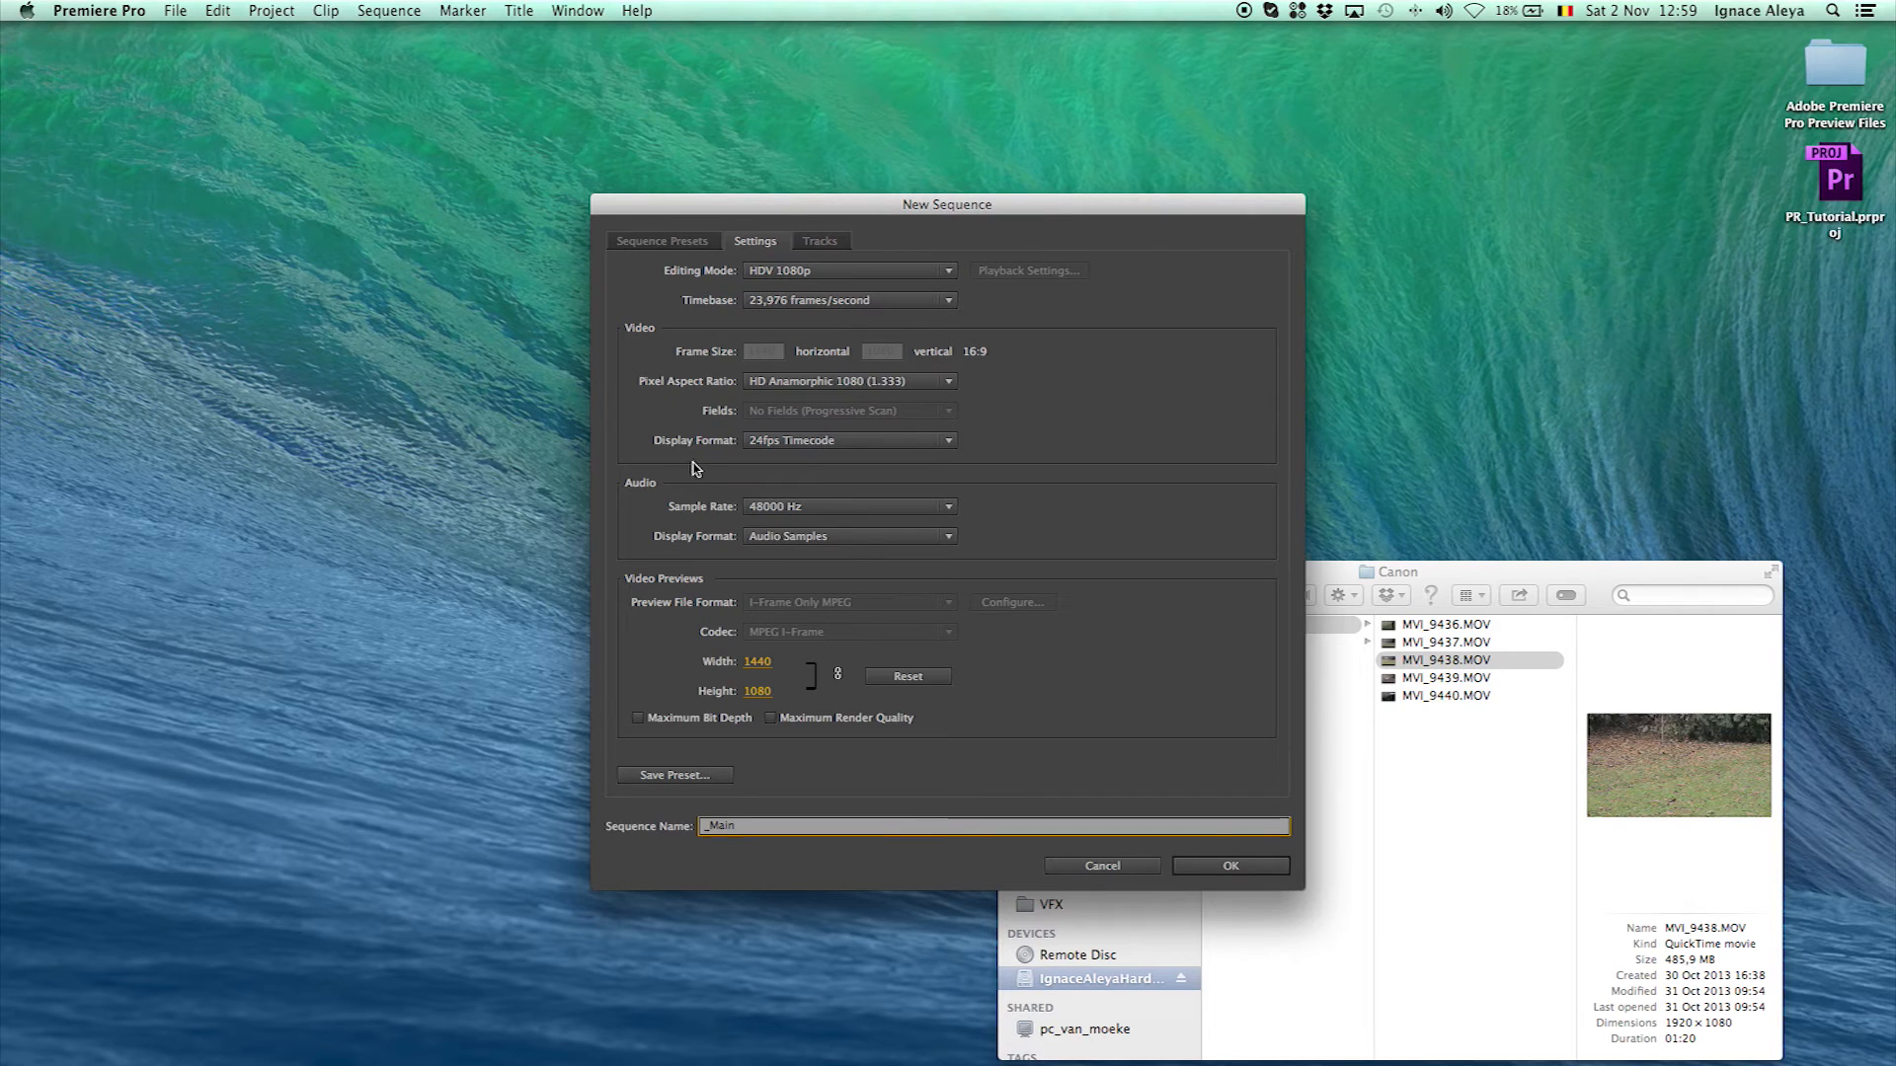
click(1228, 865)
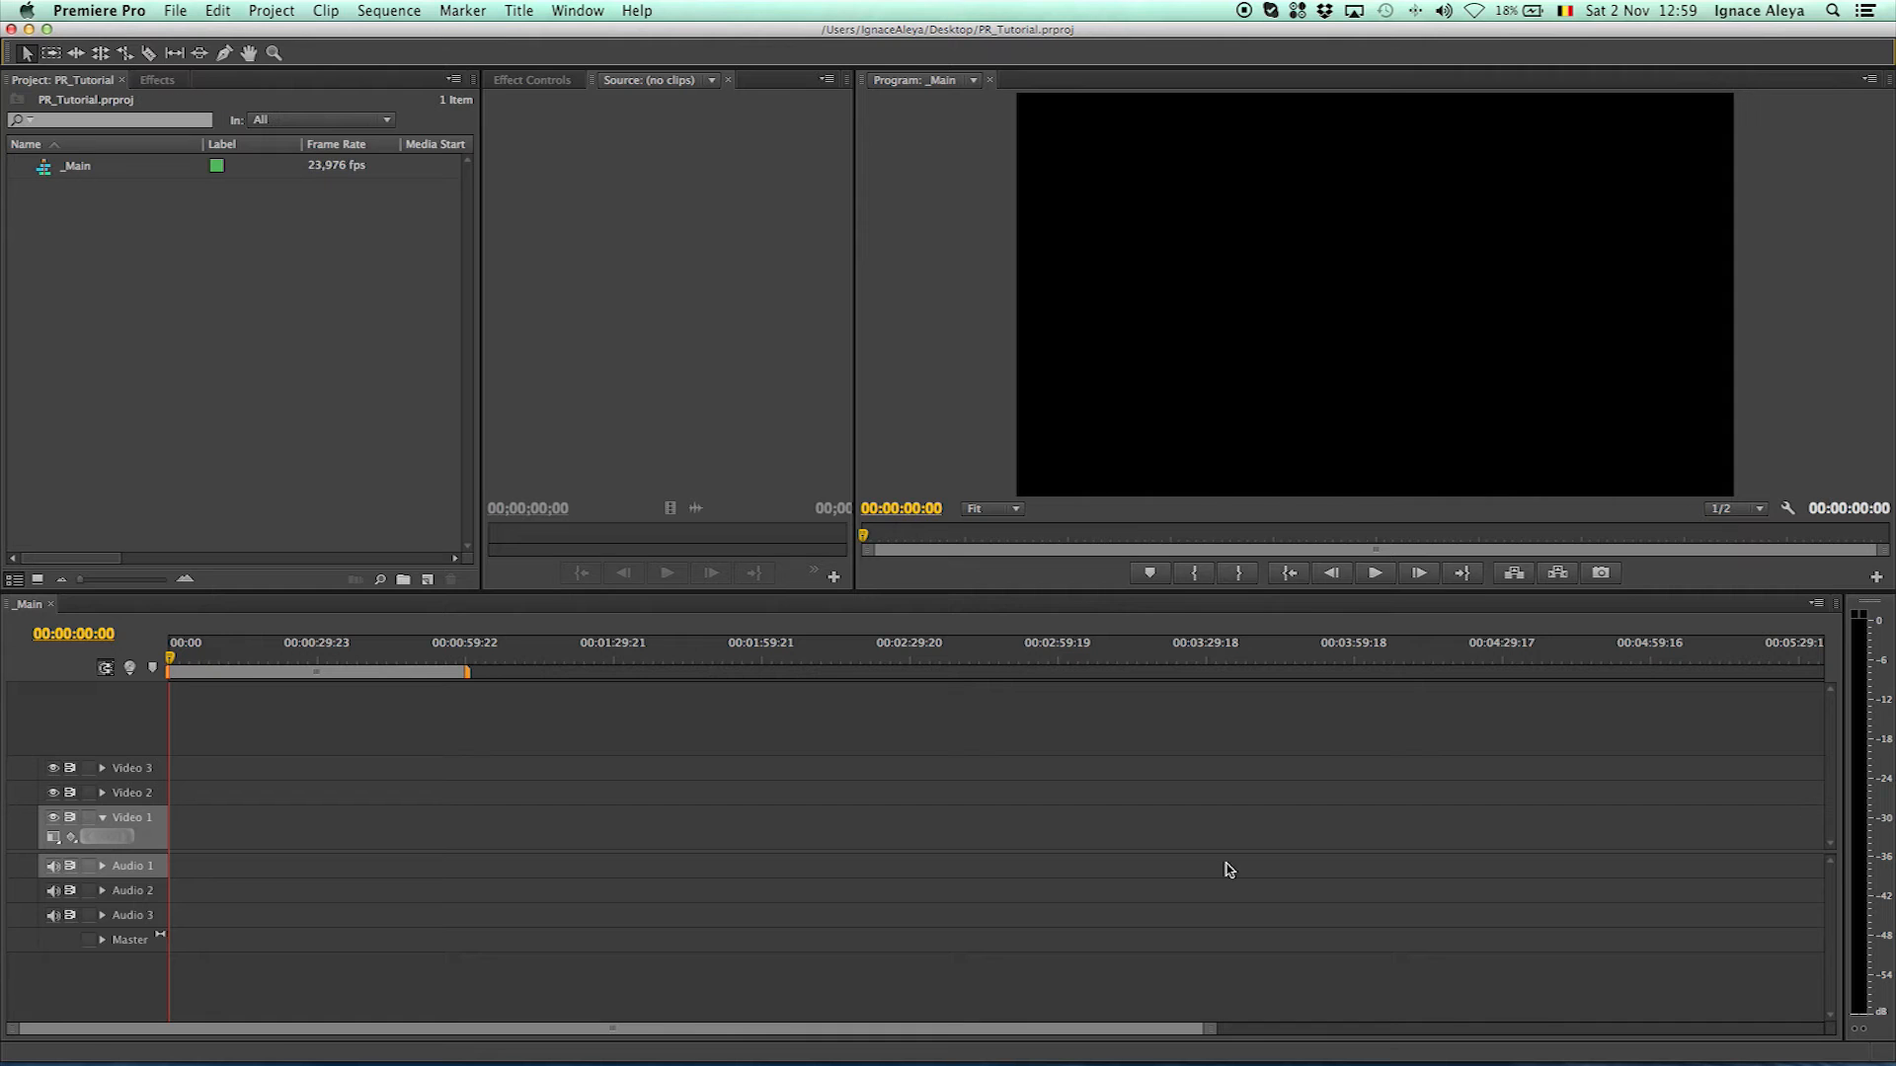
mouse_move(95, 184)
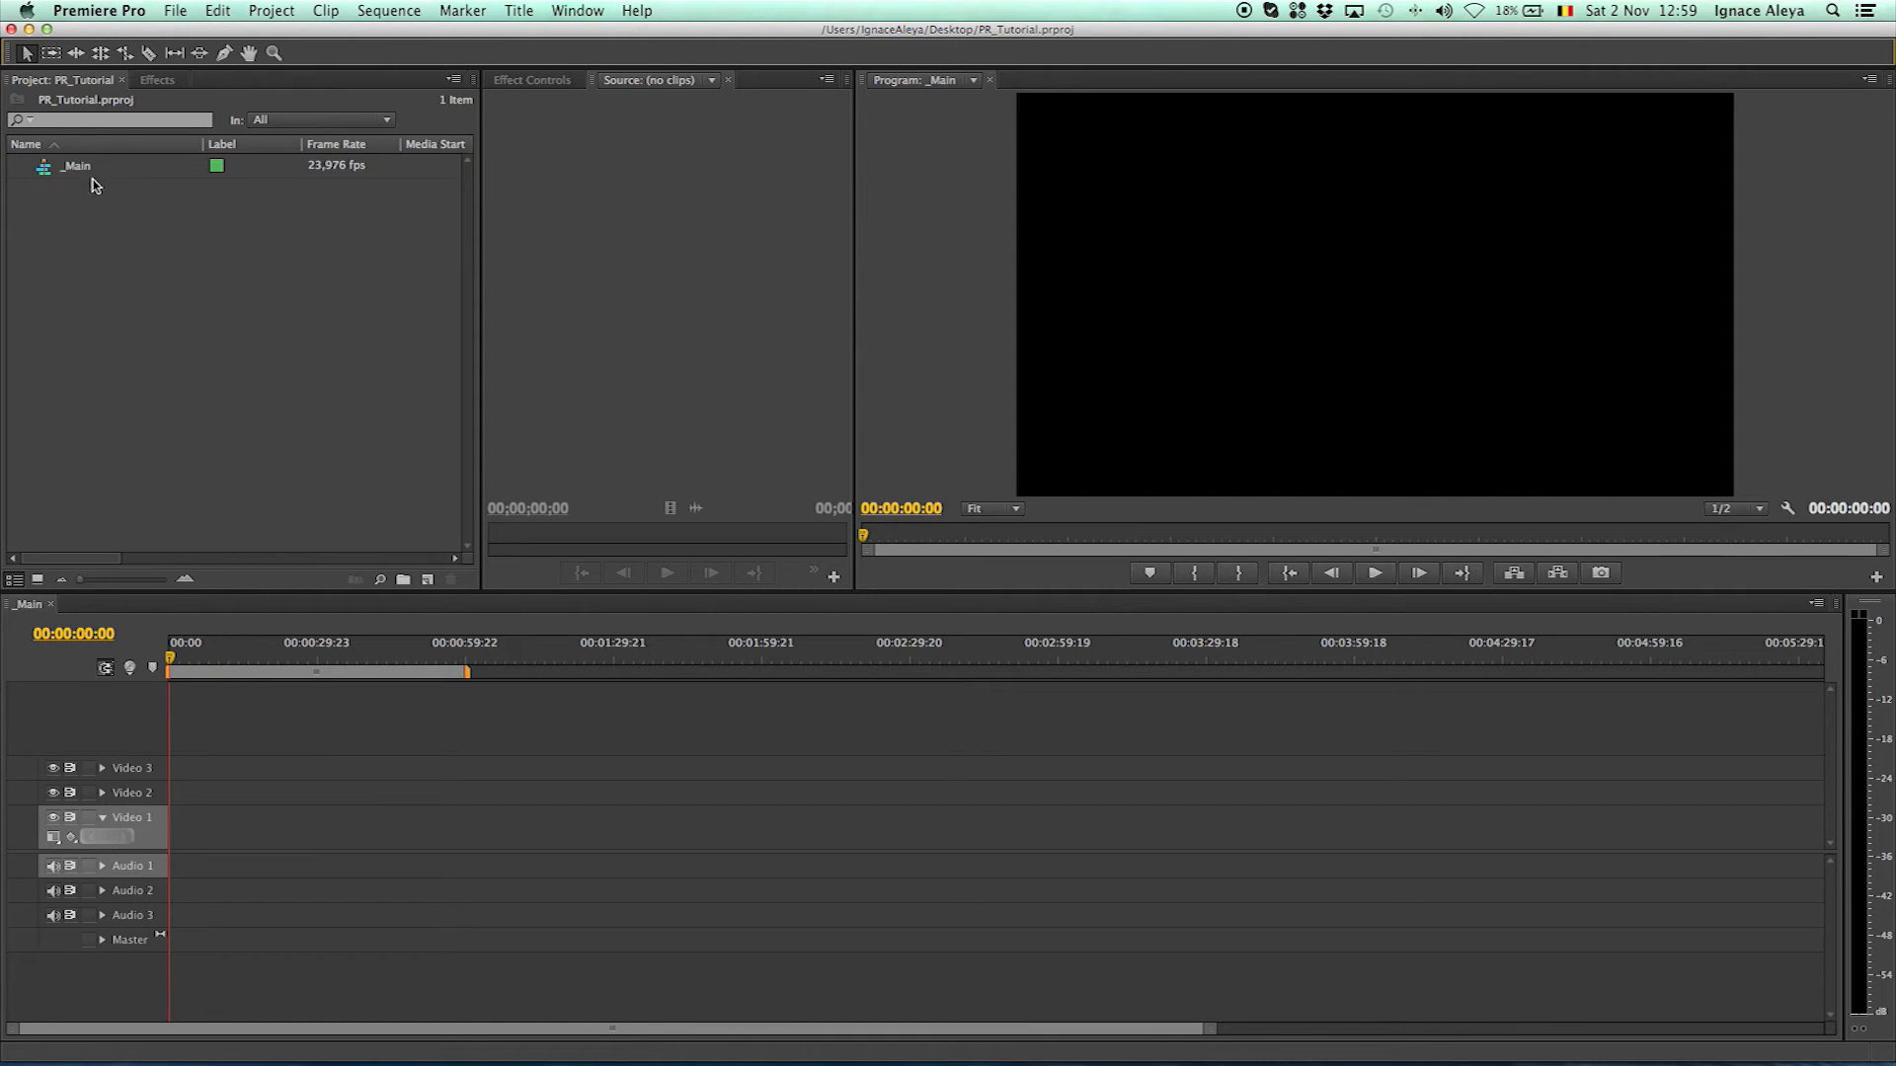
mouse_move(235, 278)
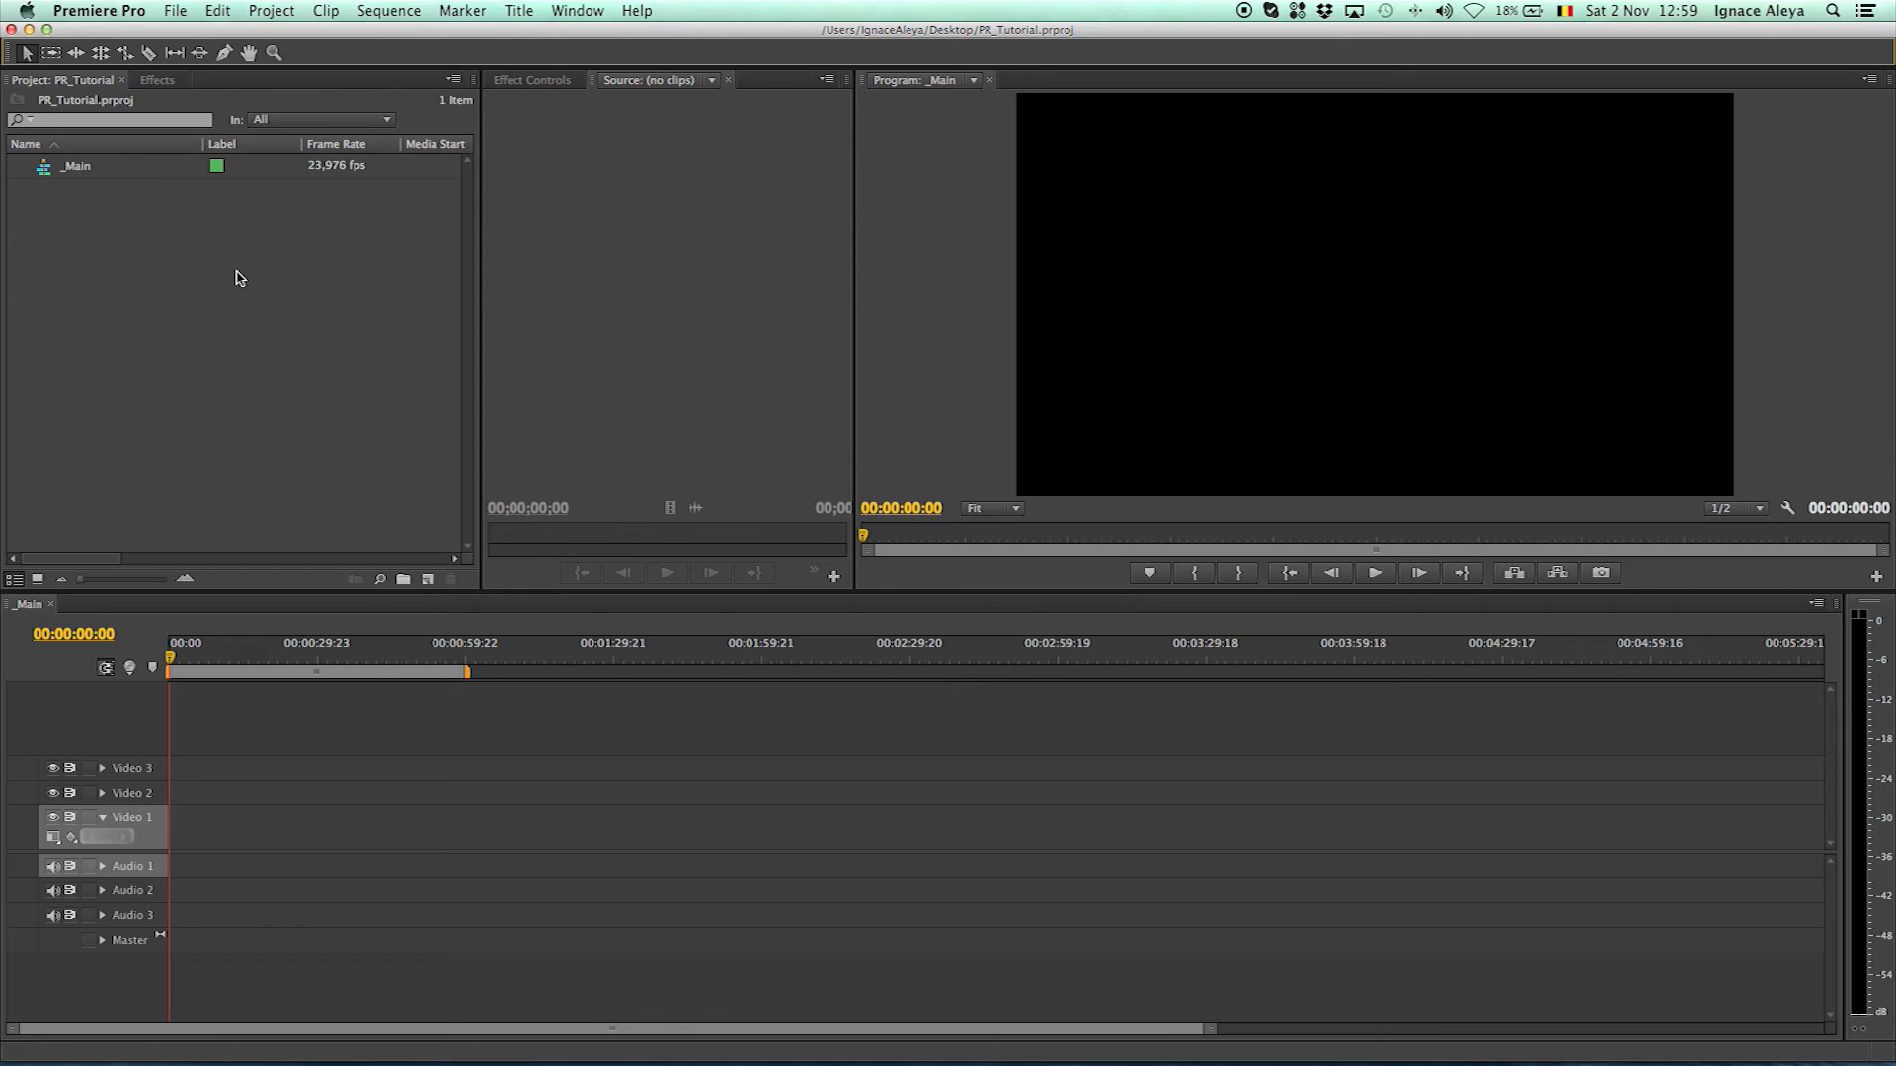
mouse_move(290, 245)
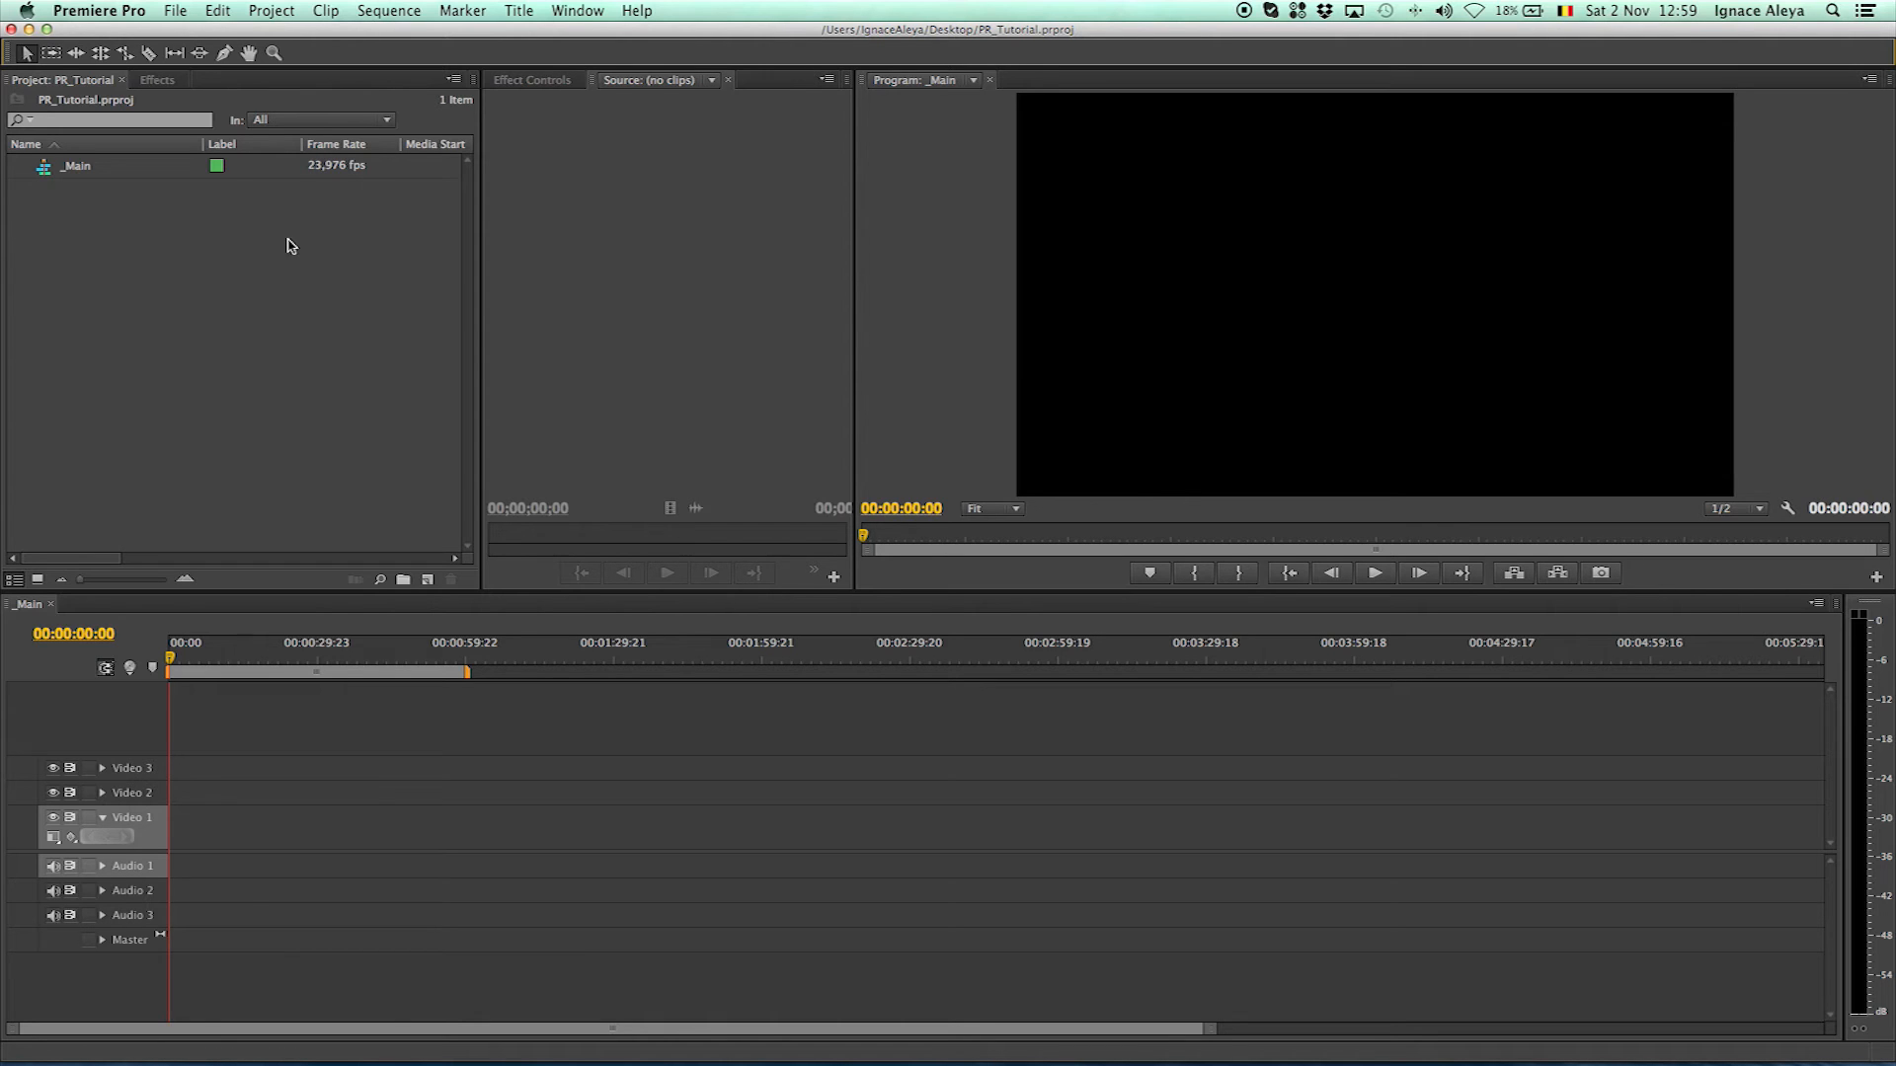
click(174, 11)
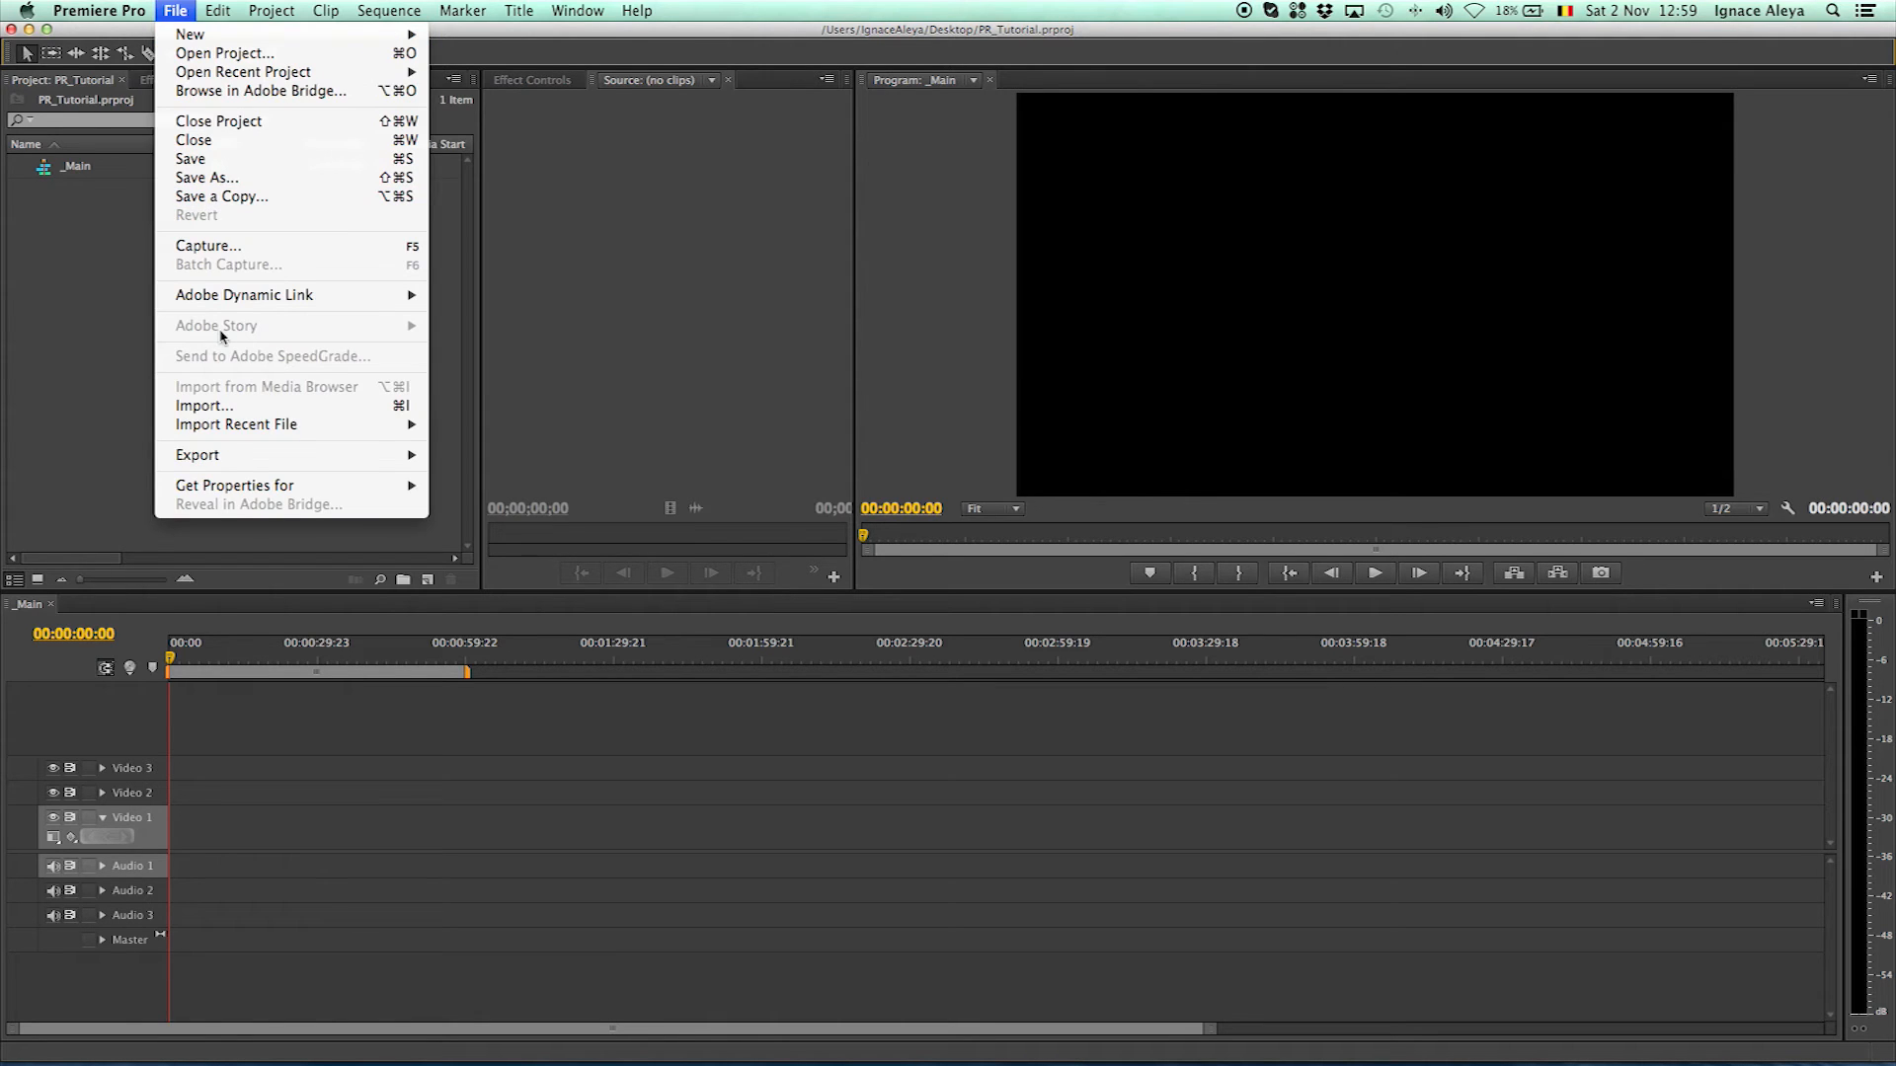
click(108, 278)
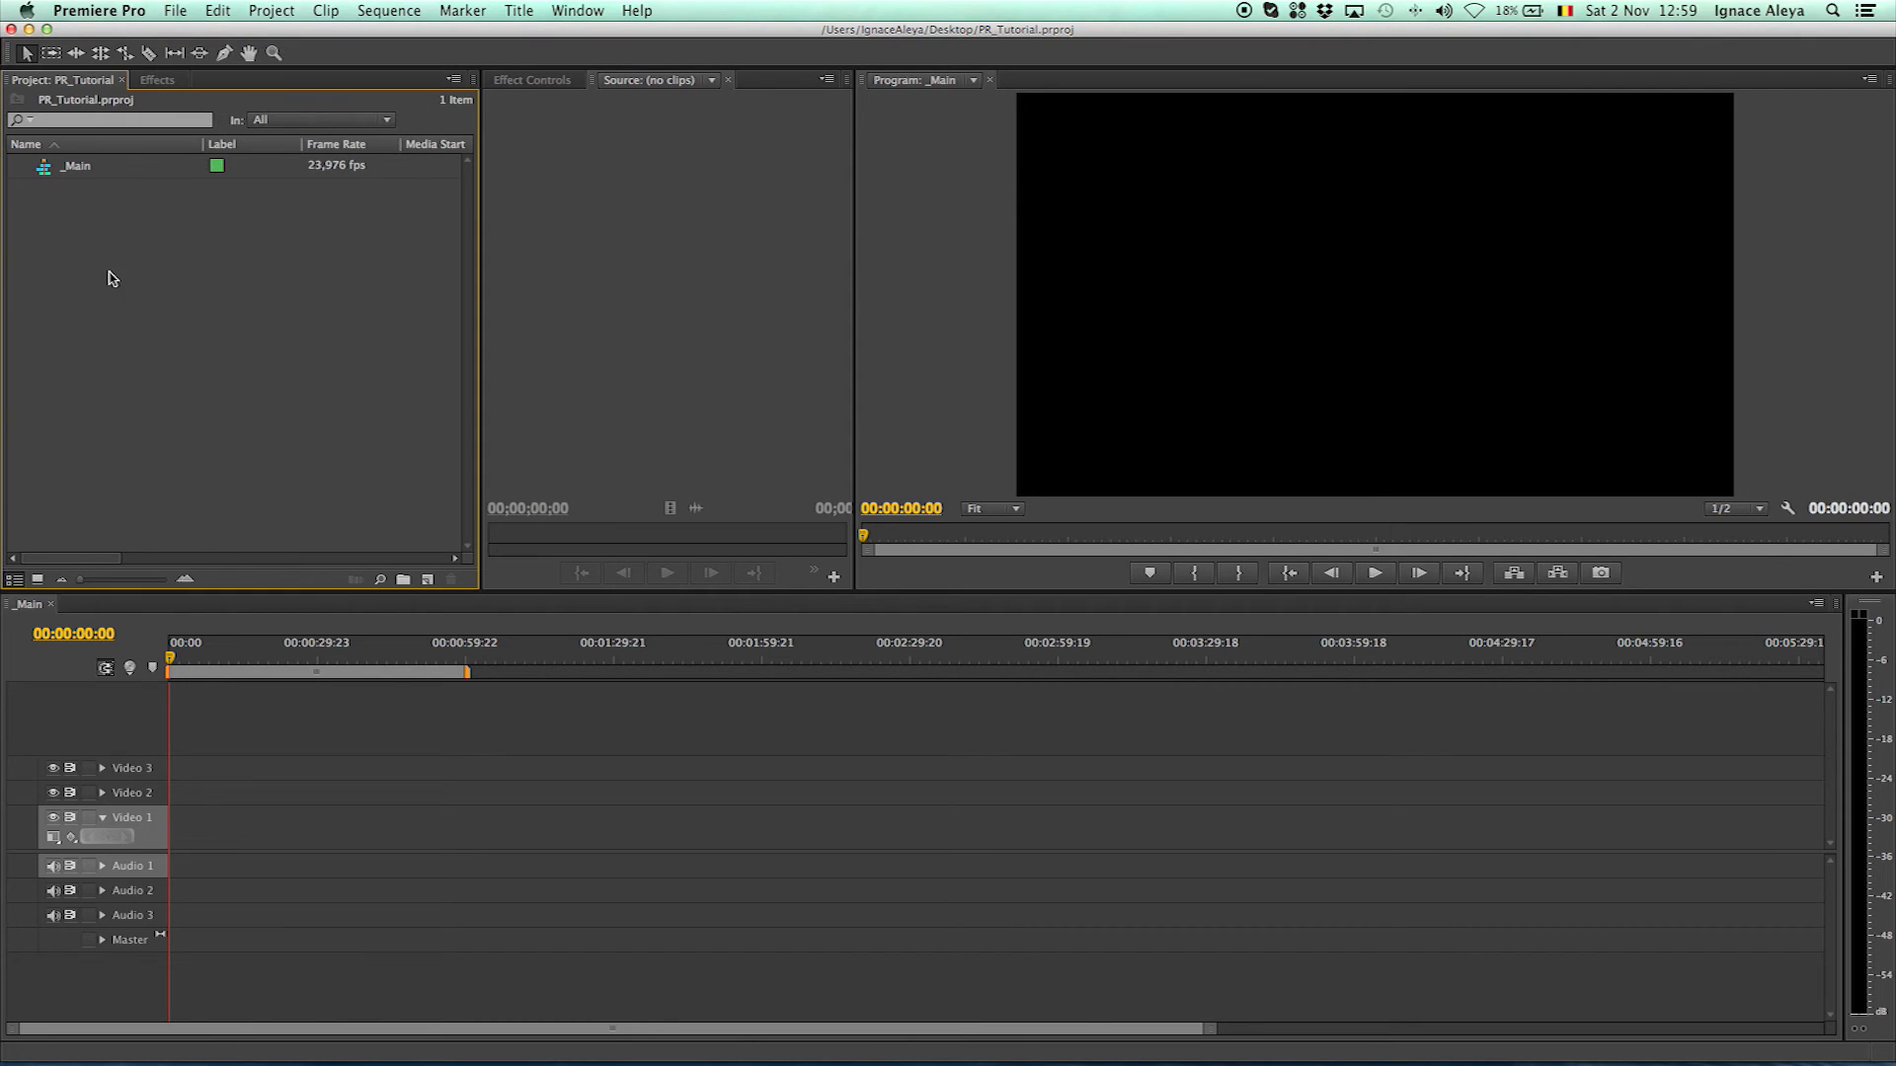
right_click(108, 277)
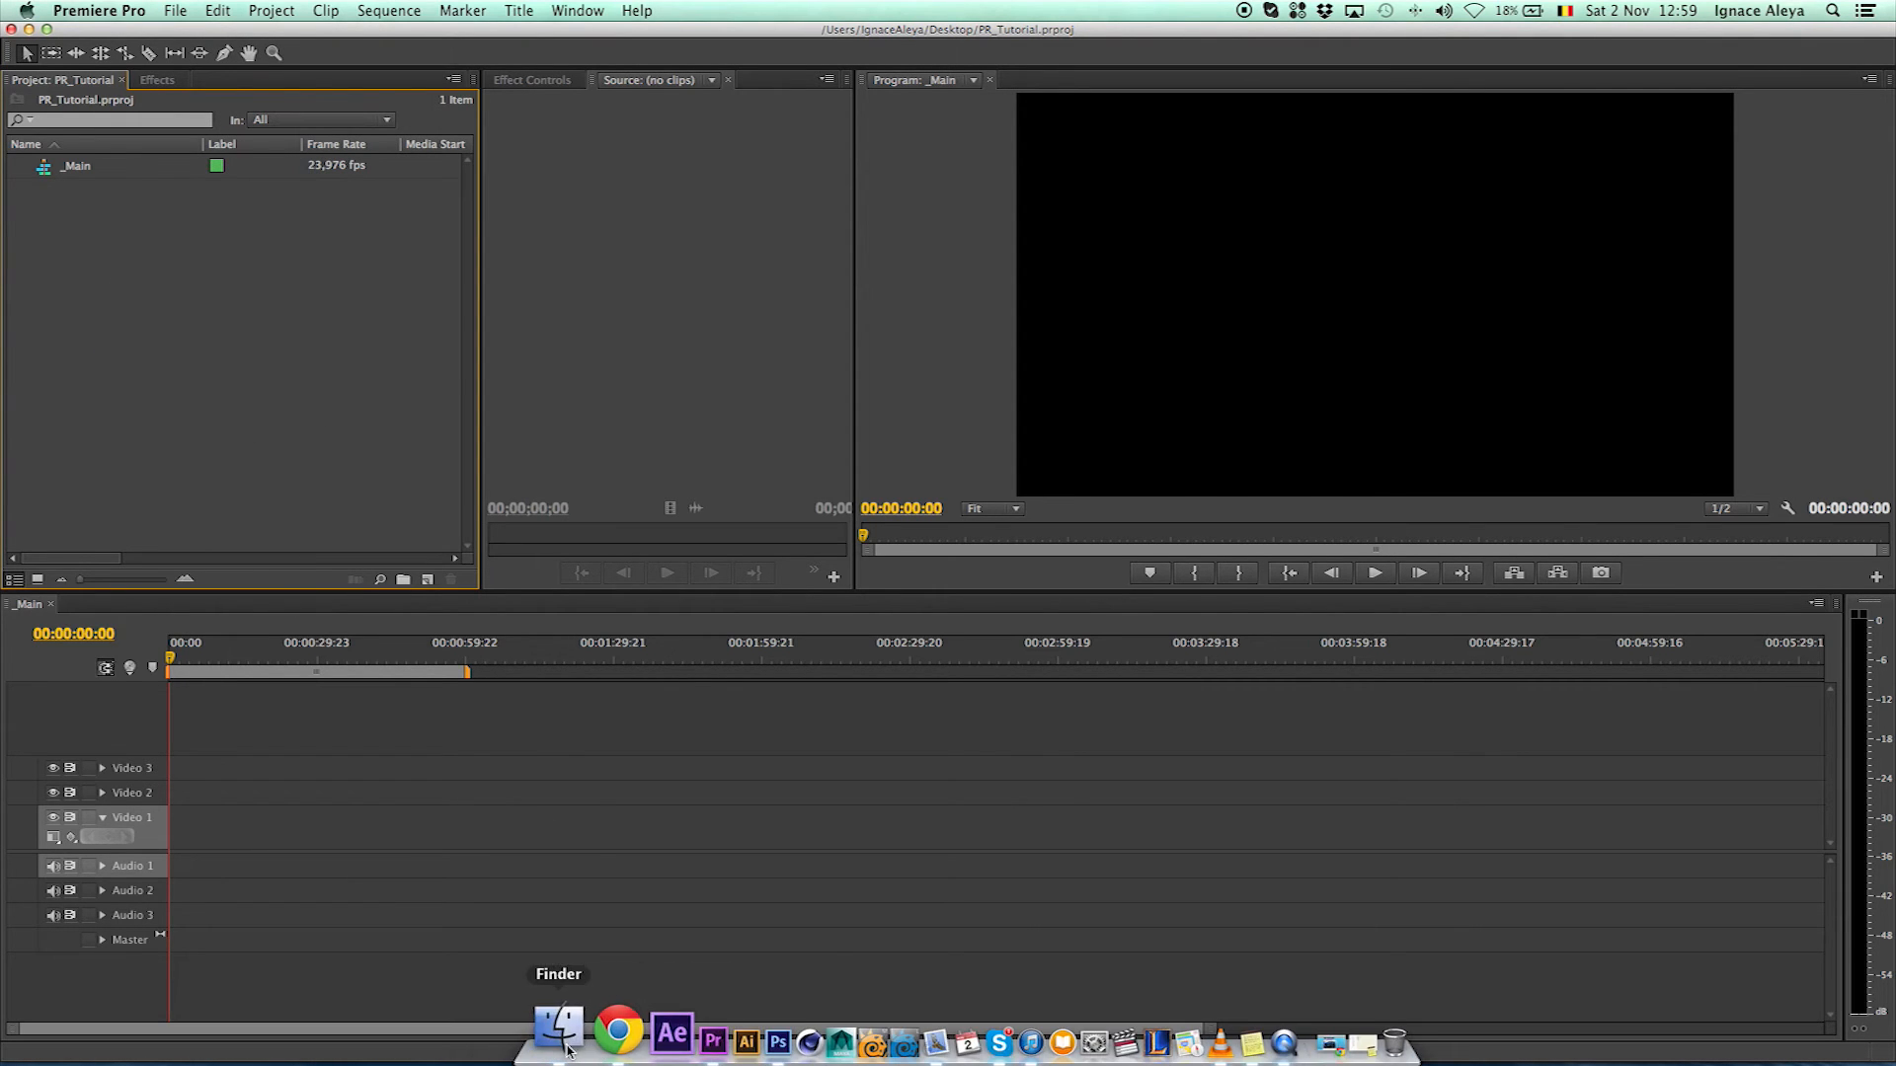
Switch to Finder to bring MVI_9438.MOV into the PR_Tutorial project
click(557, 1033)
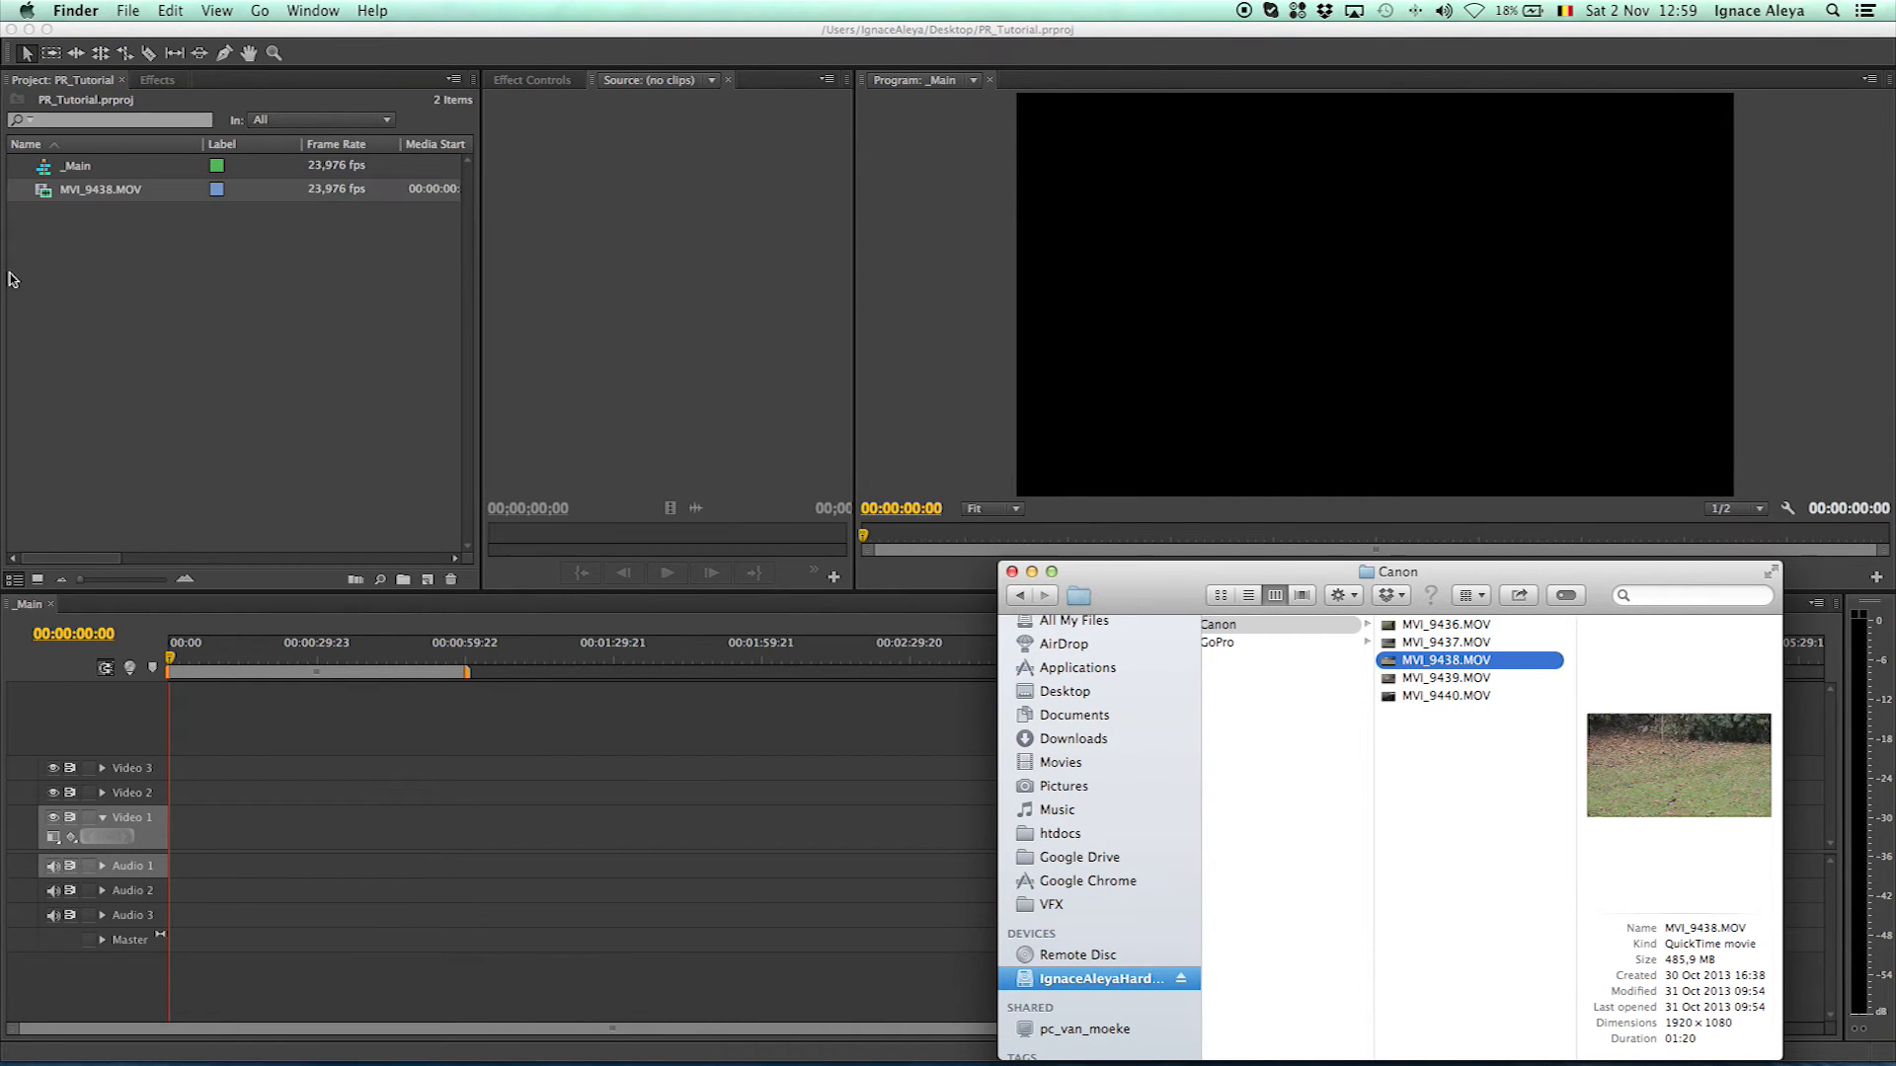
right_click(96, 363)
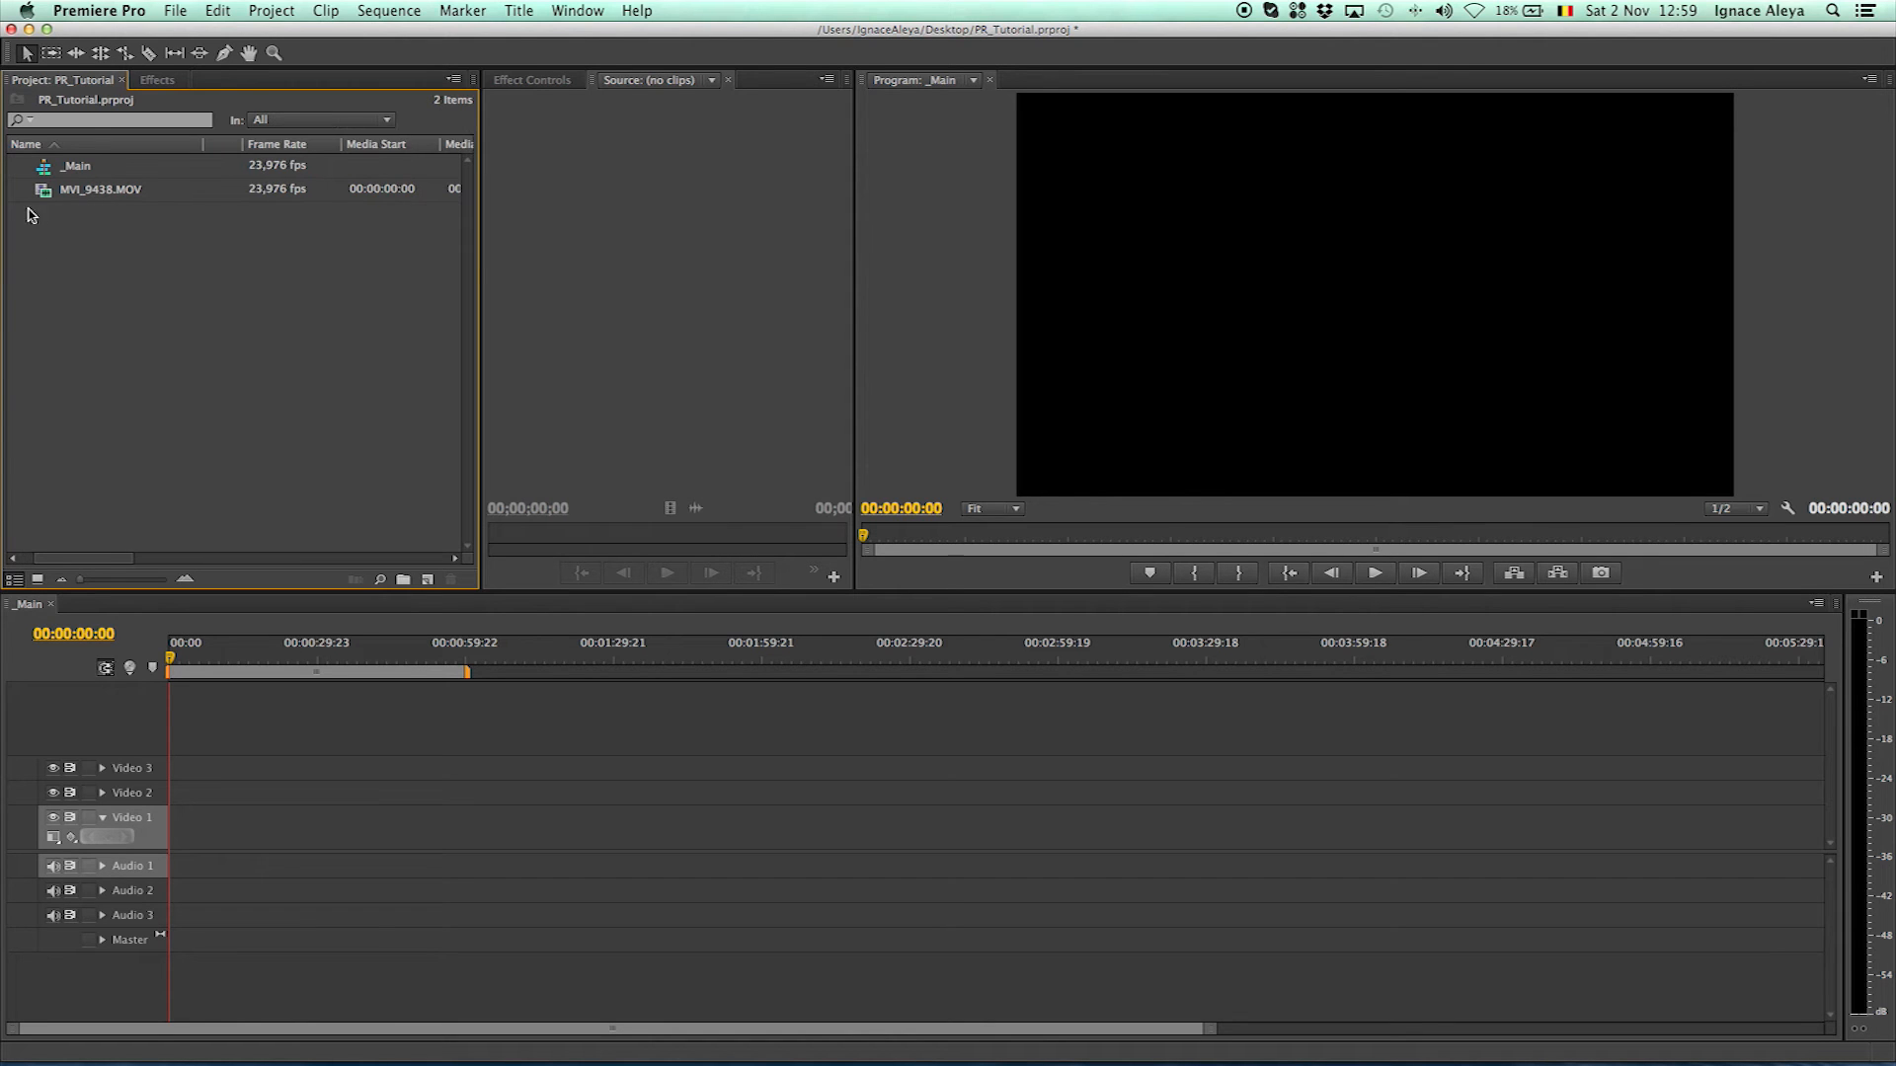
mouse_move(449, 265)
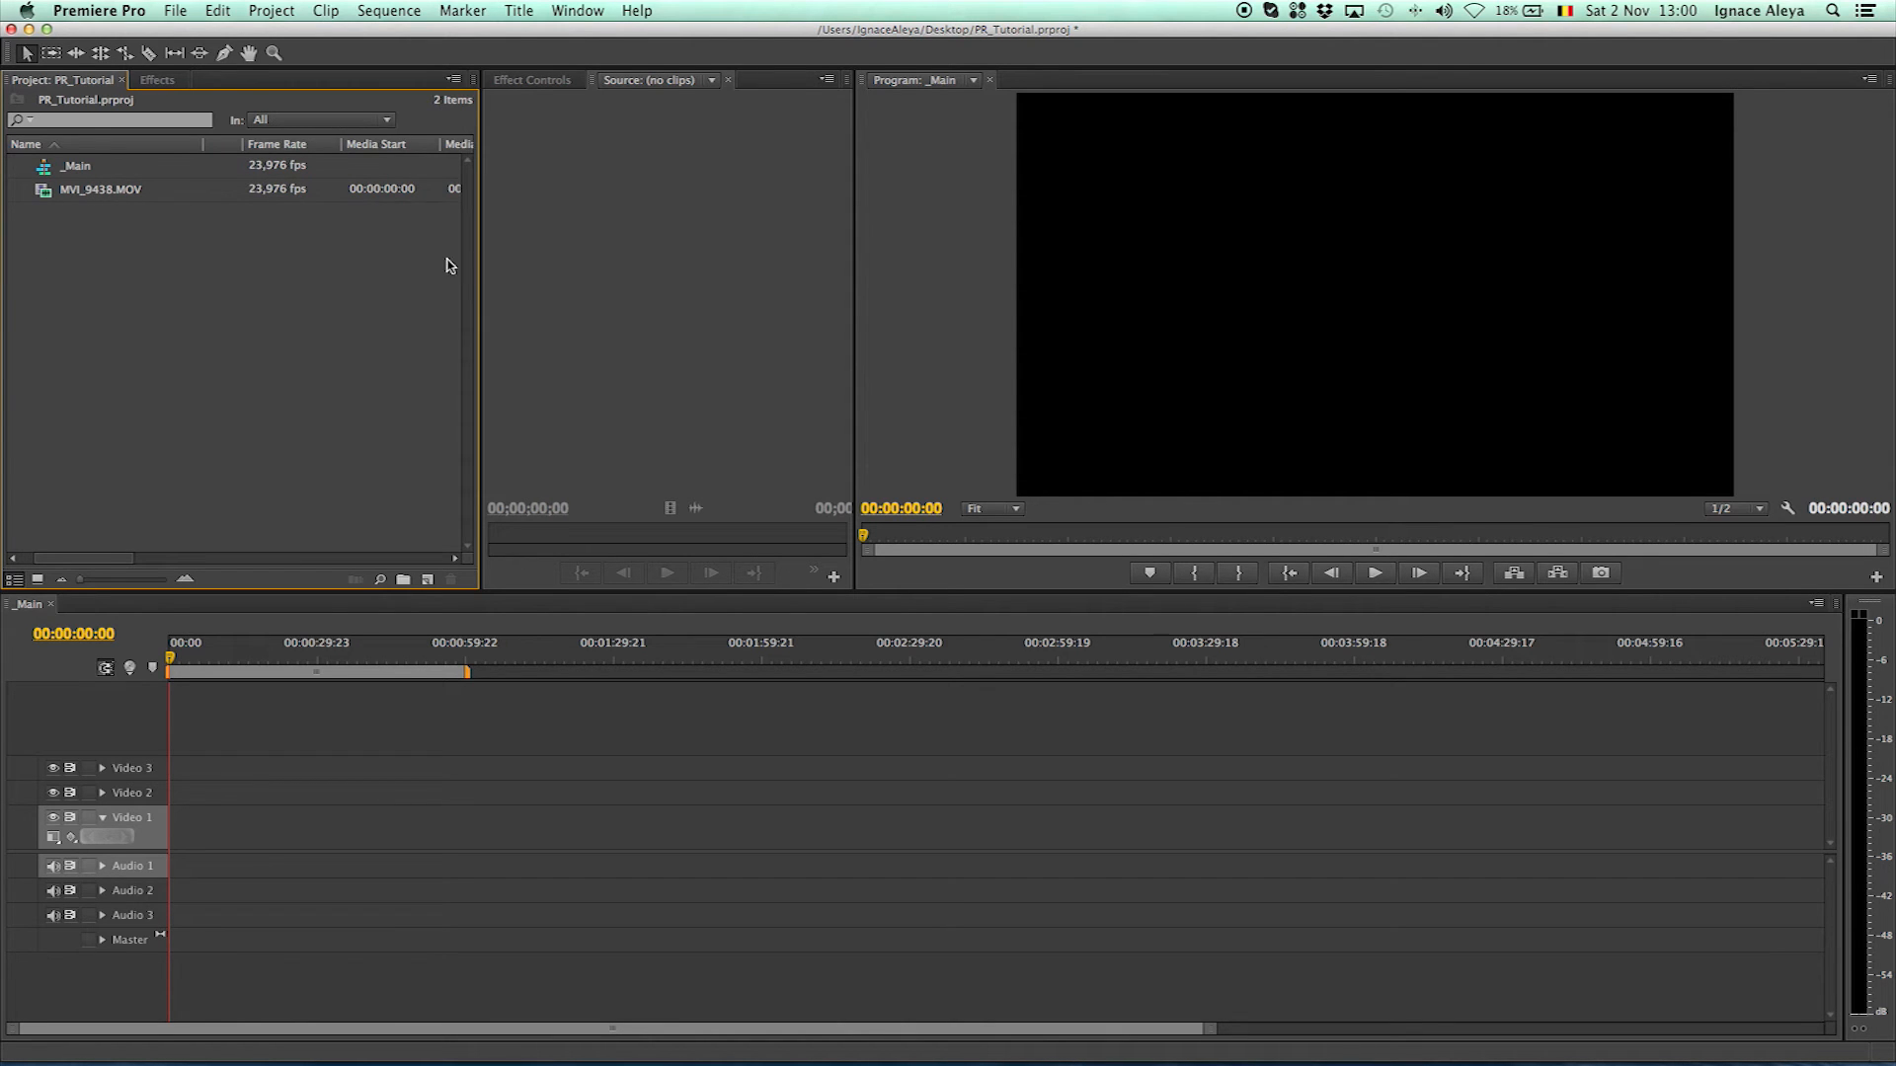
mouse_move(56, 196)
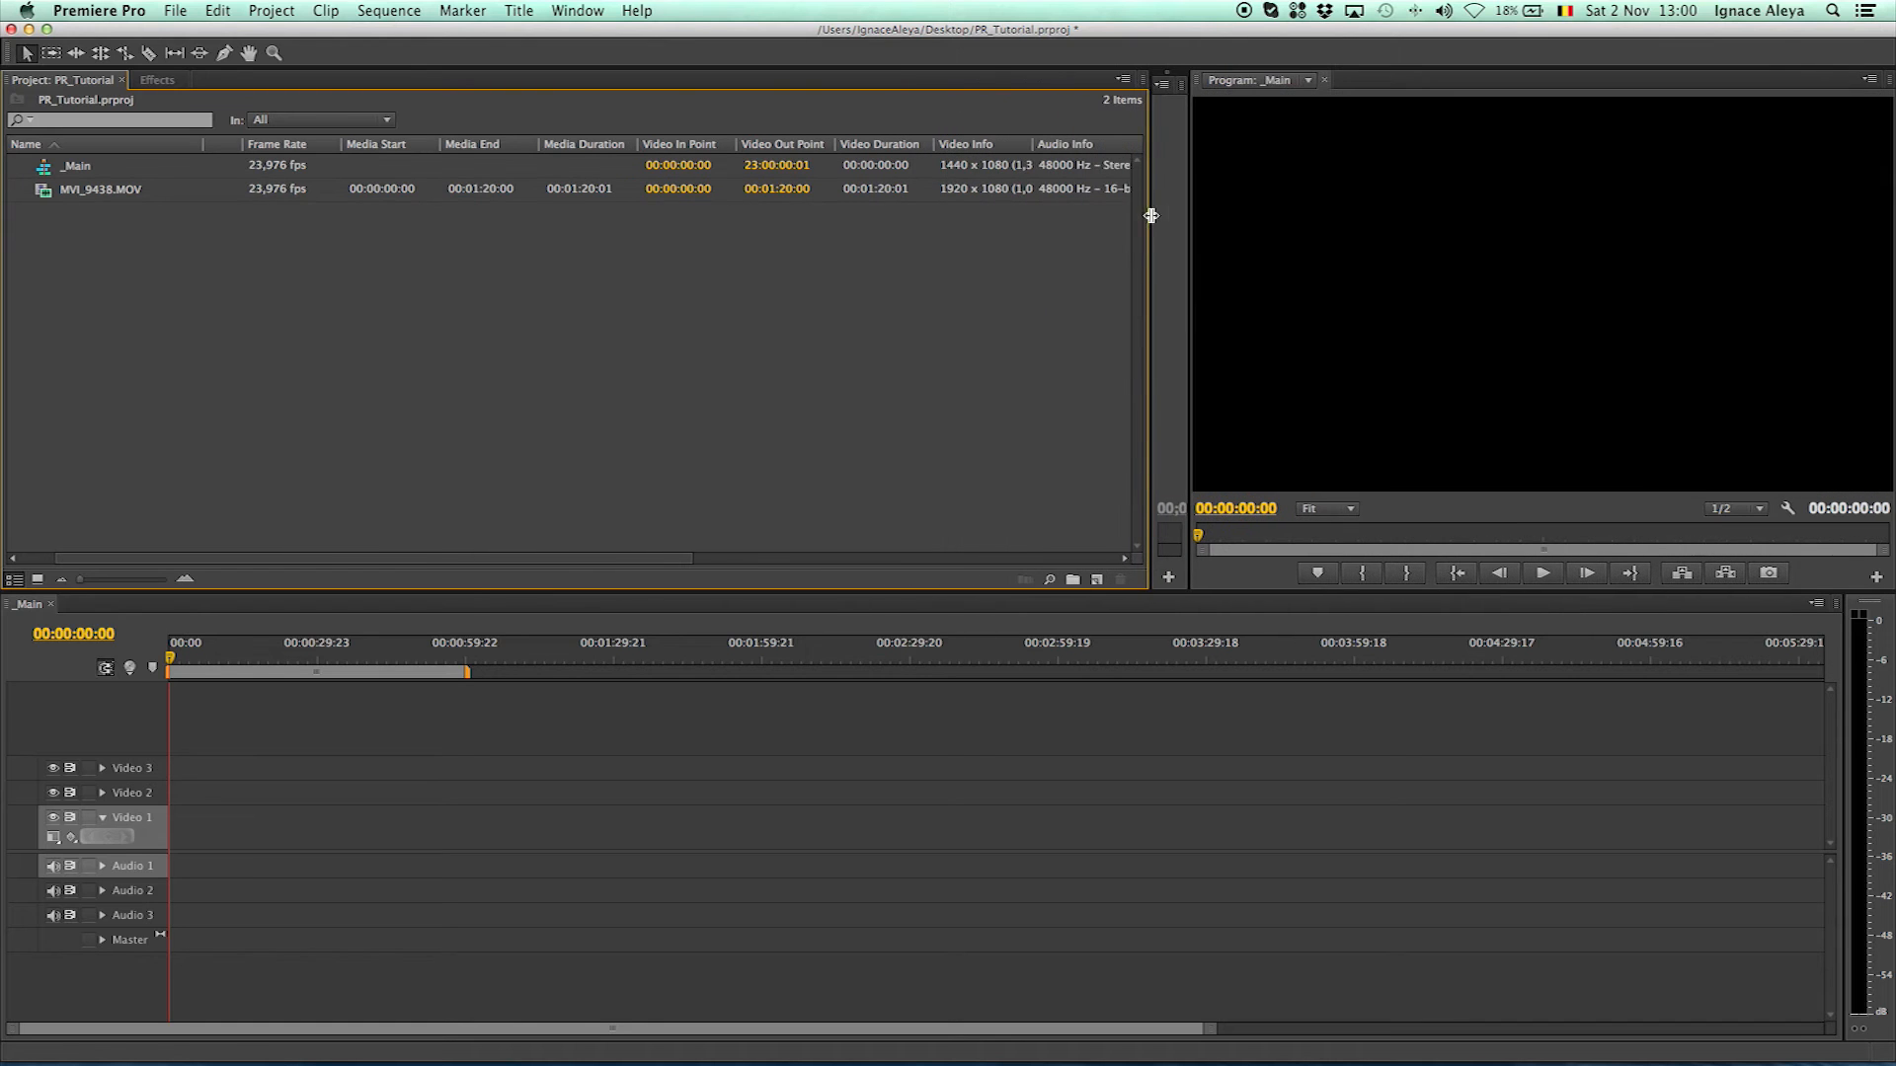
mouse_move(967, 170)
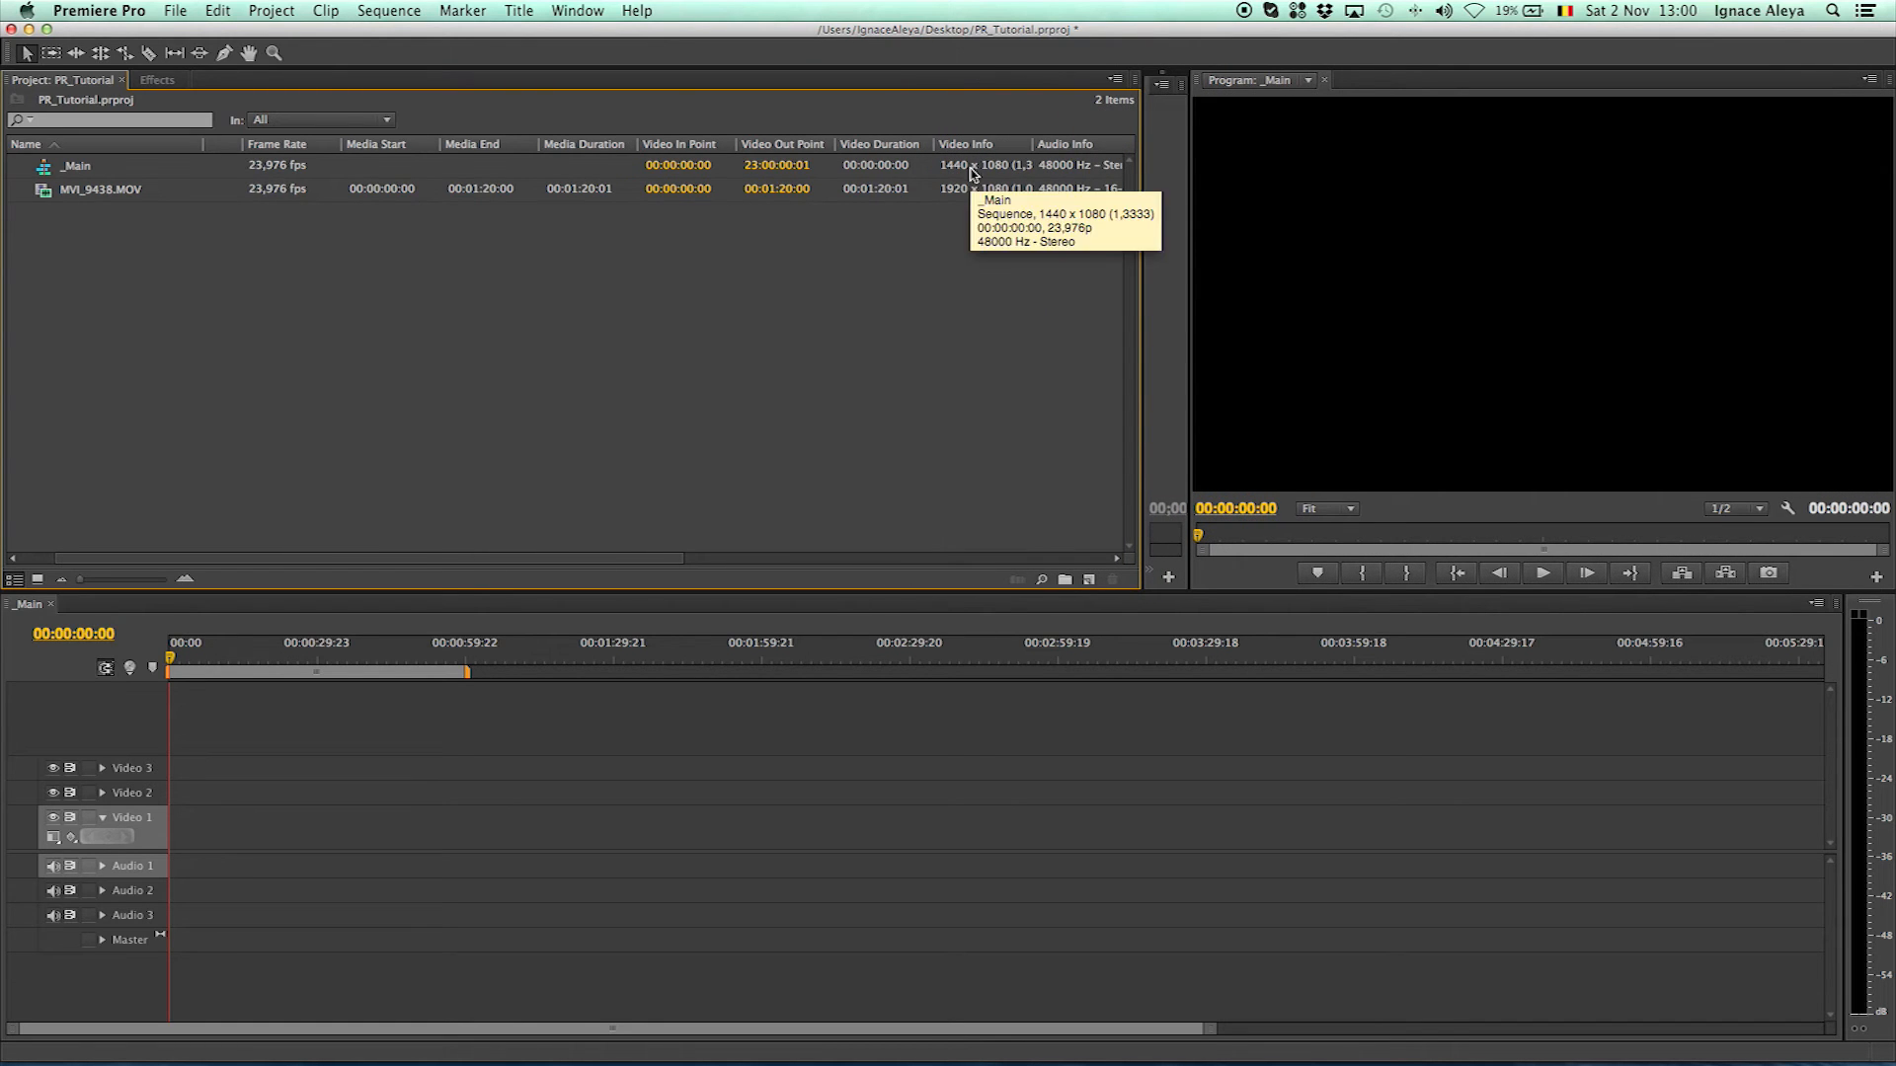
mouse_move(877, 178)
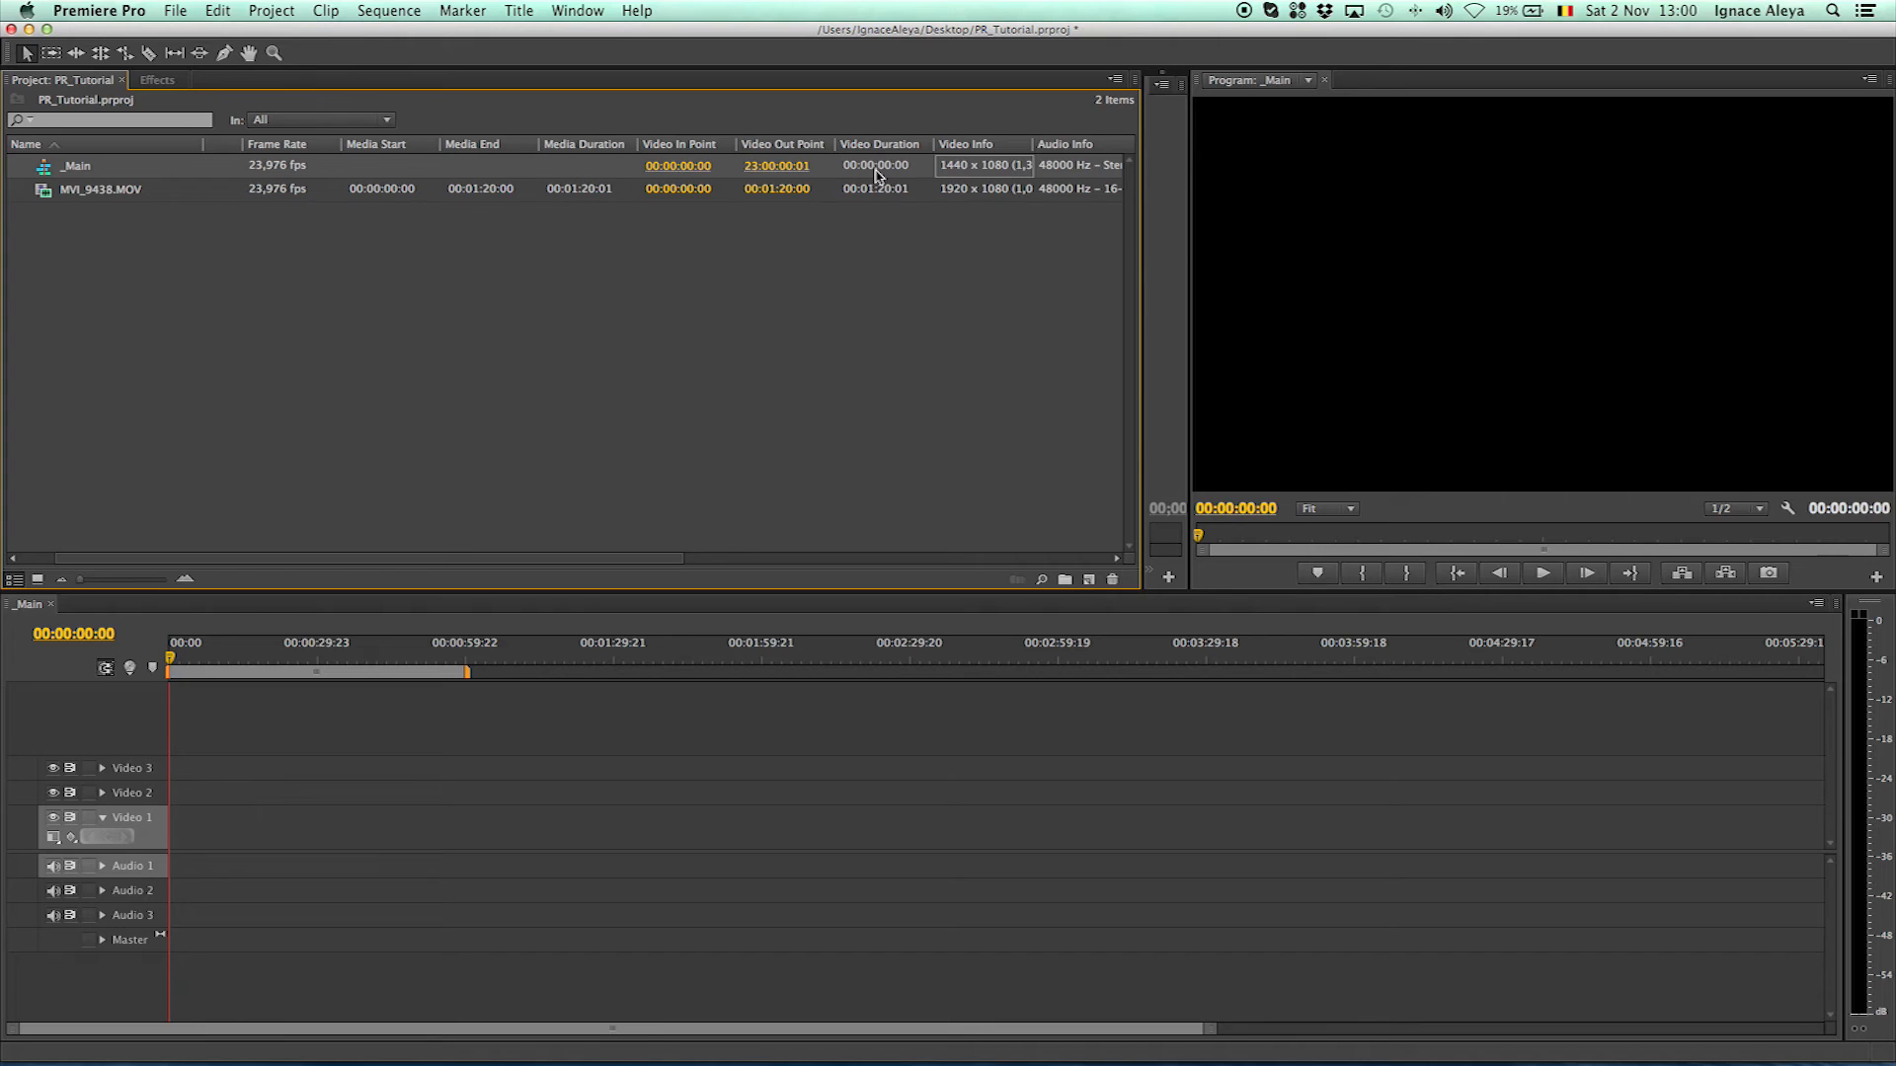
mouse_move(746, 229)
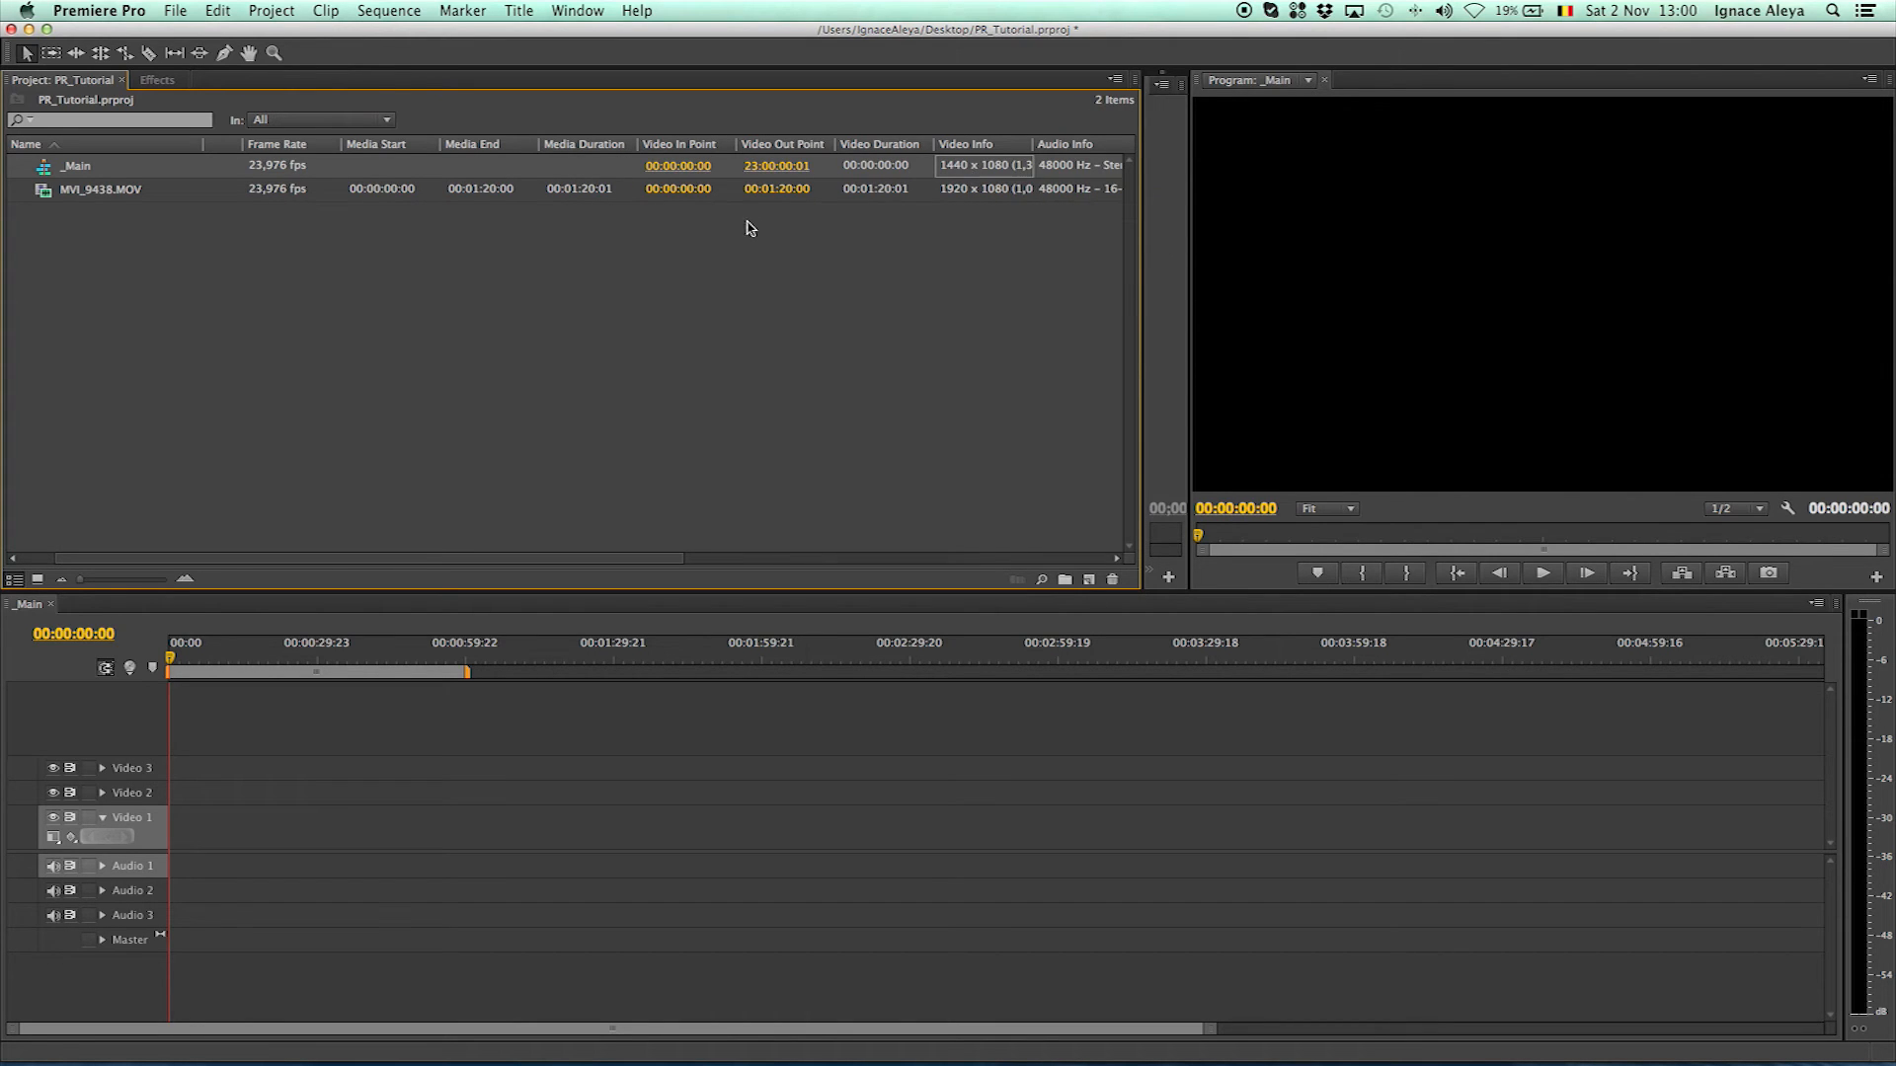
mouse_move(482, 187)
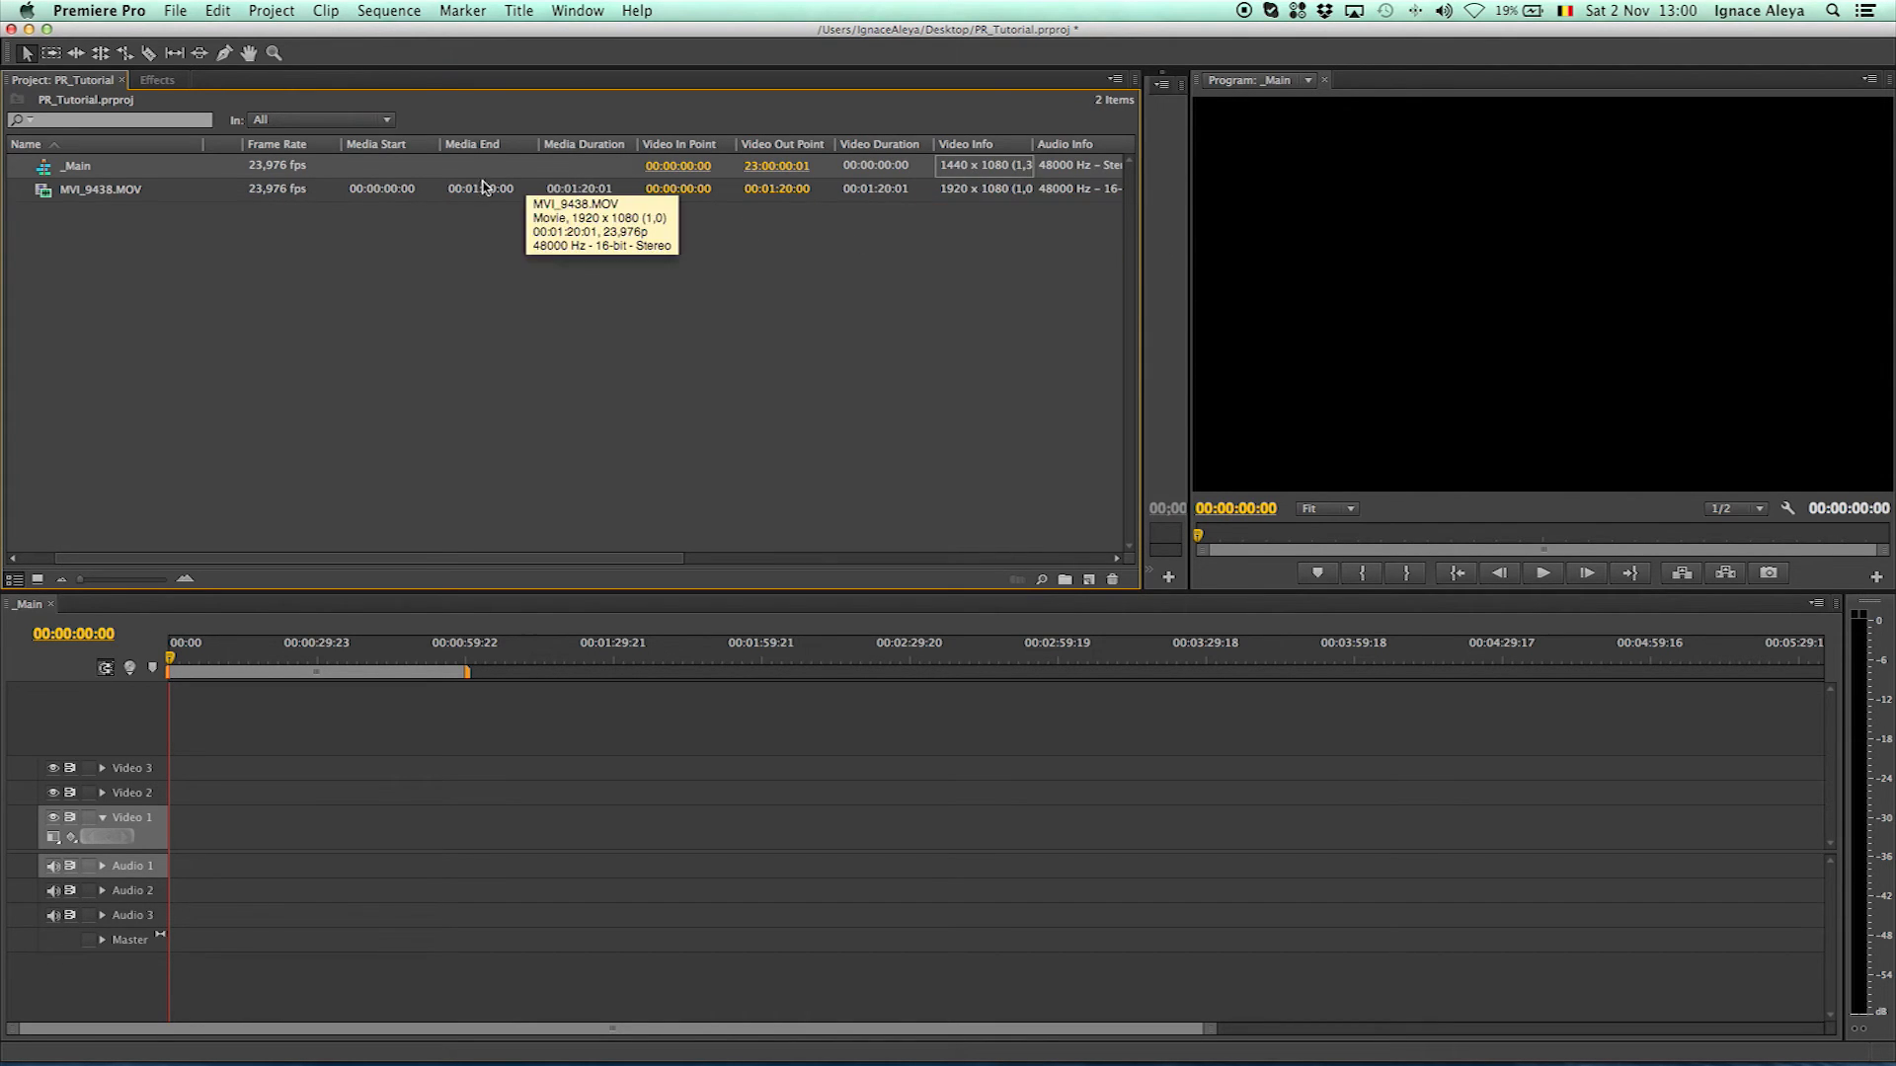
mouse_move(57, 200)
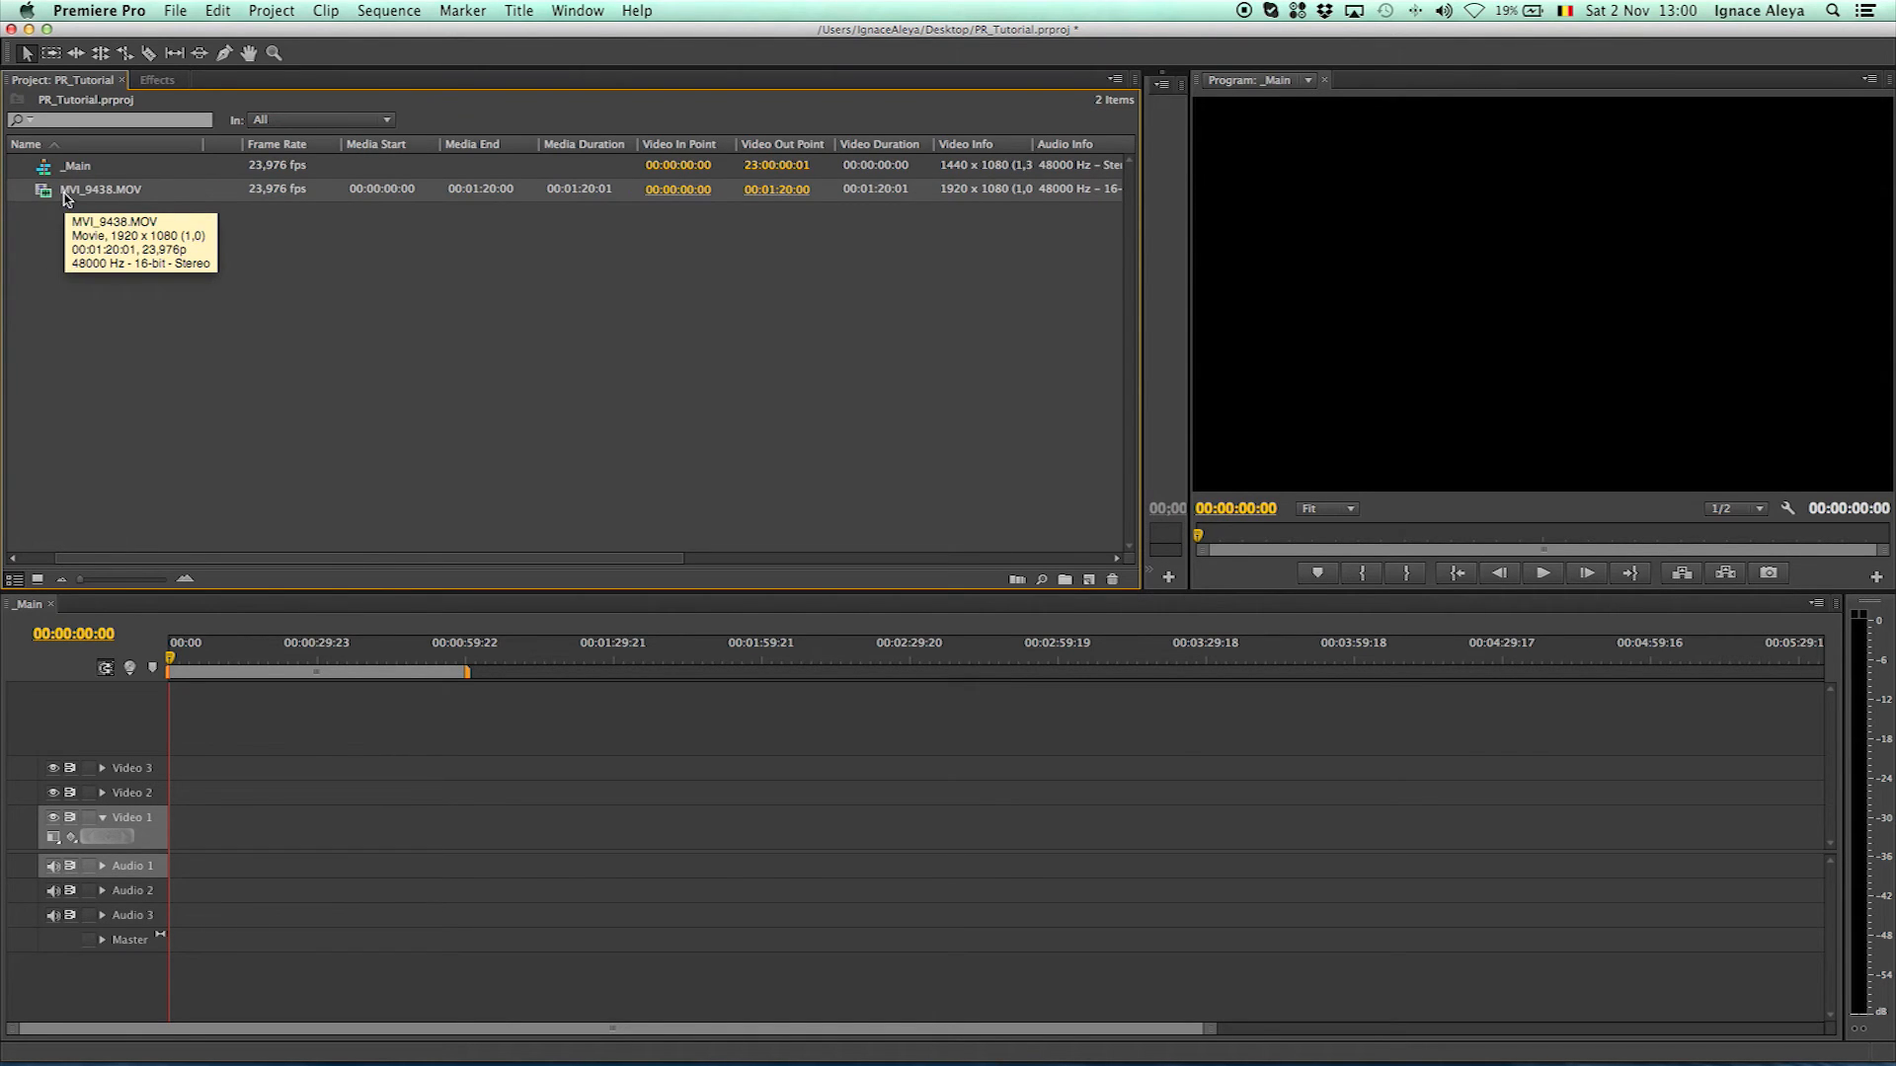
mouse_move(659, 184)
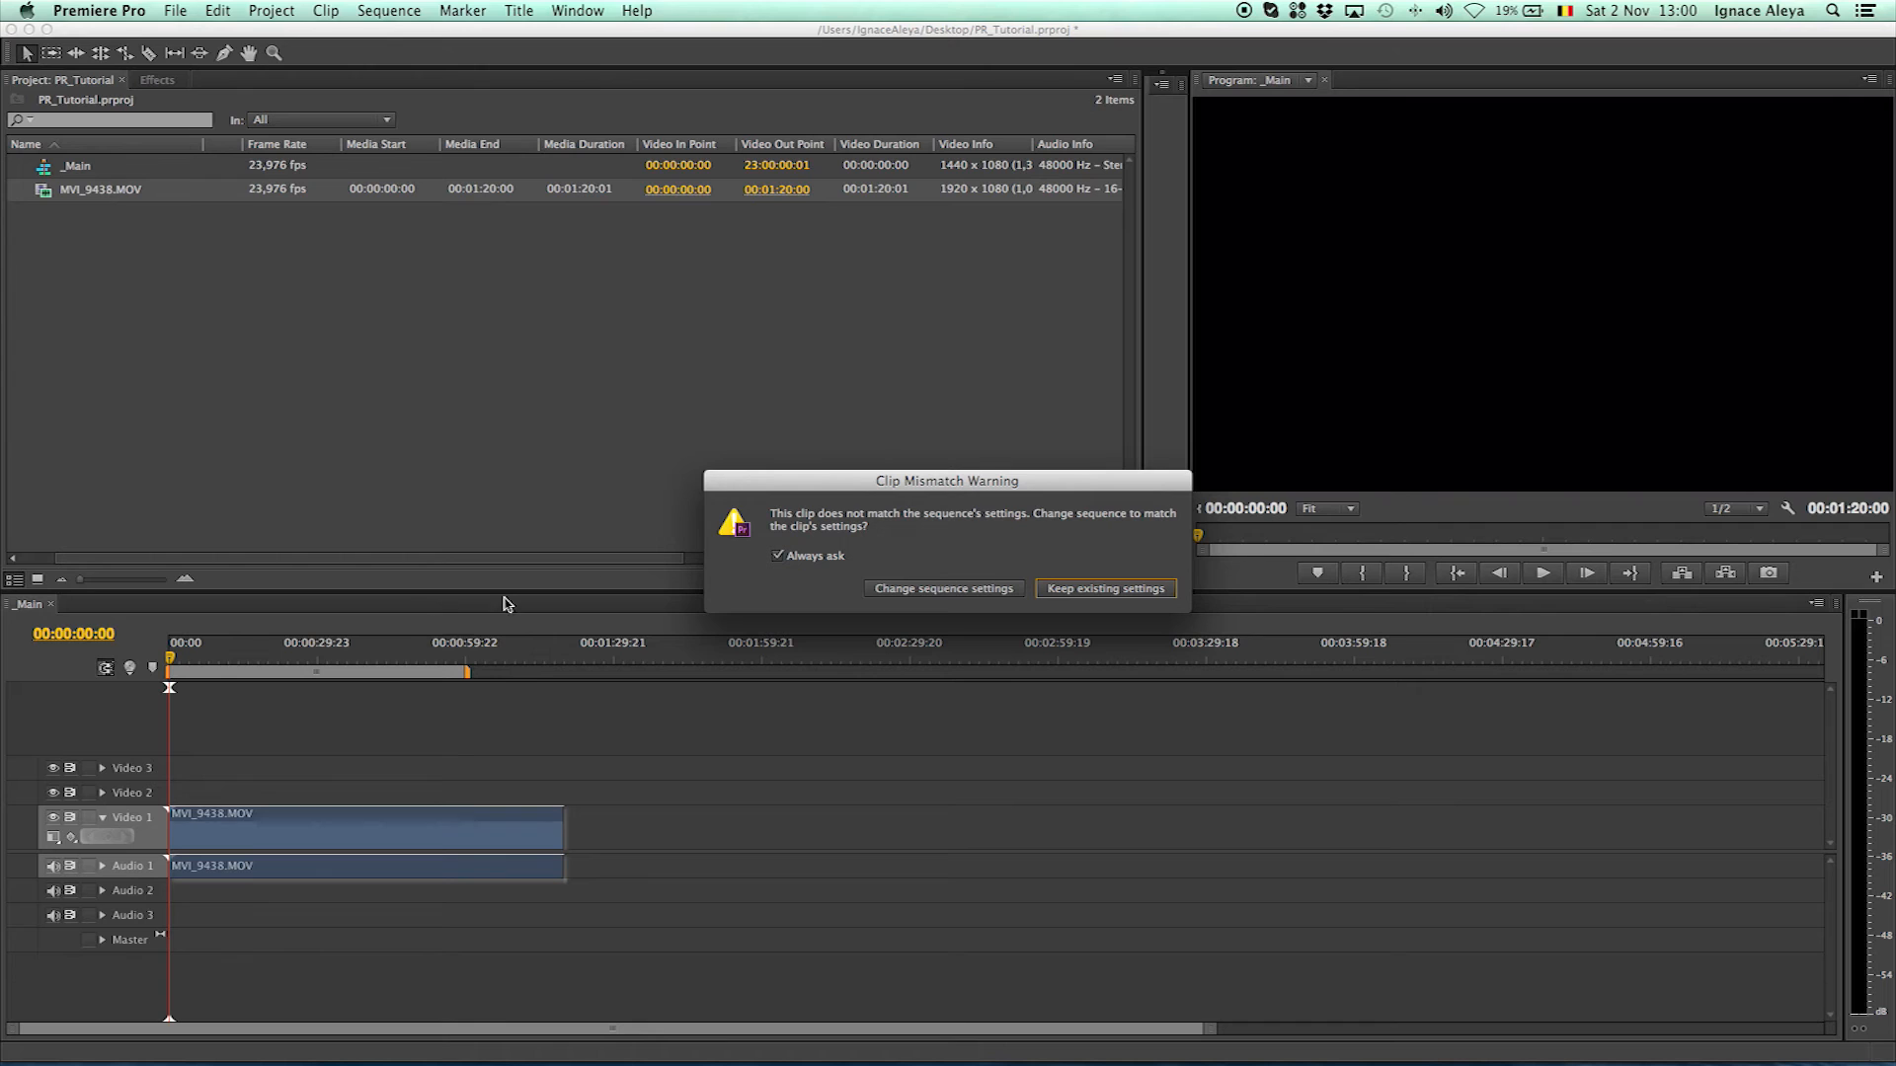
mouse_move(950, 596)
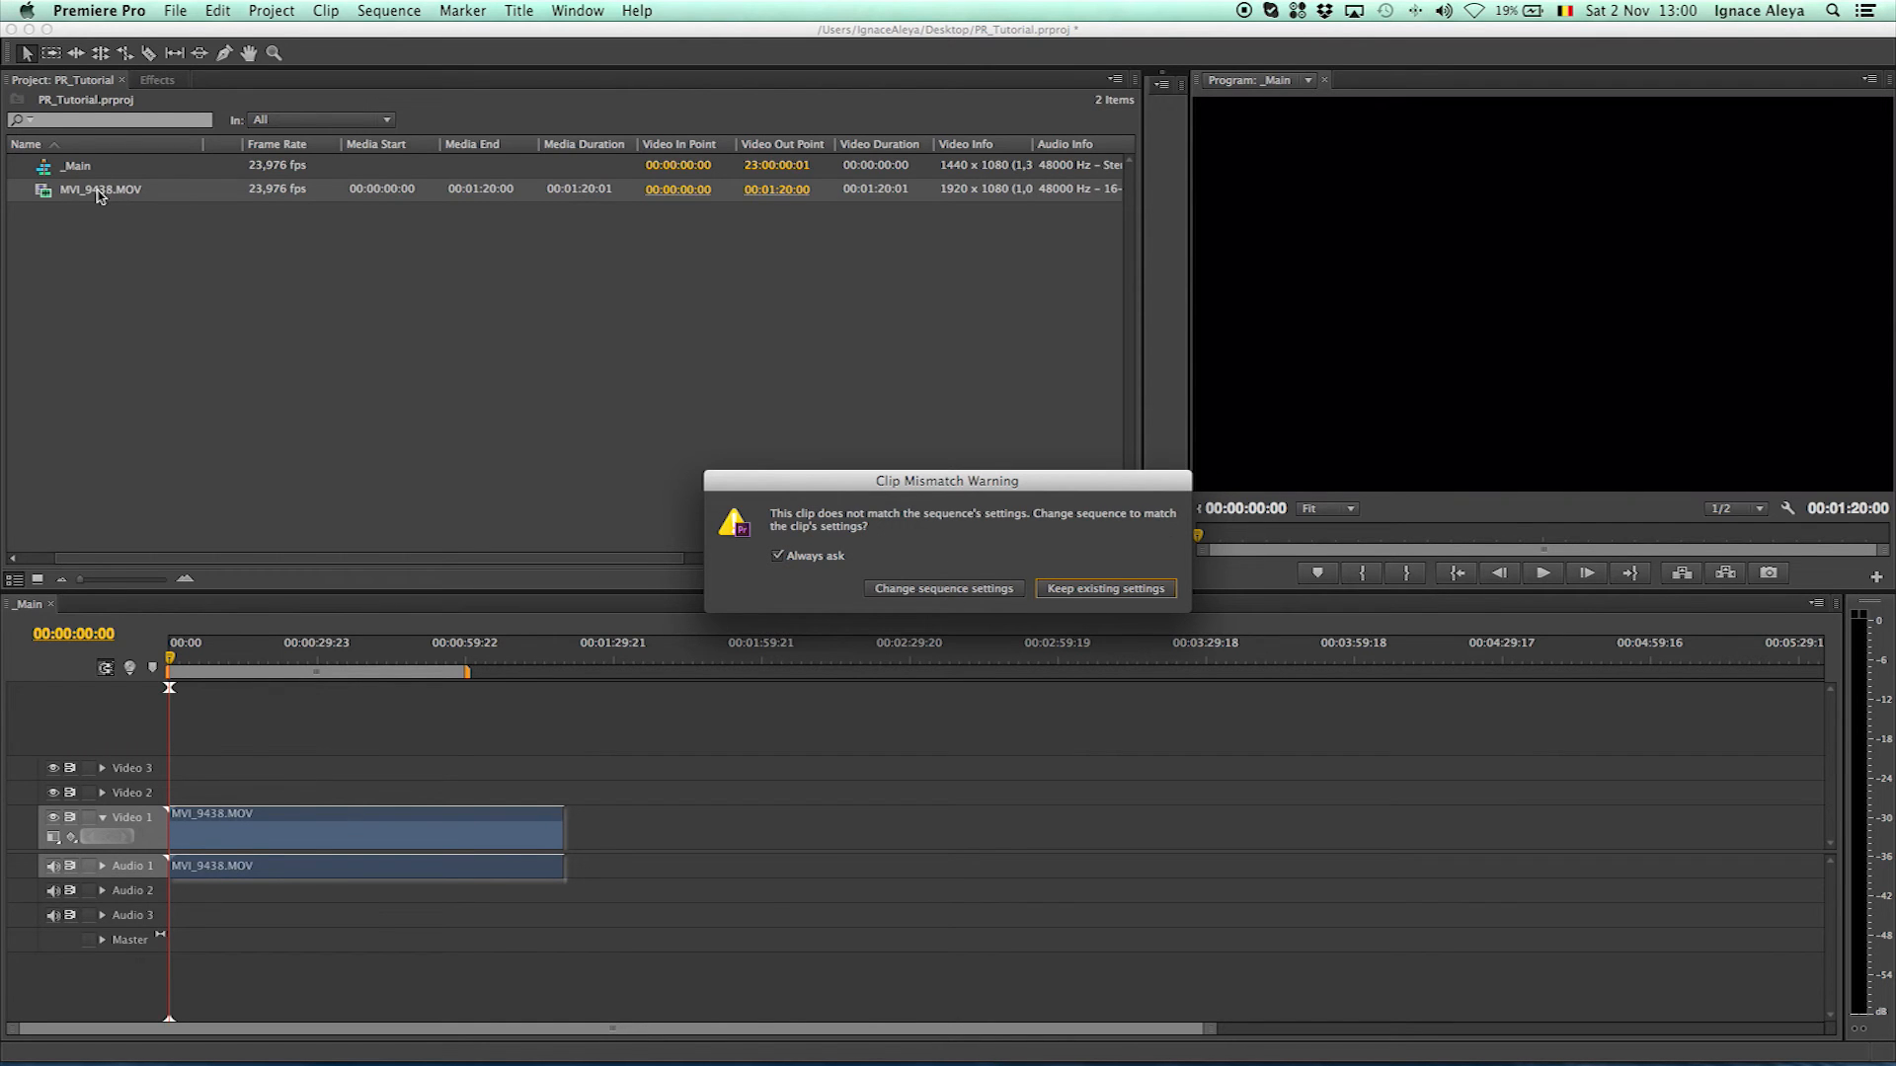
mouse_move(1020, 592)
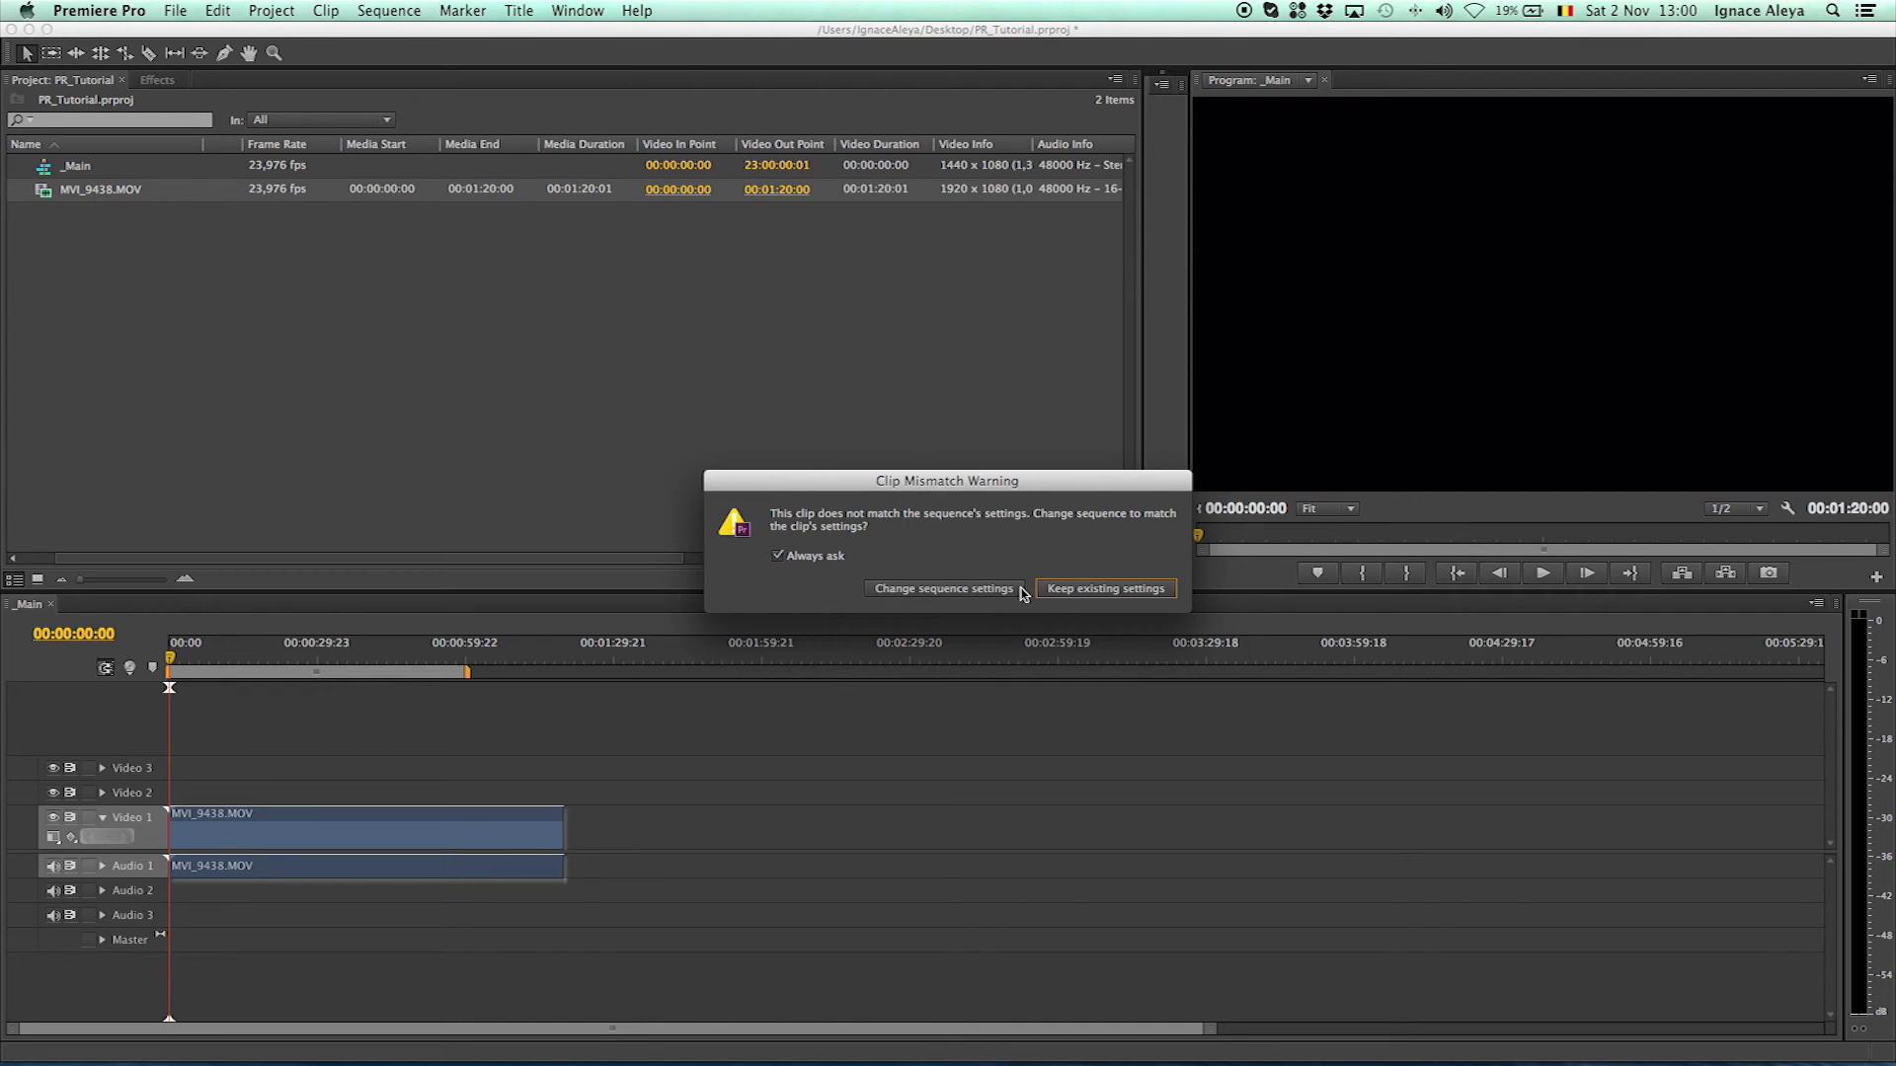
Accept Change sequence settings so _Main matches the clip's 1920×1080
click(1102, 589)
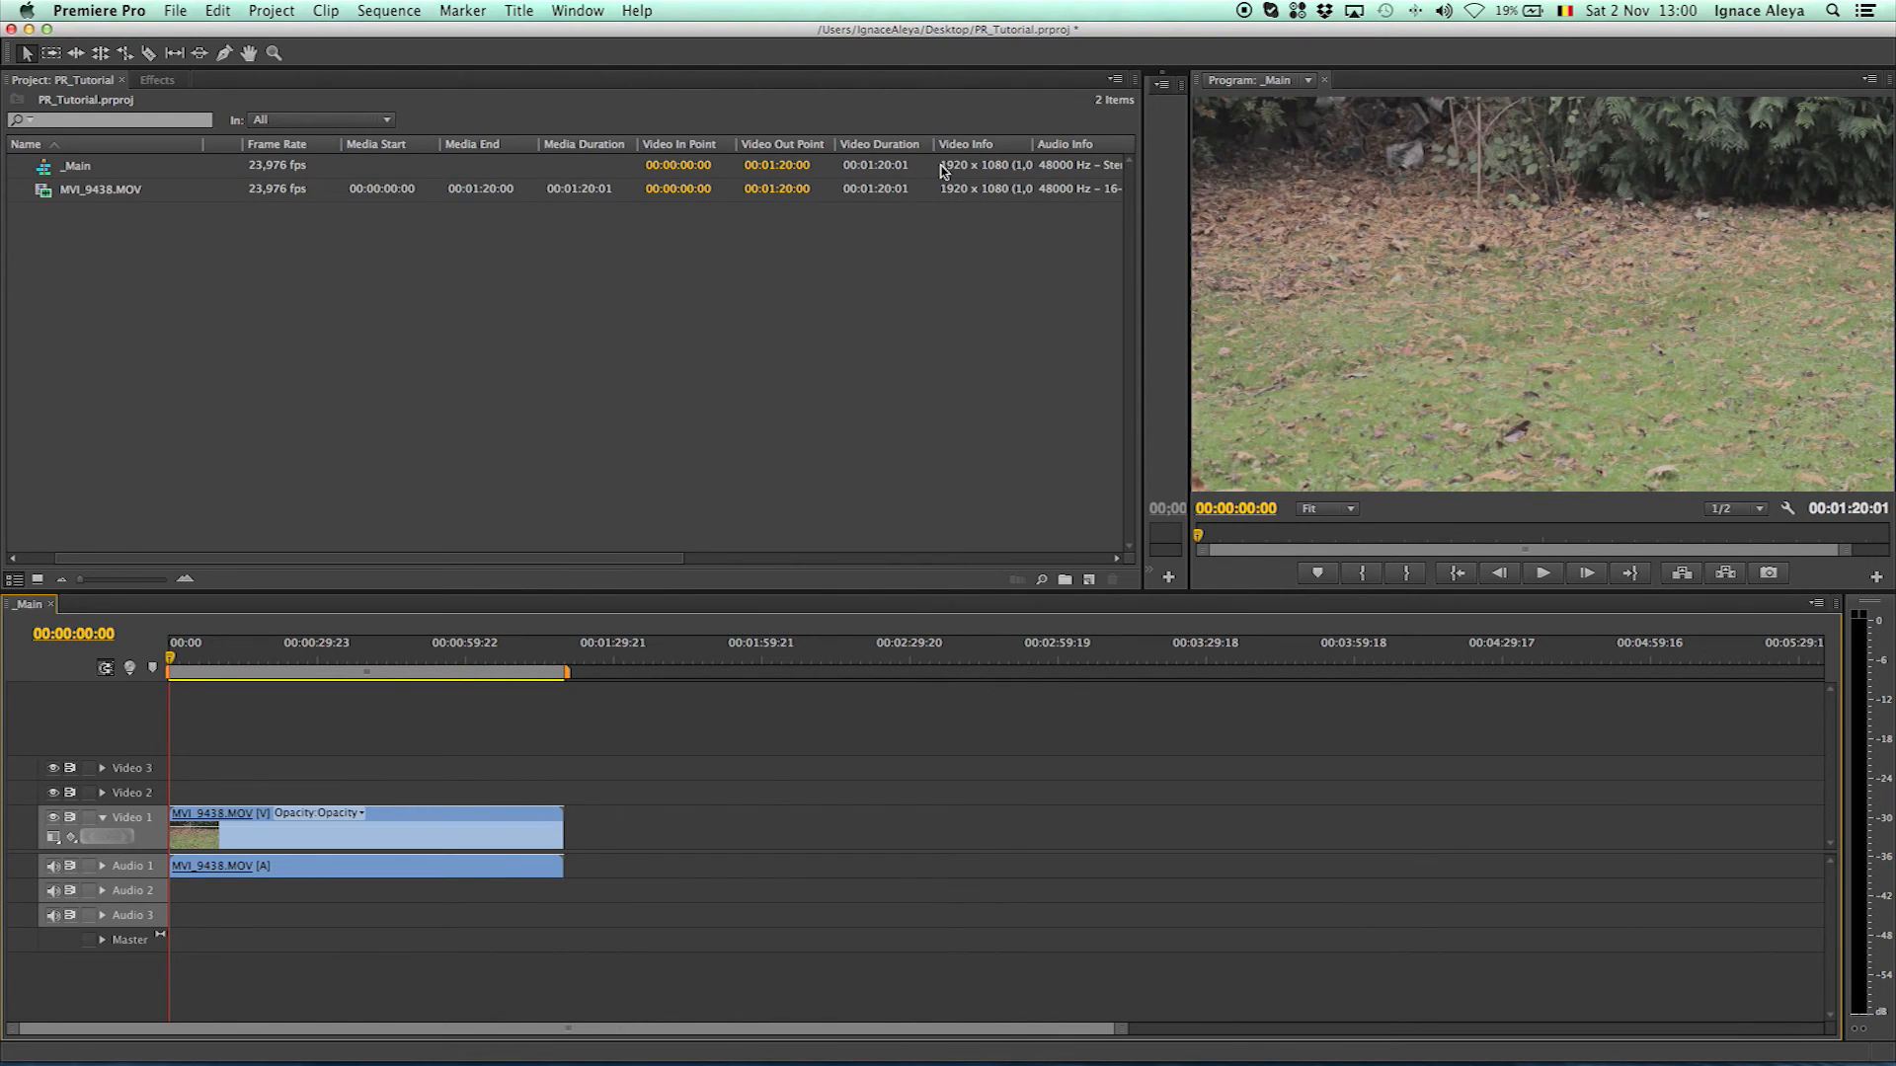
mouse_move(1002, 170)
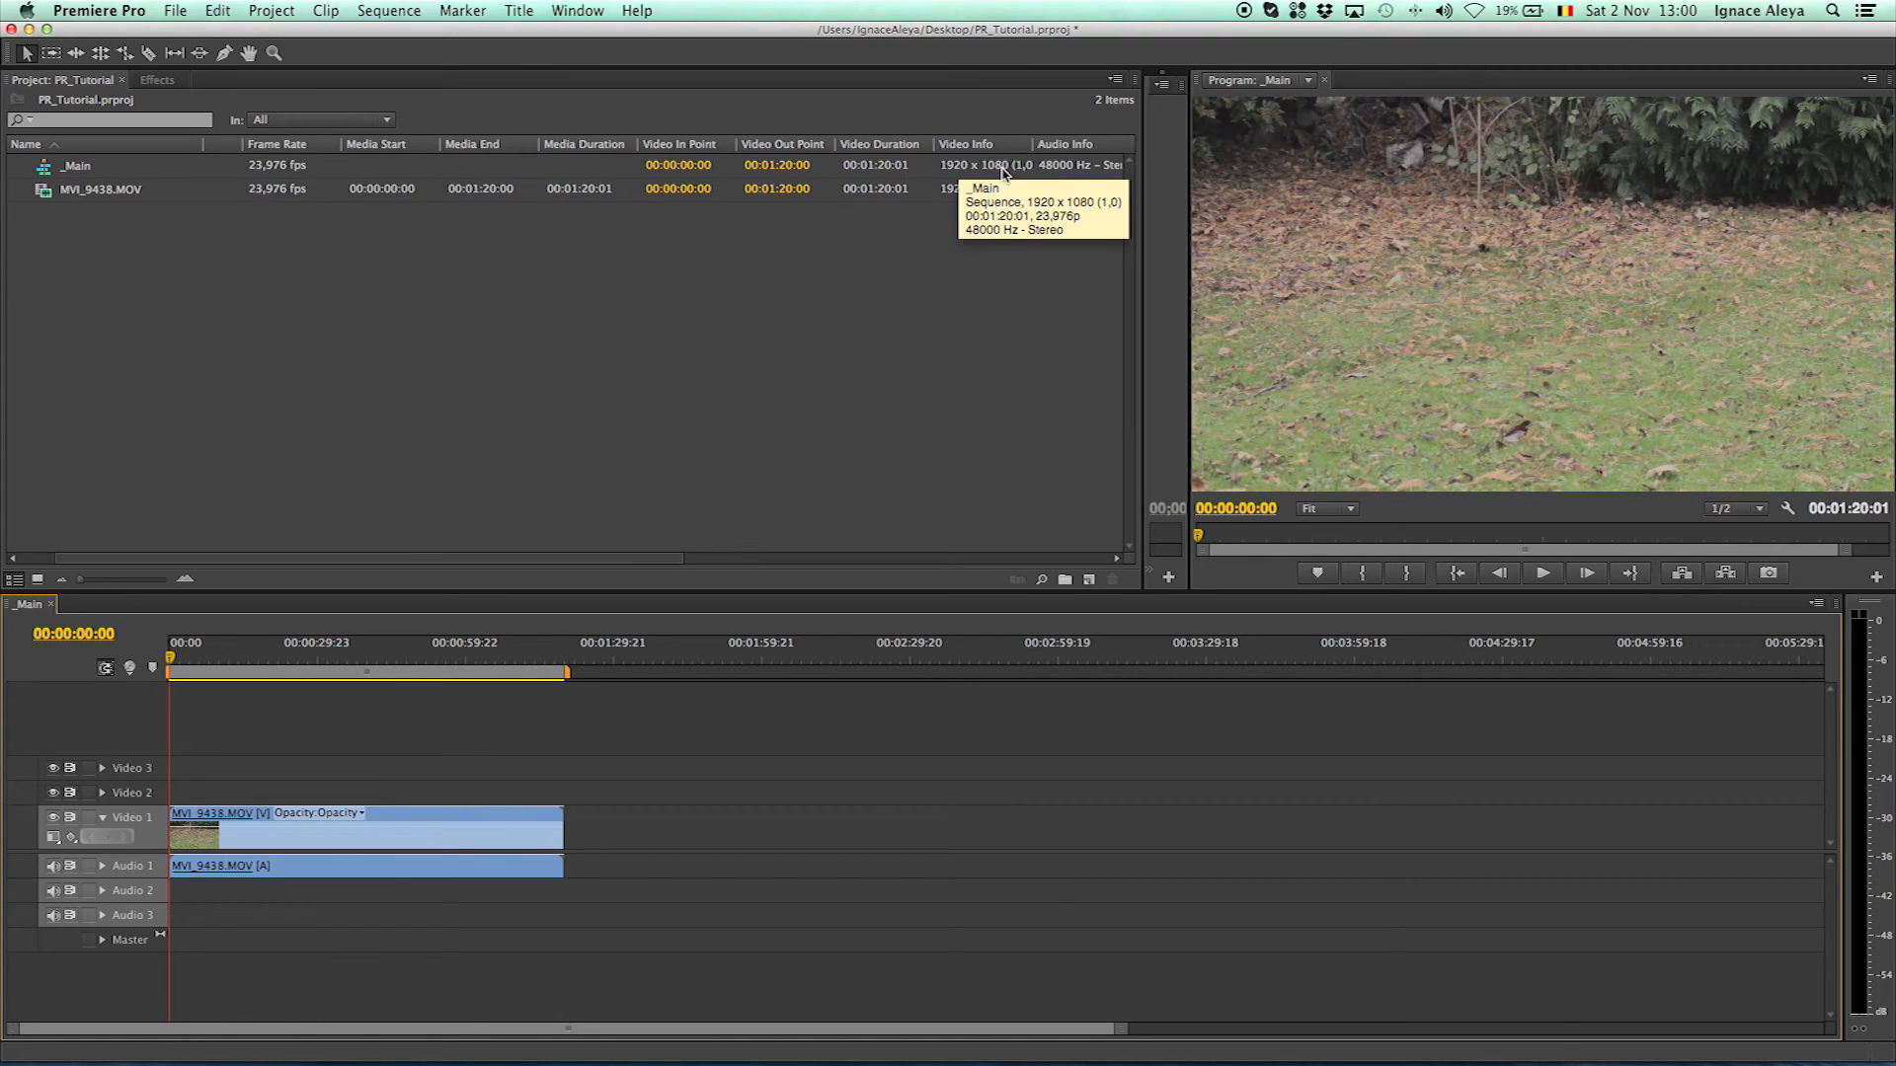
mouse_move(59, 196)
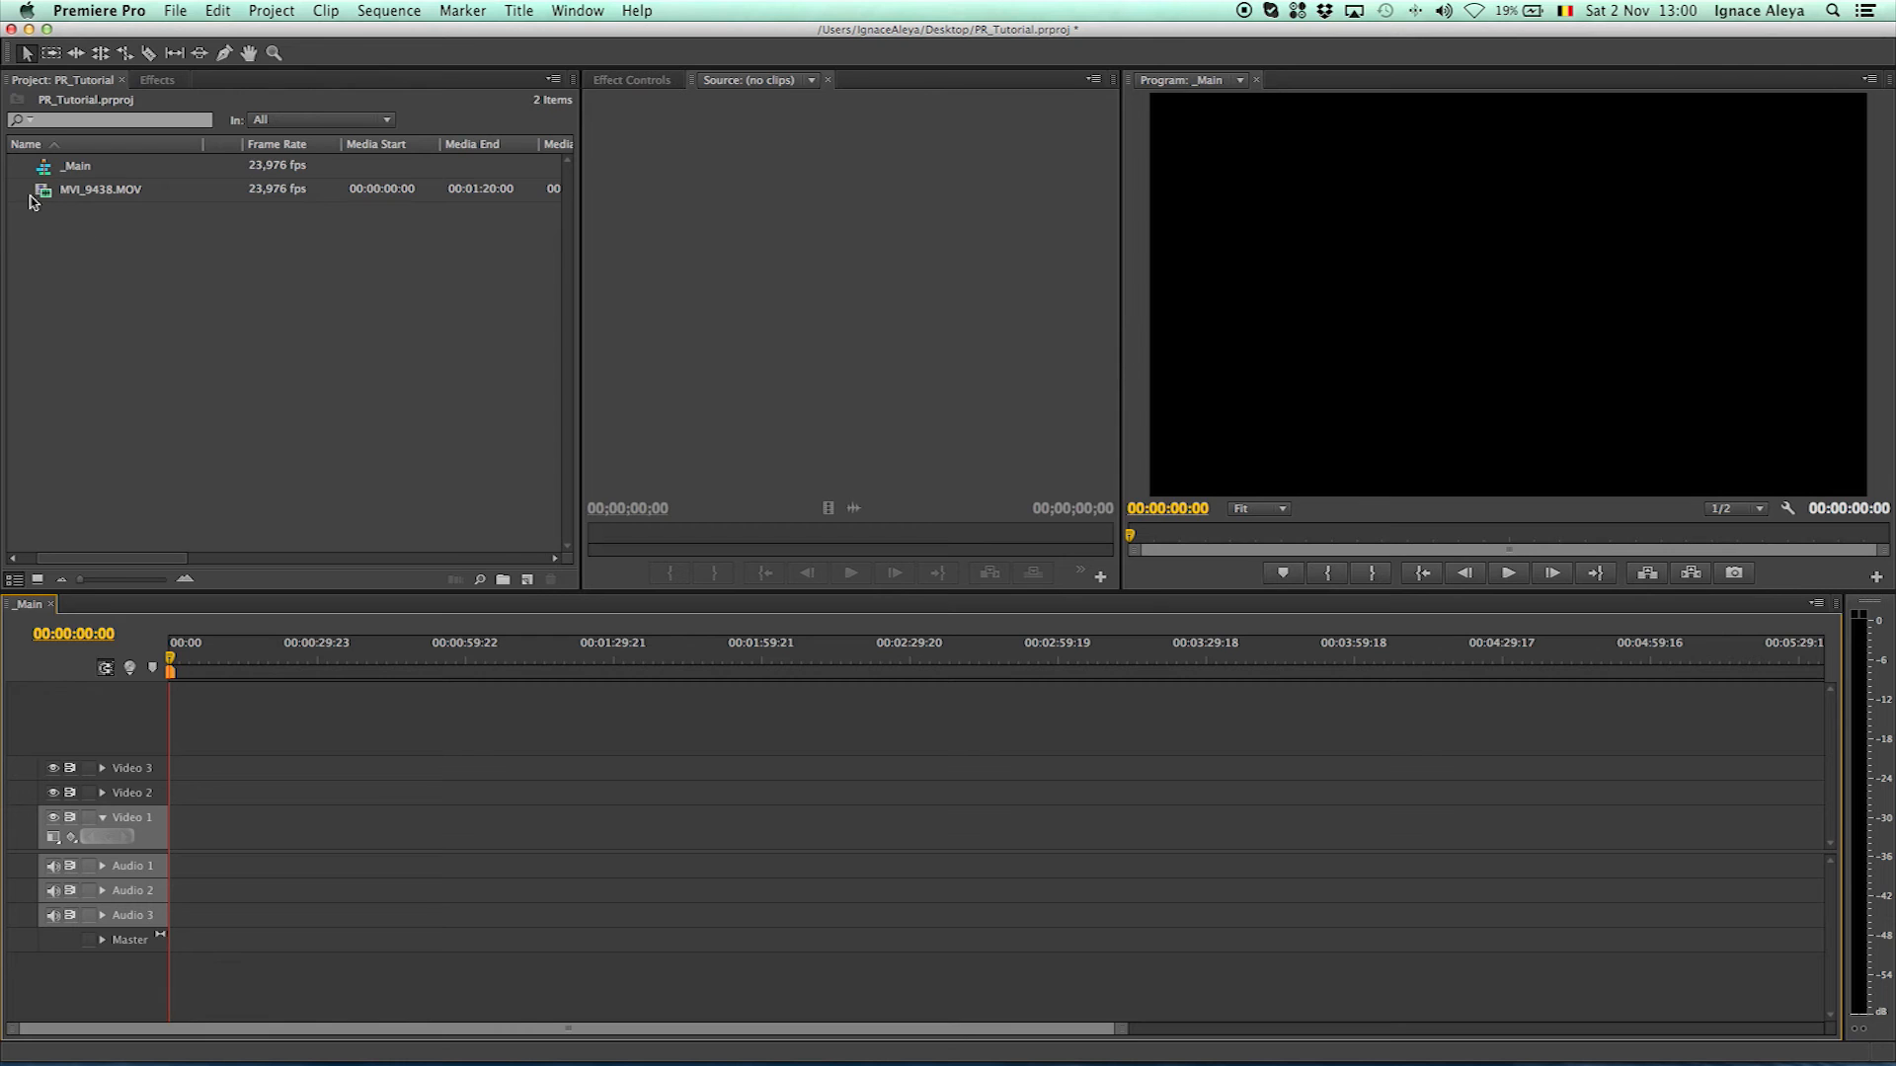
mouse_move(170, 853)
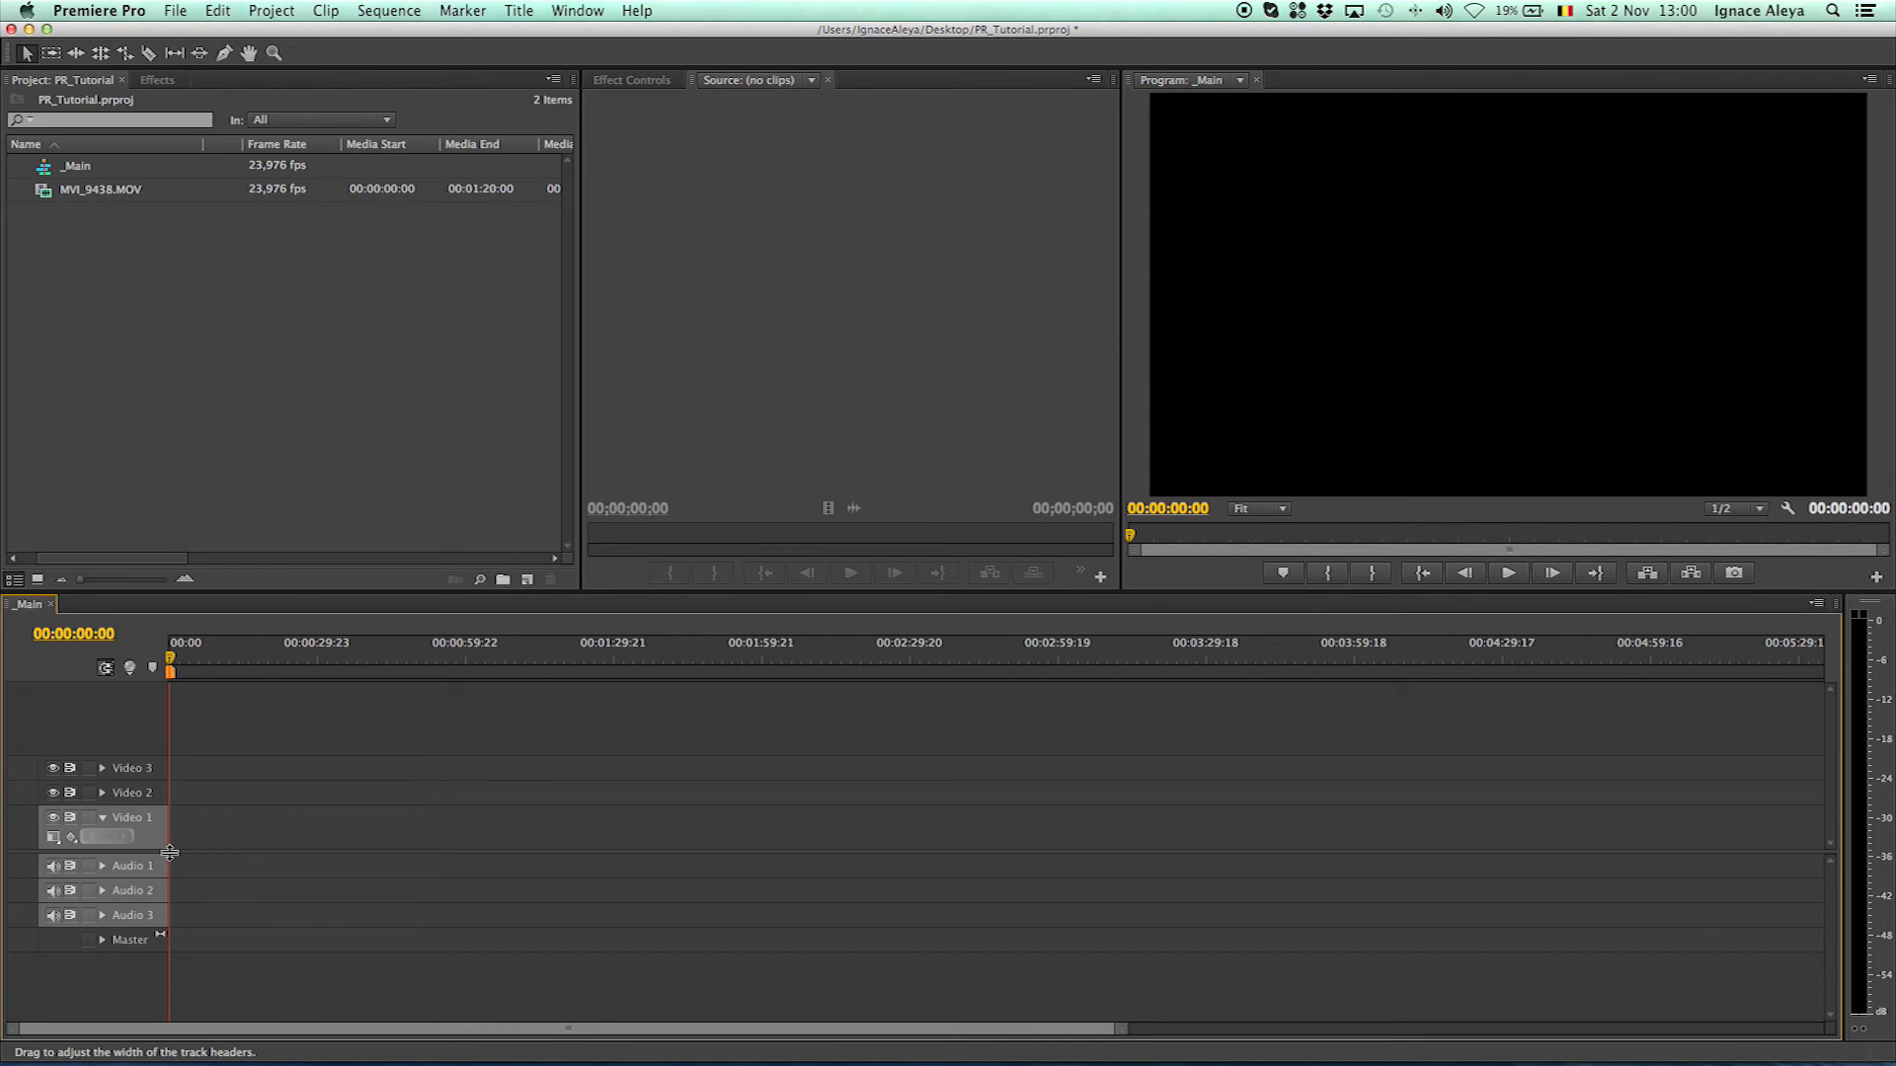
mouse_move(180, 843)
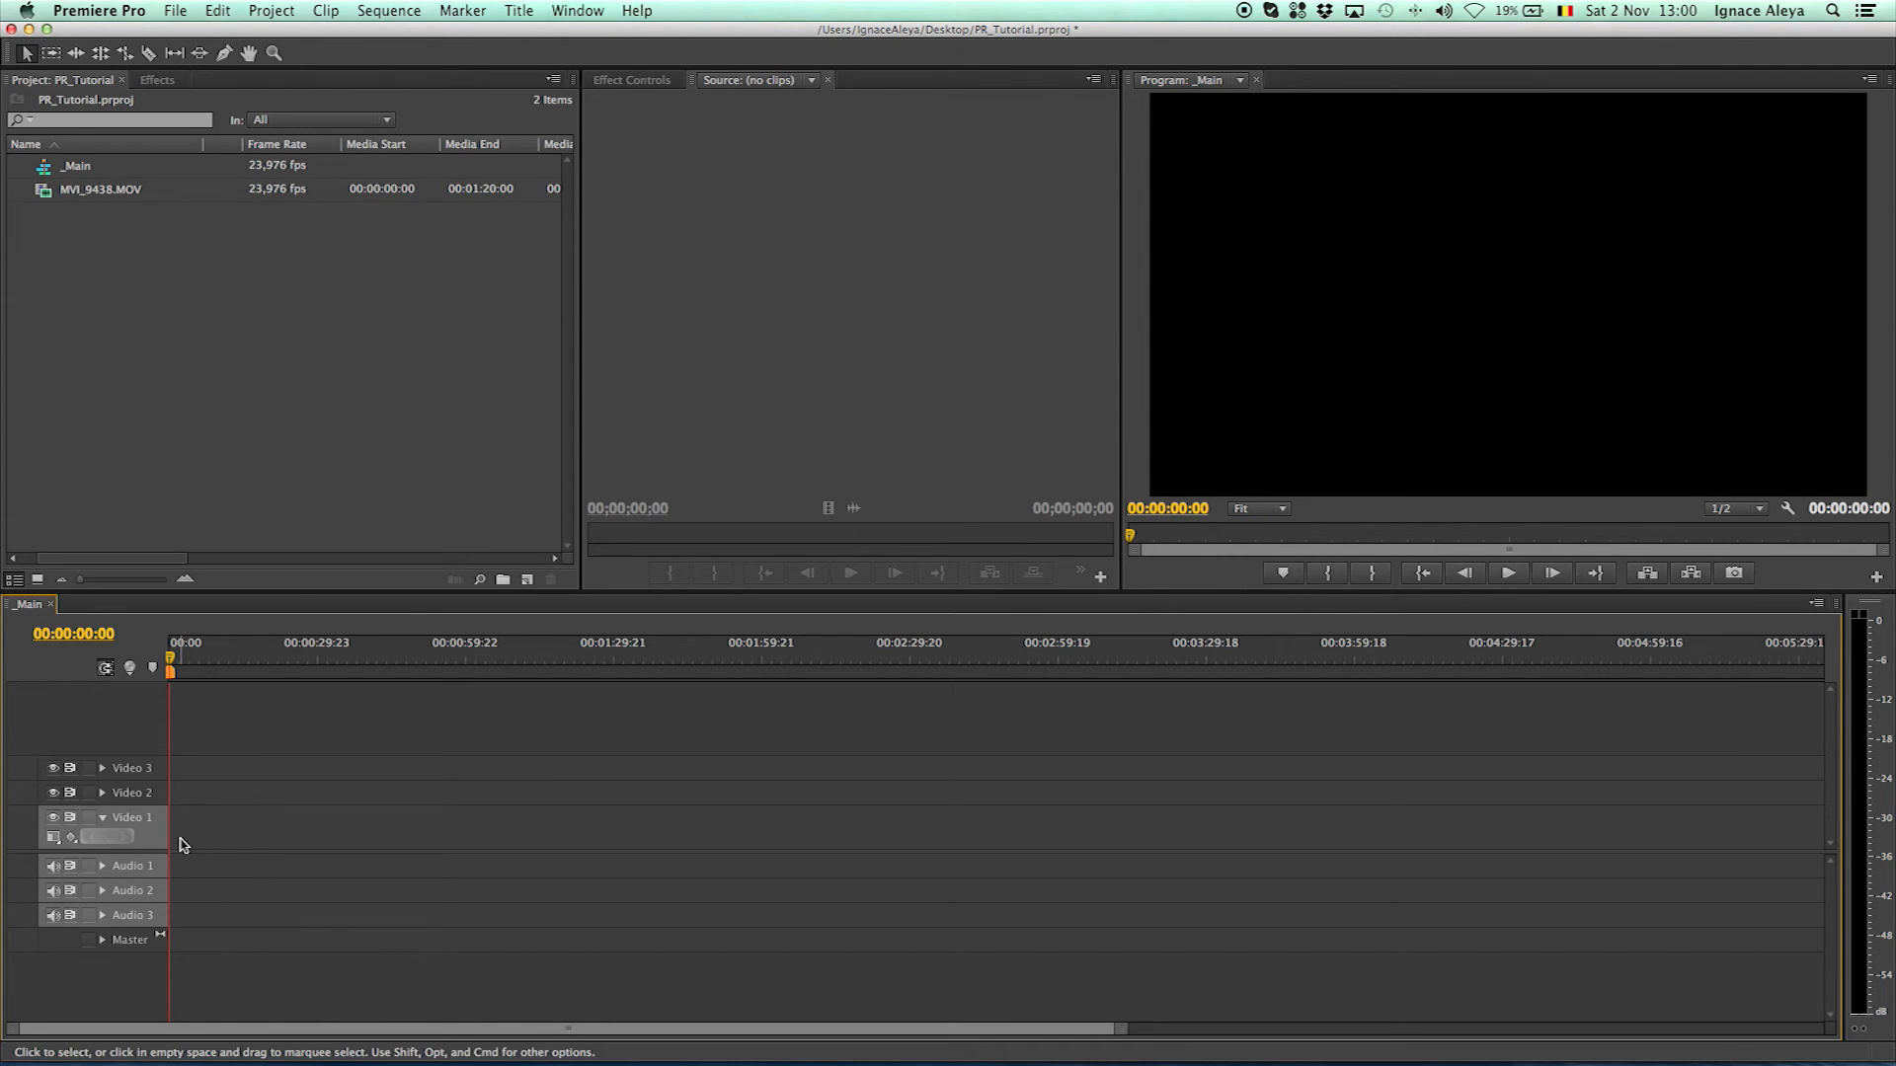
mouse_move(205, 746)
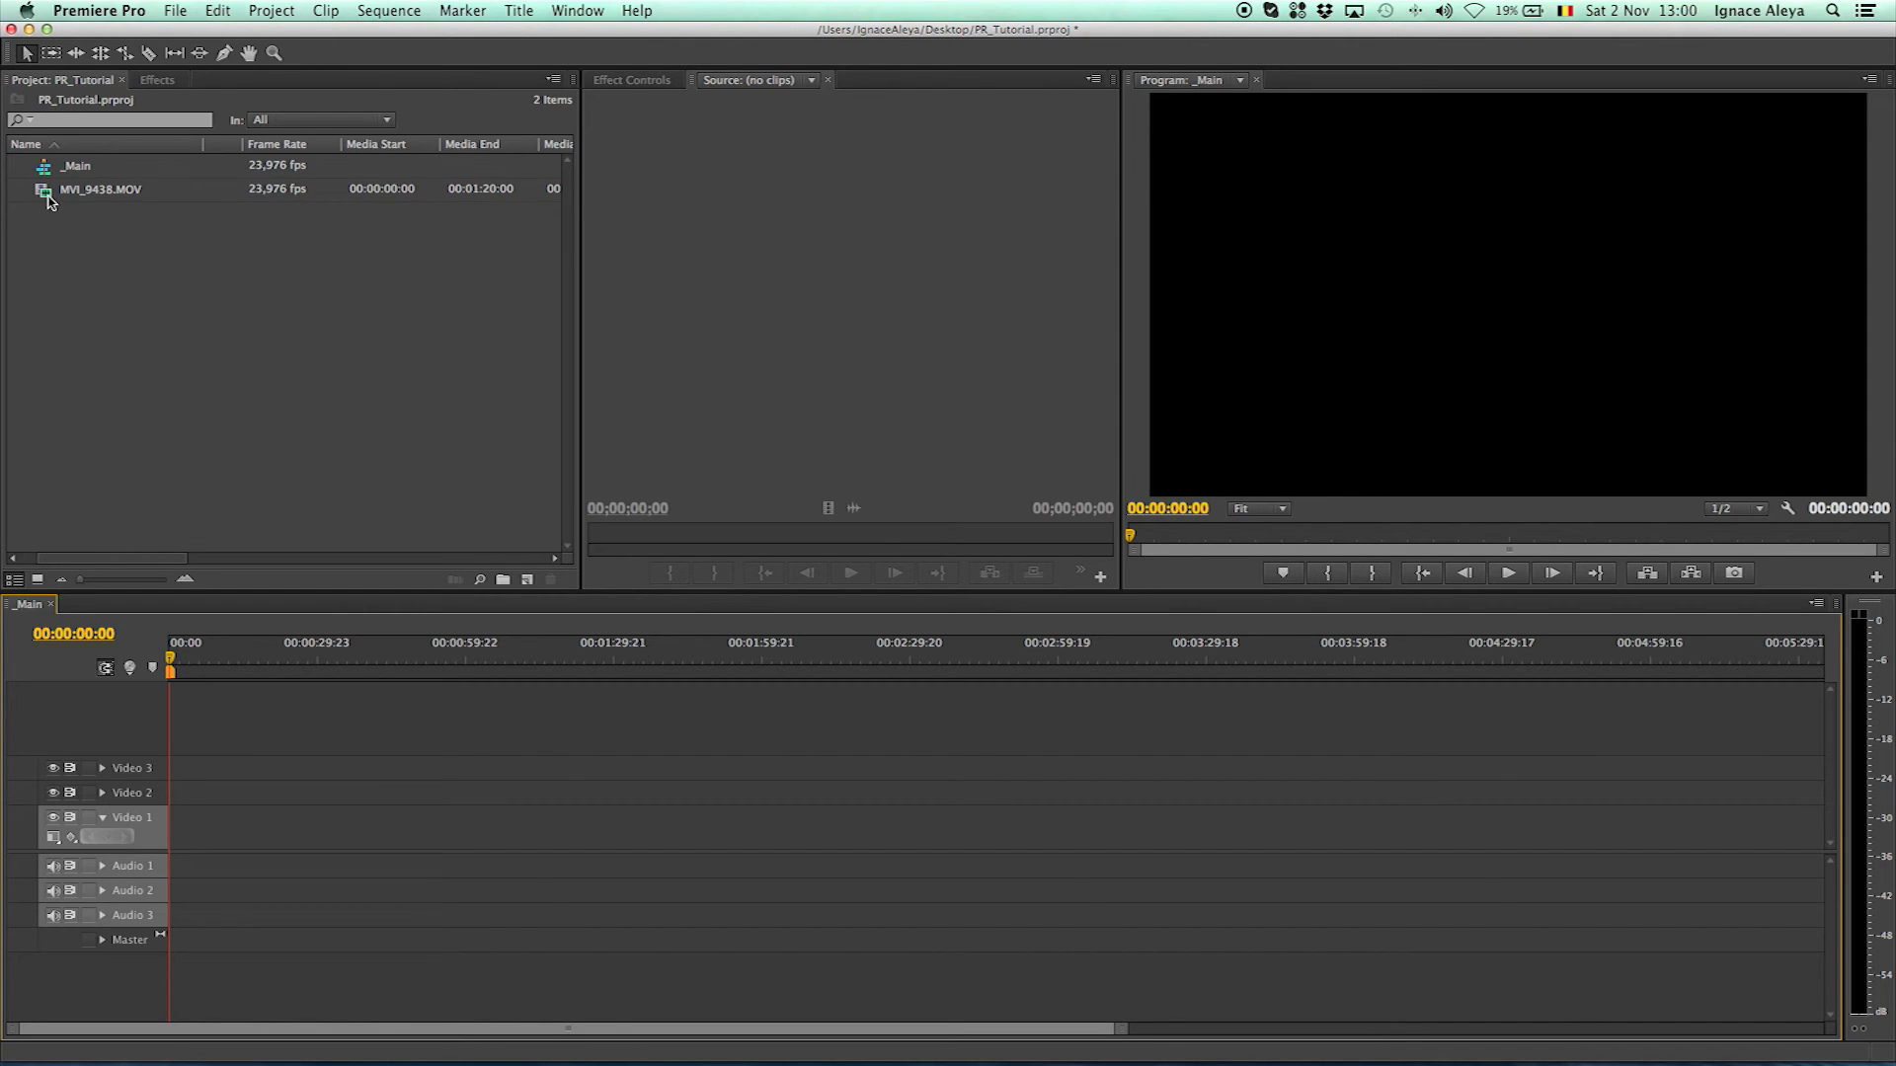
Load MVI_9438.MOV from the Project panel into the Source Monitor for previewing
double_click(101, 190)
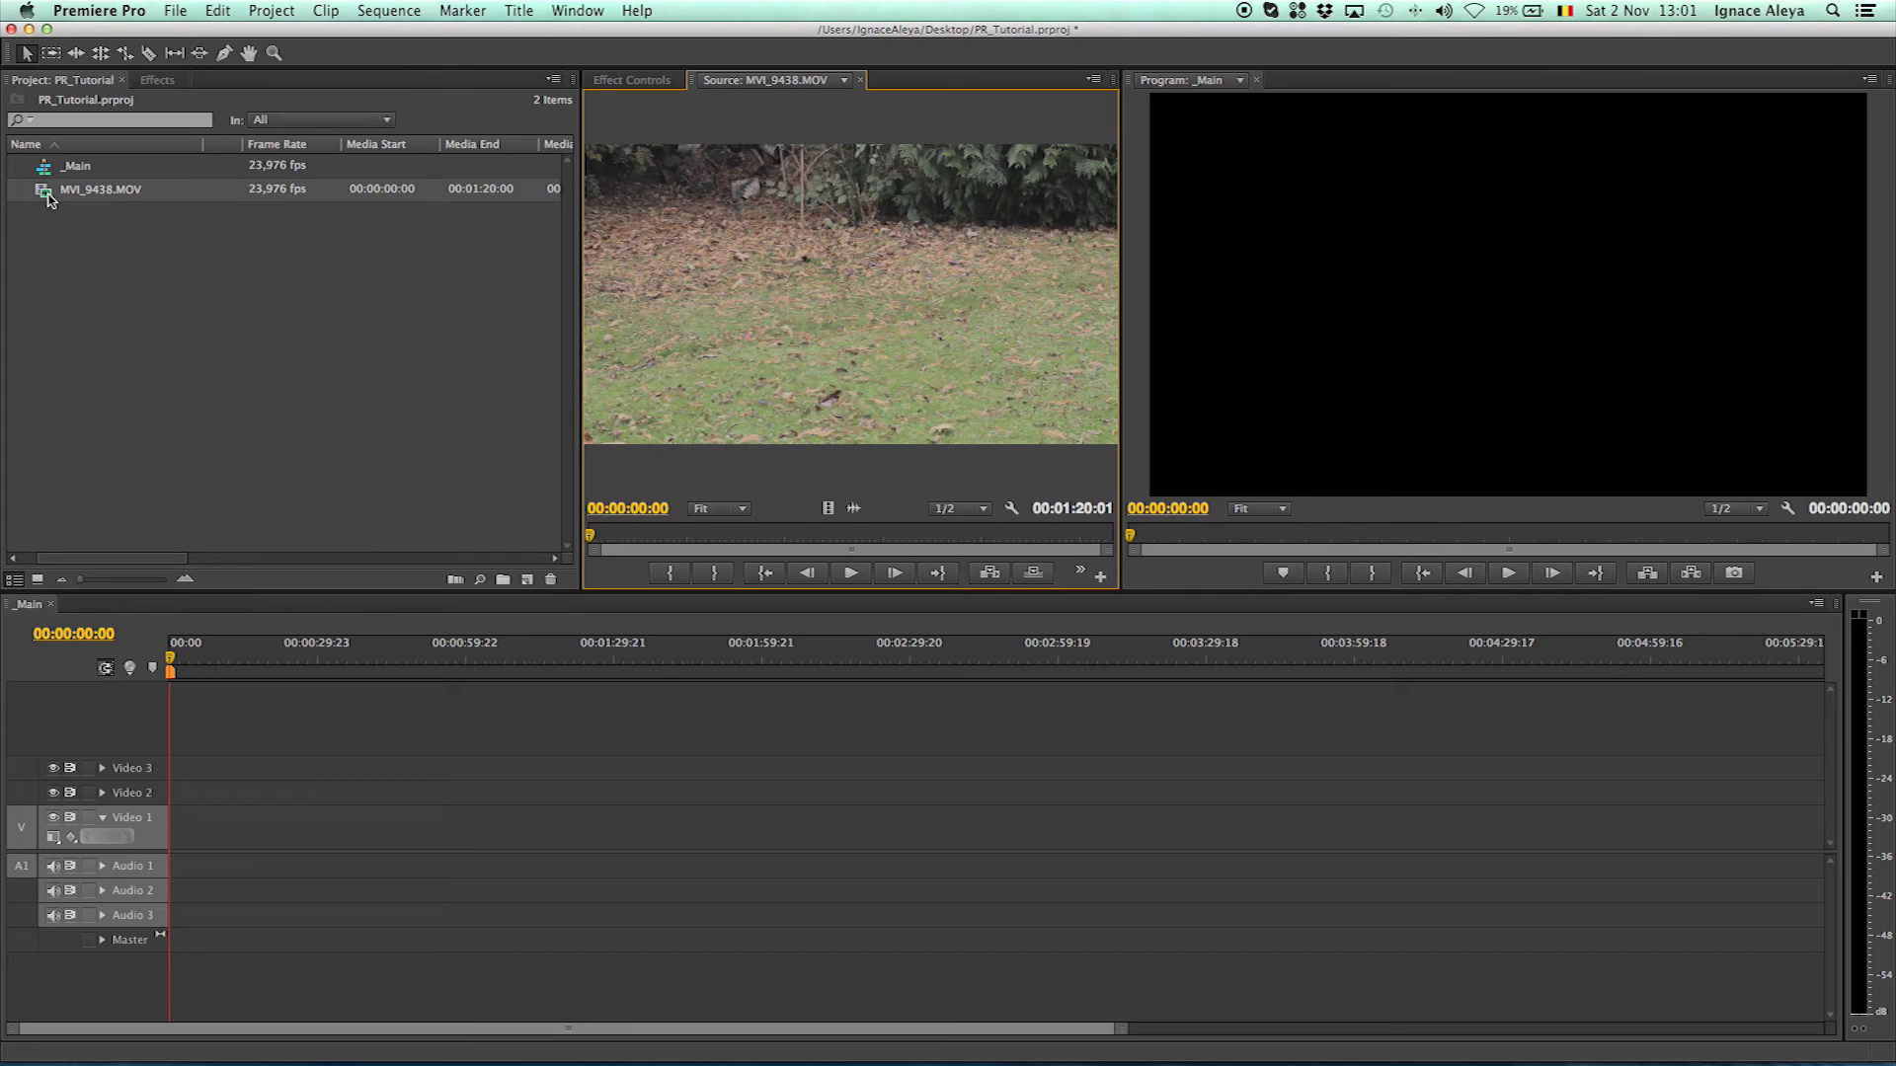
Set the in point of MVI_9438.MOV at 00:00:10:17 where the drone appears
double_click(98, 189)
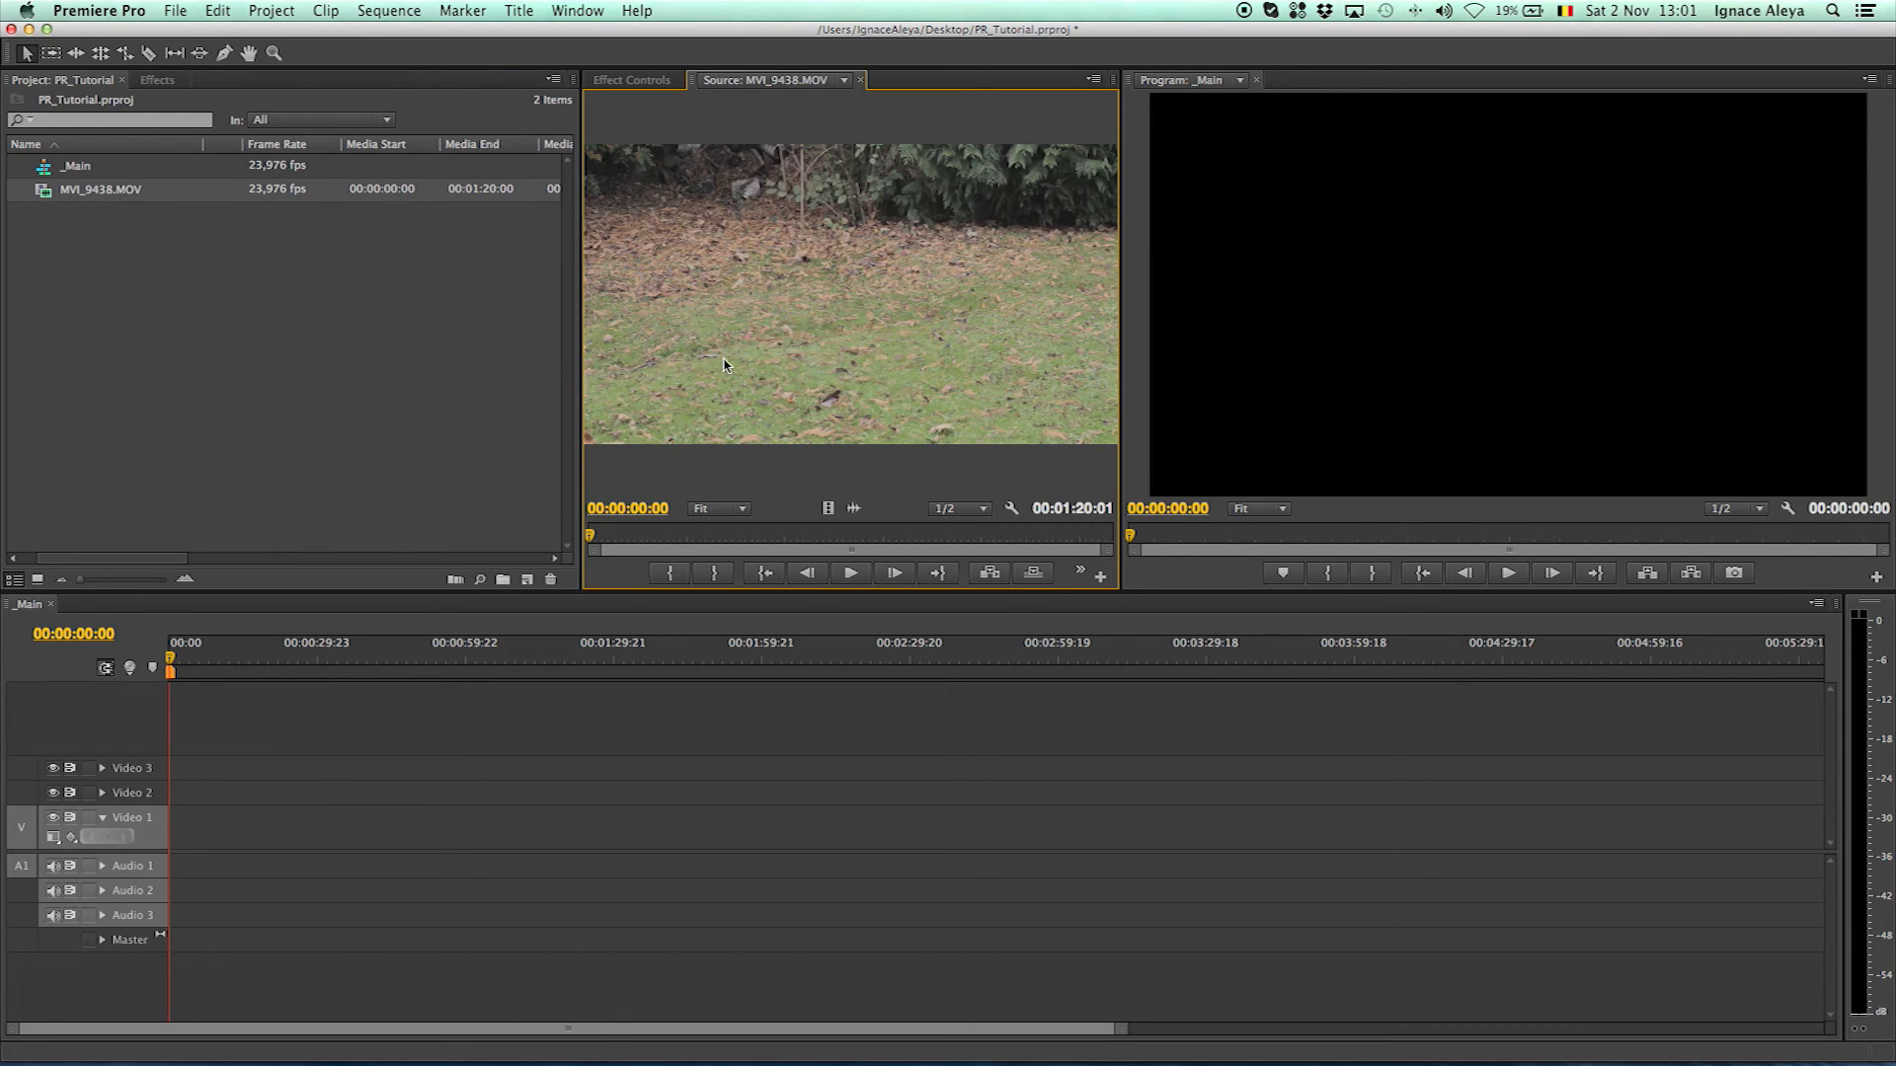
mouse_move(940, 535)
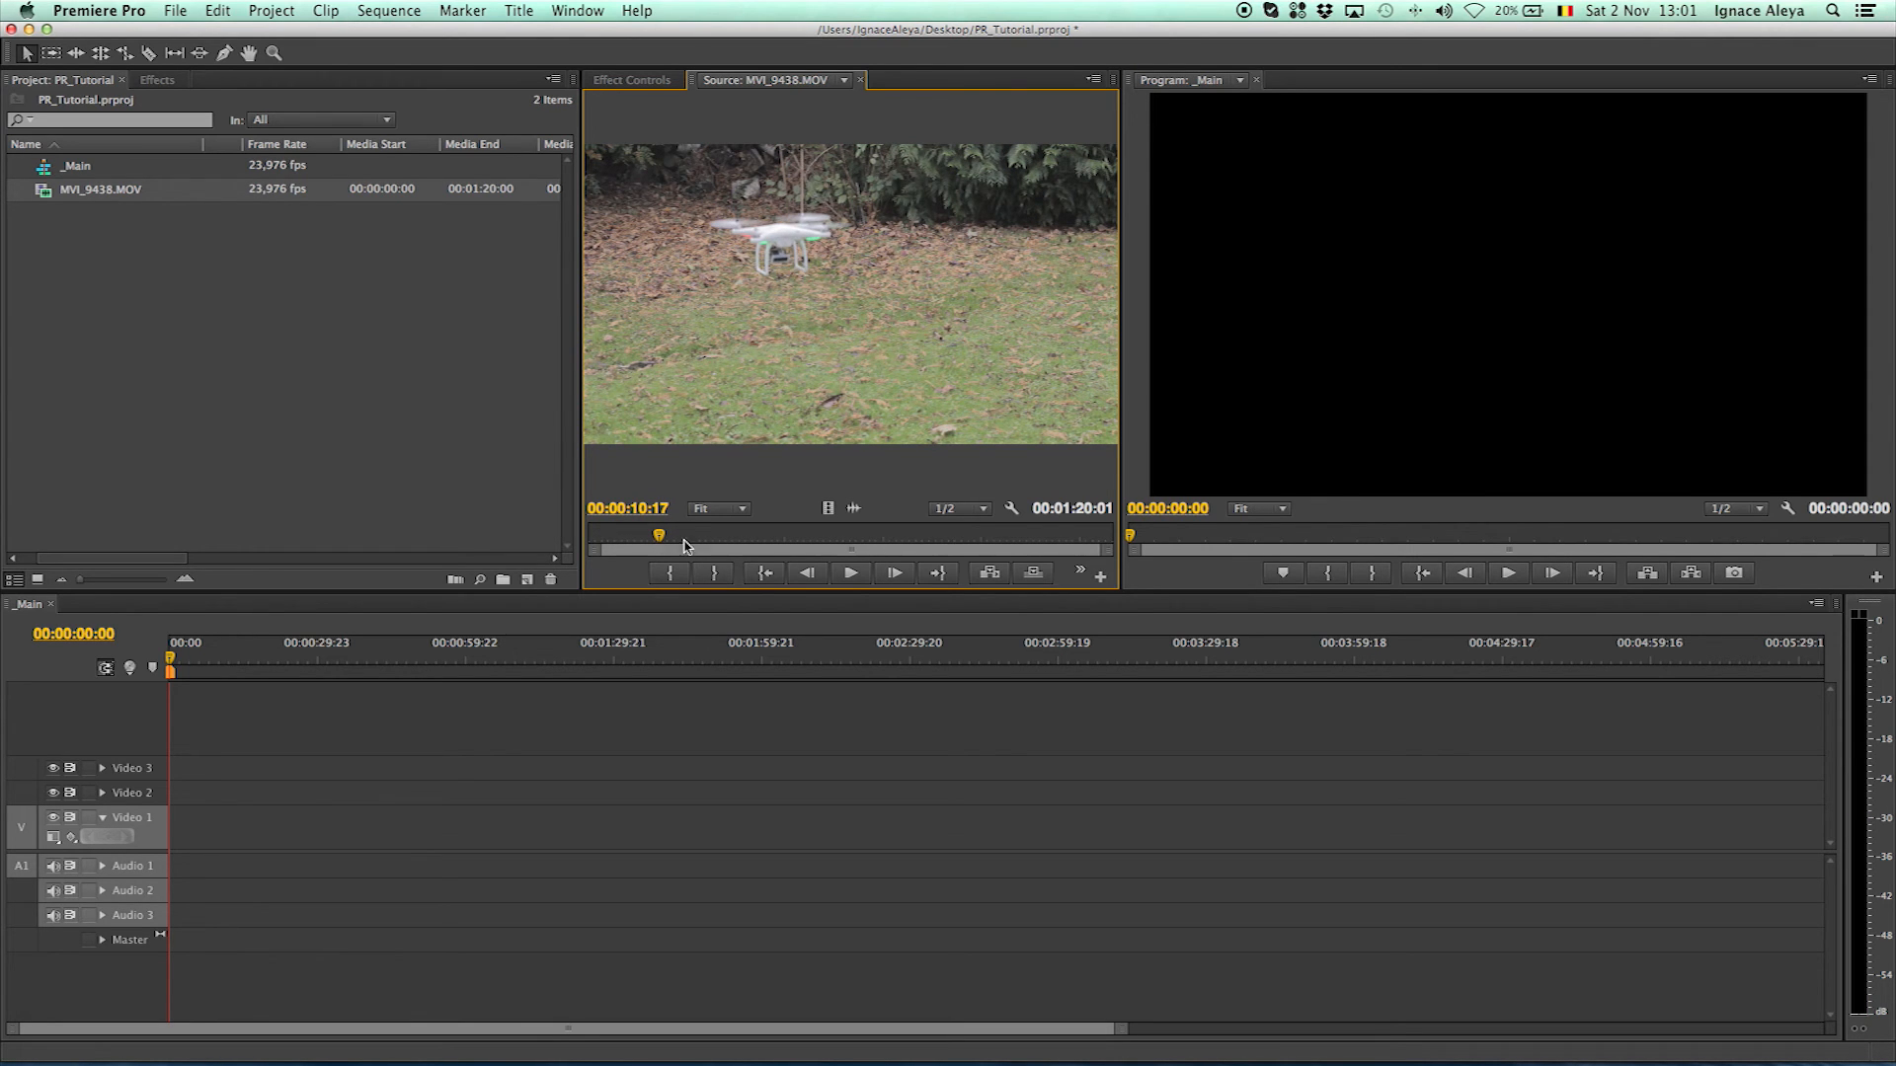
mouse_move(672, 573)
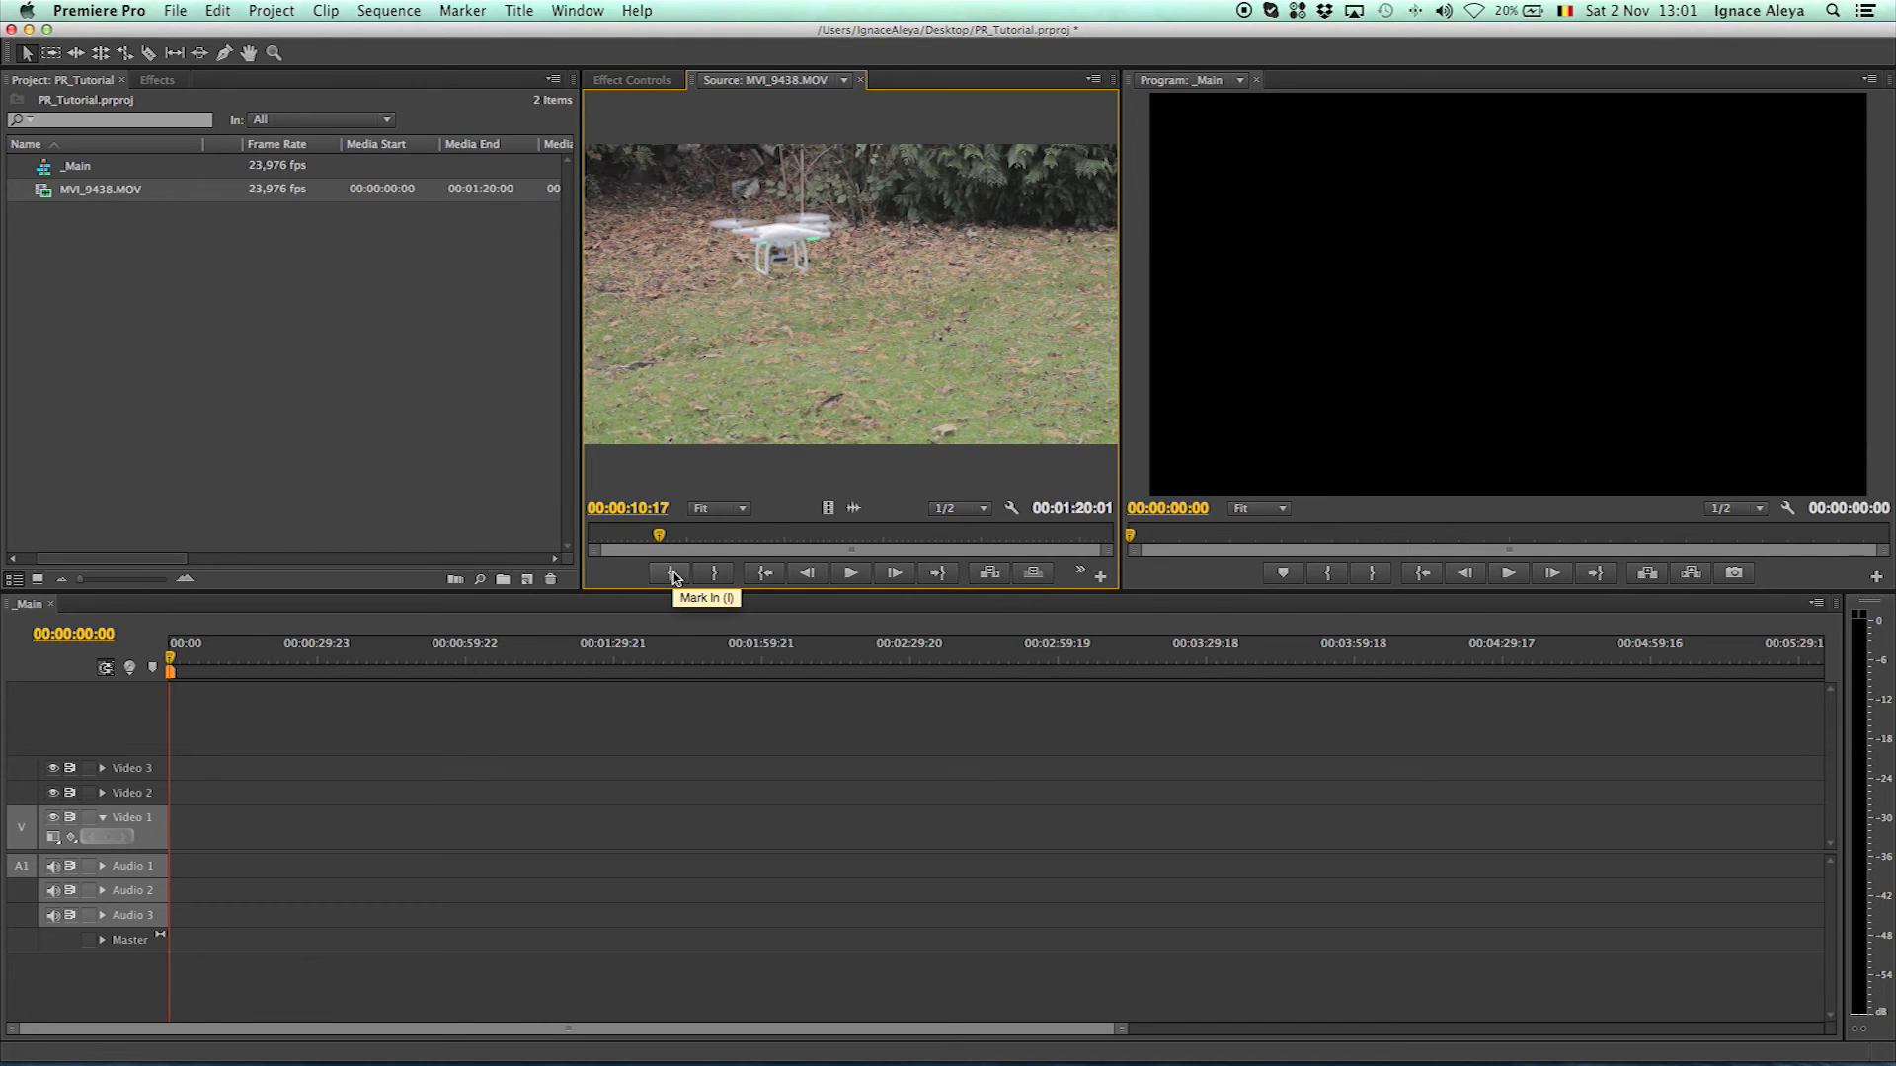
click(674, 573)
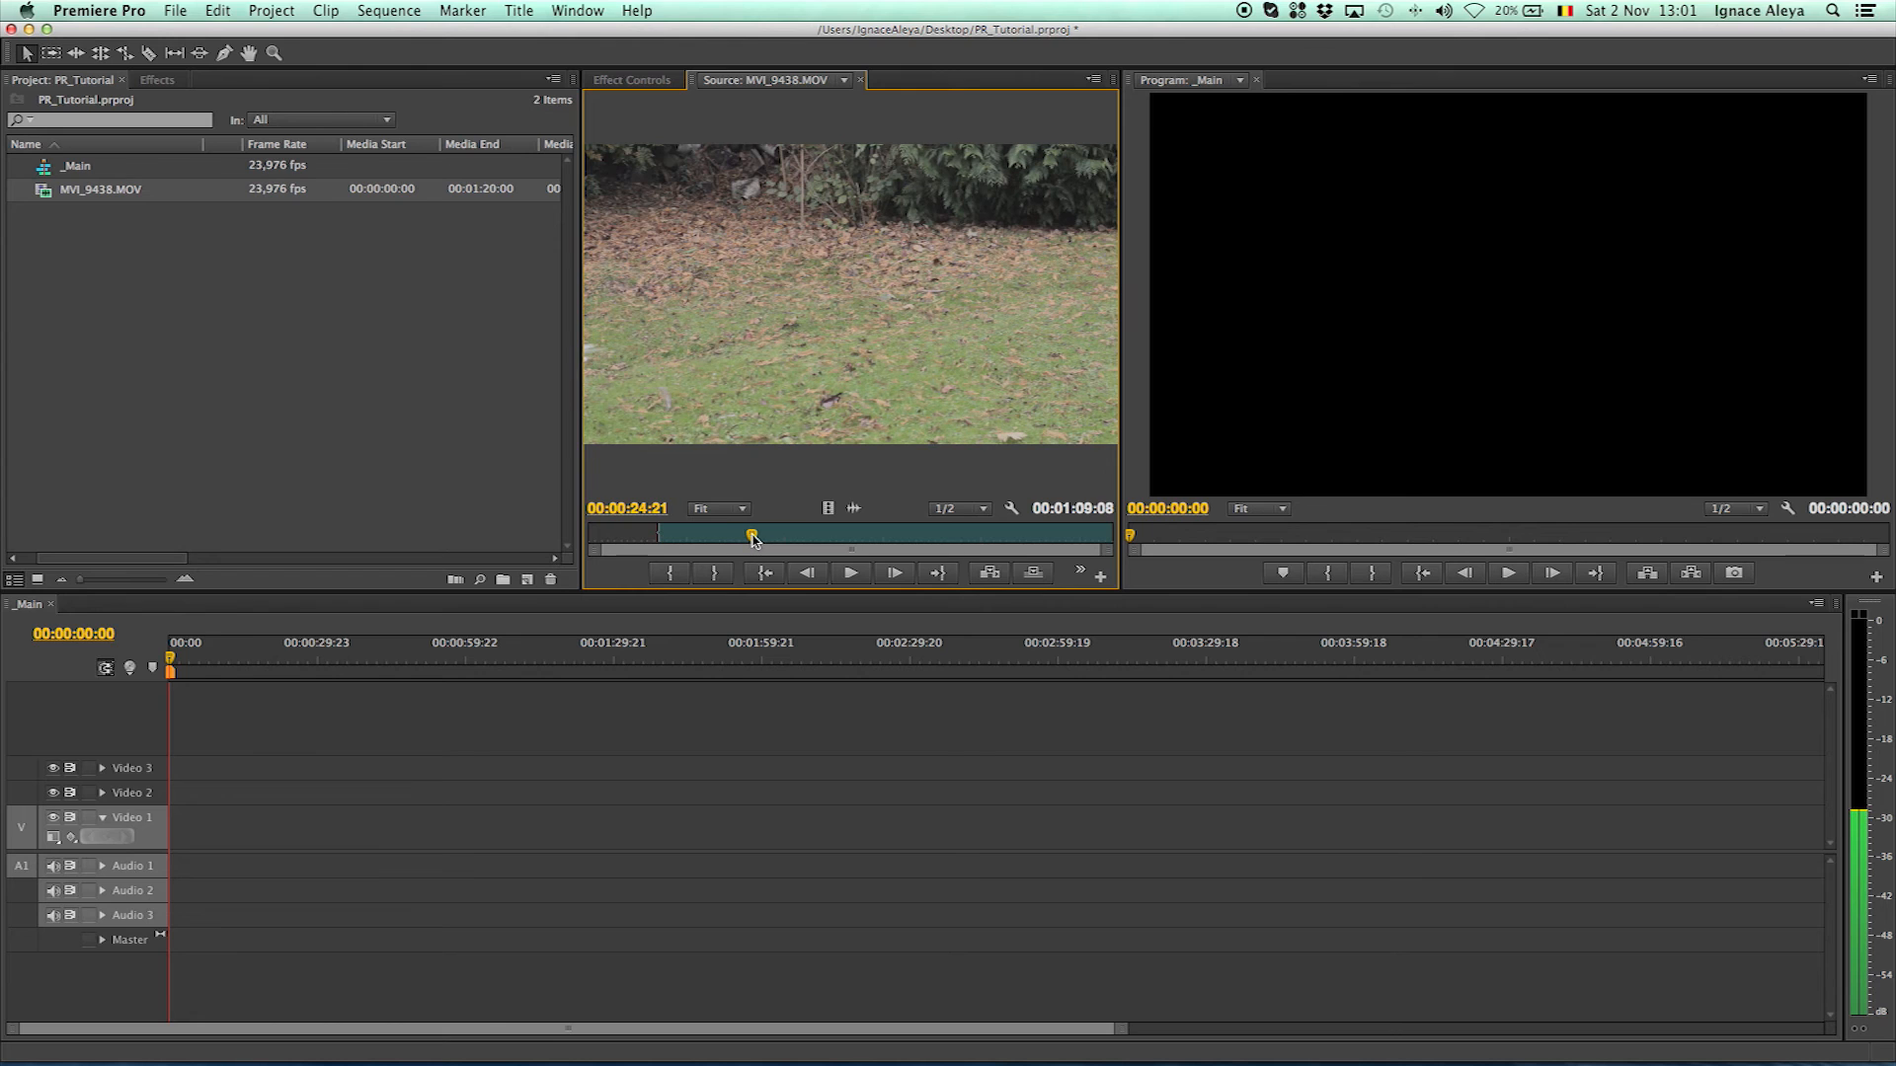
mouse_move(669, 573)
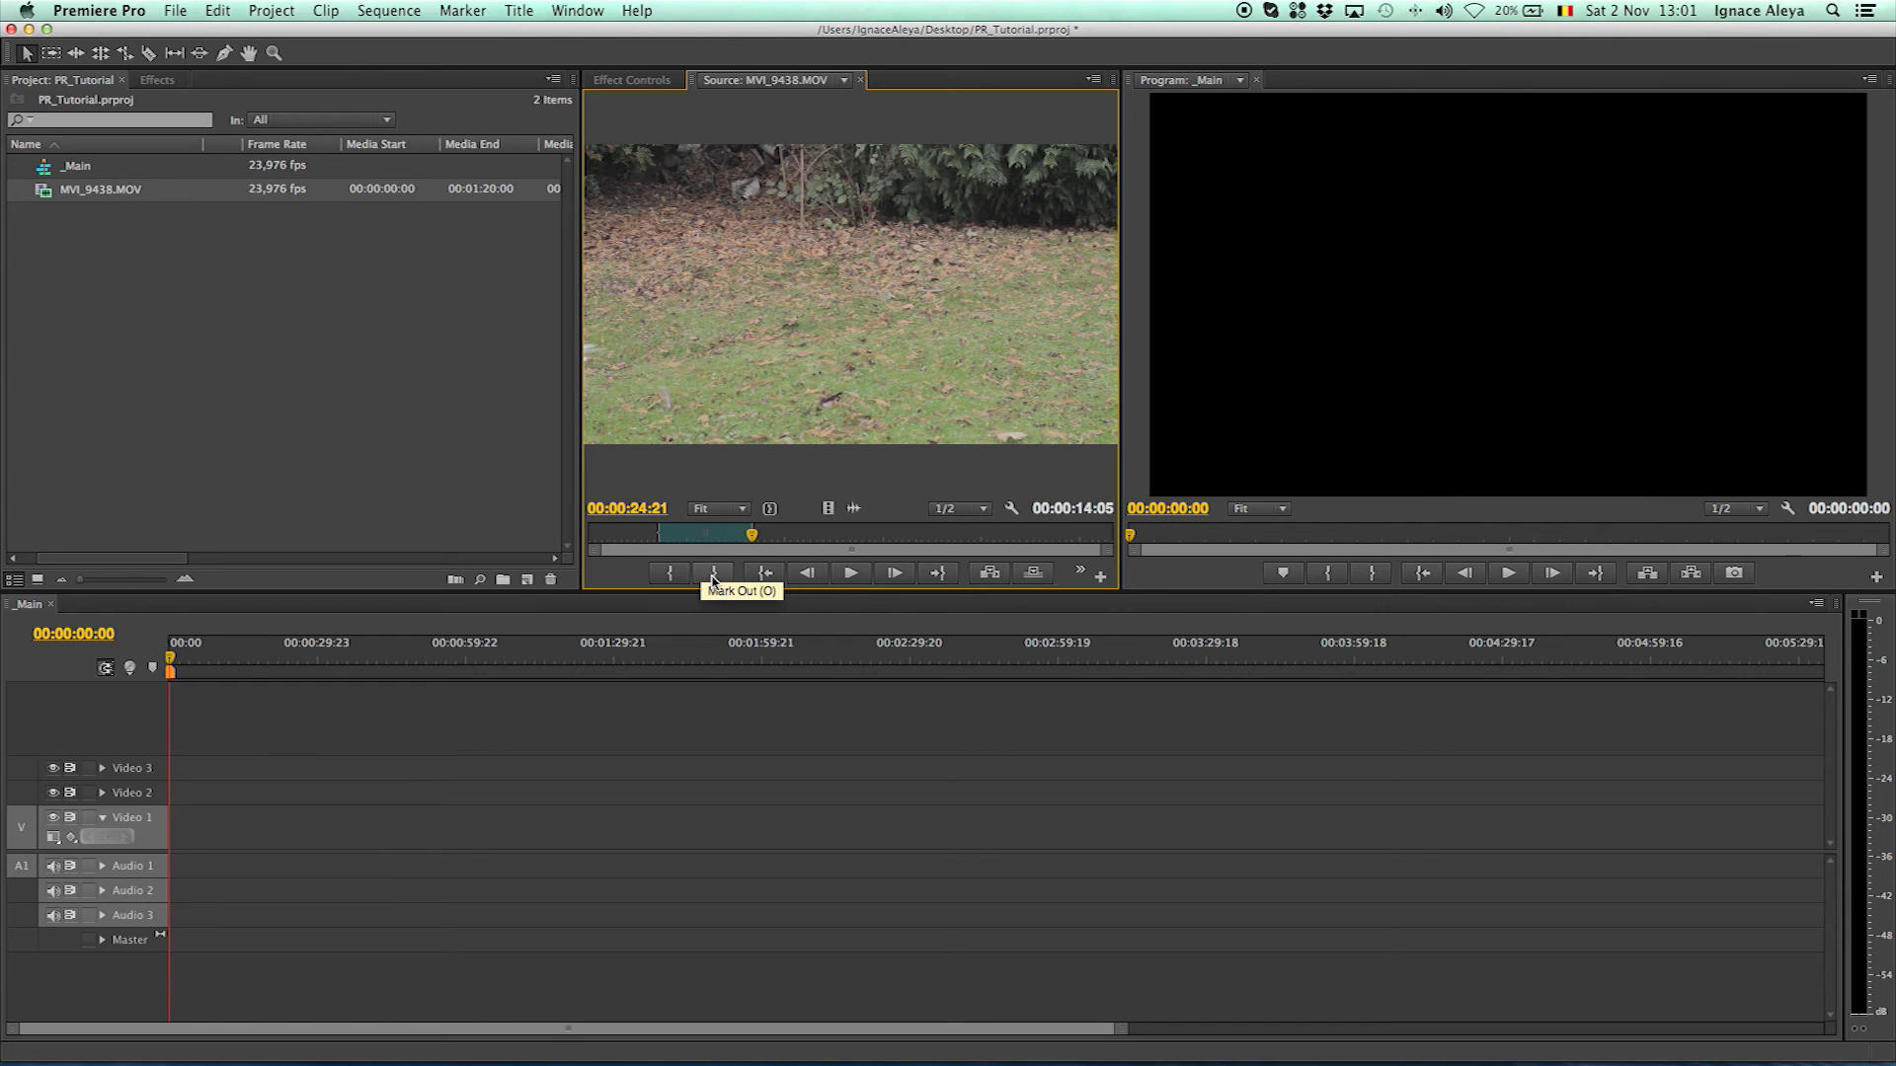
mouse_move(778, 366)
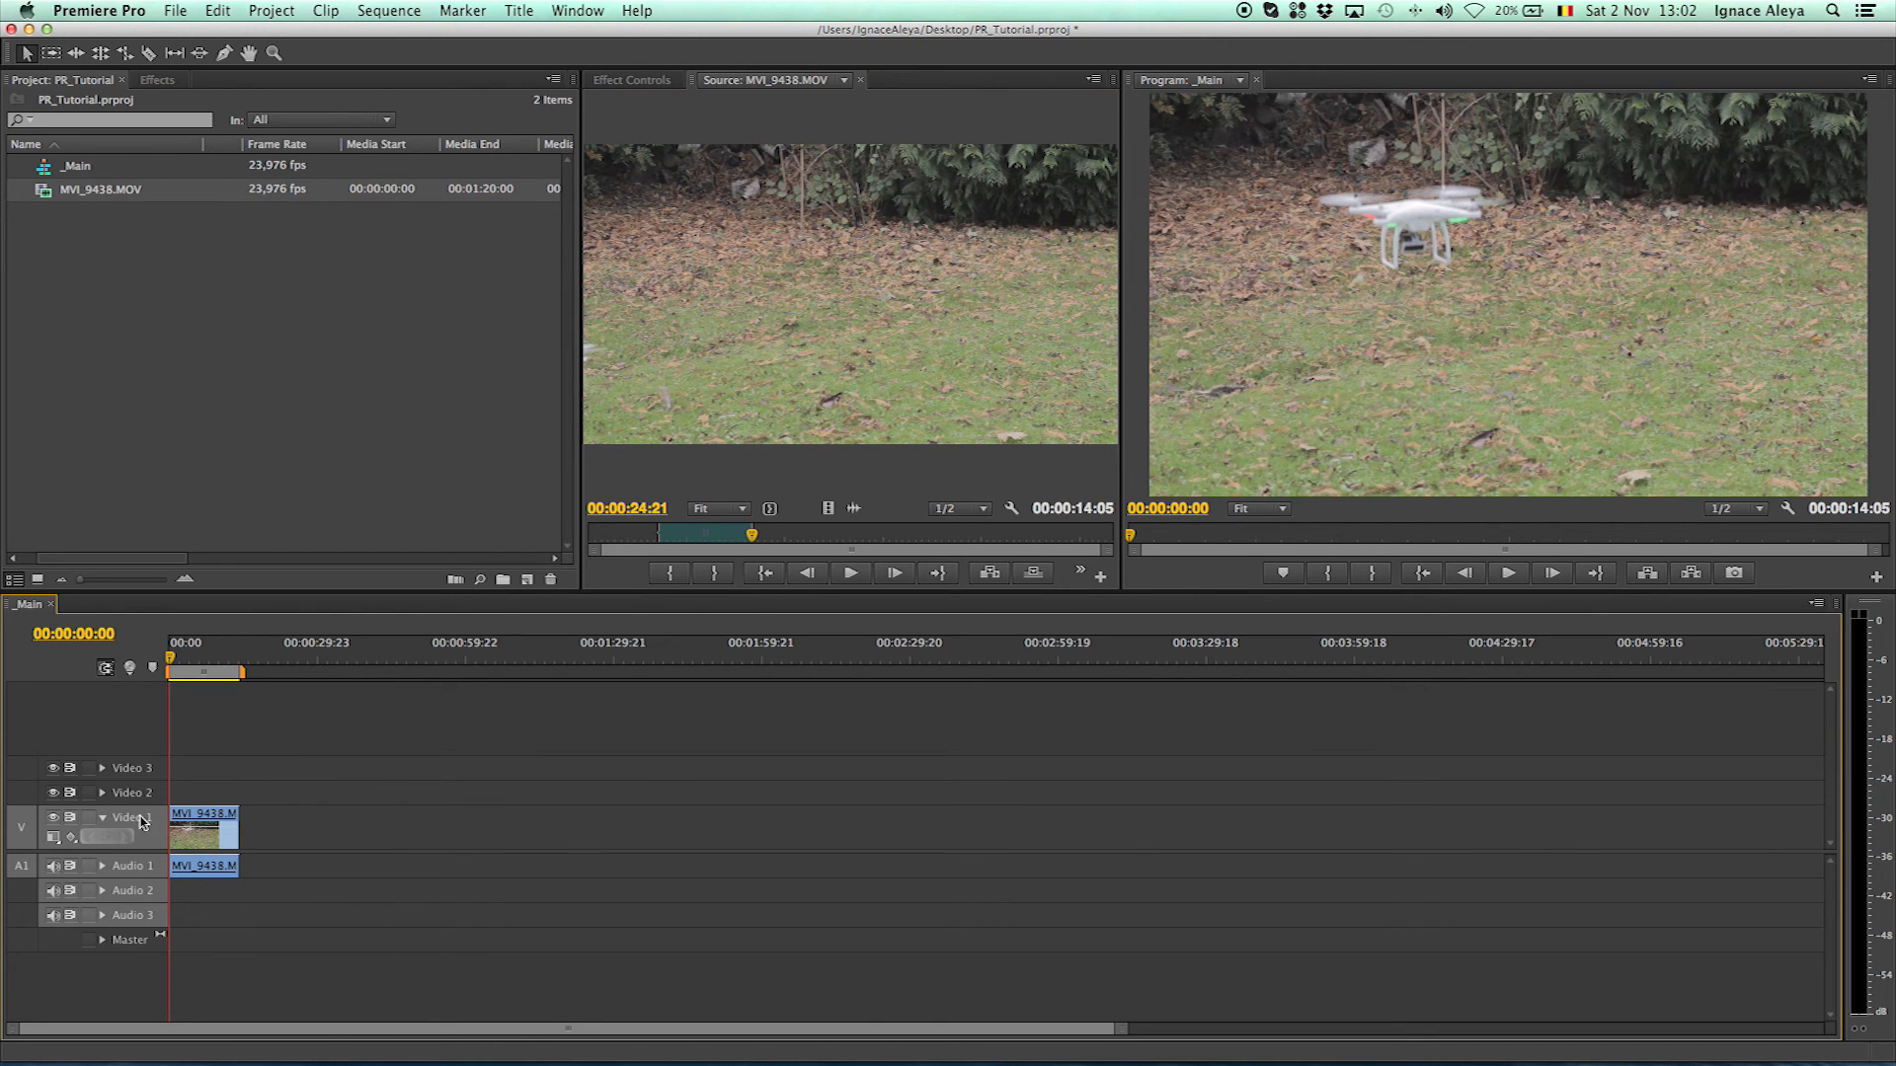
mouse_move(112, 871)
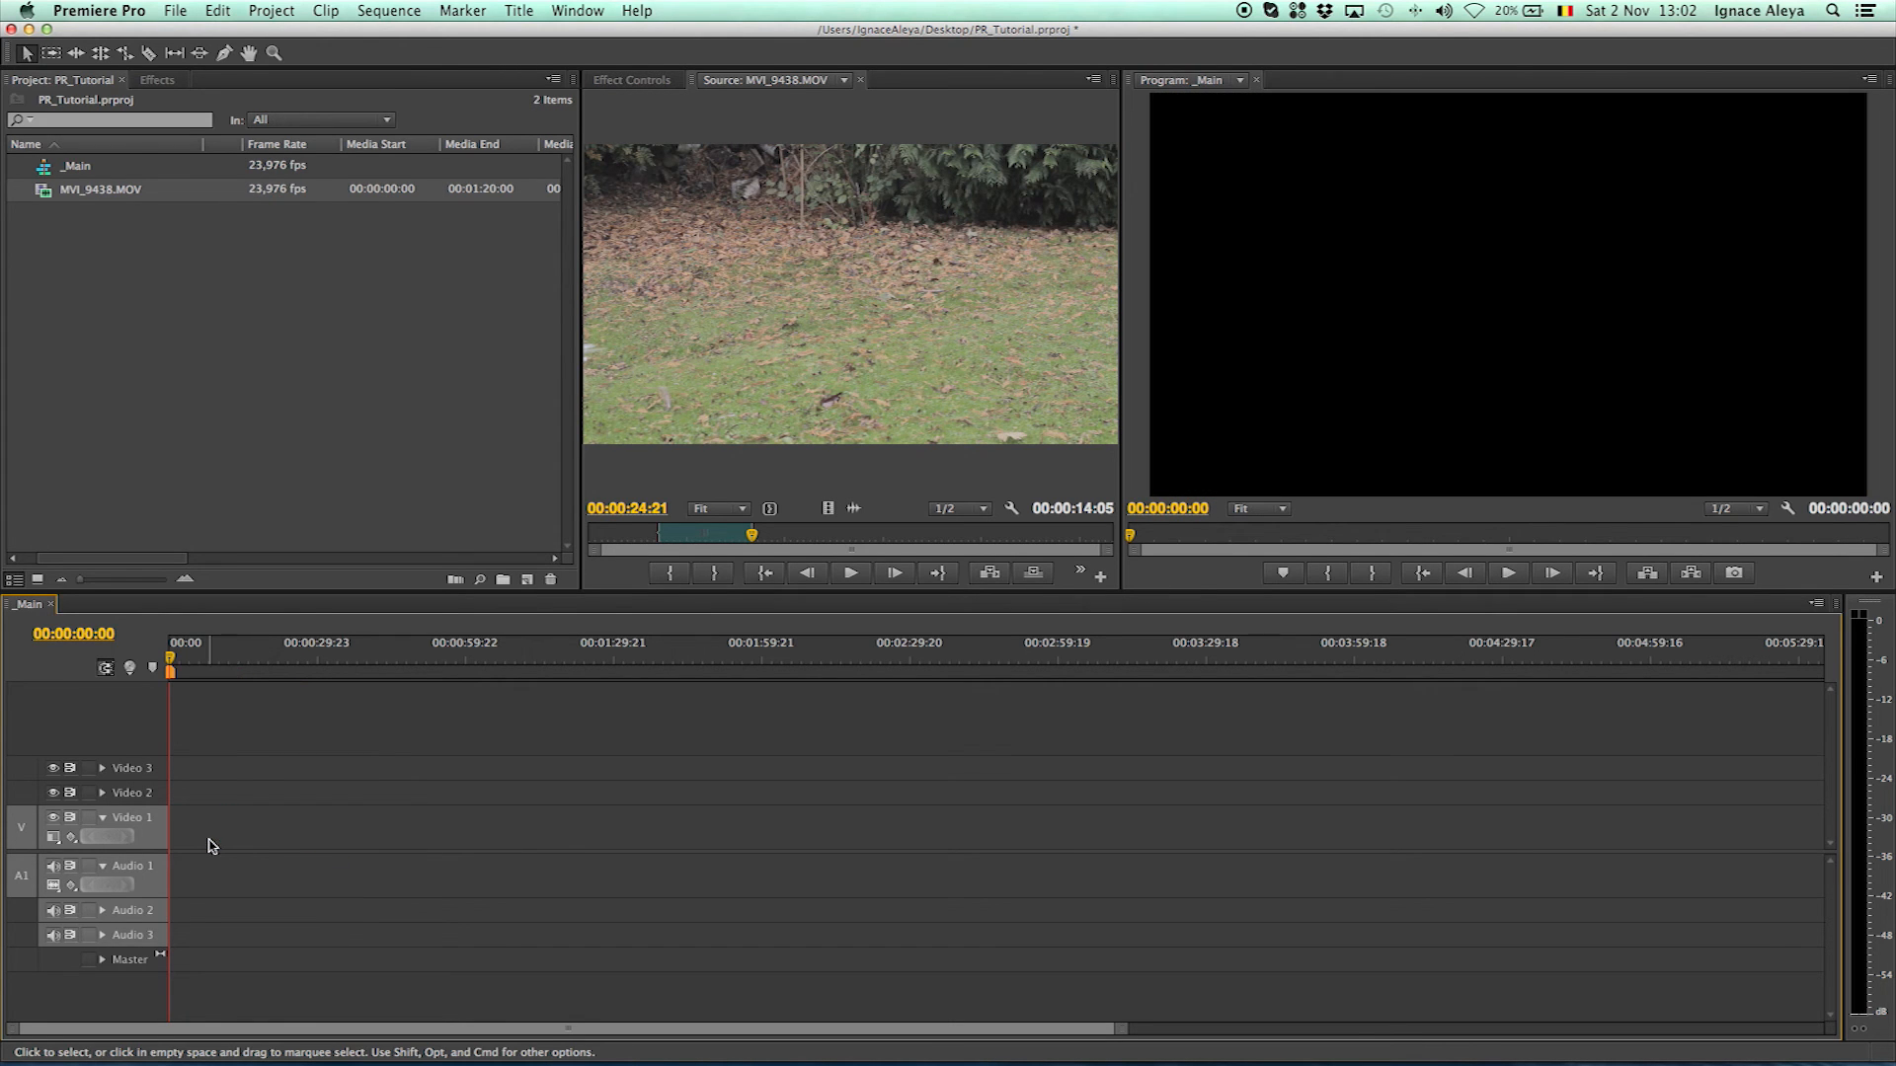
mouse_move(235, 833)
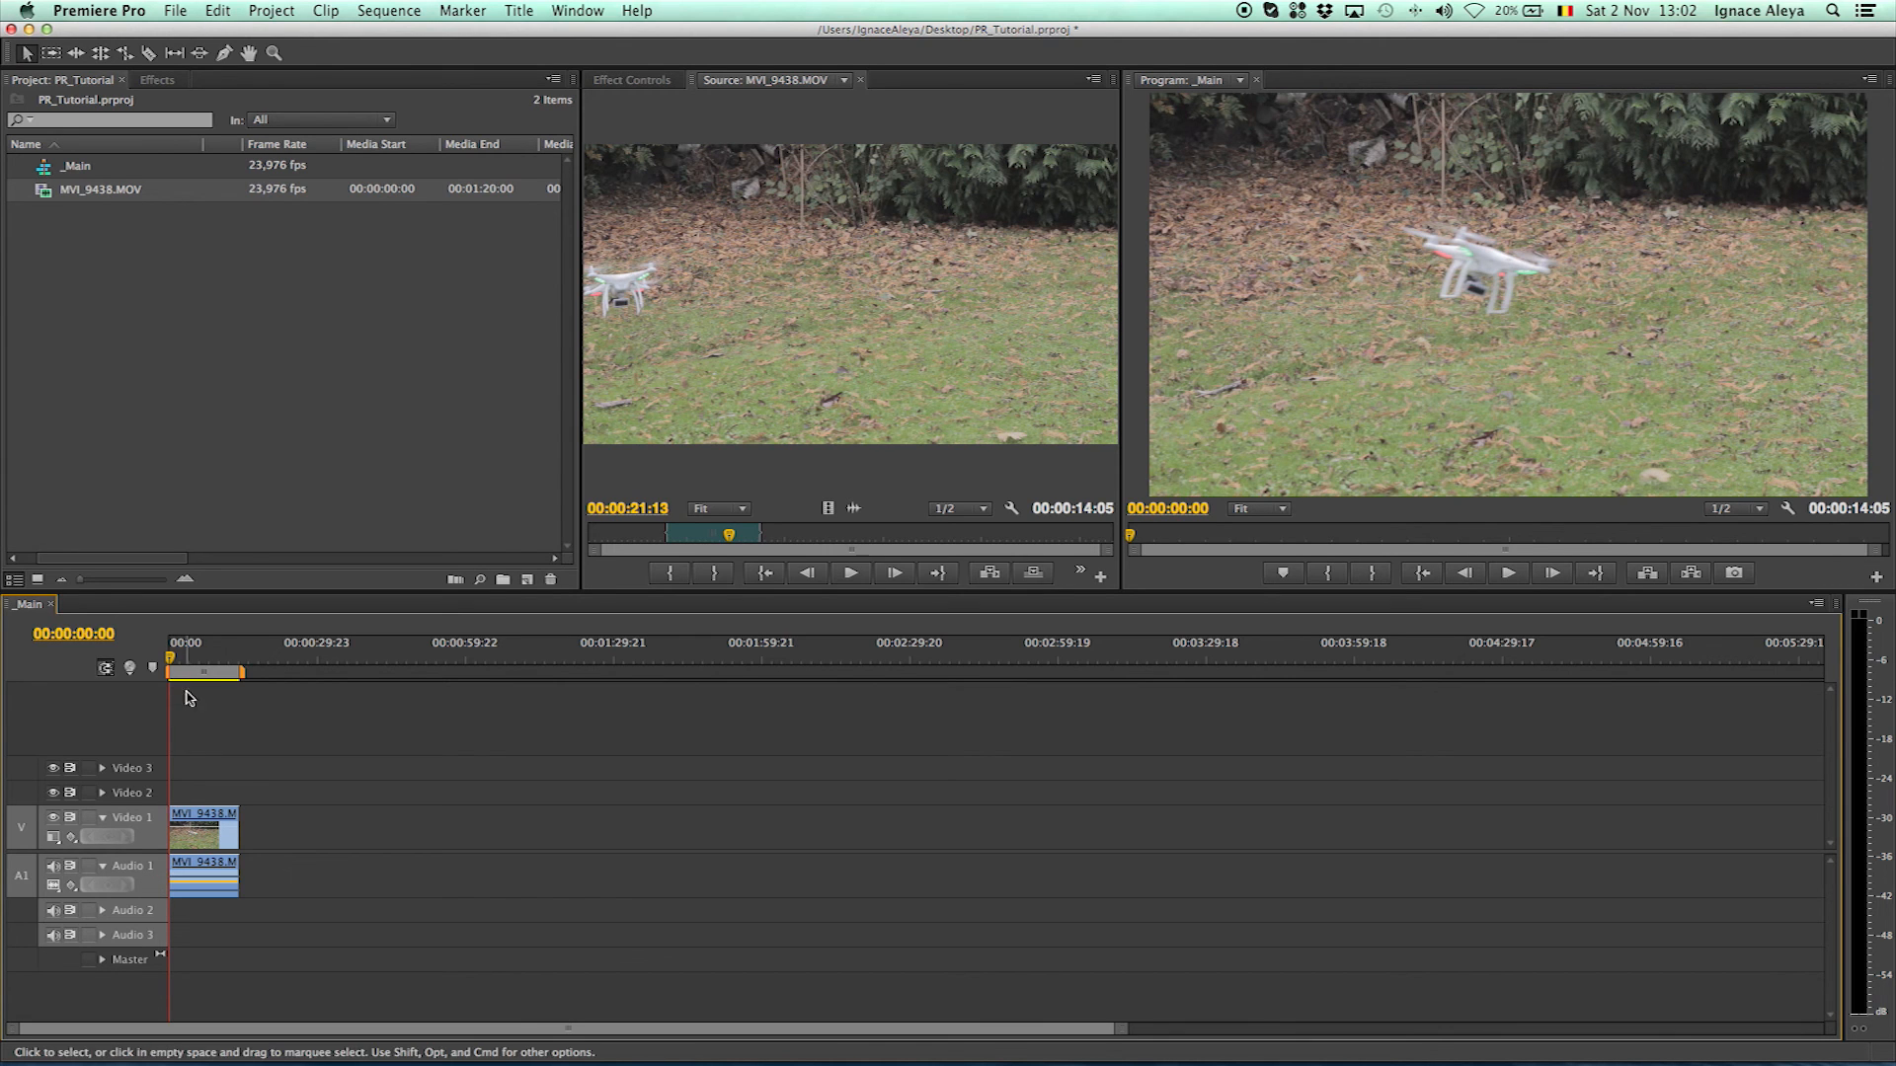
click(184, 659)
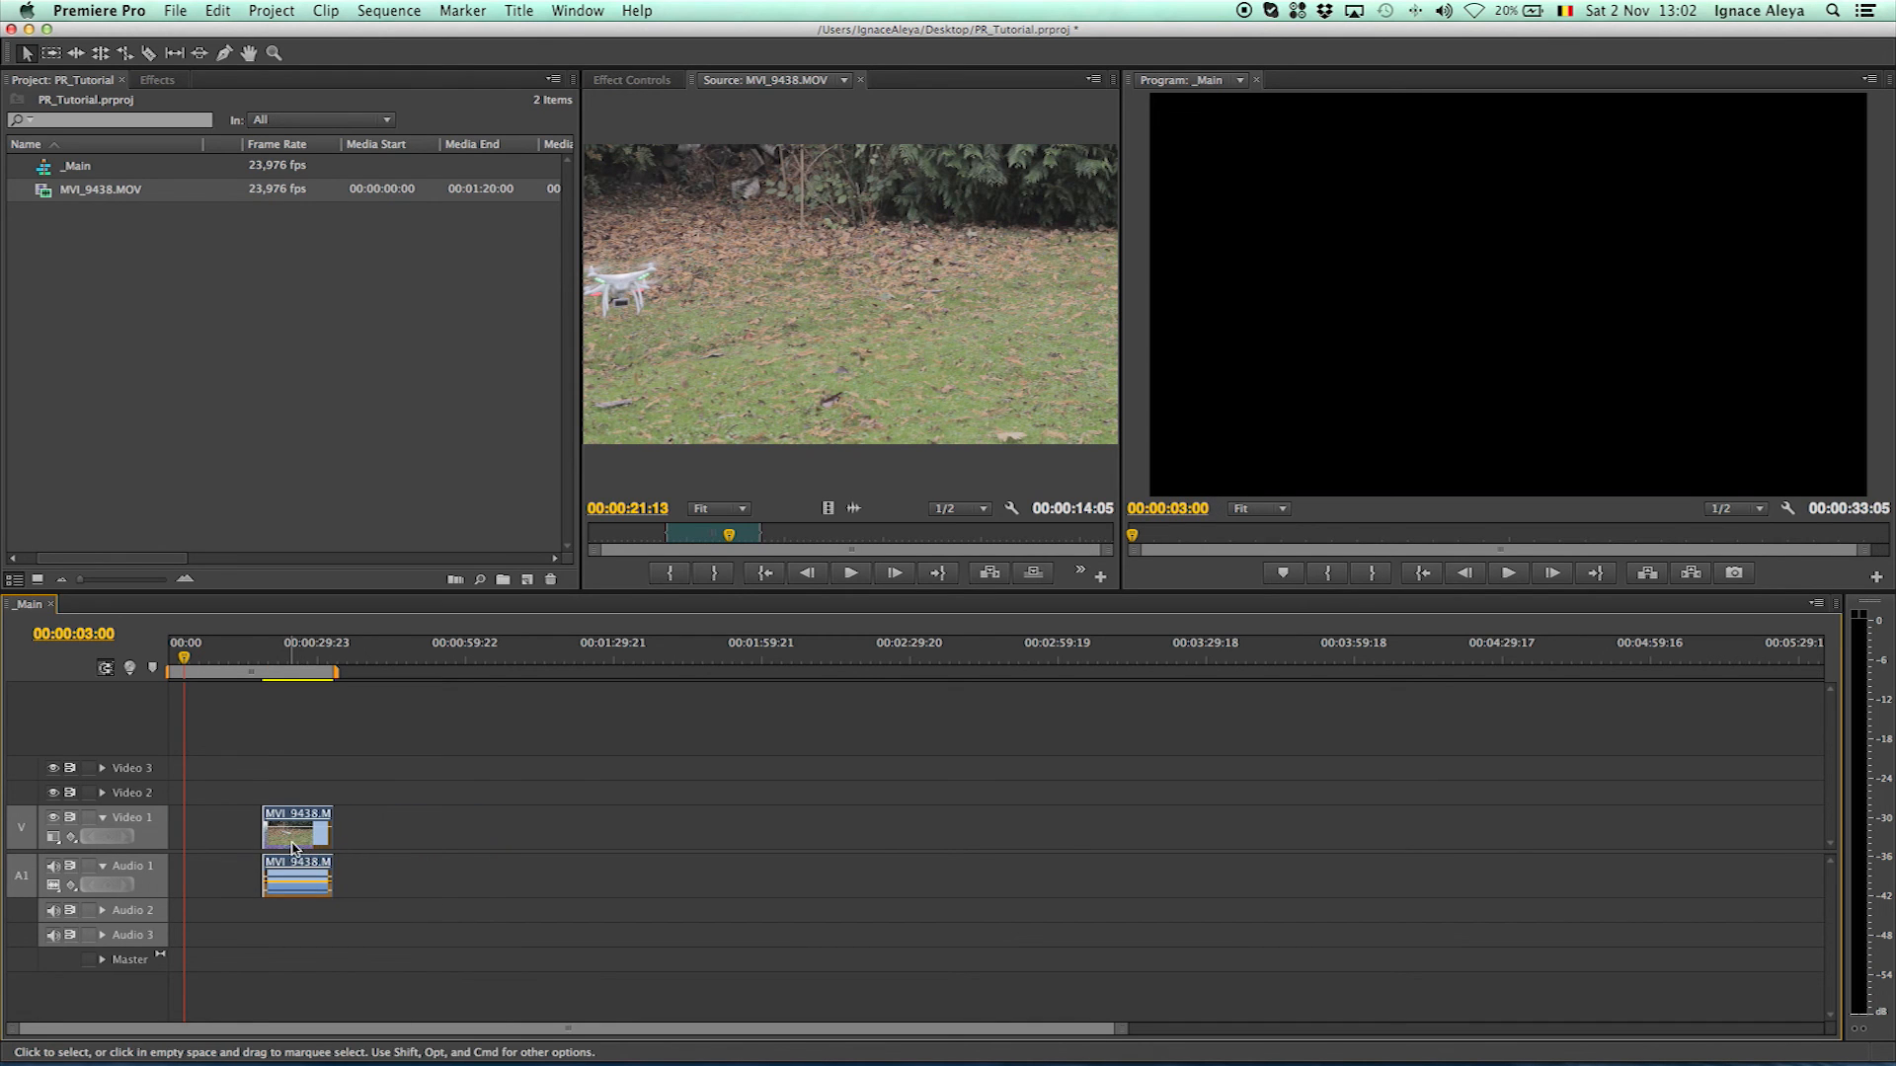
right_click(296, 833)
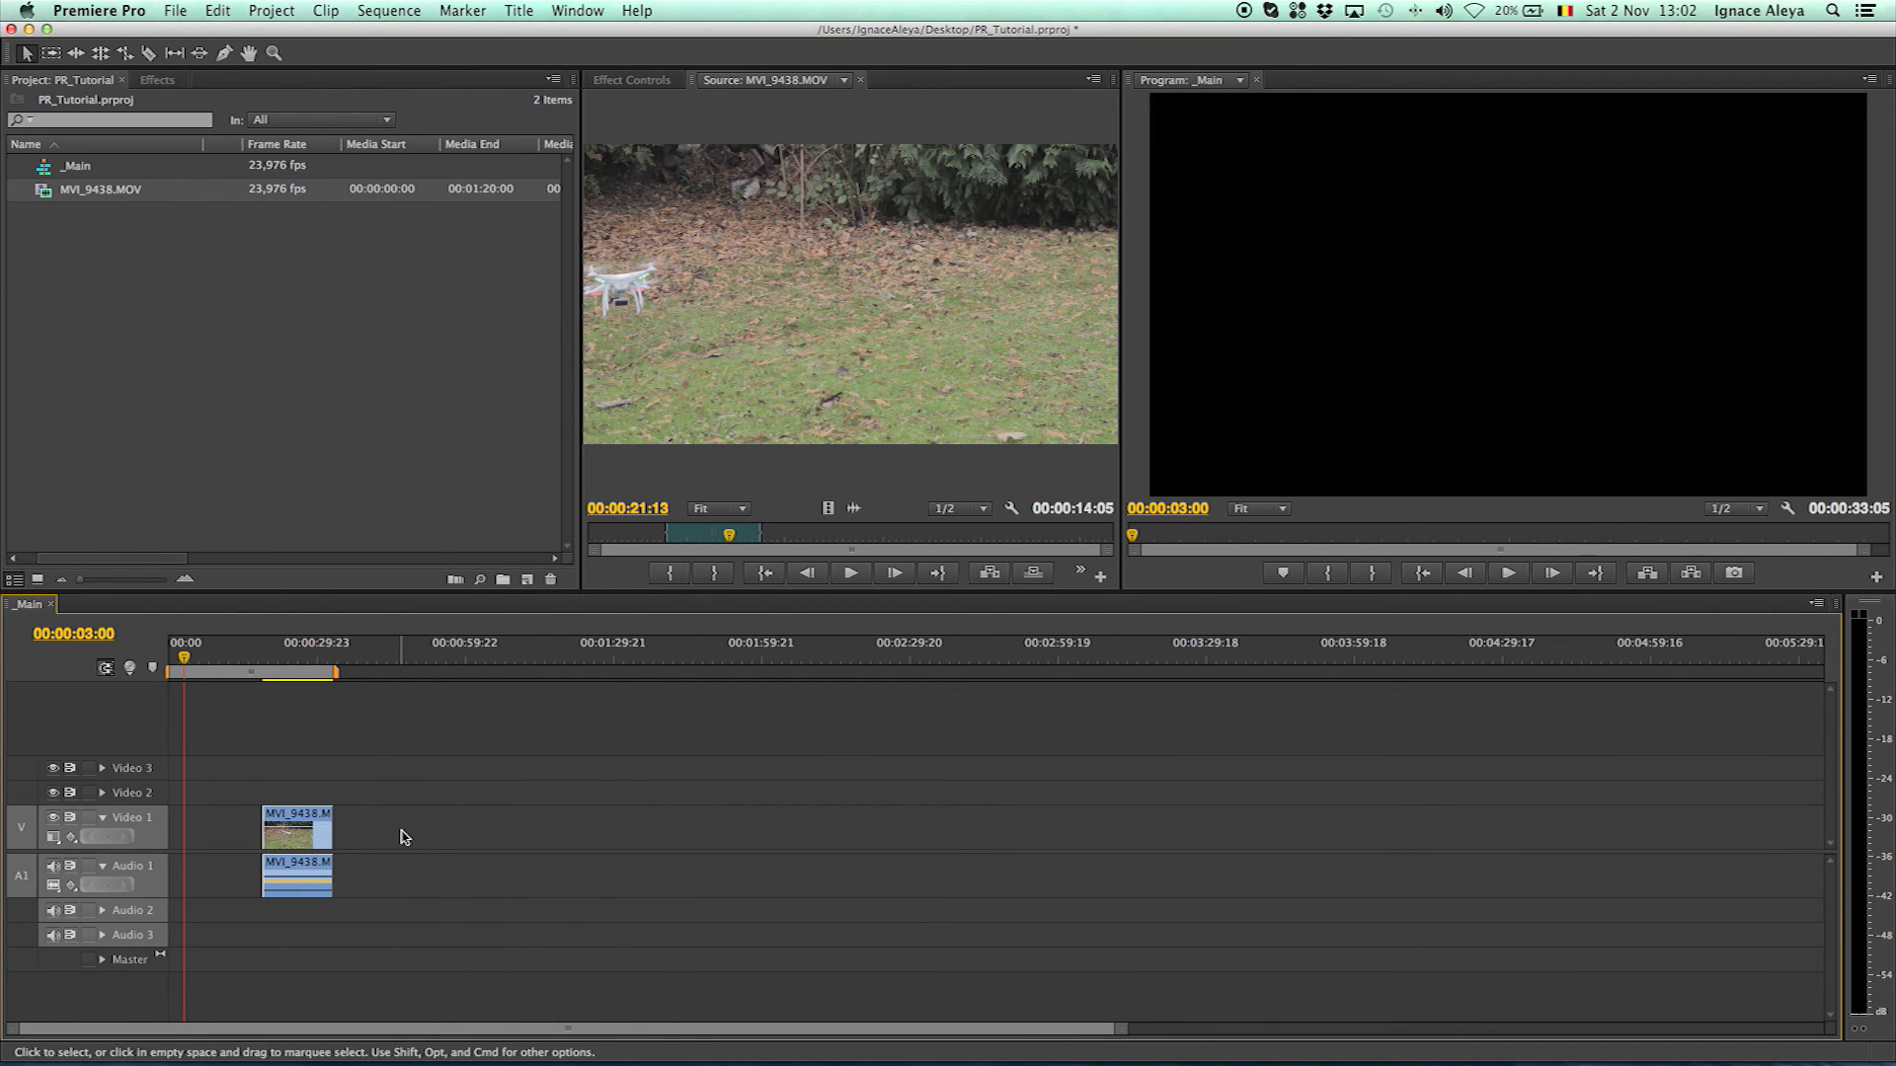
mouse_move(379, 859)
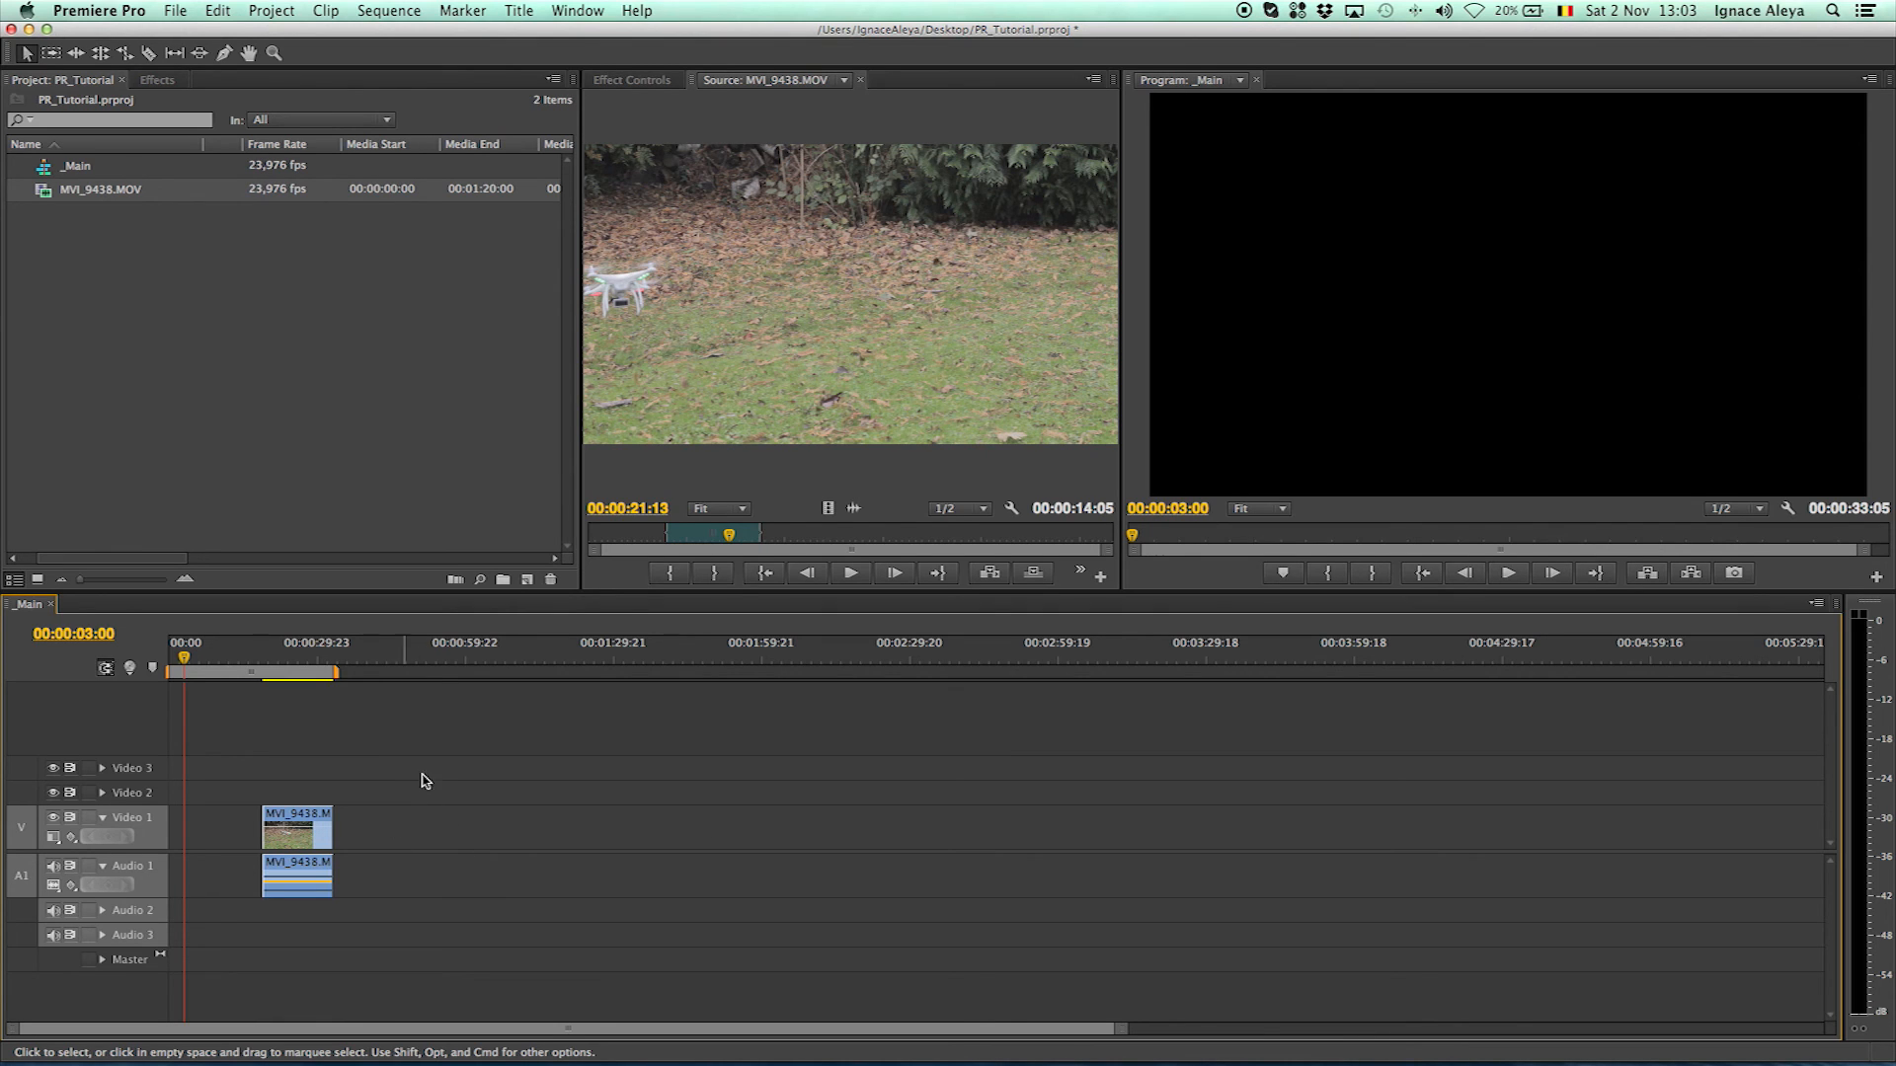
mouse_move(290, 863)
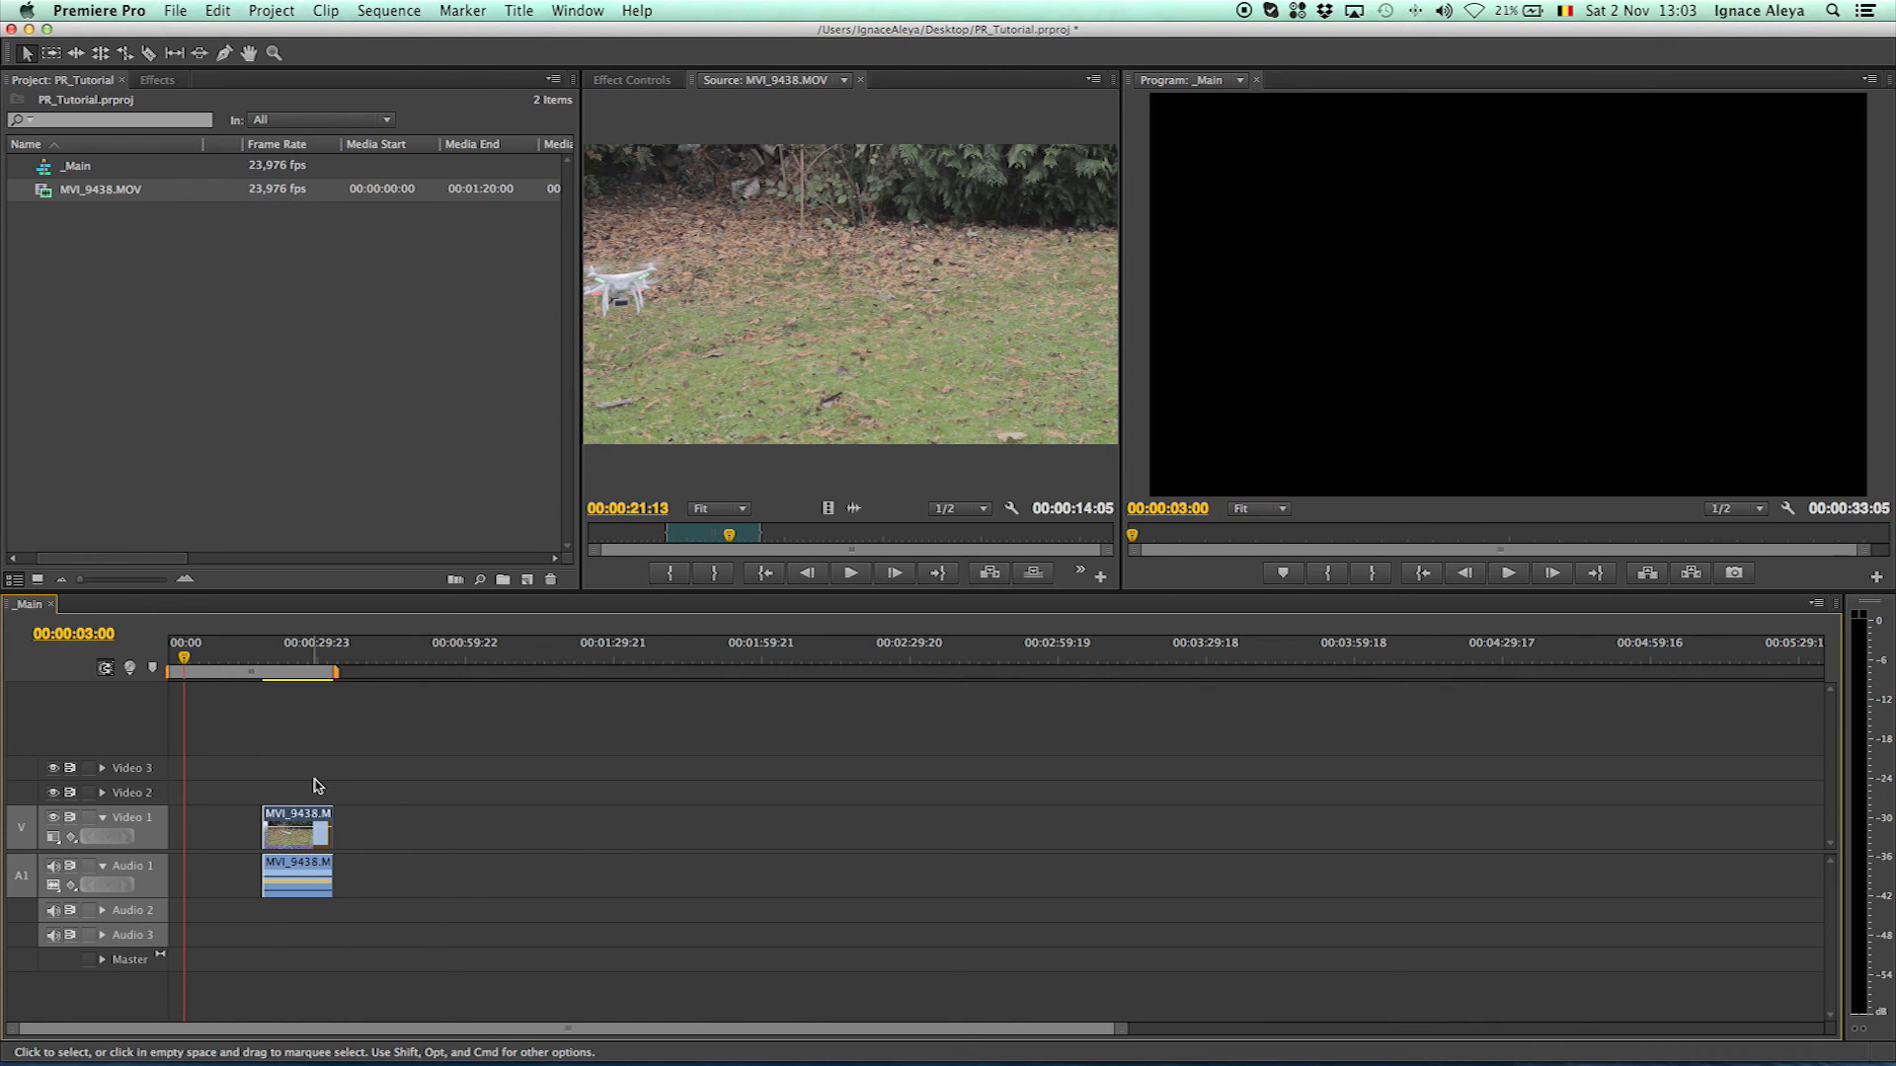
right_click(296, 827)
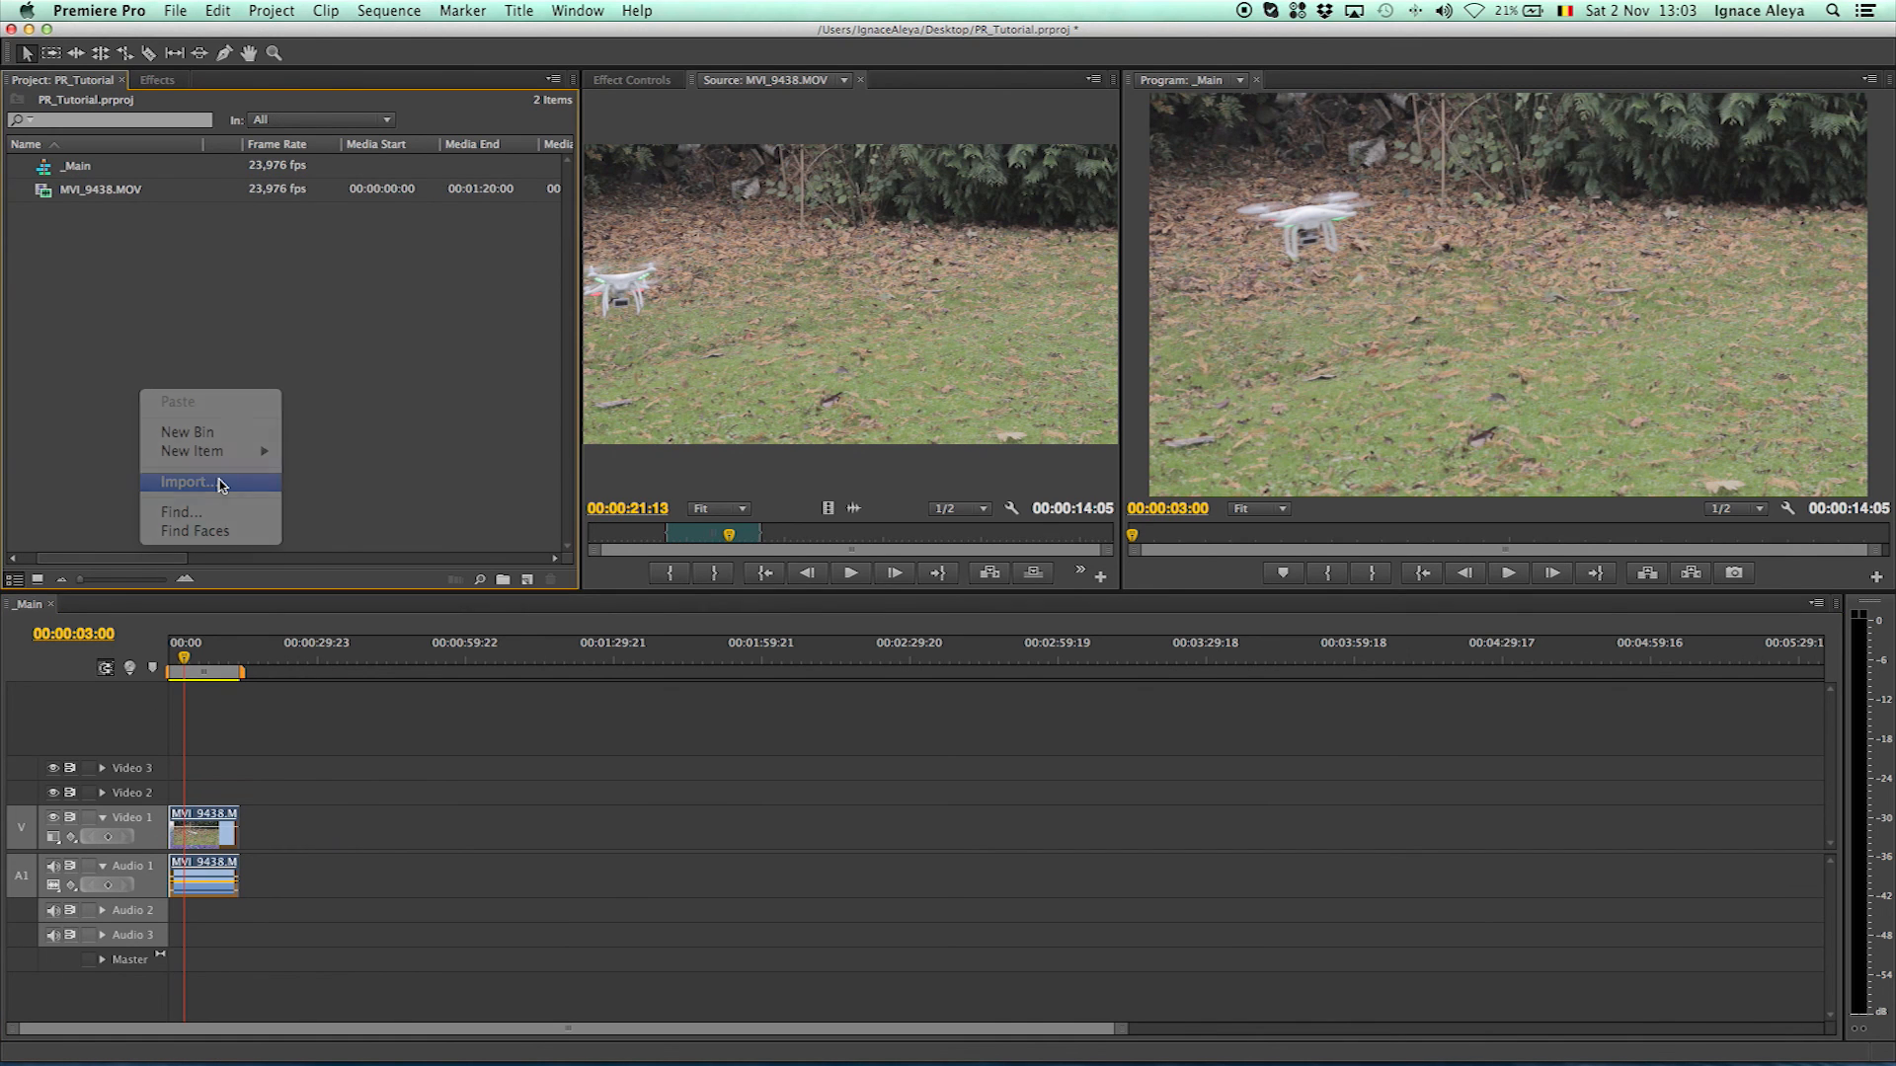
Import the Canon folder from the tutorial project's Footage directory as a bin
click(187, 481)
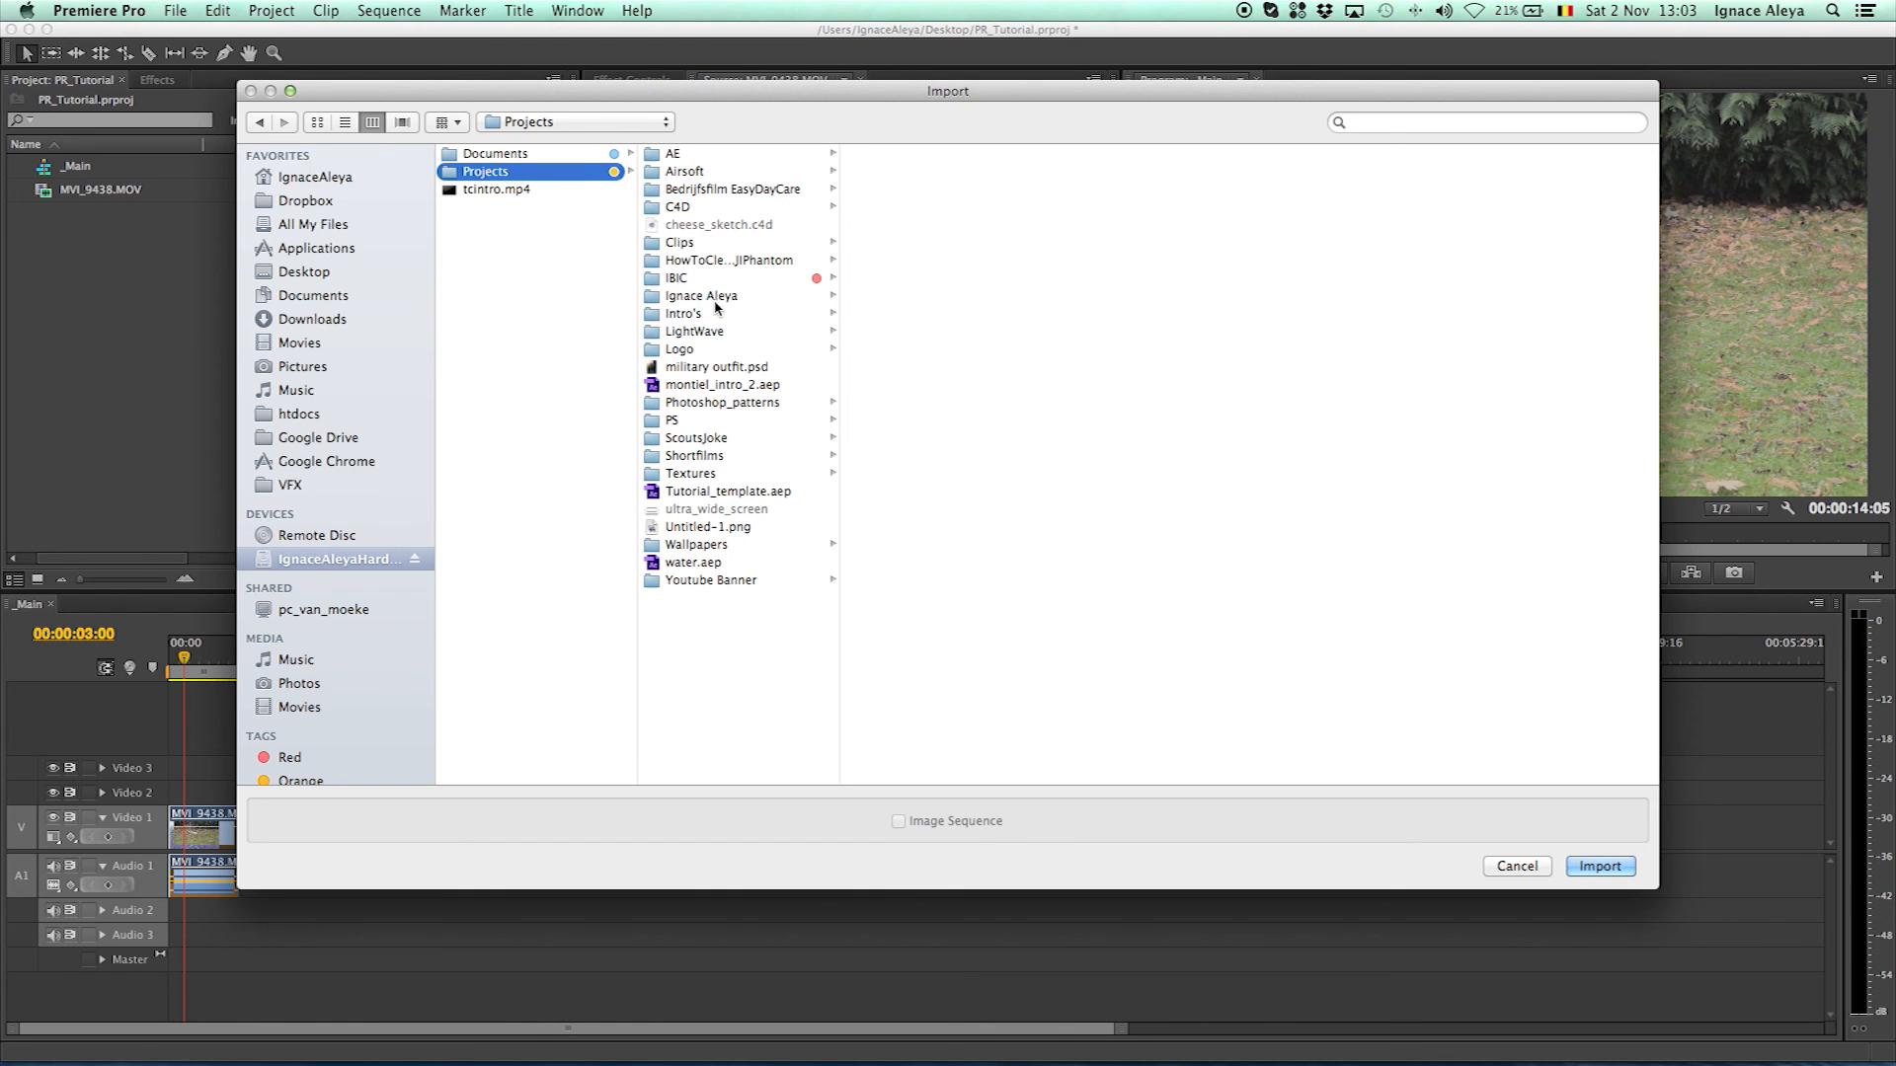
click(729, 261)
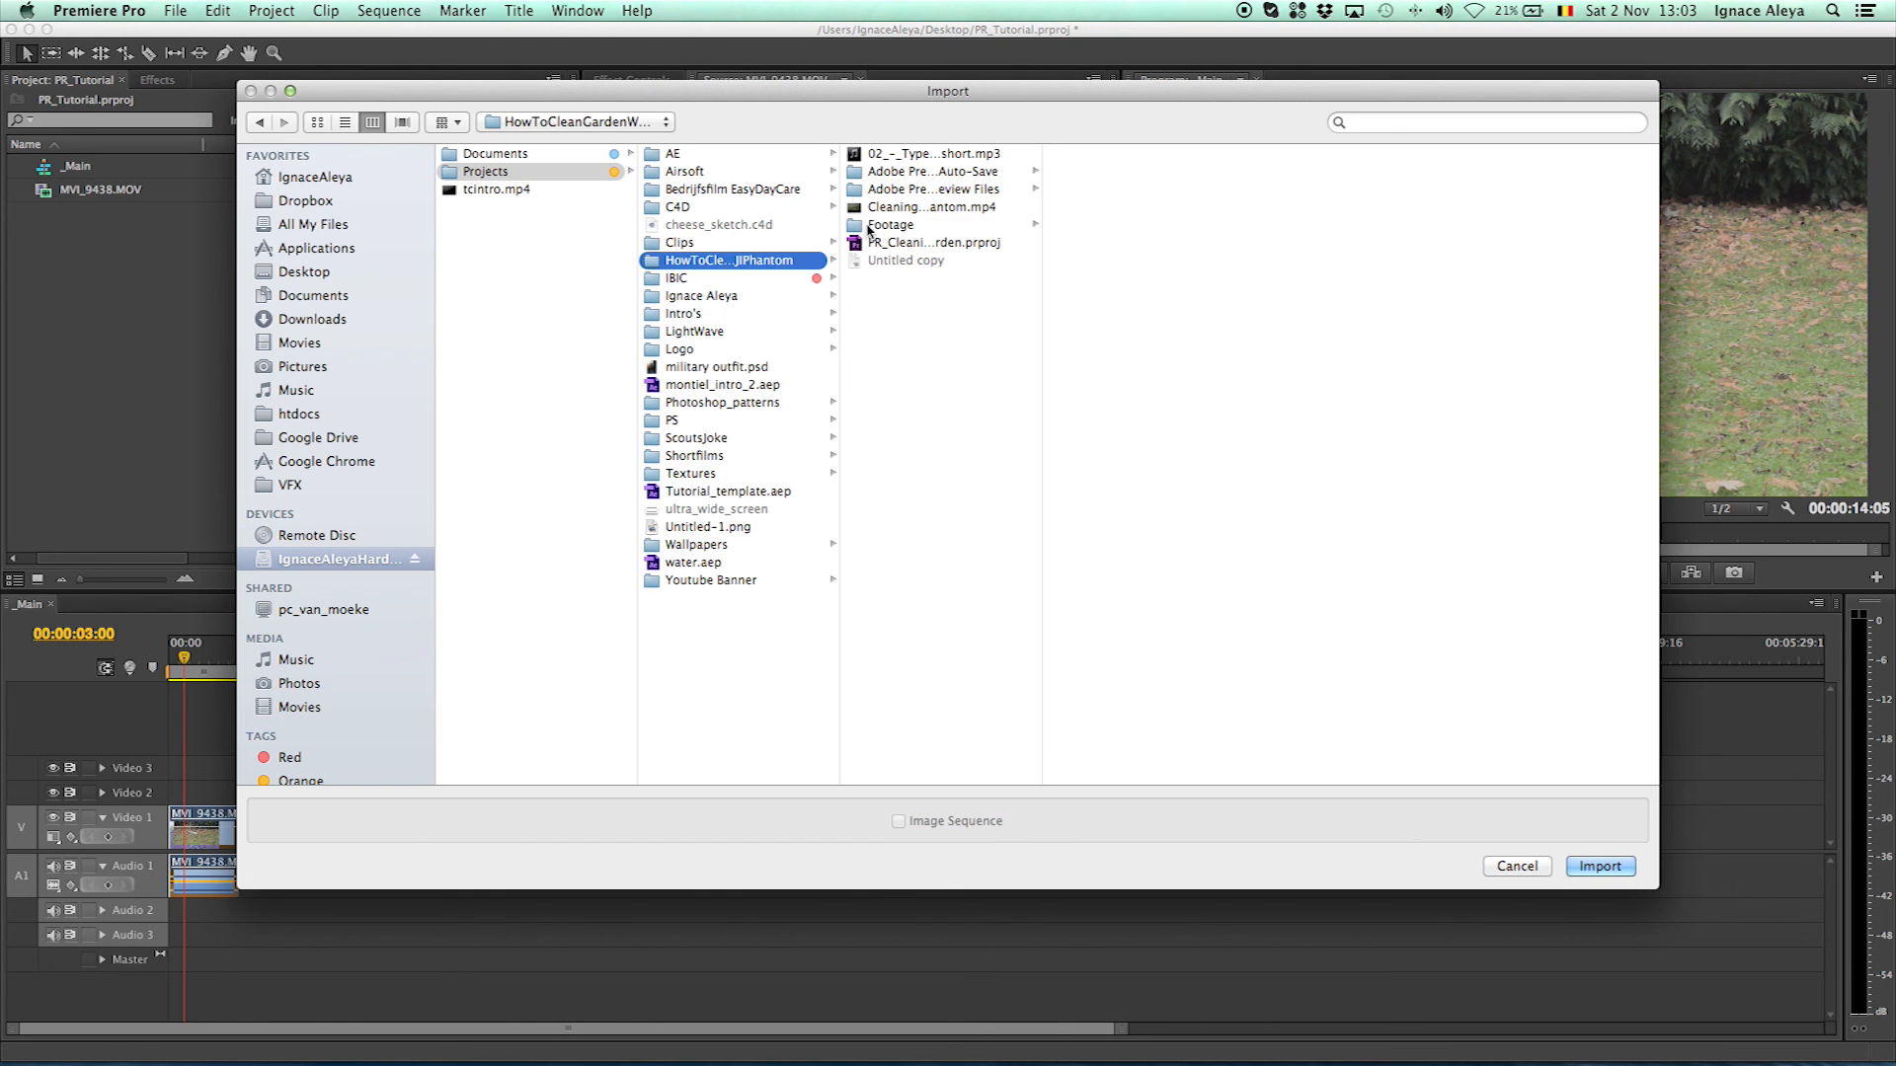
click(893, 225)
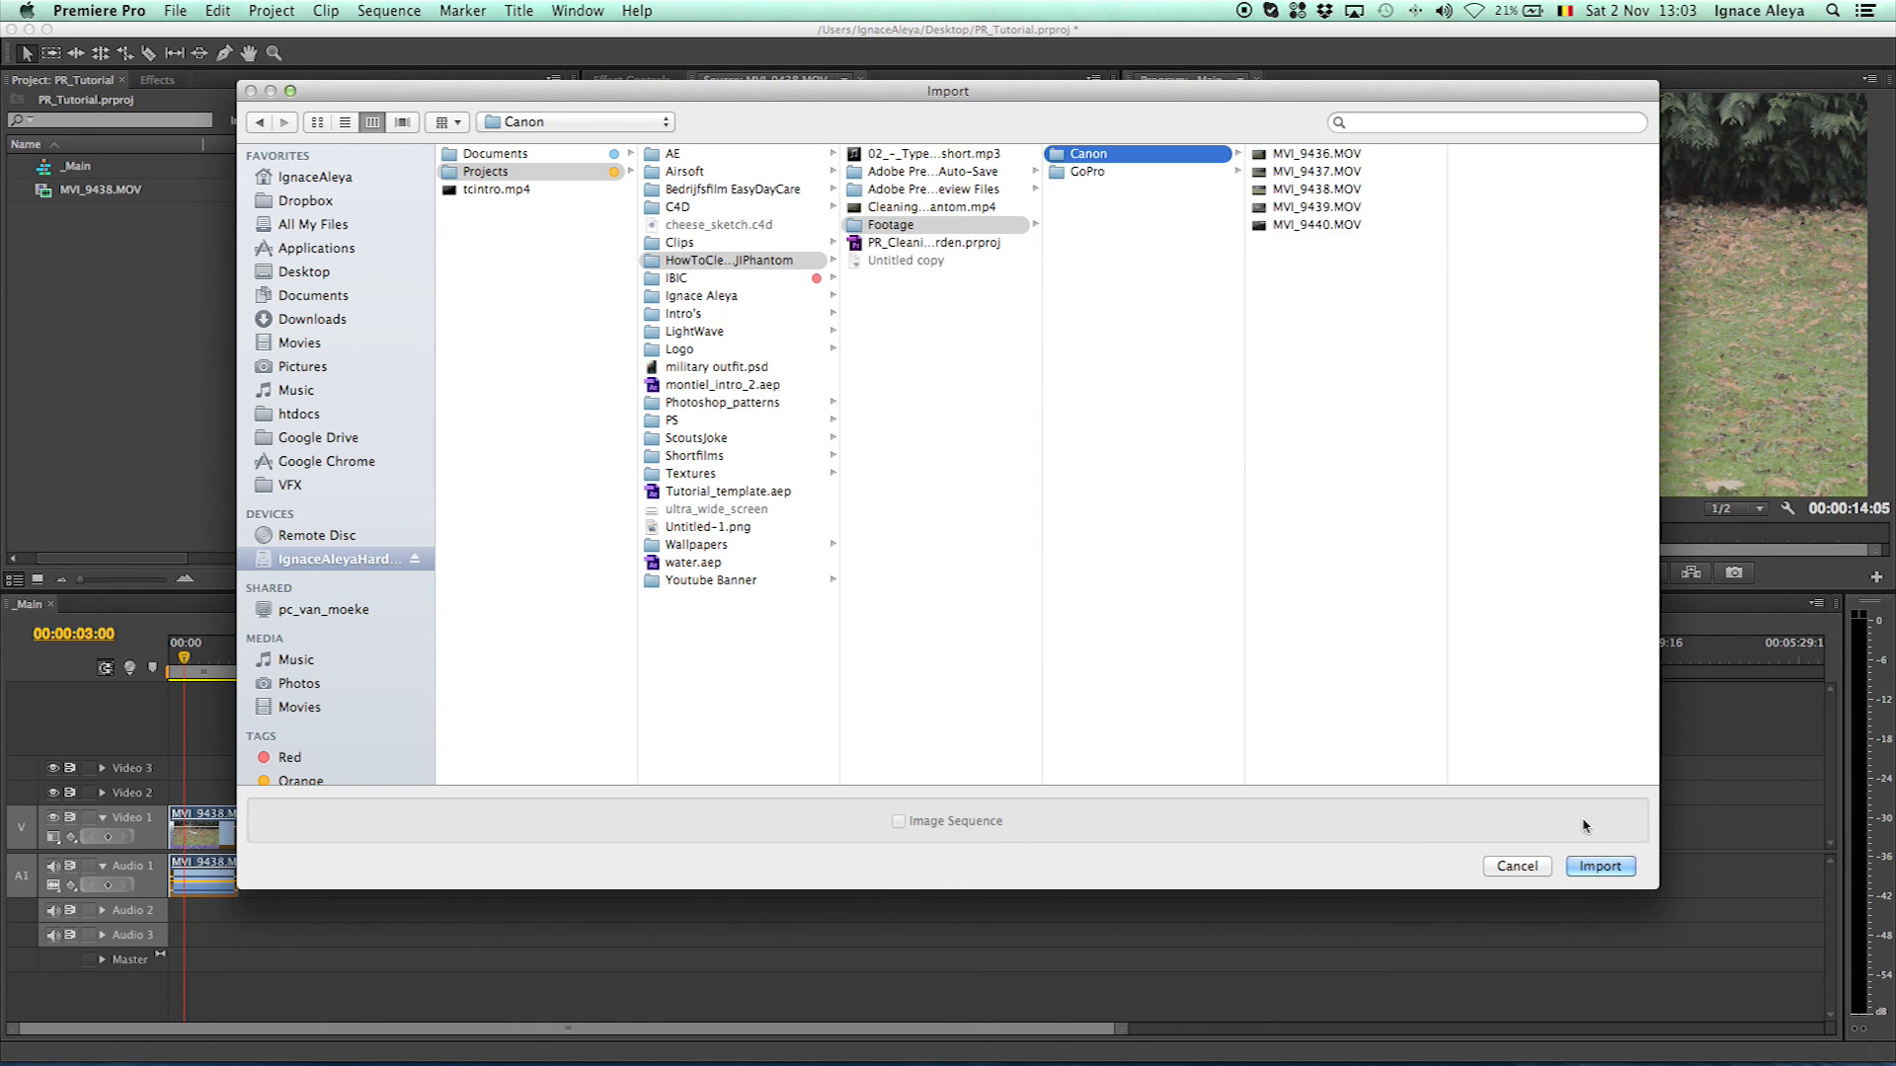
click(1598, 865)
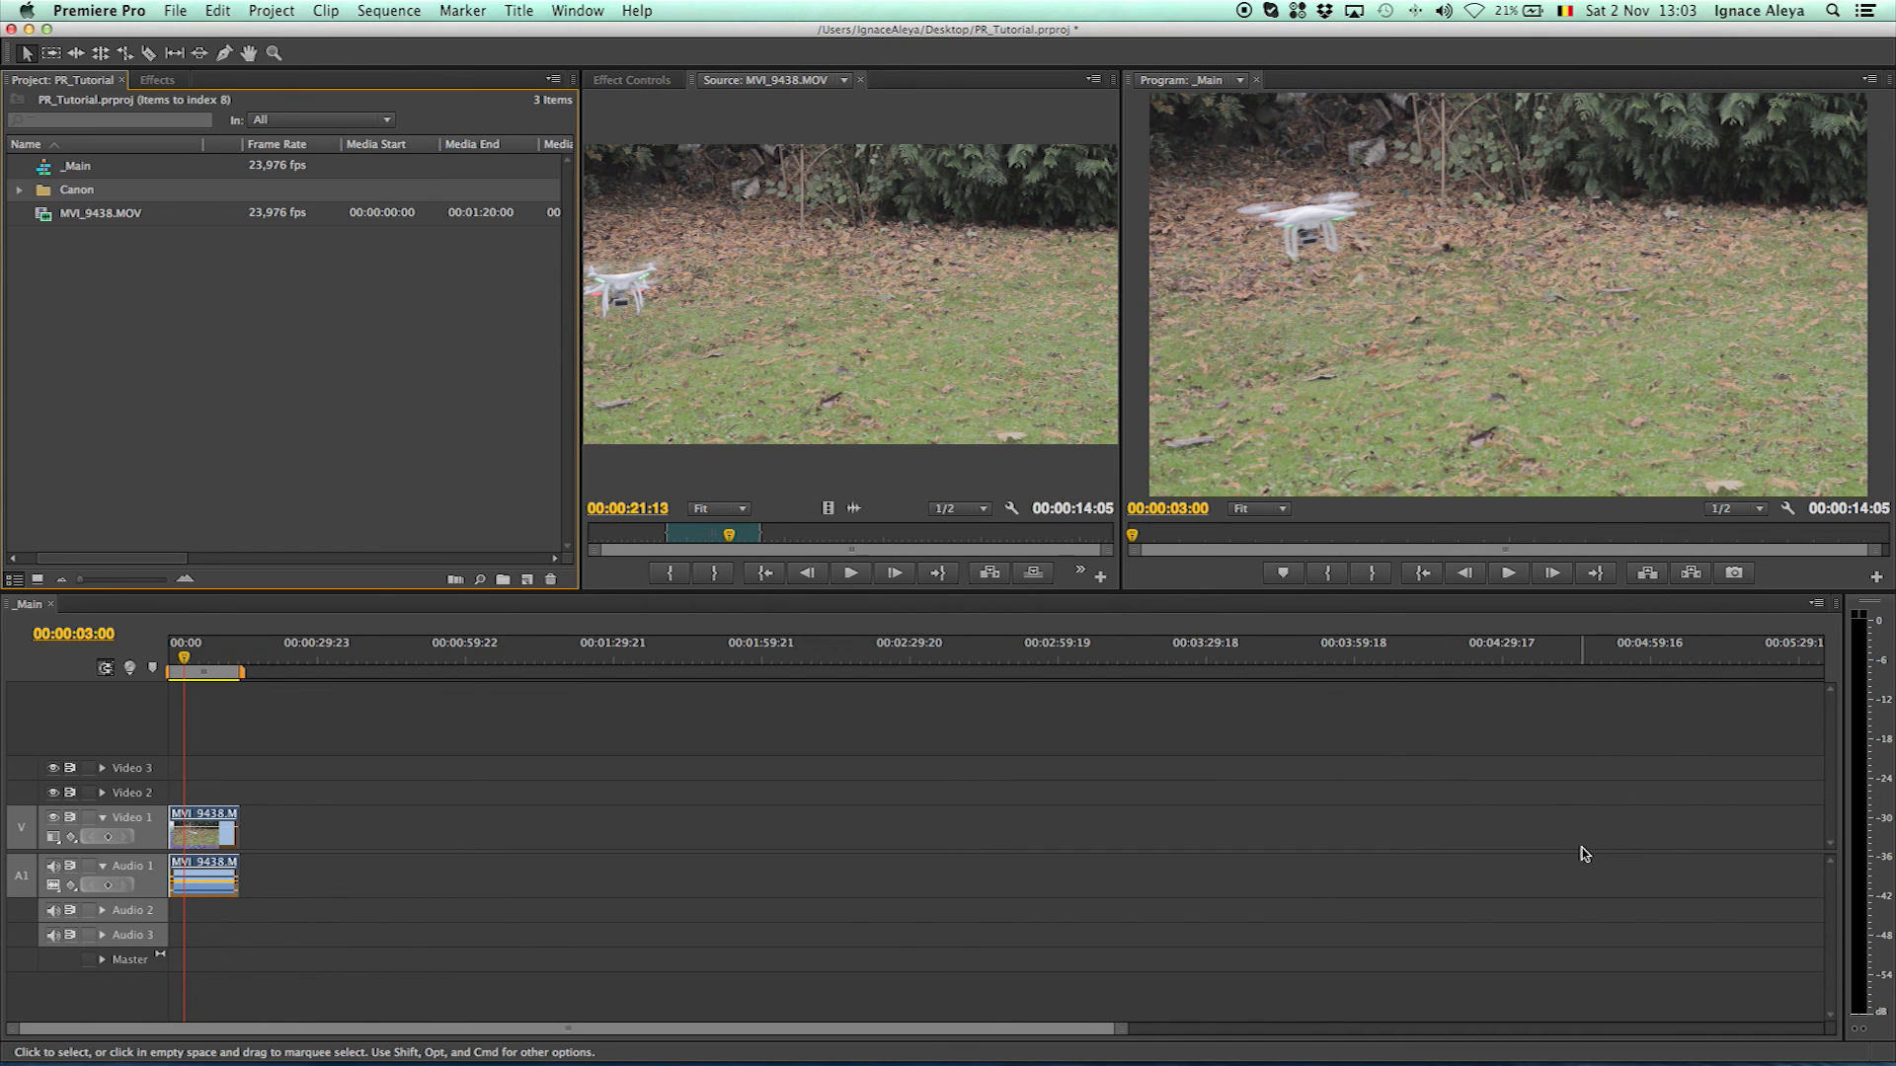
Expand the Canon bin to reveal clips MVI_9436 to MVI_9440.MOV
click(108, 119)
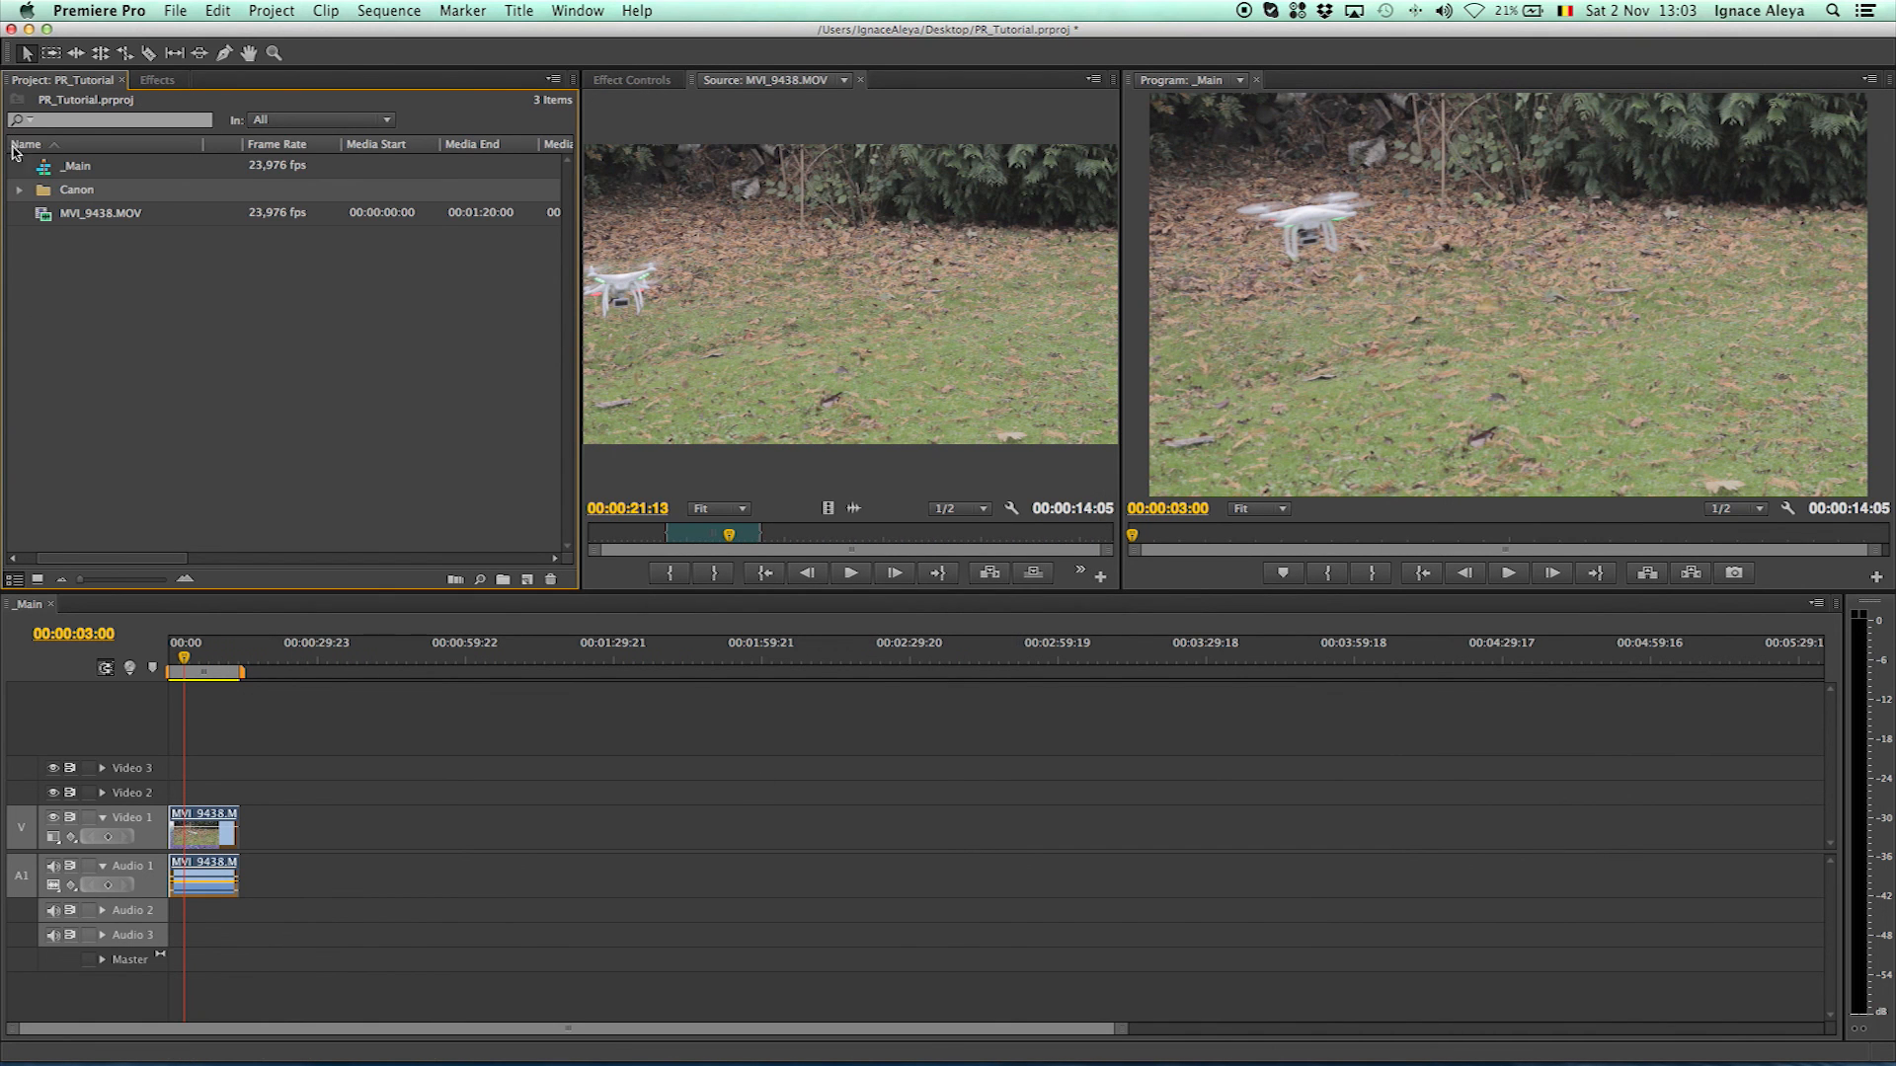
click(20, 190)
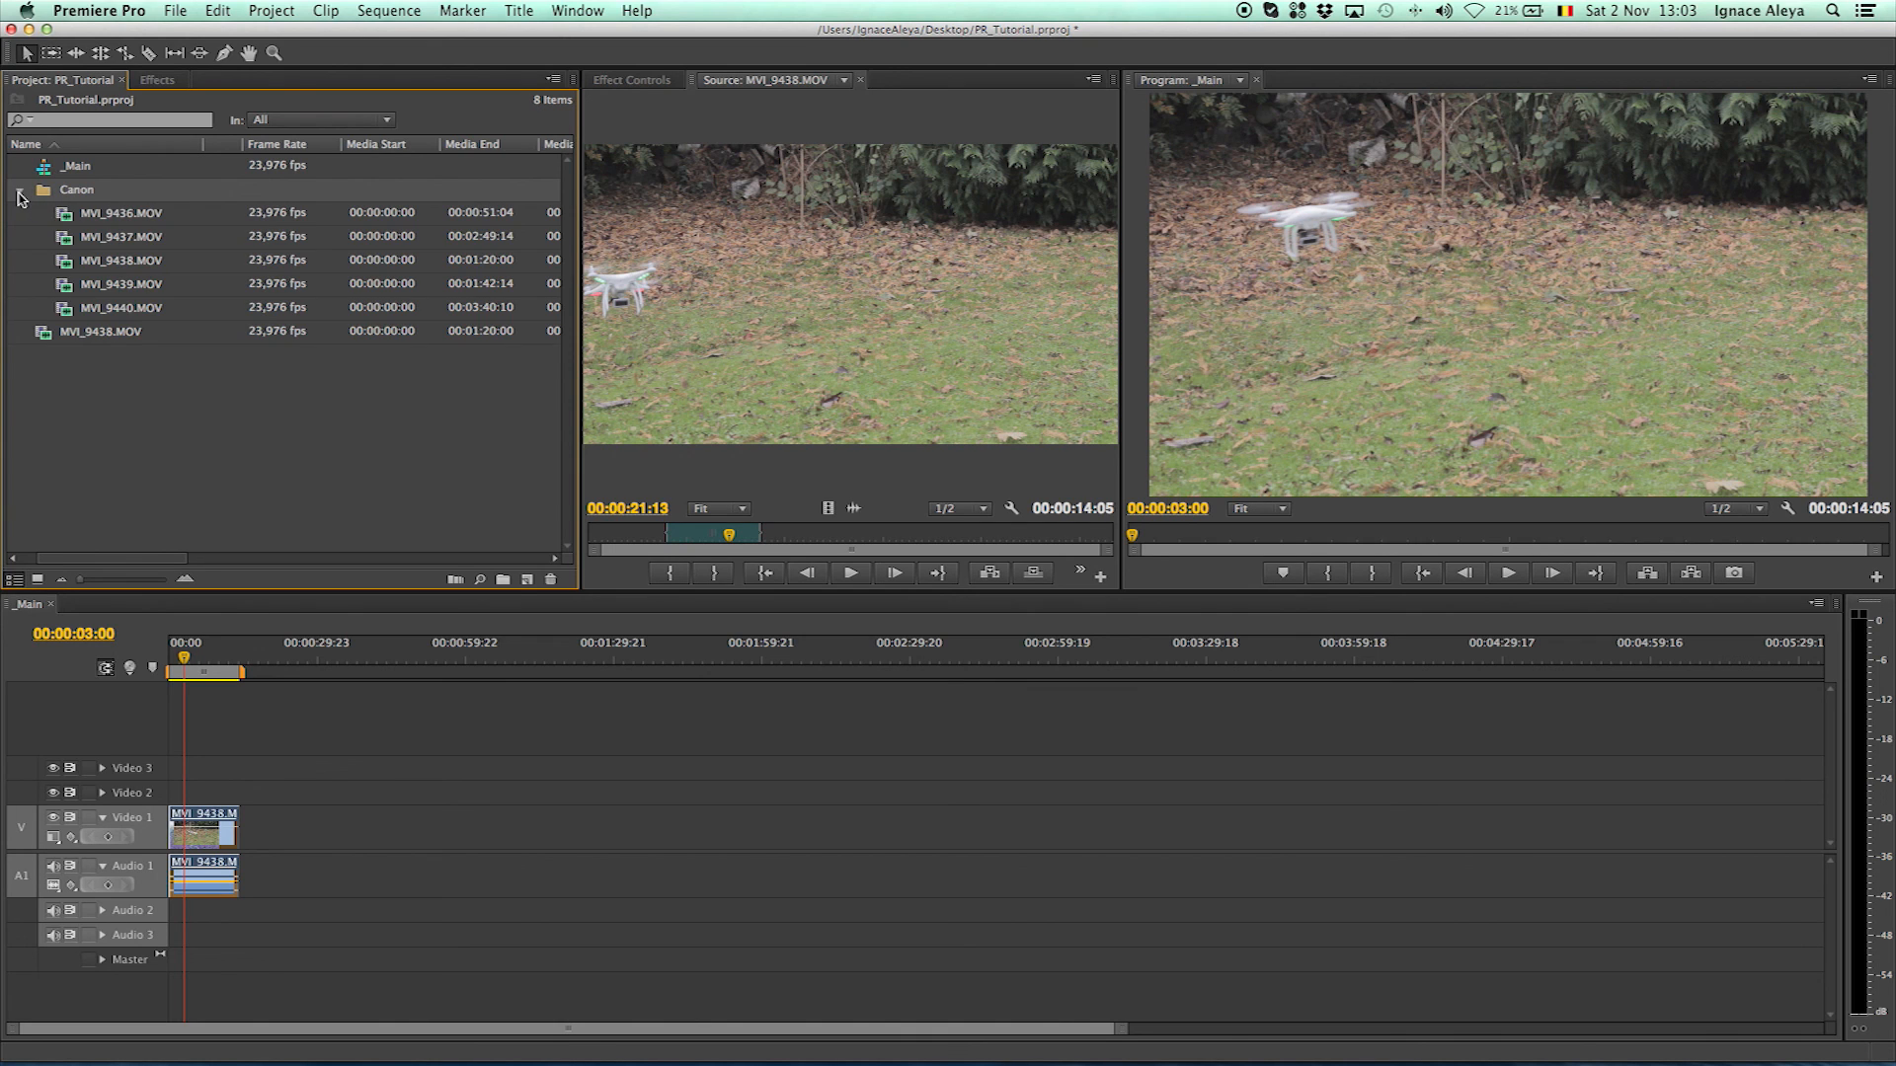
Delete the loose MVI_9438.MOV clip from the project, confirming removal of its sequence uses
click(19, 190)
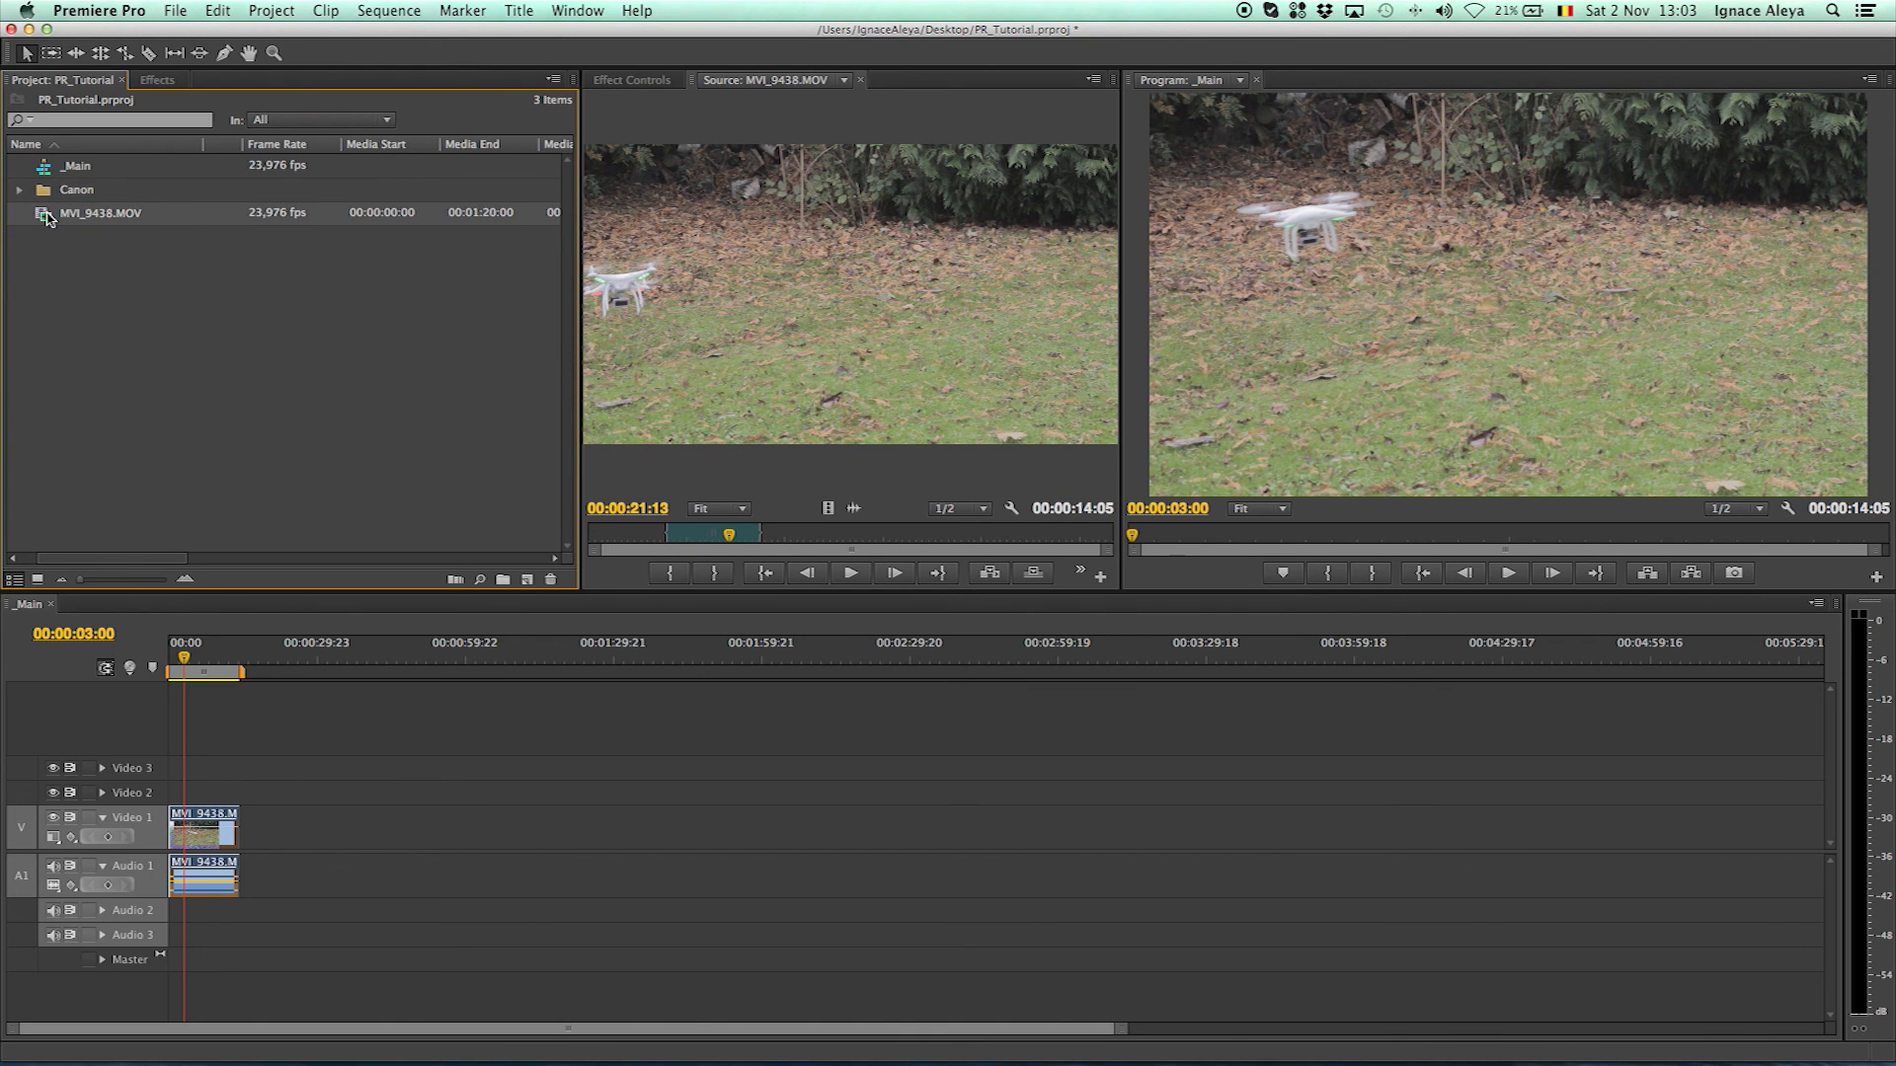
mouse_move(551, 579)
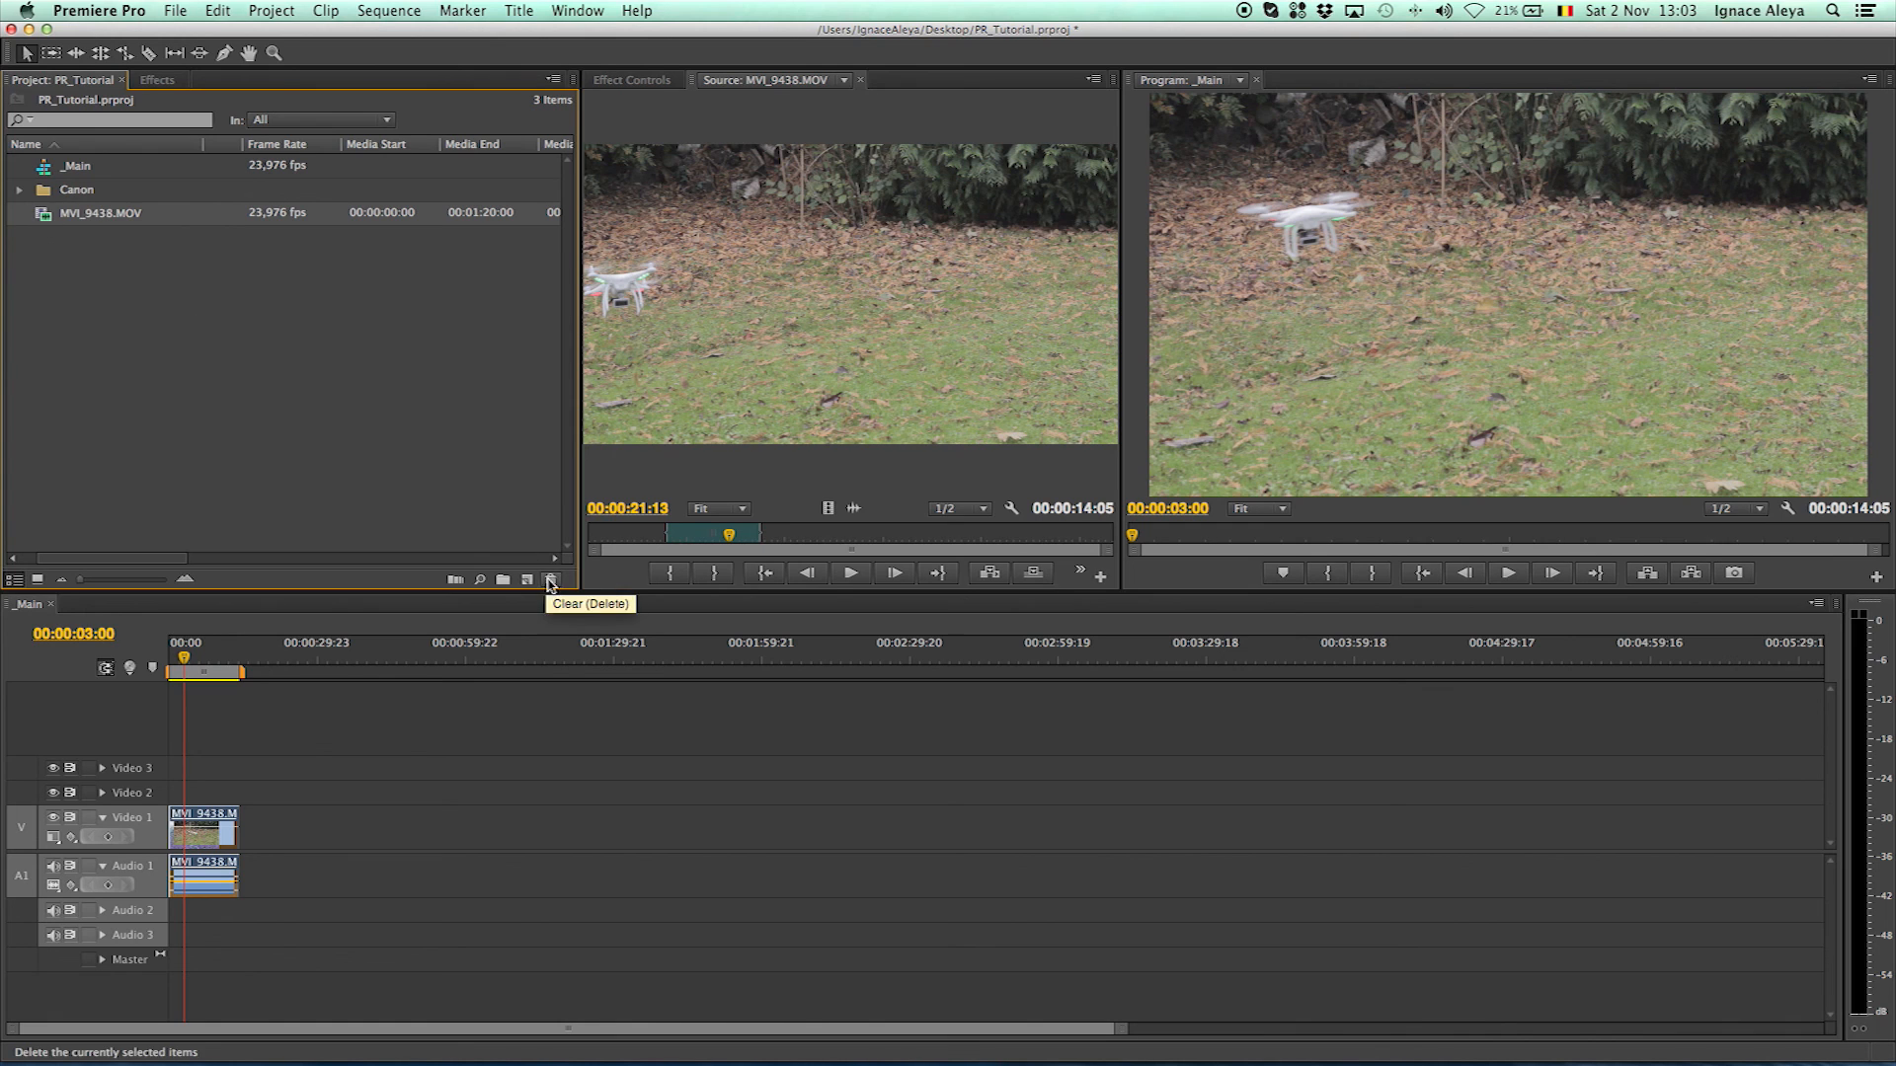
mouse_move(73, 239)
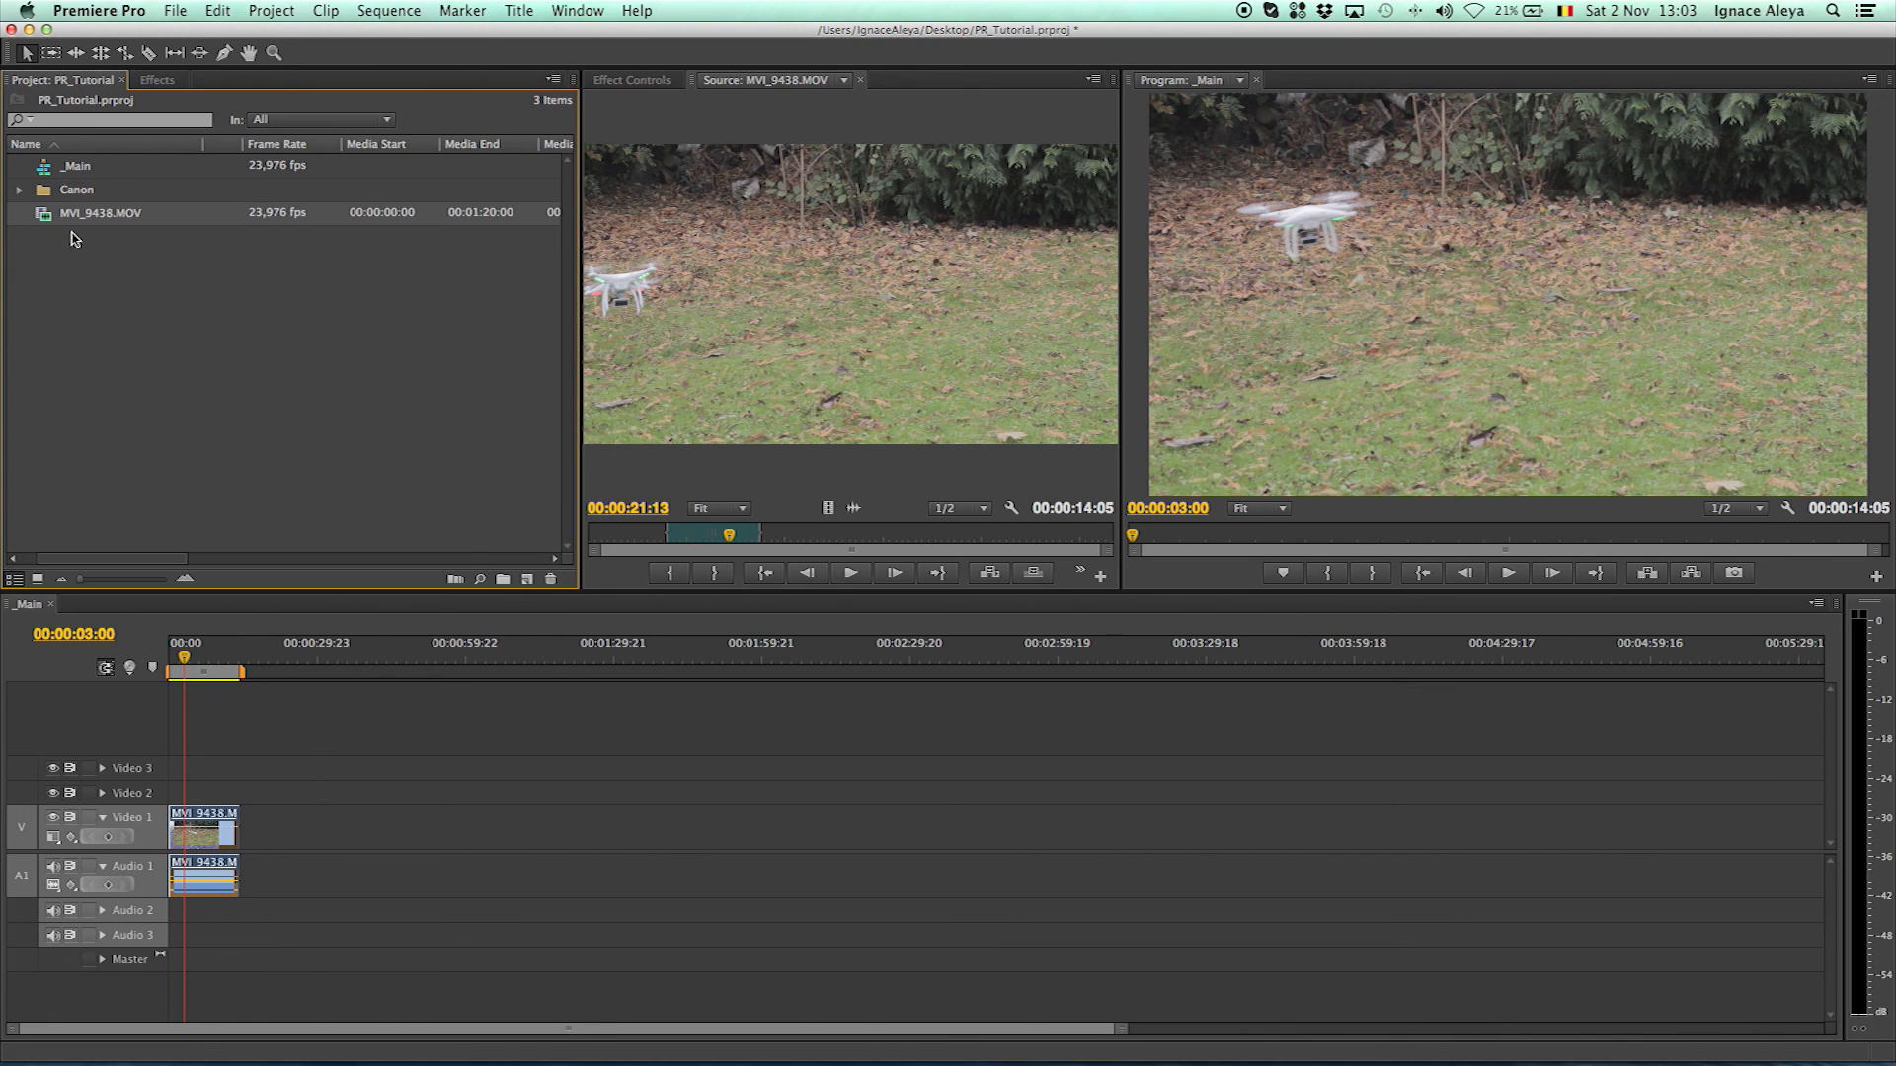
mouse_move(553, 579)
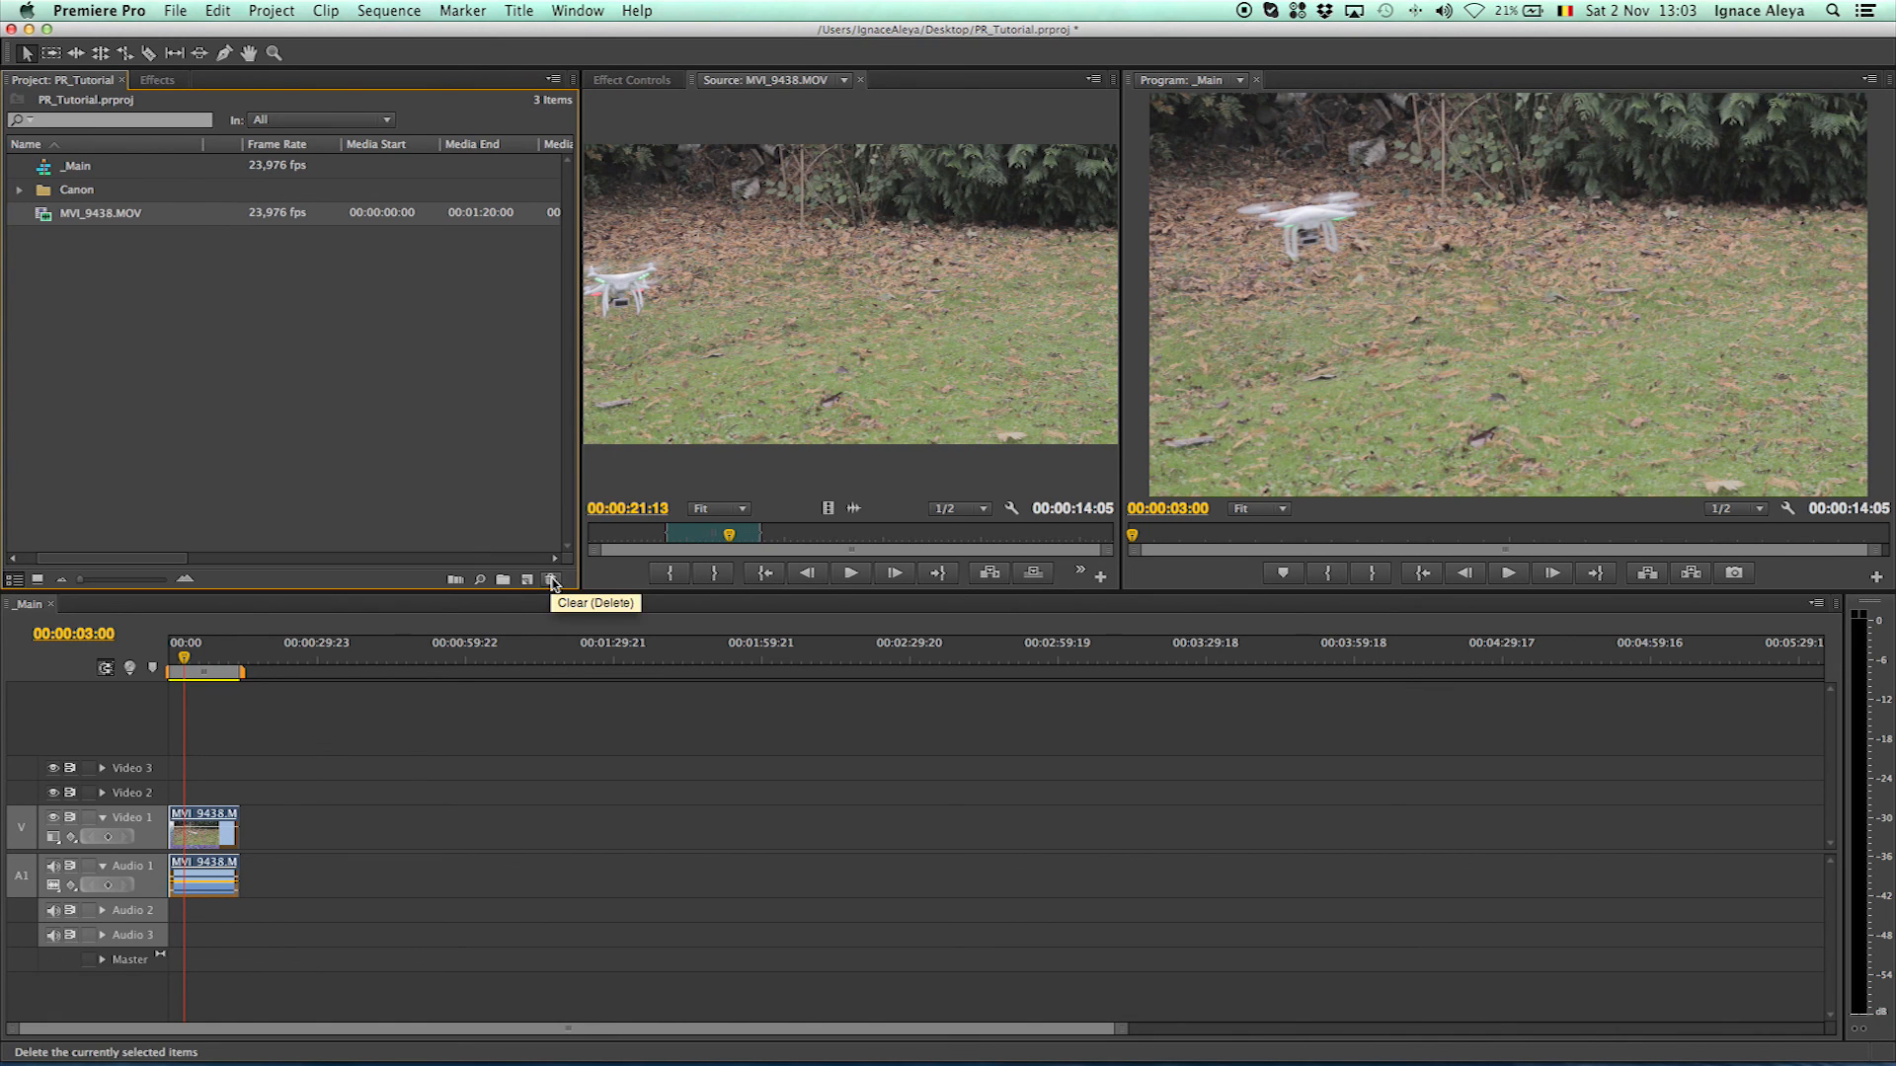
click(551, 579)
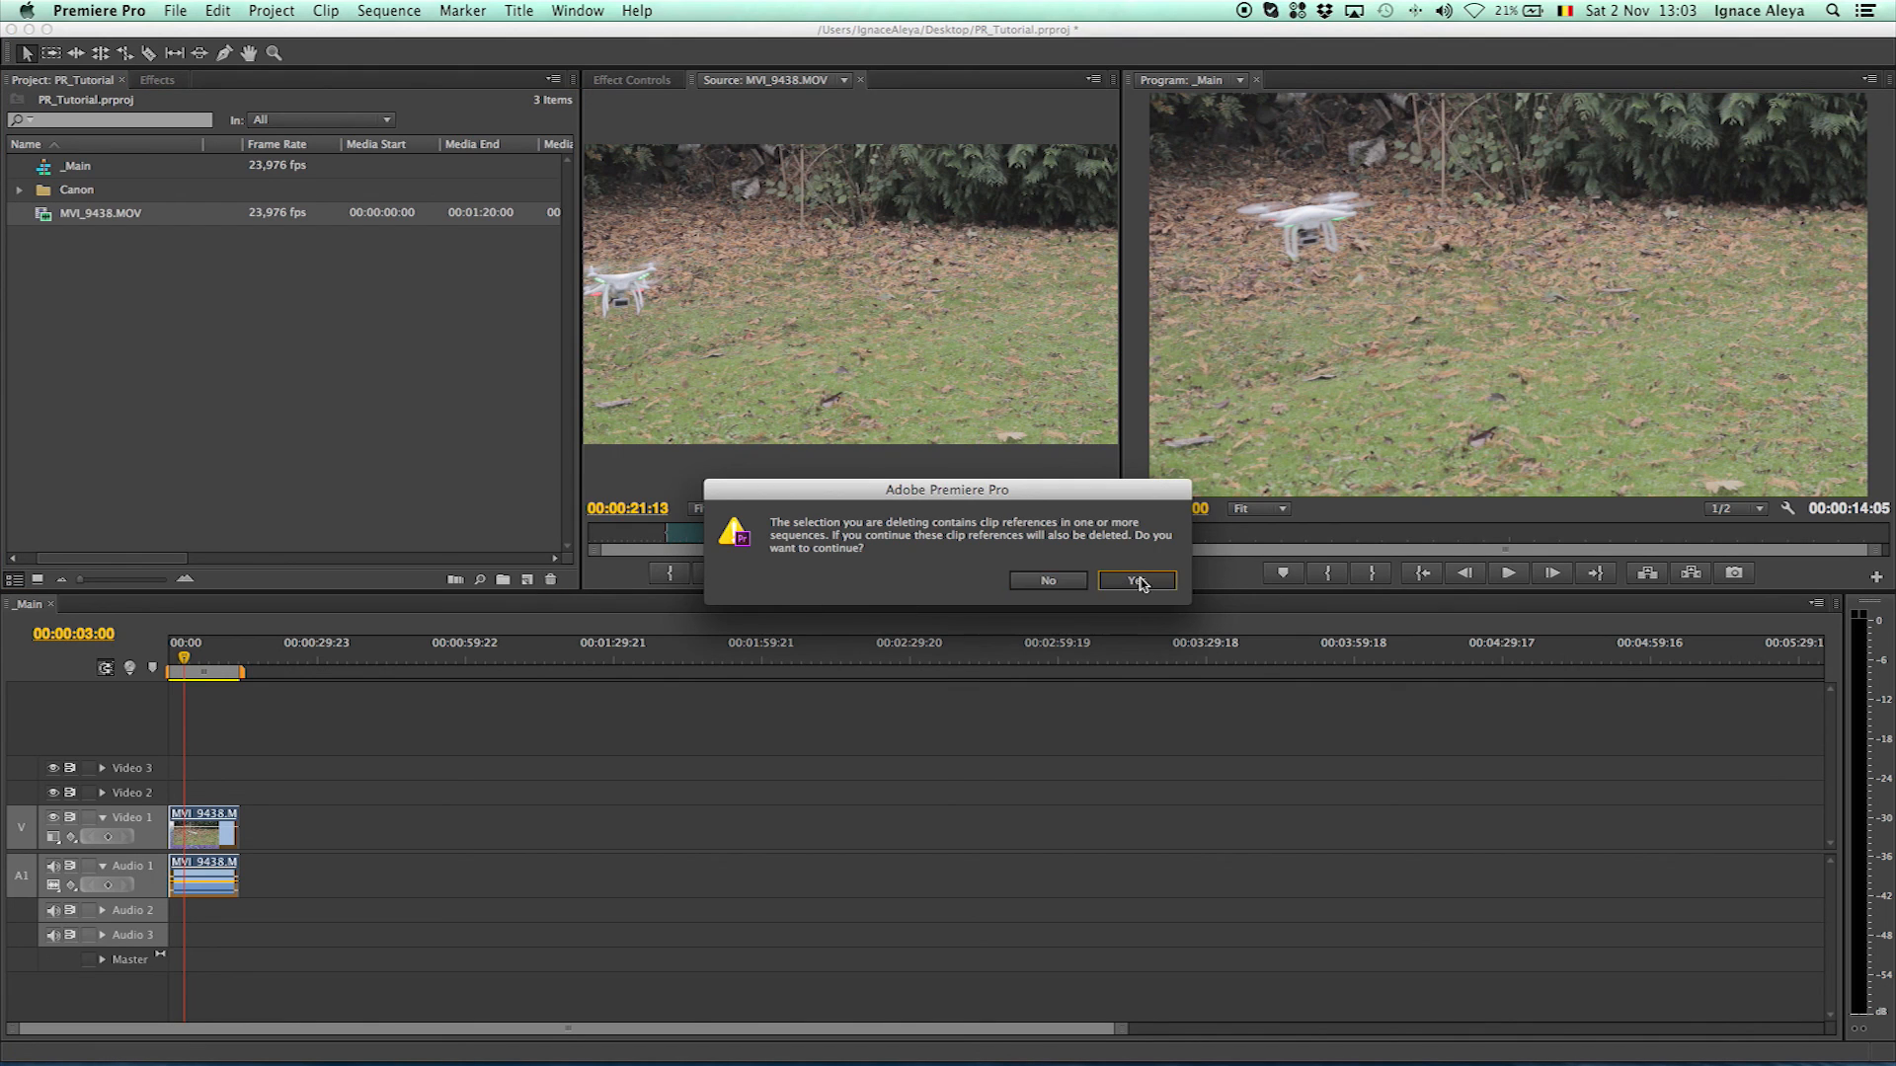
click(1133, 580)
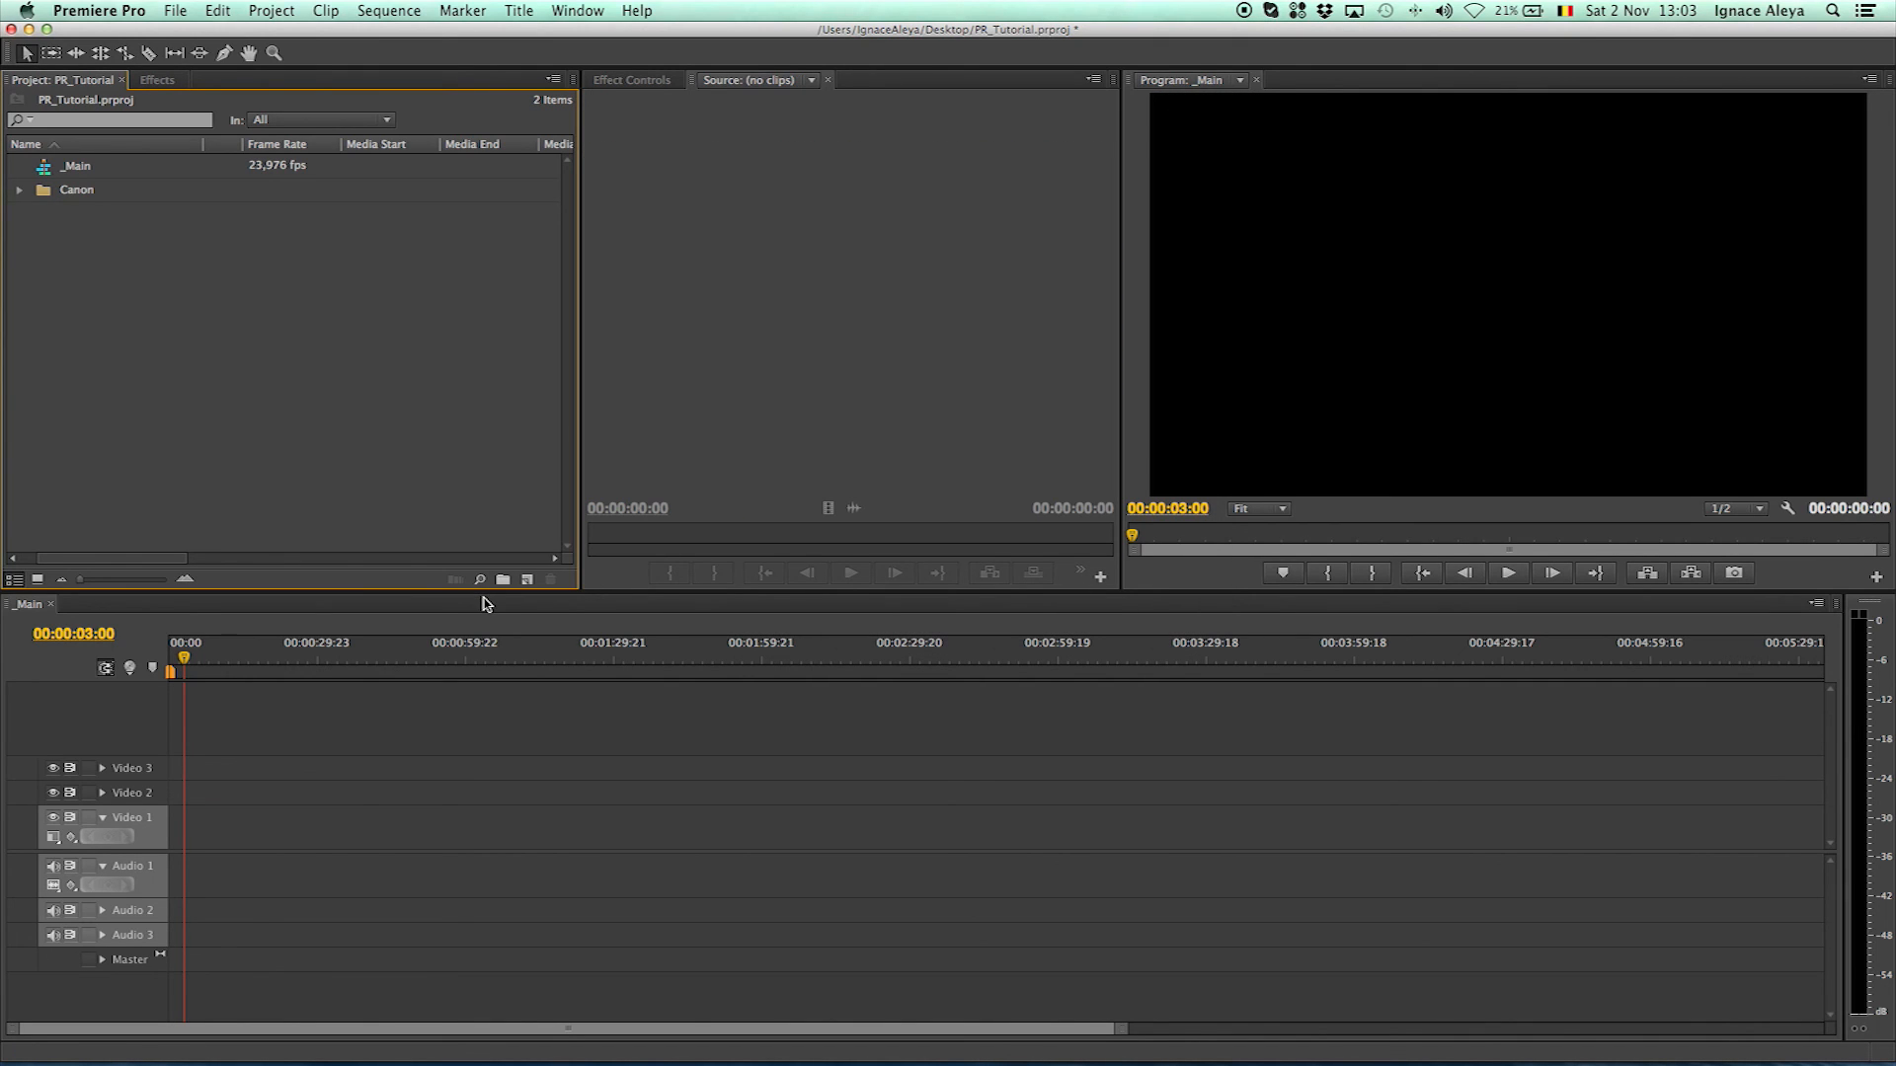
mouse_move(503, 578)
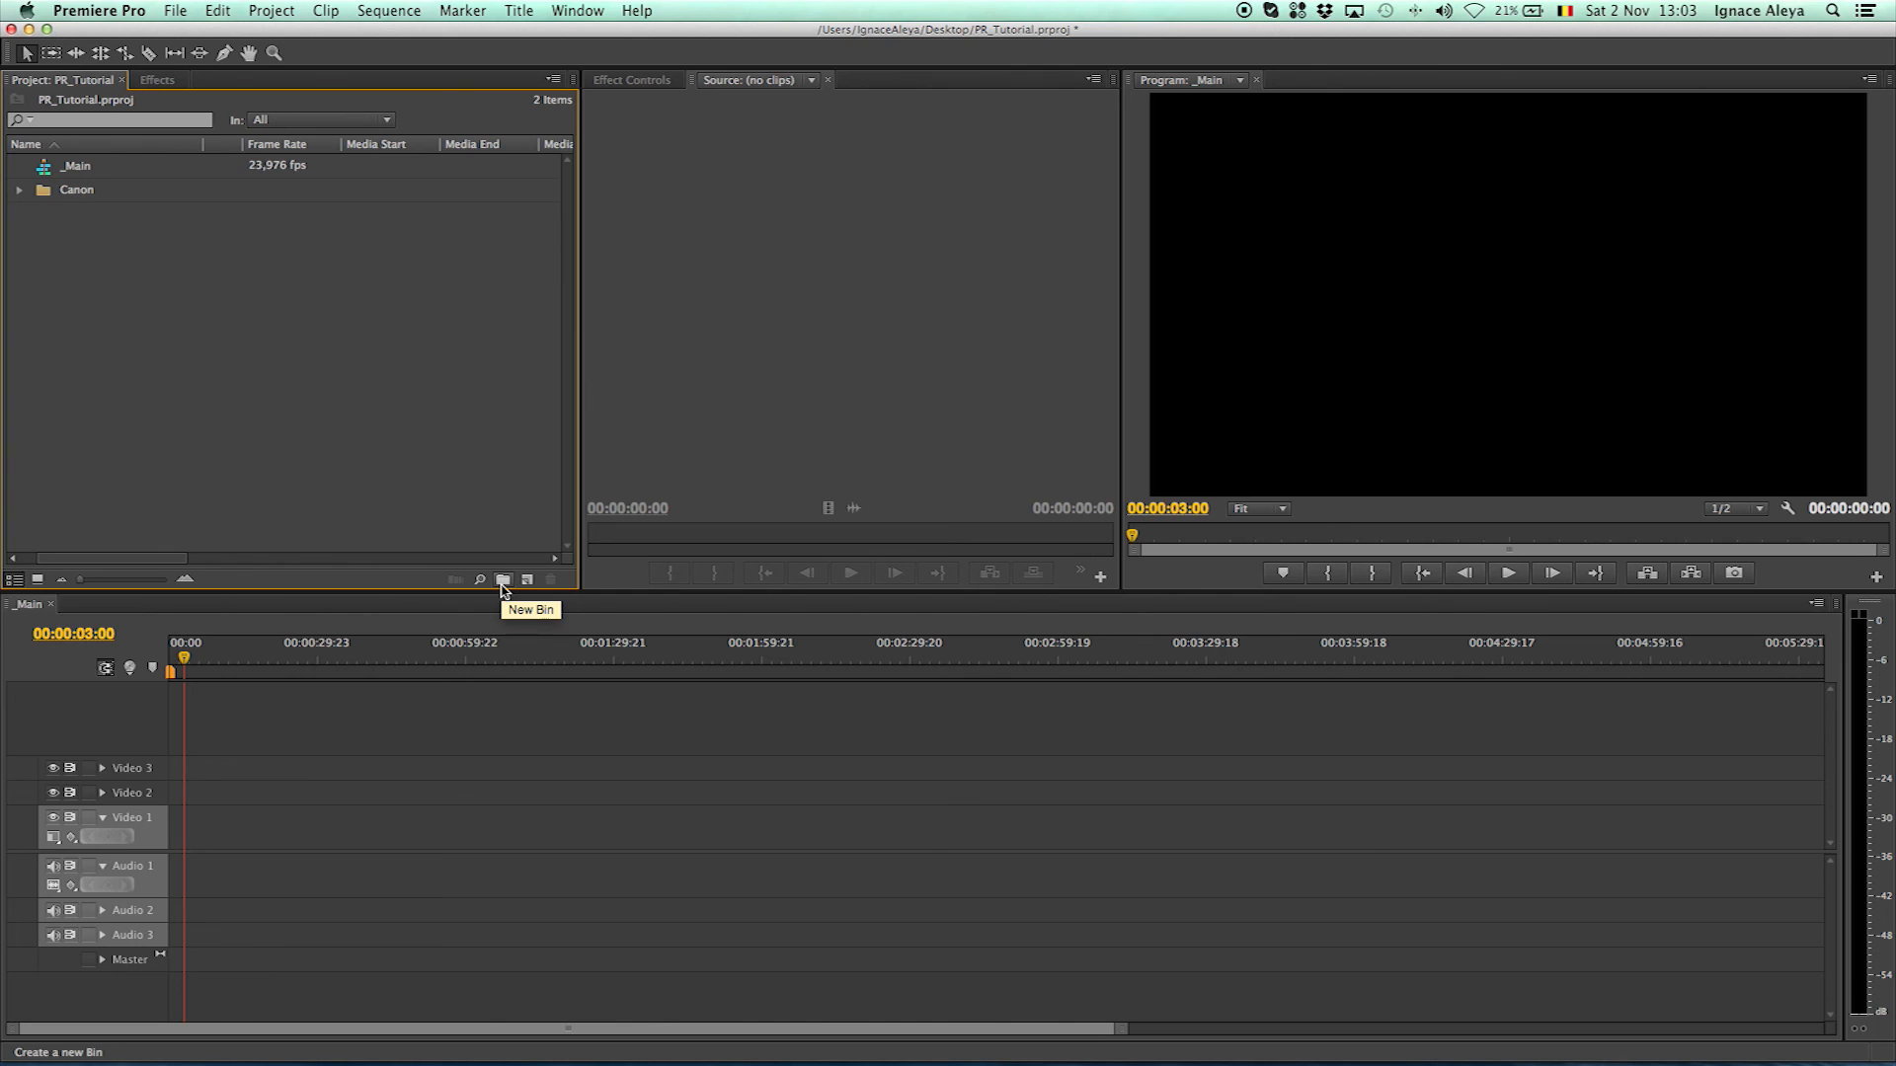
mouse_move(206, 279)
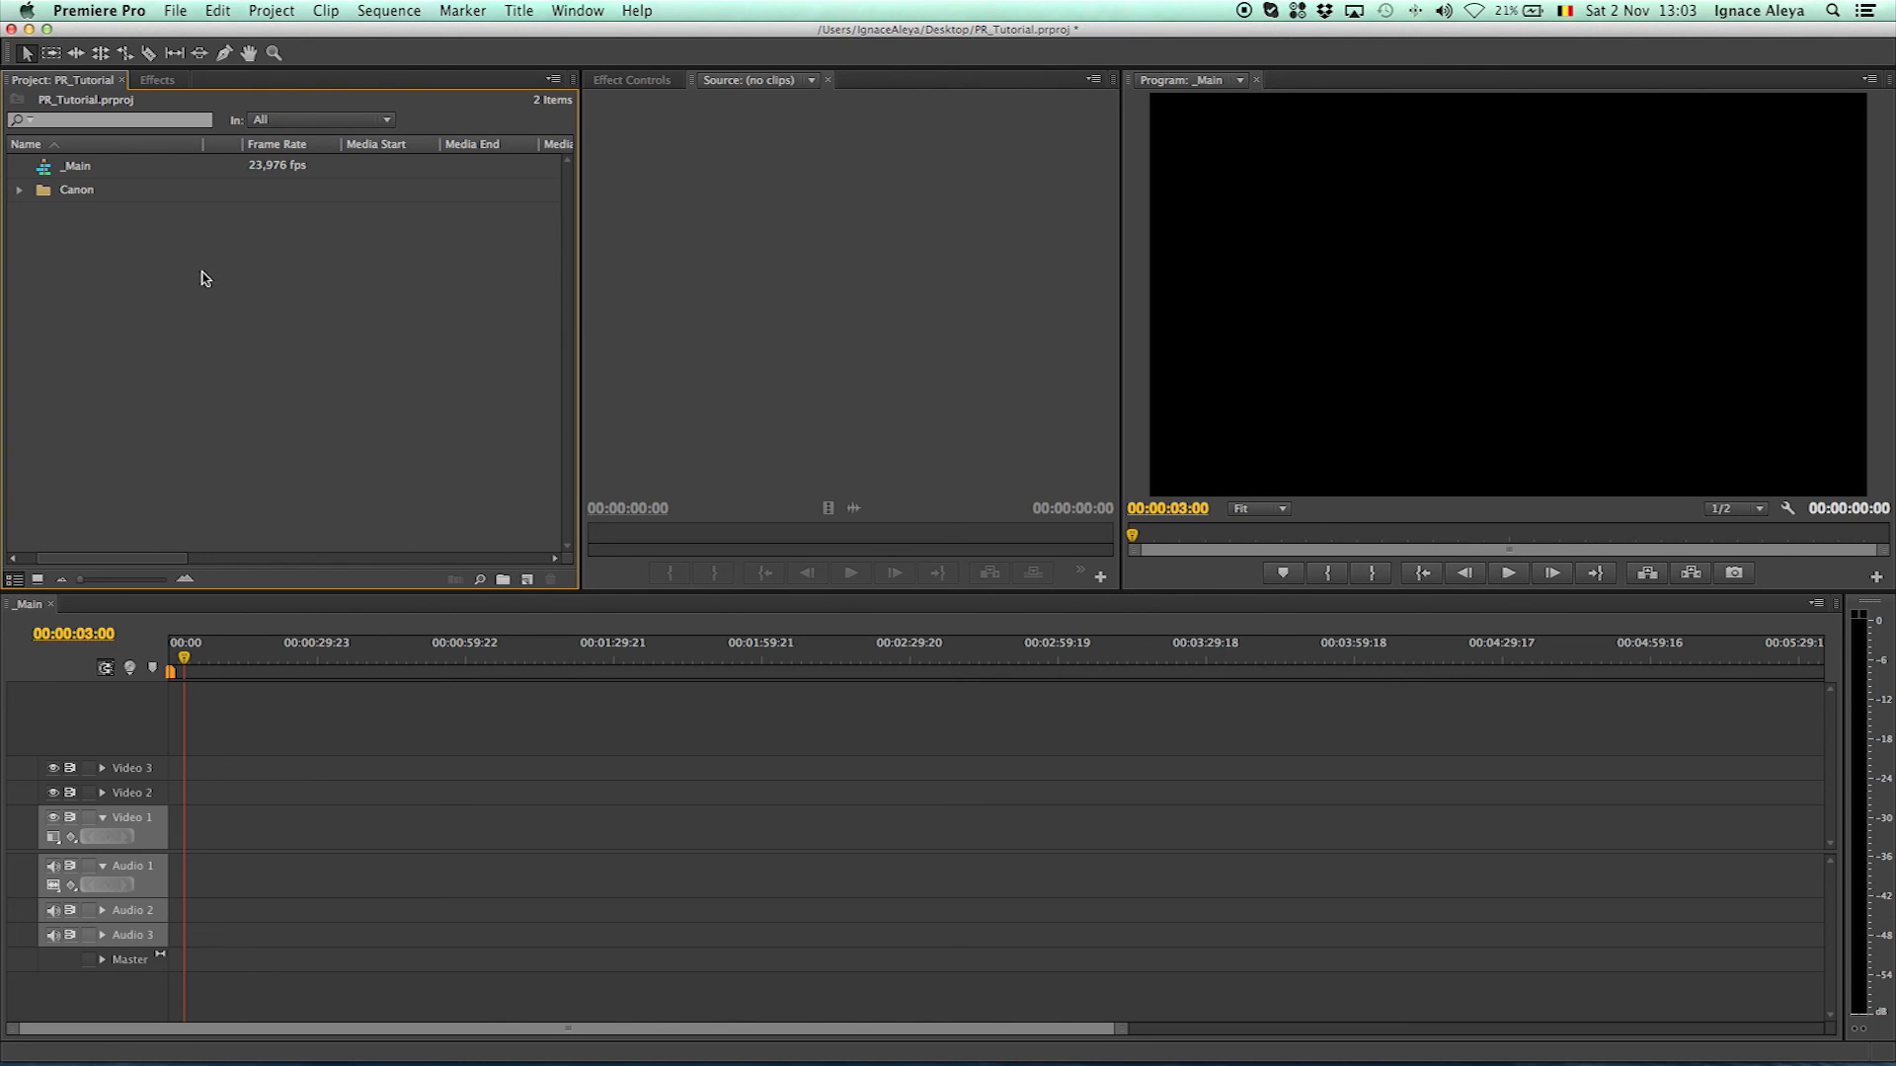
mouse_move(212, 336)
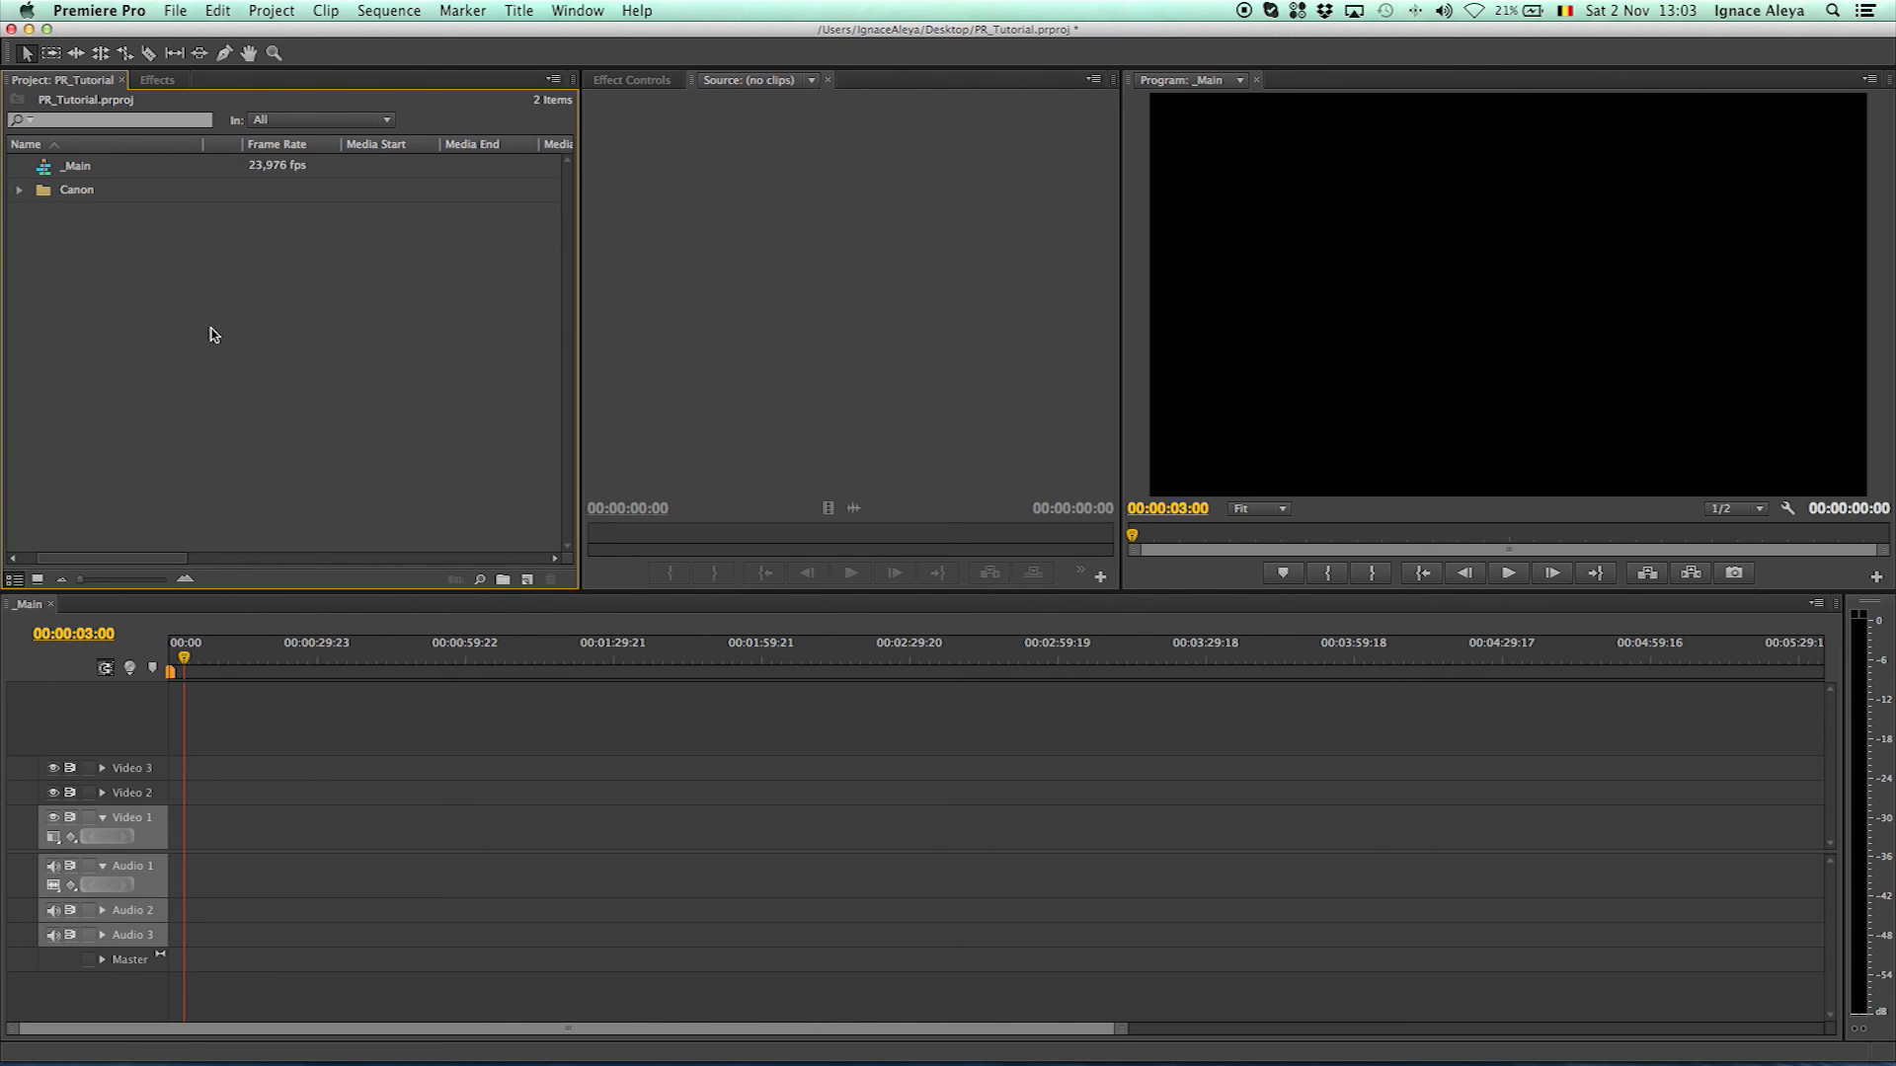
click(503, 579)
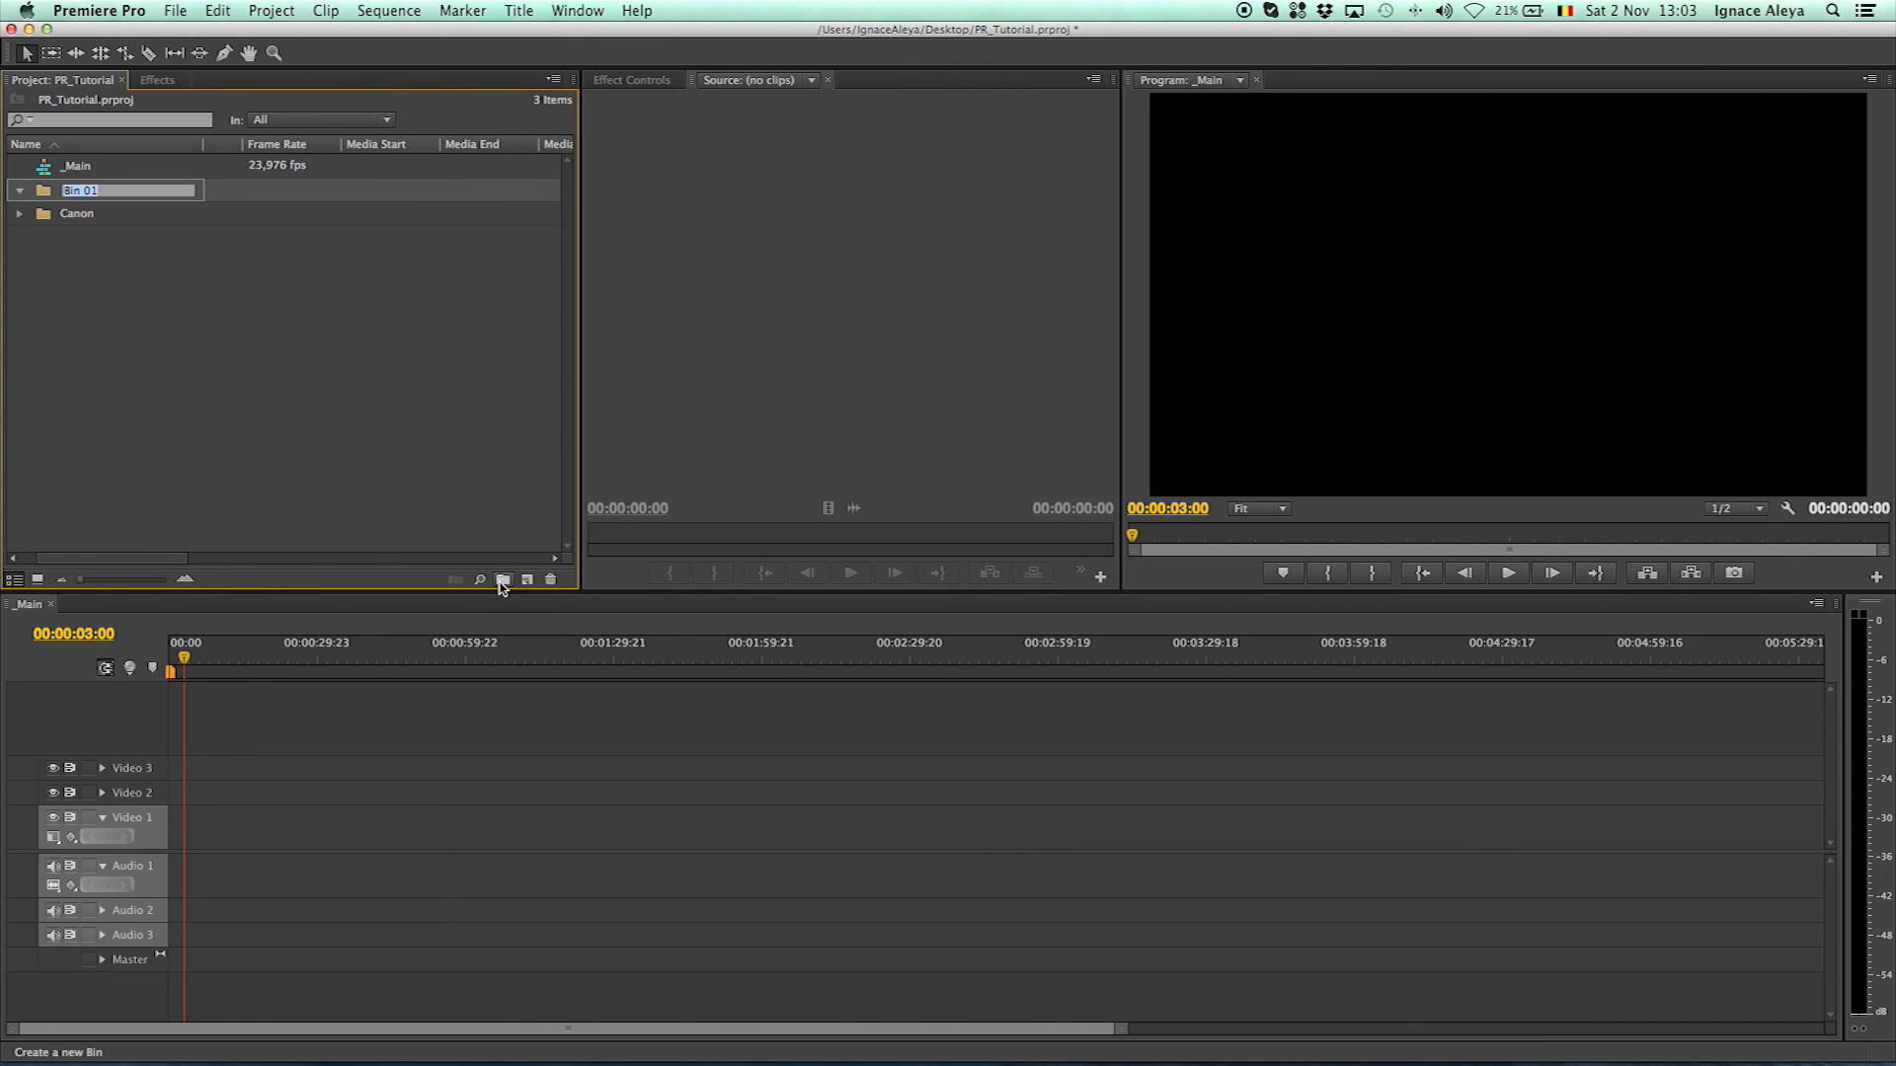
text(Ca)
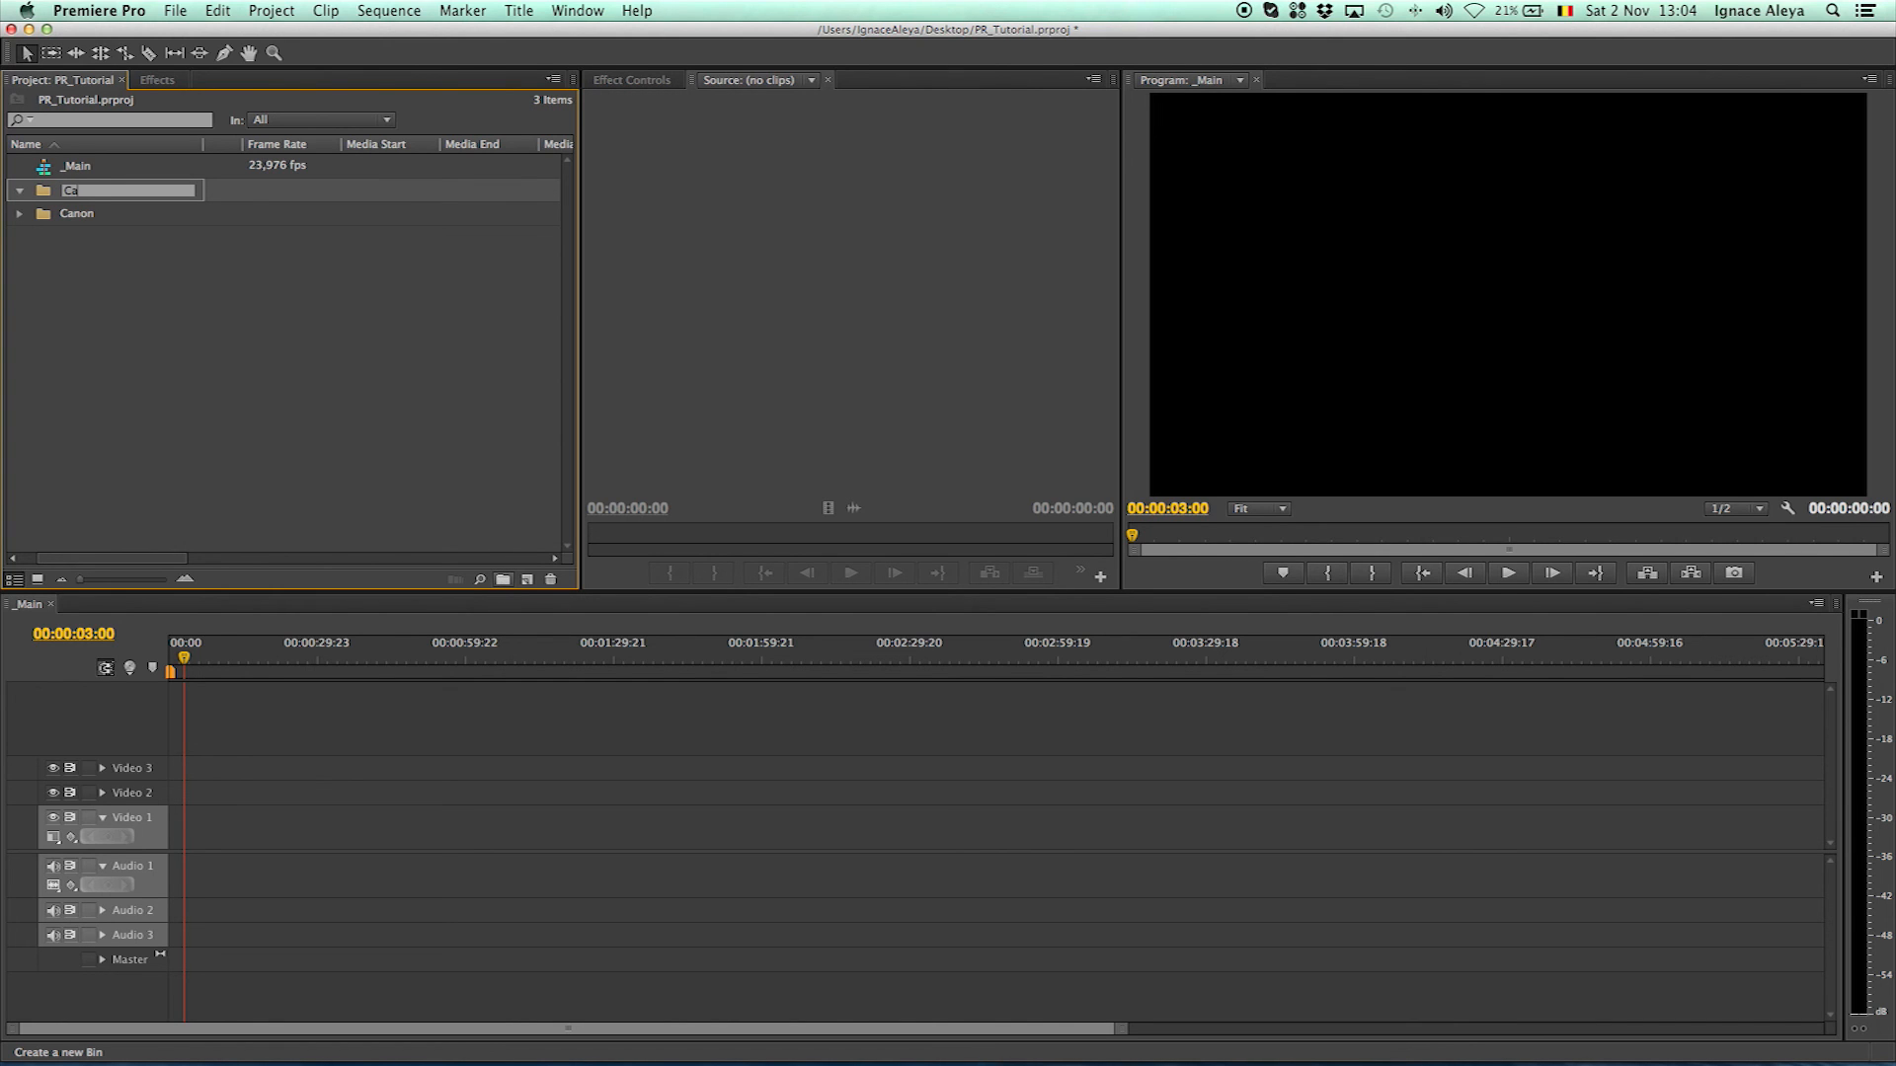
text(Canon Footage 2)
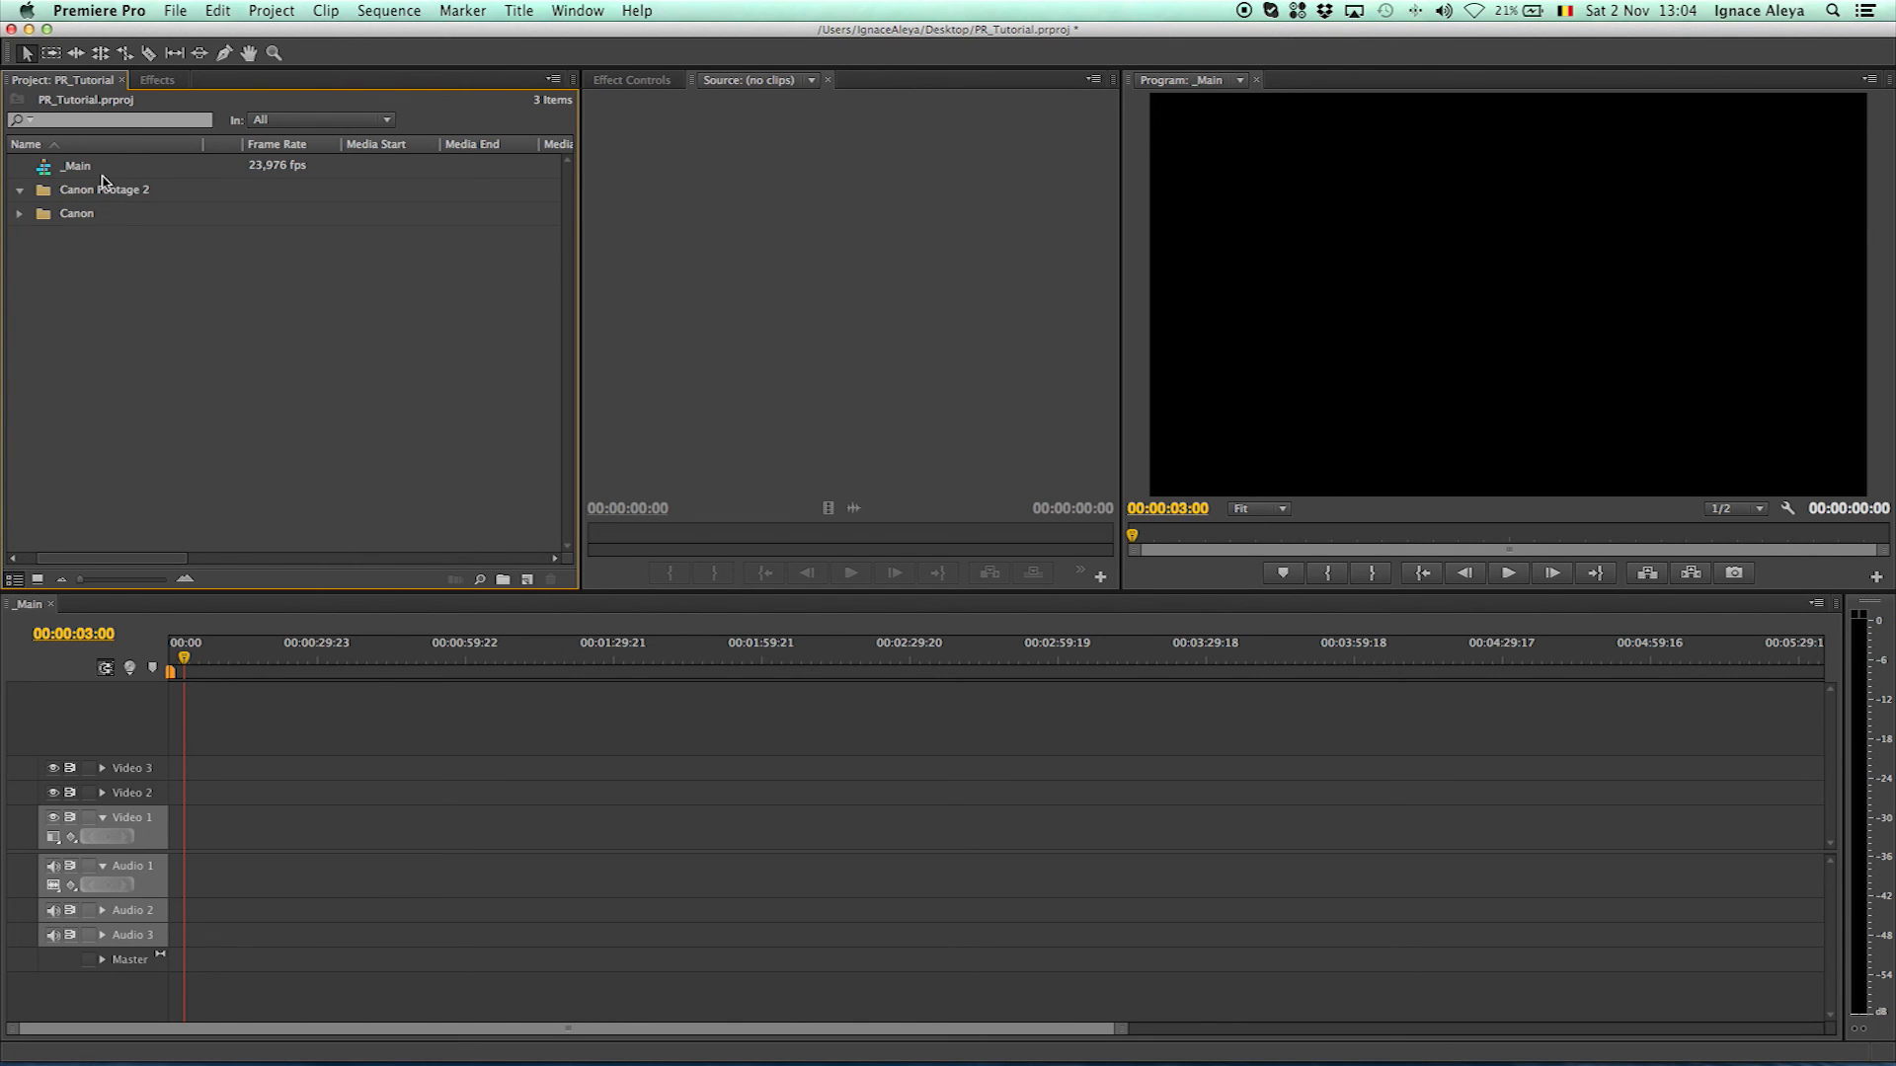
click(504, 579)
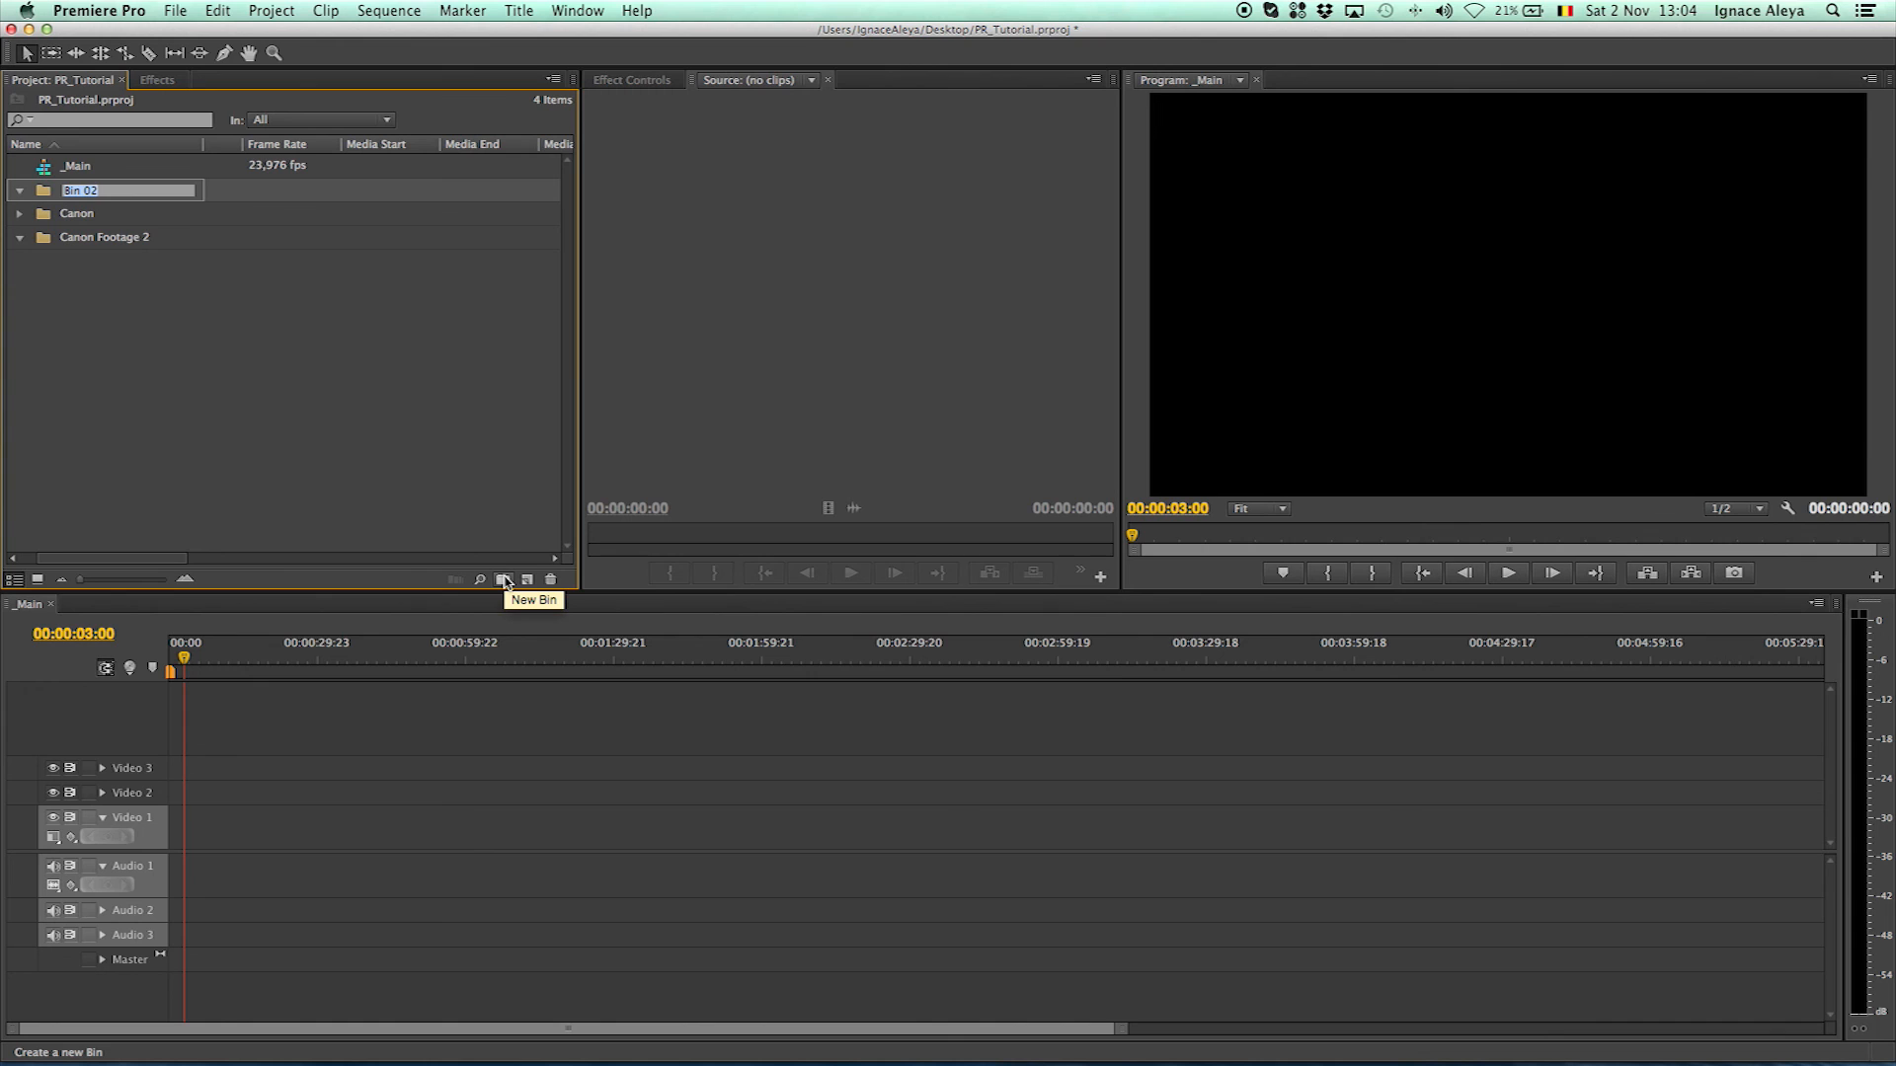
text(Sequence)
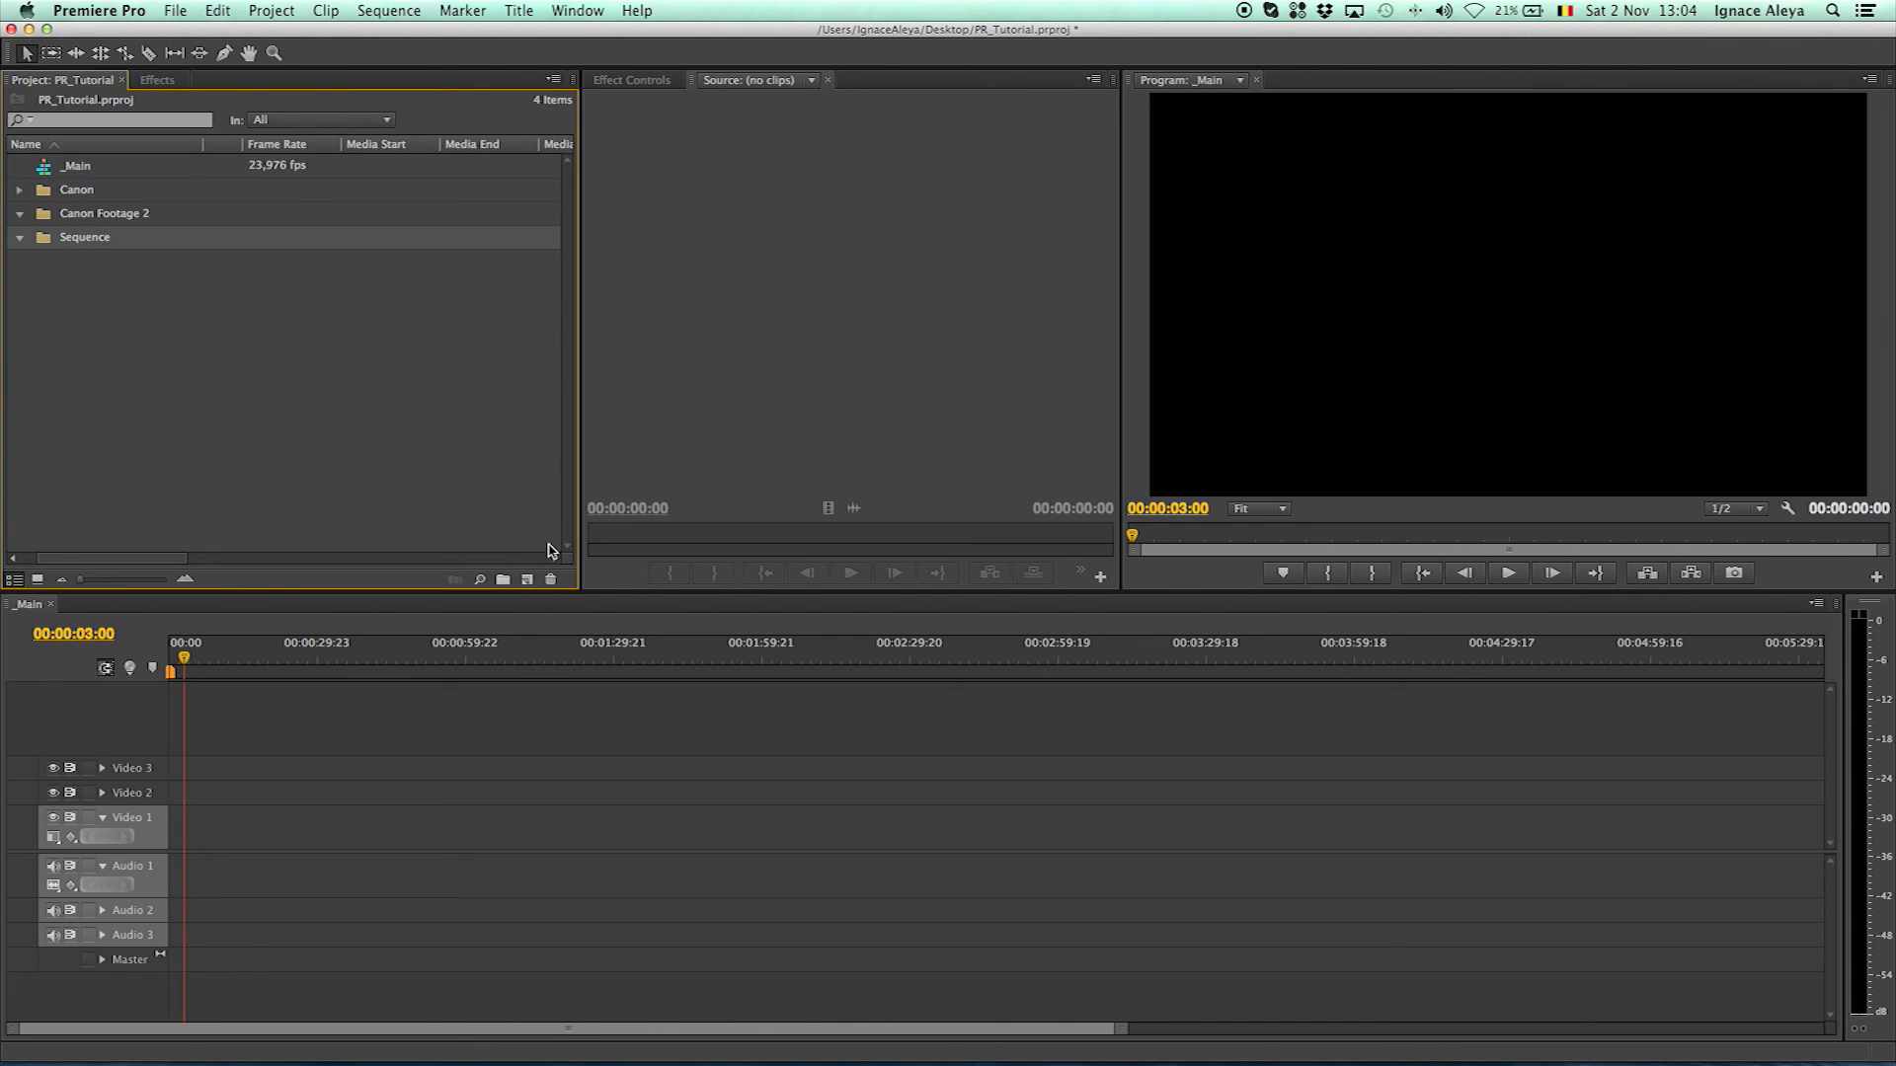
click(551, 579)
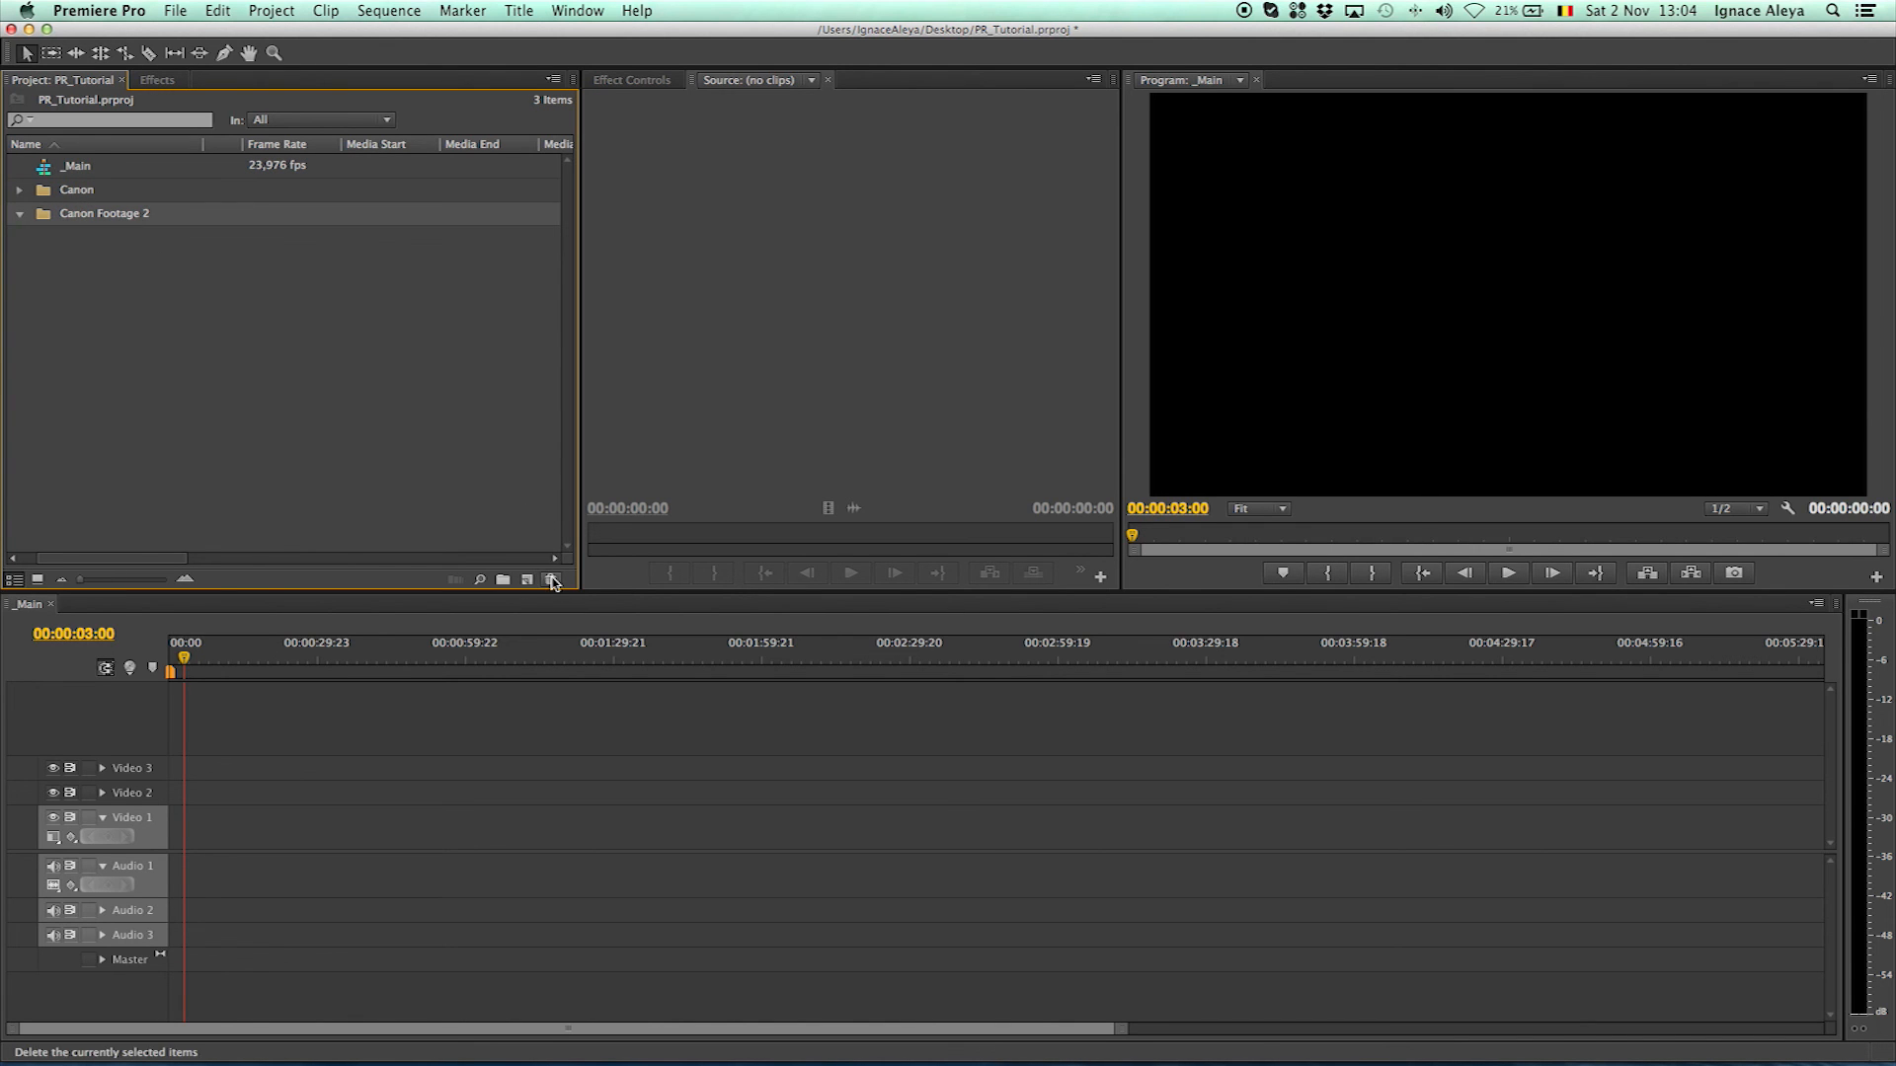
click(551, 581)
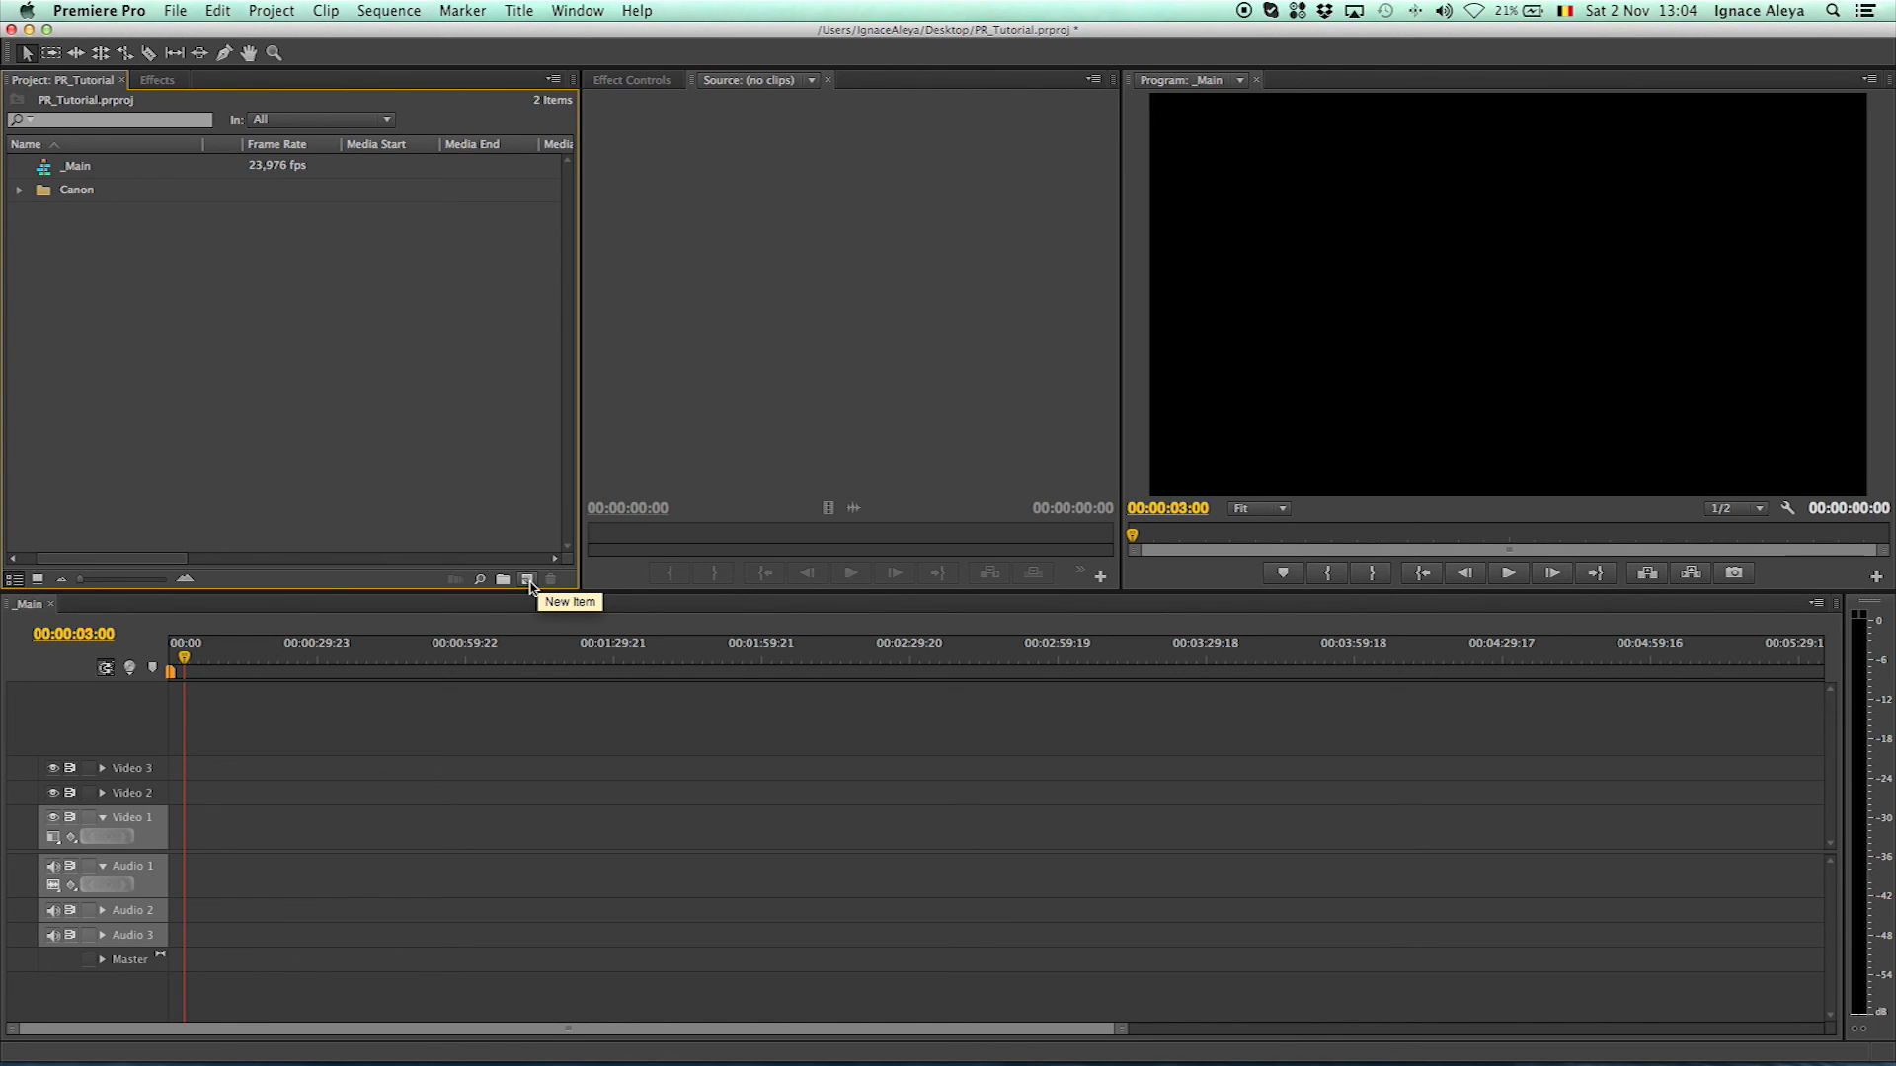
Show the New Item menu listing Sequence and other creatable item types
click(525, 578)
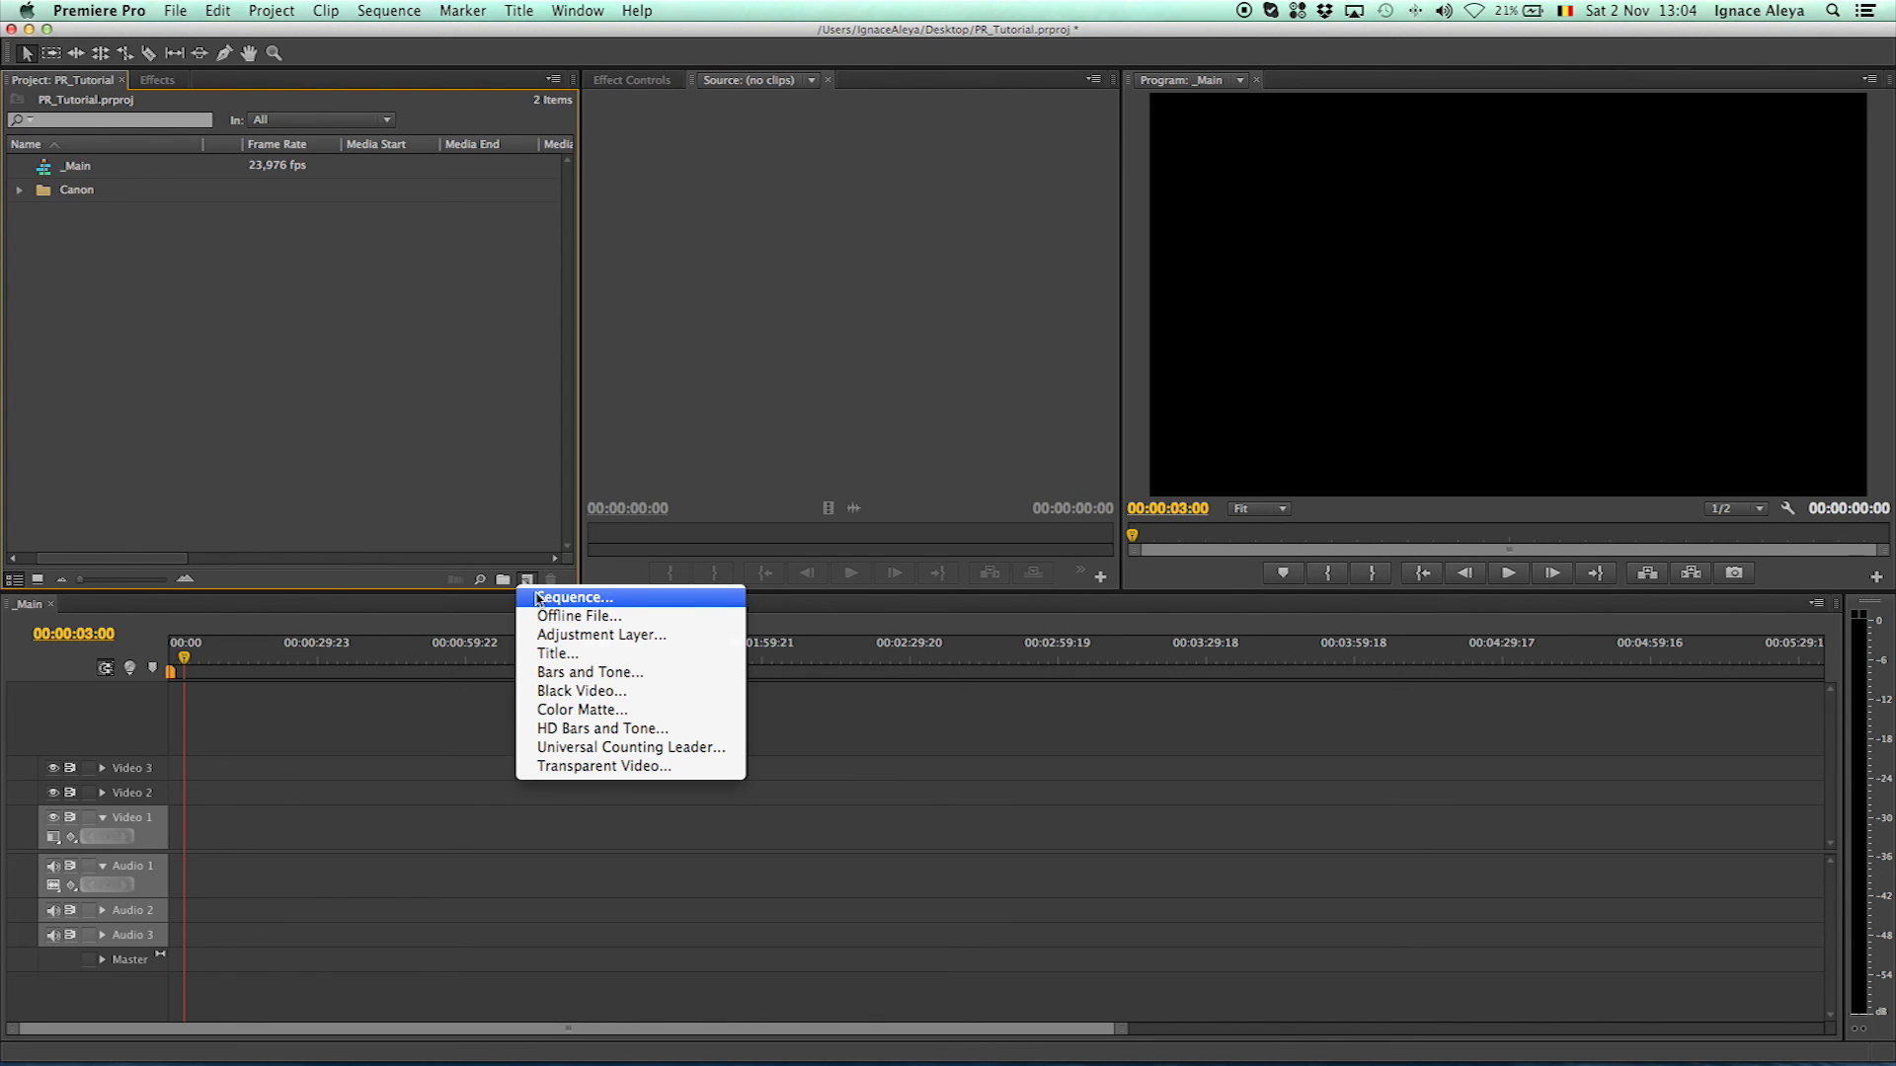
mouse_move(580, 709)
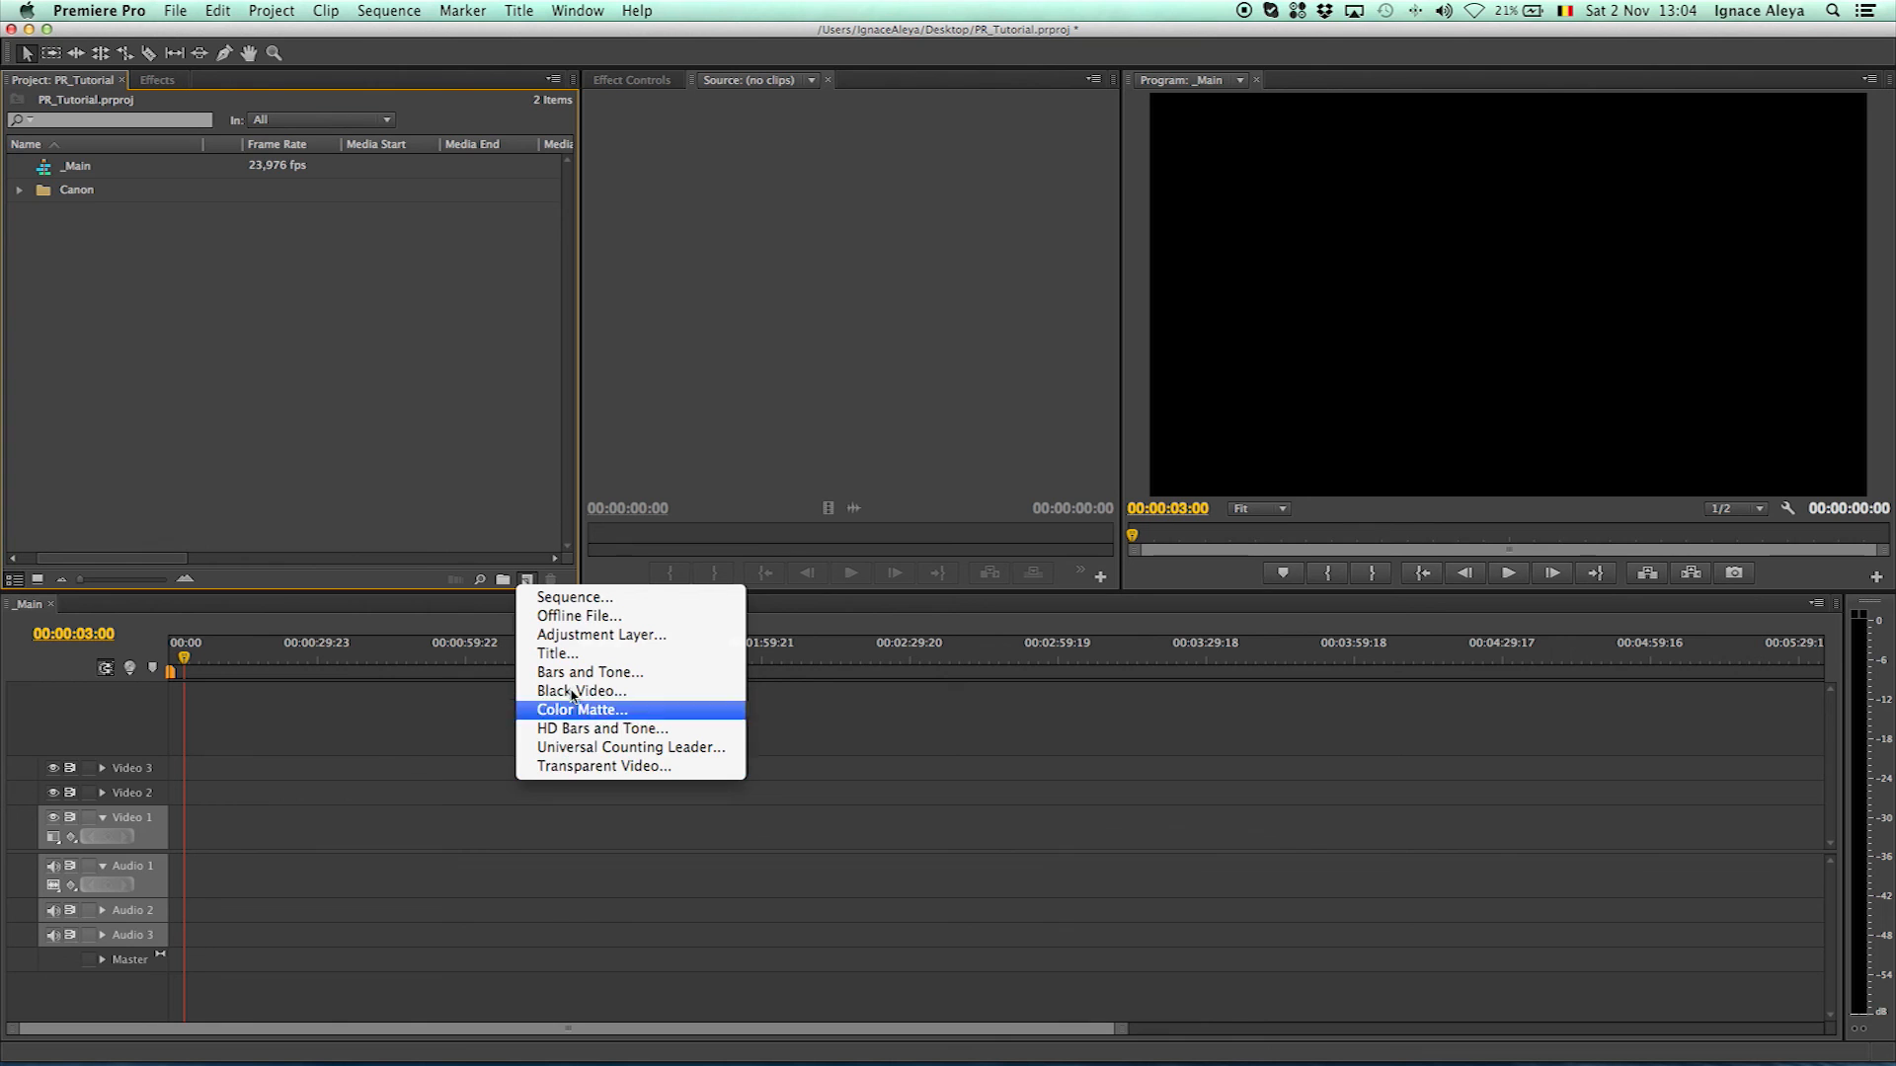
mouse_move(604, 766)
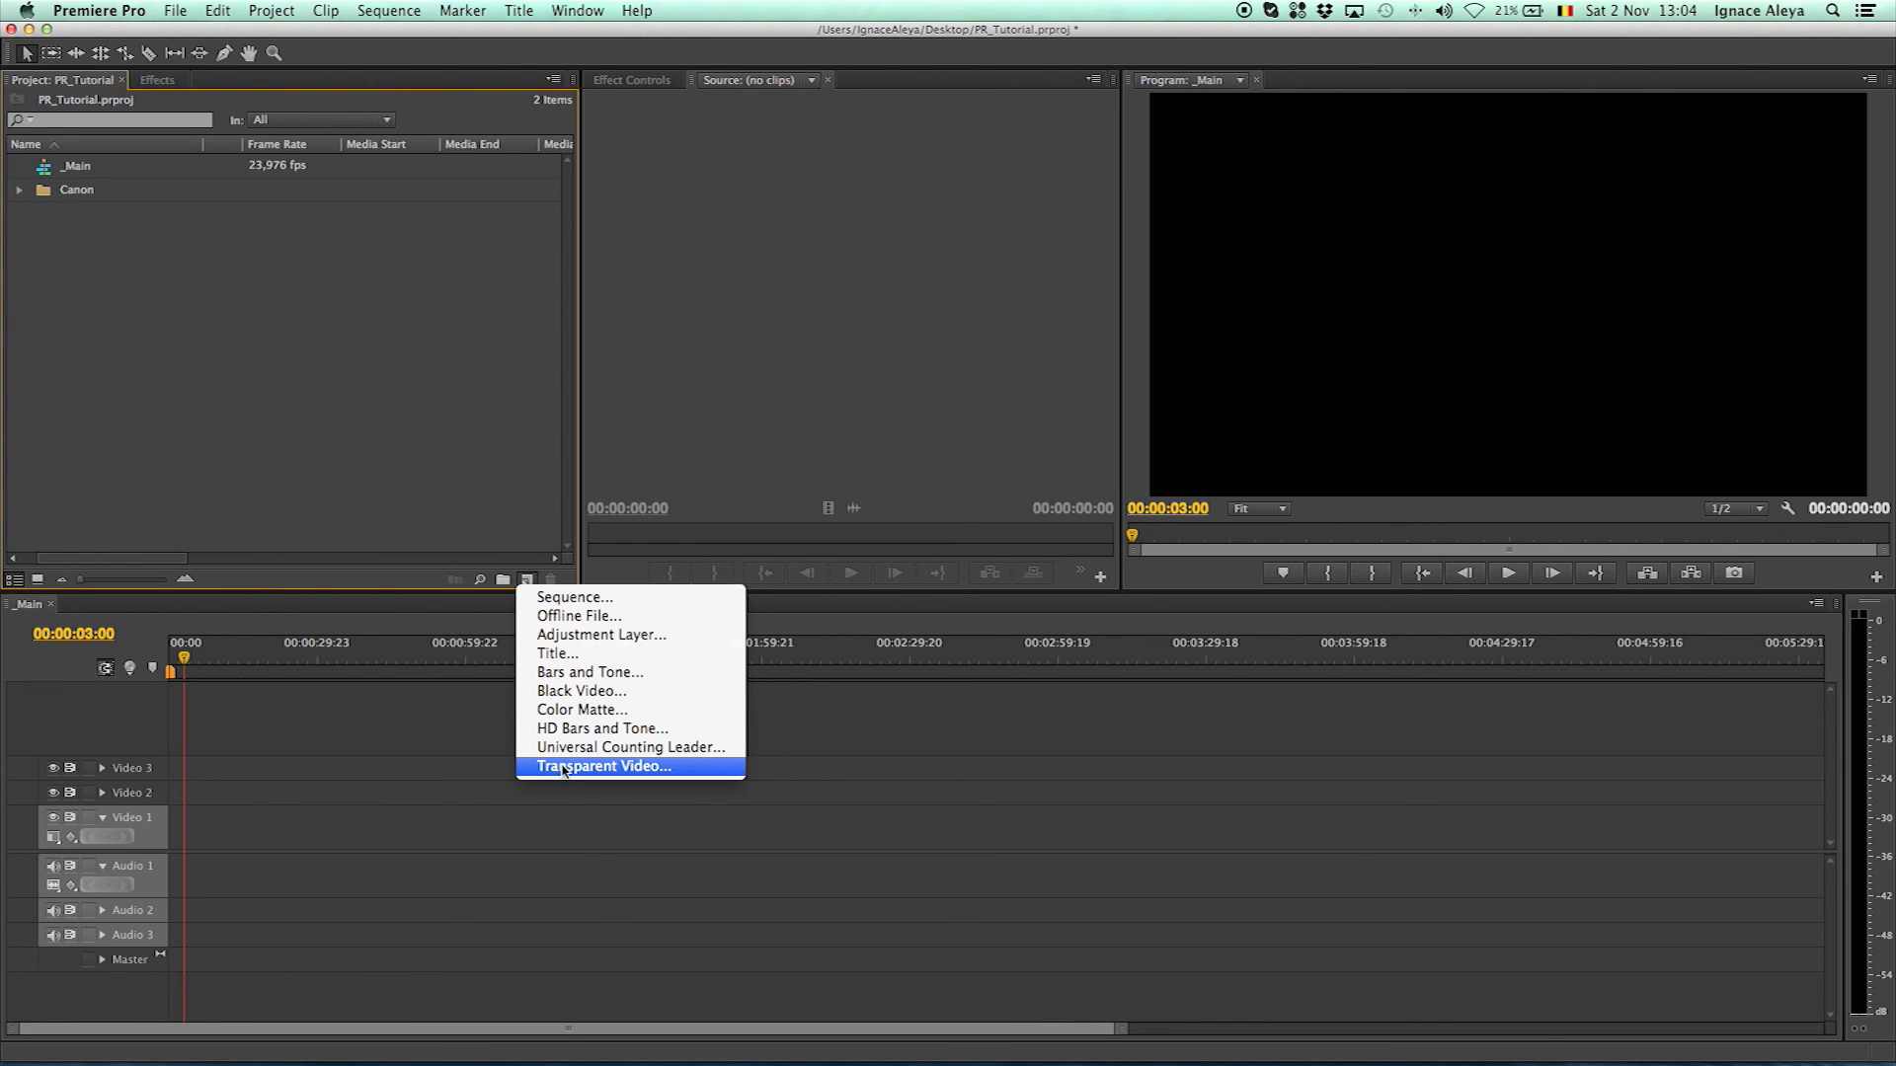